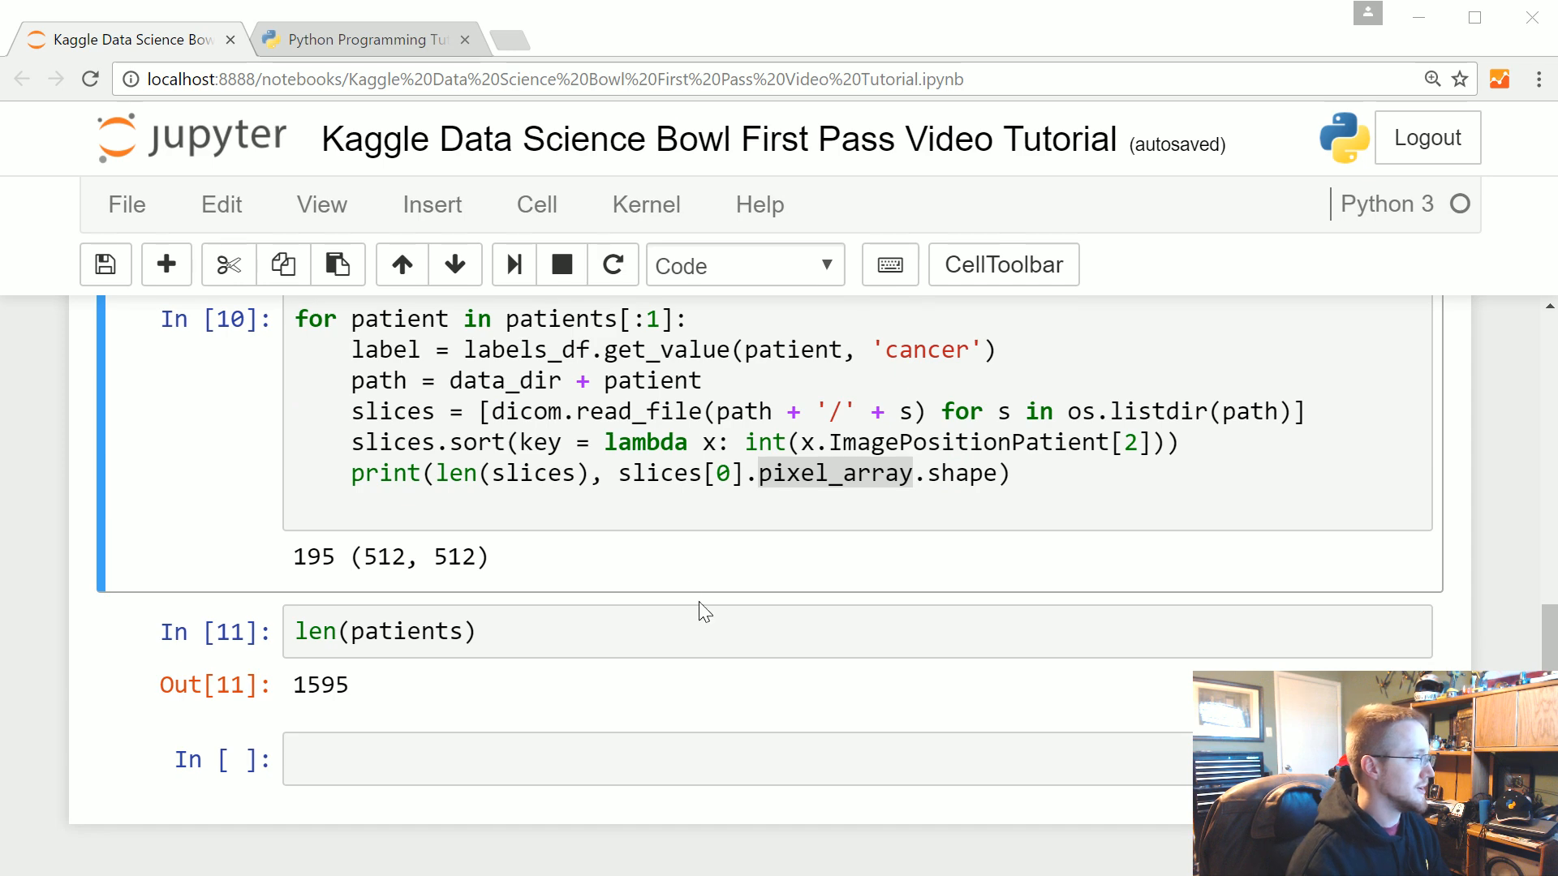
# Type 'pip install' into the empty cell below the 1595 patient count output.
pyautogui.click(696, 760)
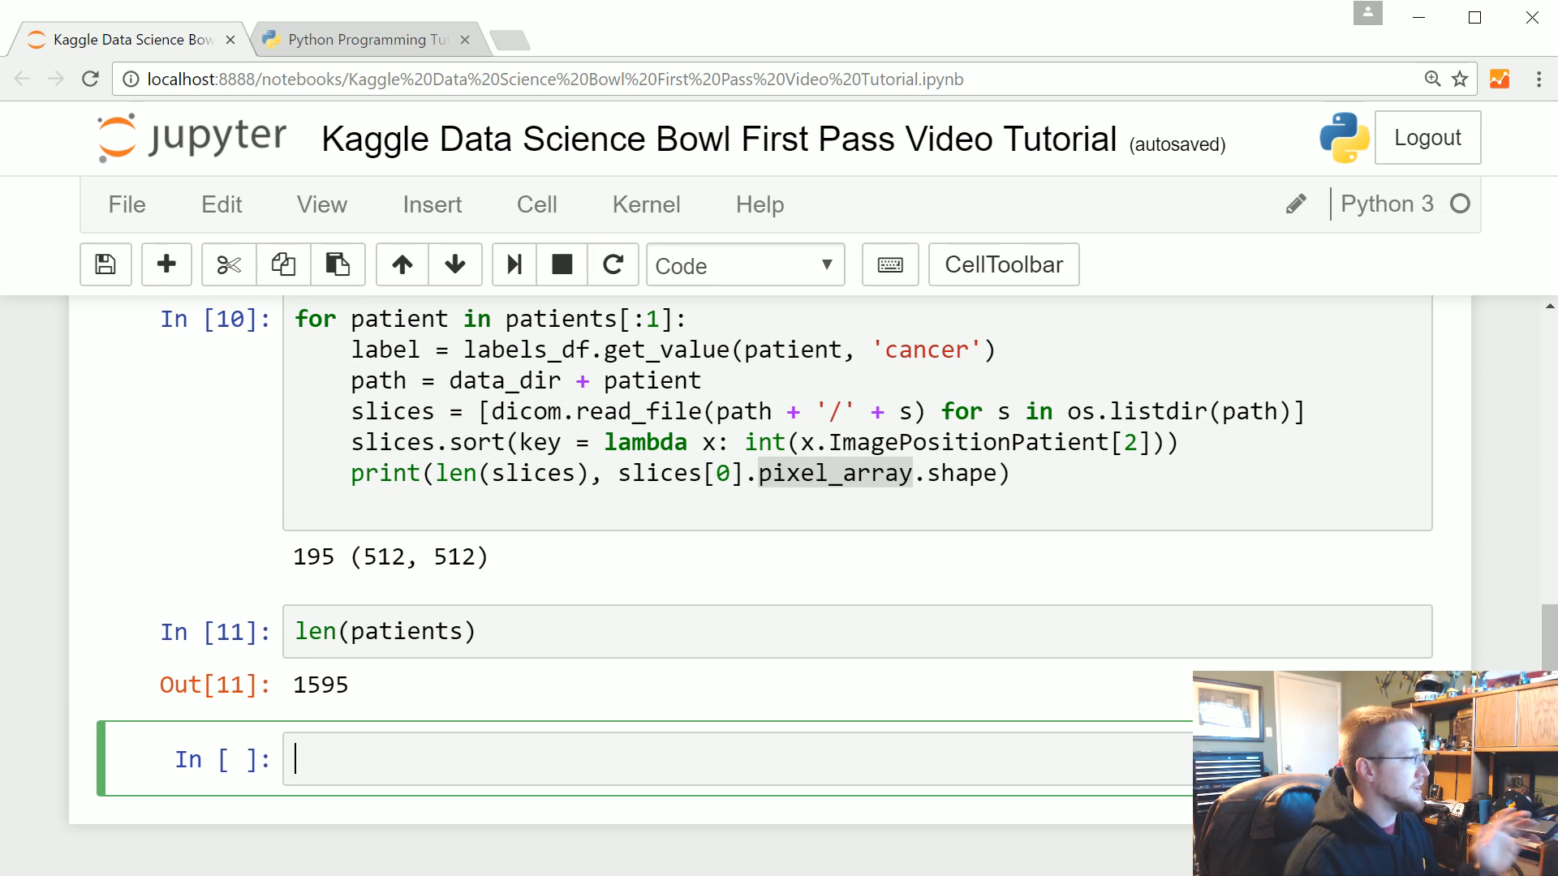
pyautogui.write('pip instal')
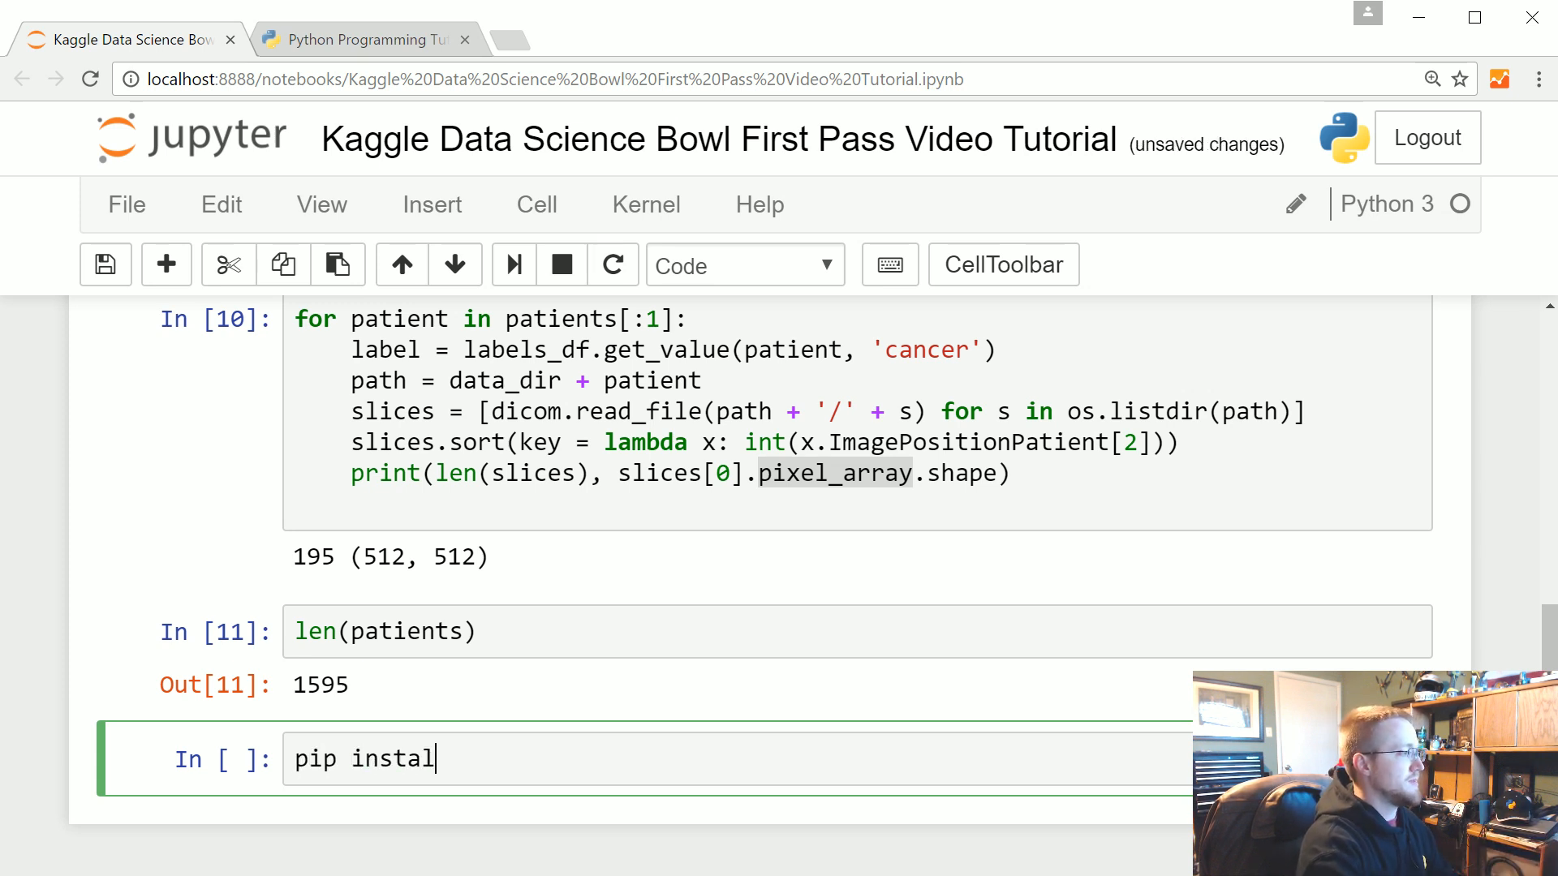
pyautogui.write('l')
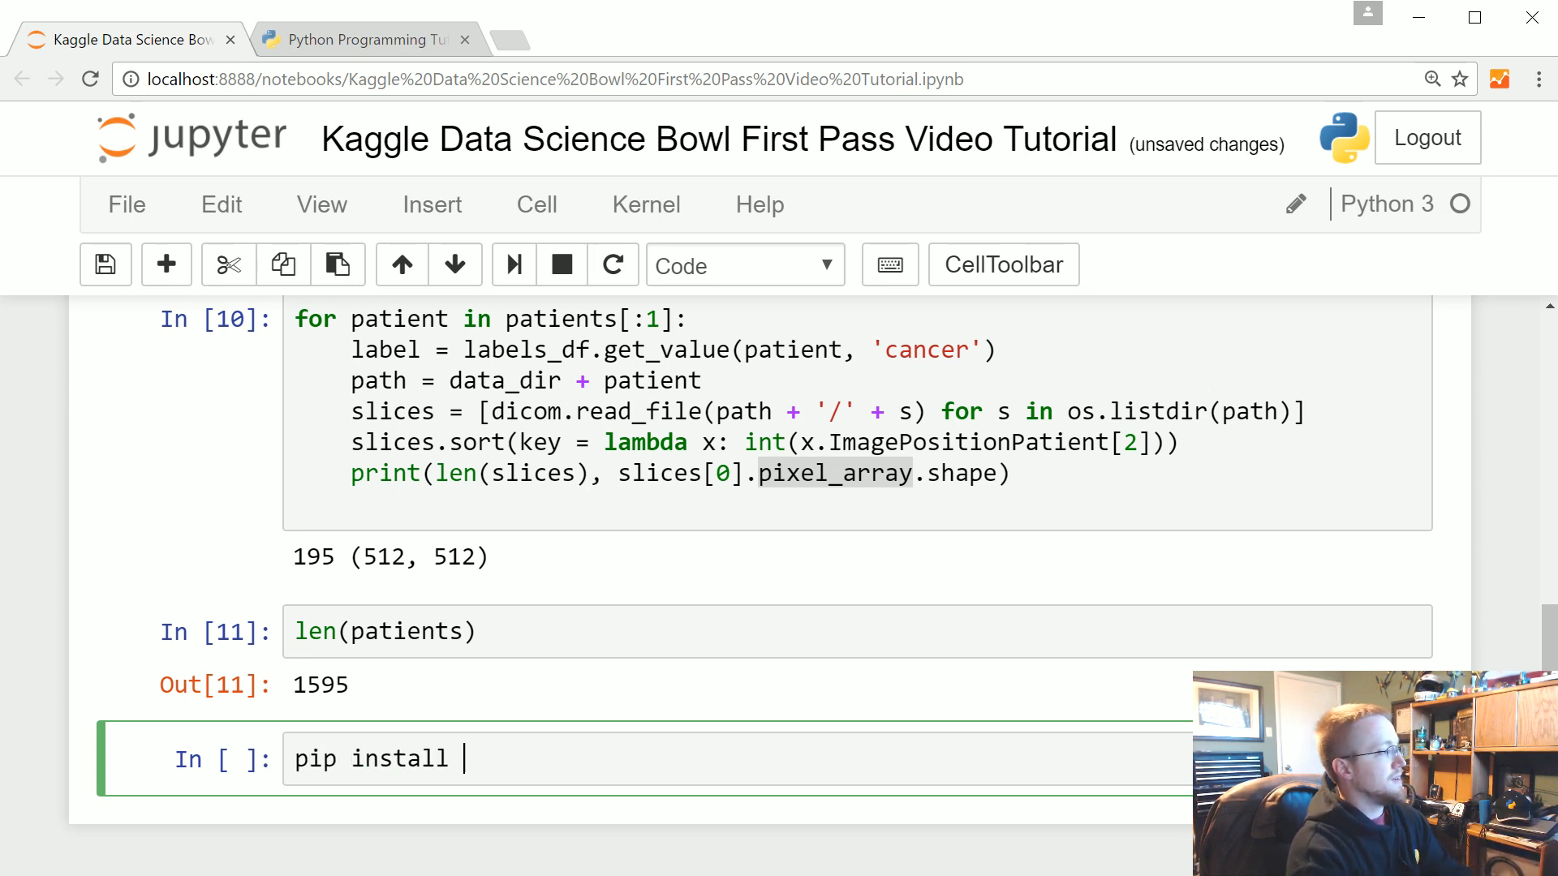
# Search pythonprogramming.net for matplotlib, browse the intro tutorial, and return to the notebook.
pyautogui.click(358, 39)
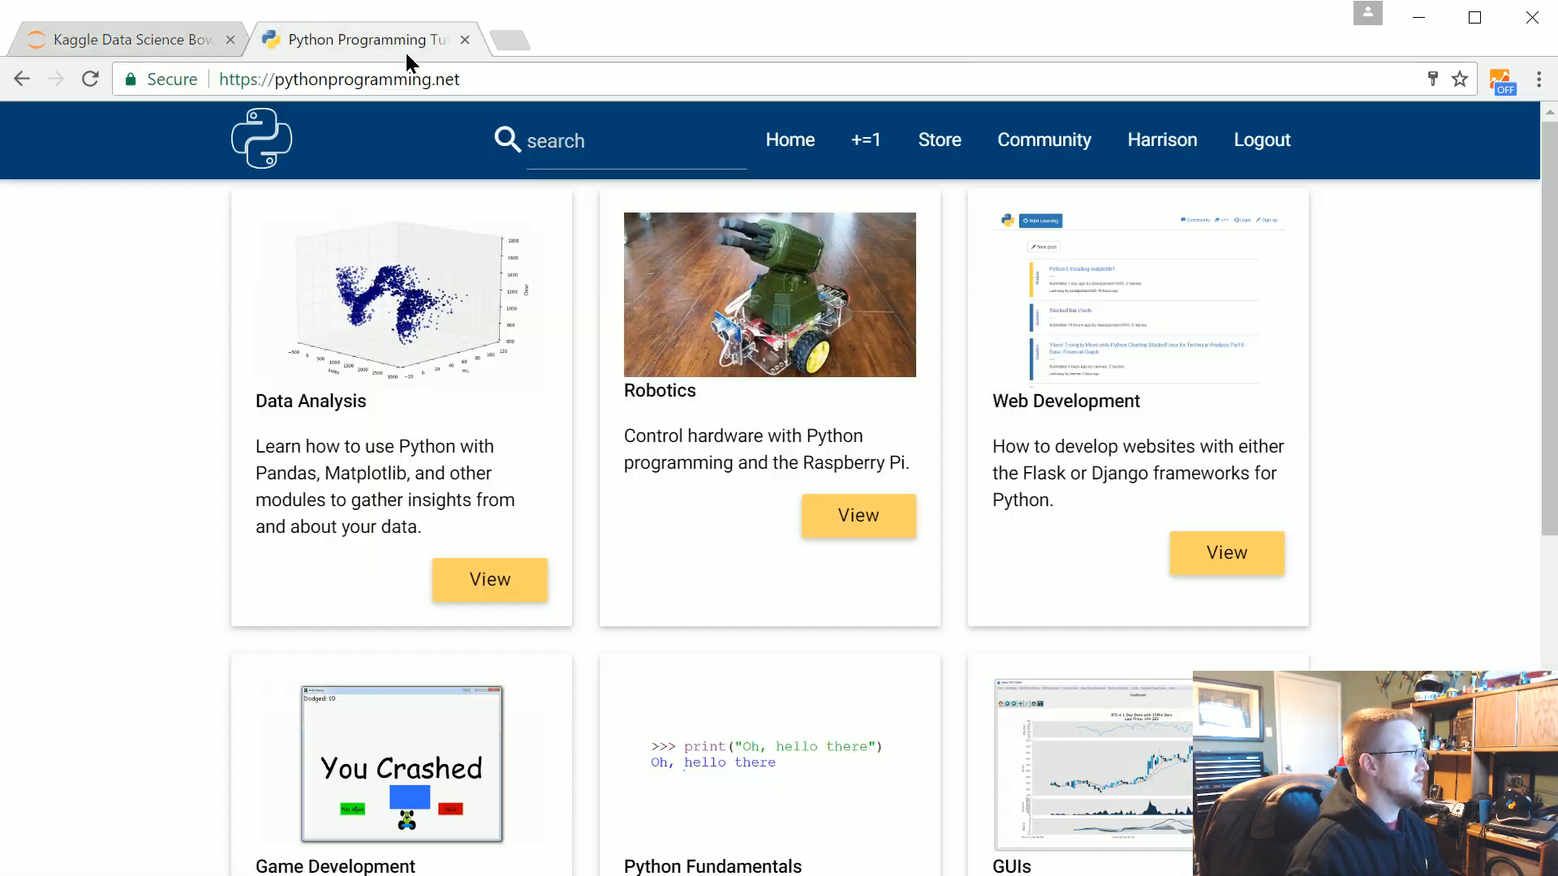
pyautogui.write('matp')
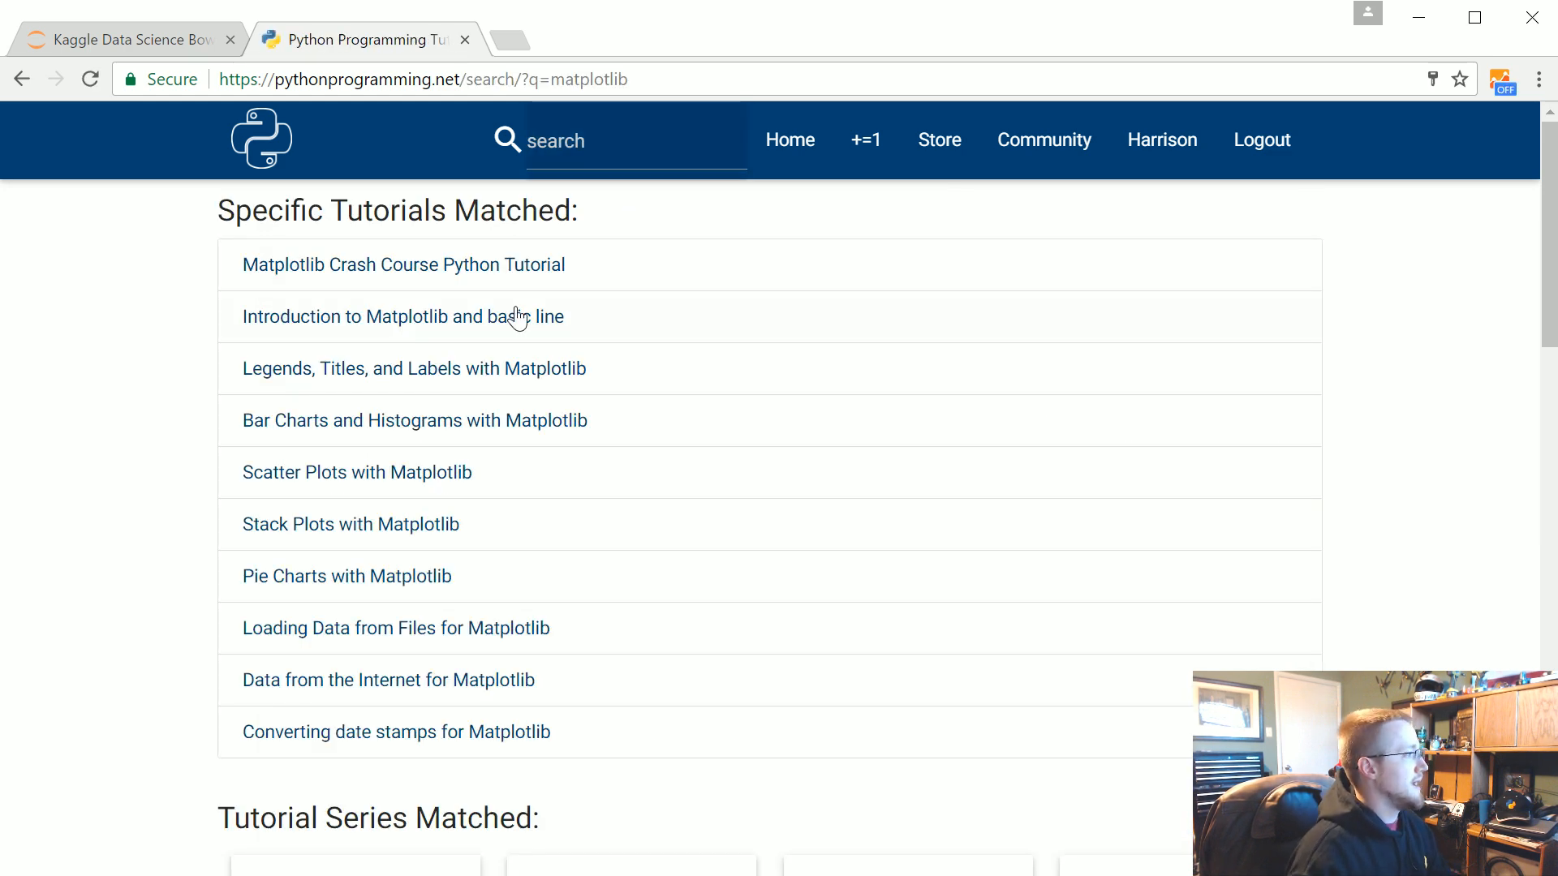
pyautogui.scroll(-3)
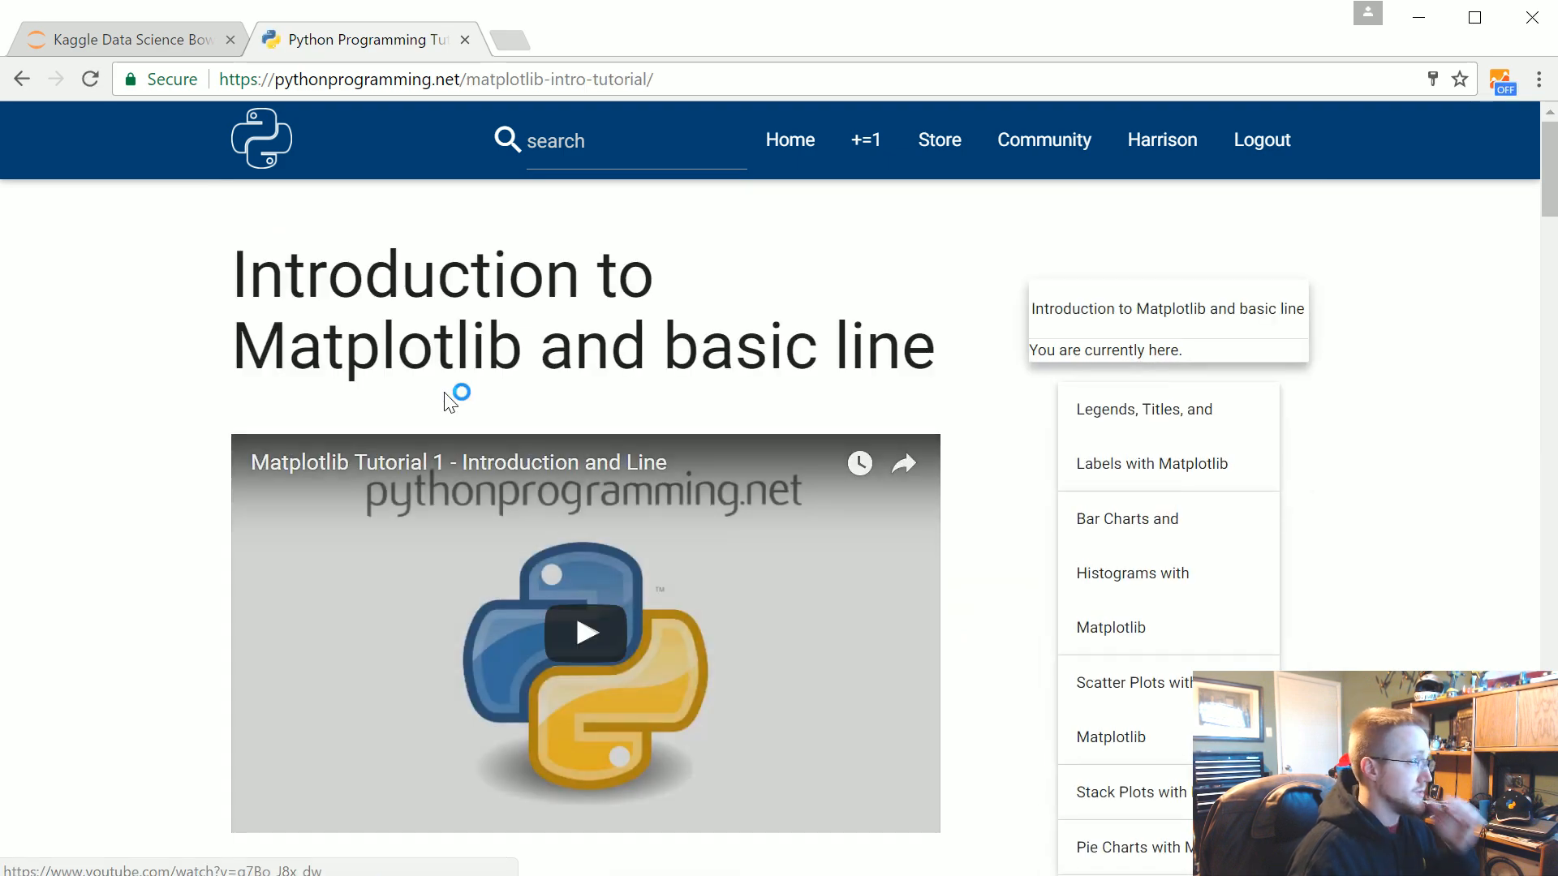
pyautogui.scroll(-3)
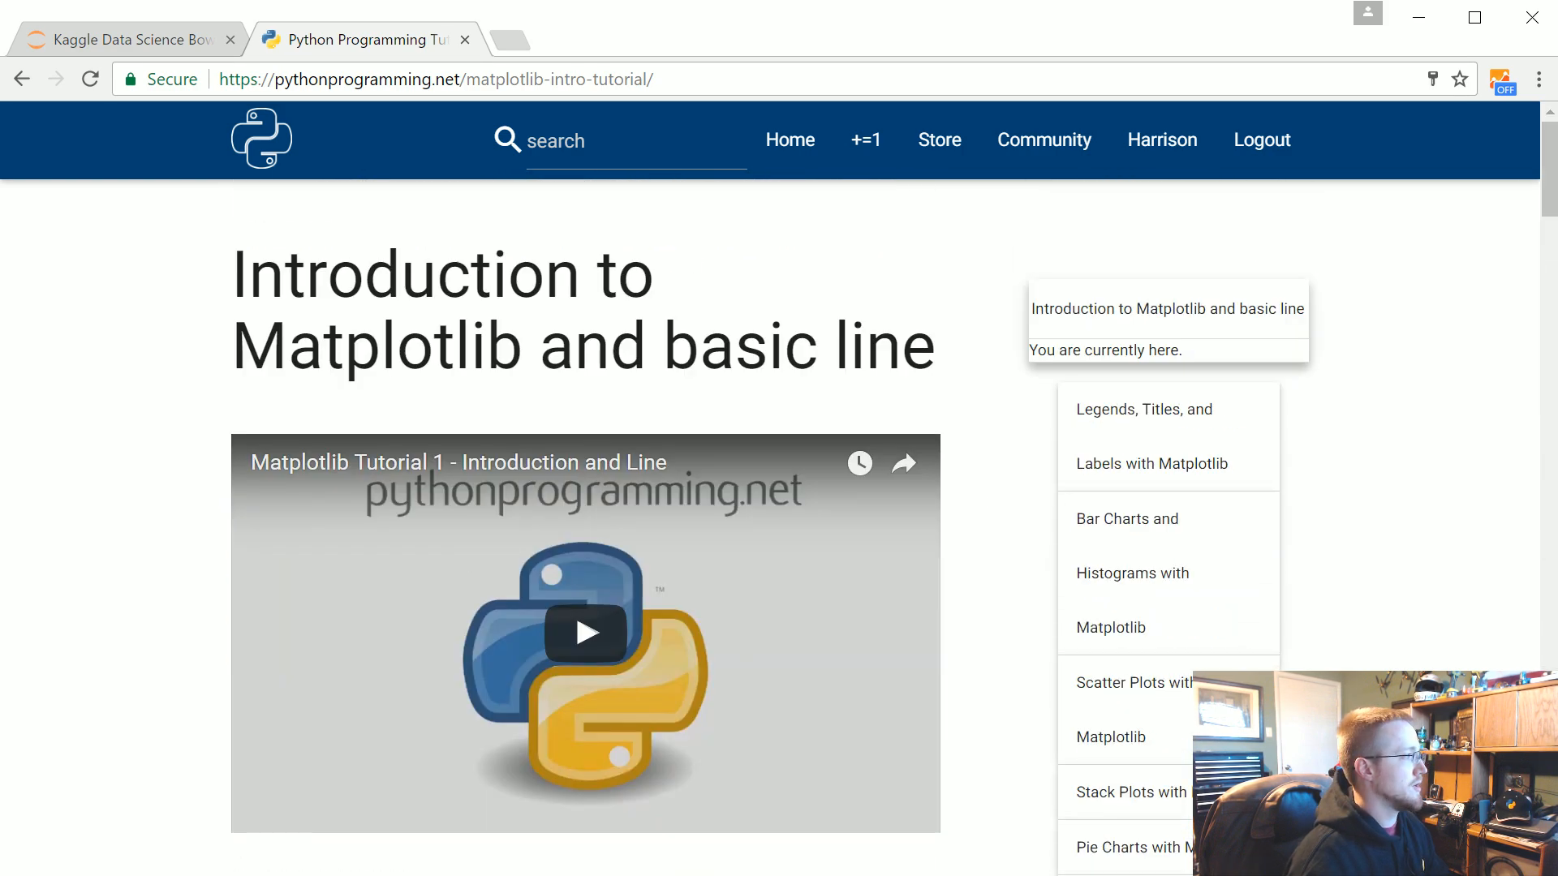
pyautogui.click(124, 40)
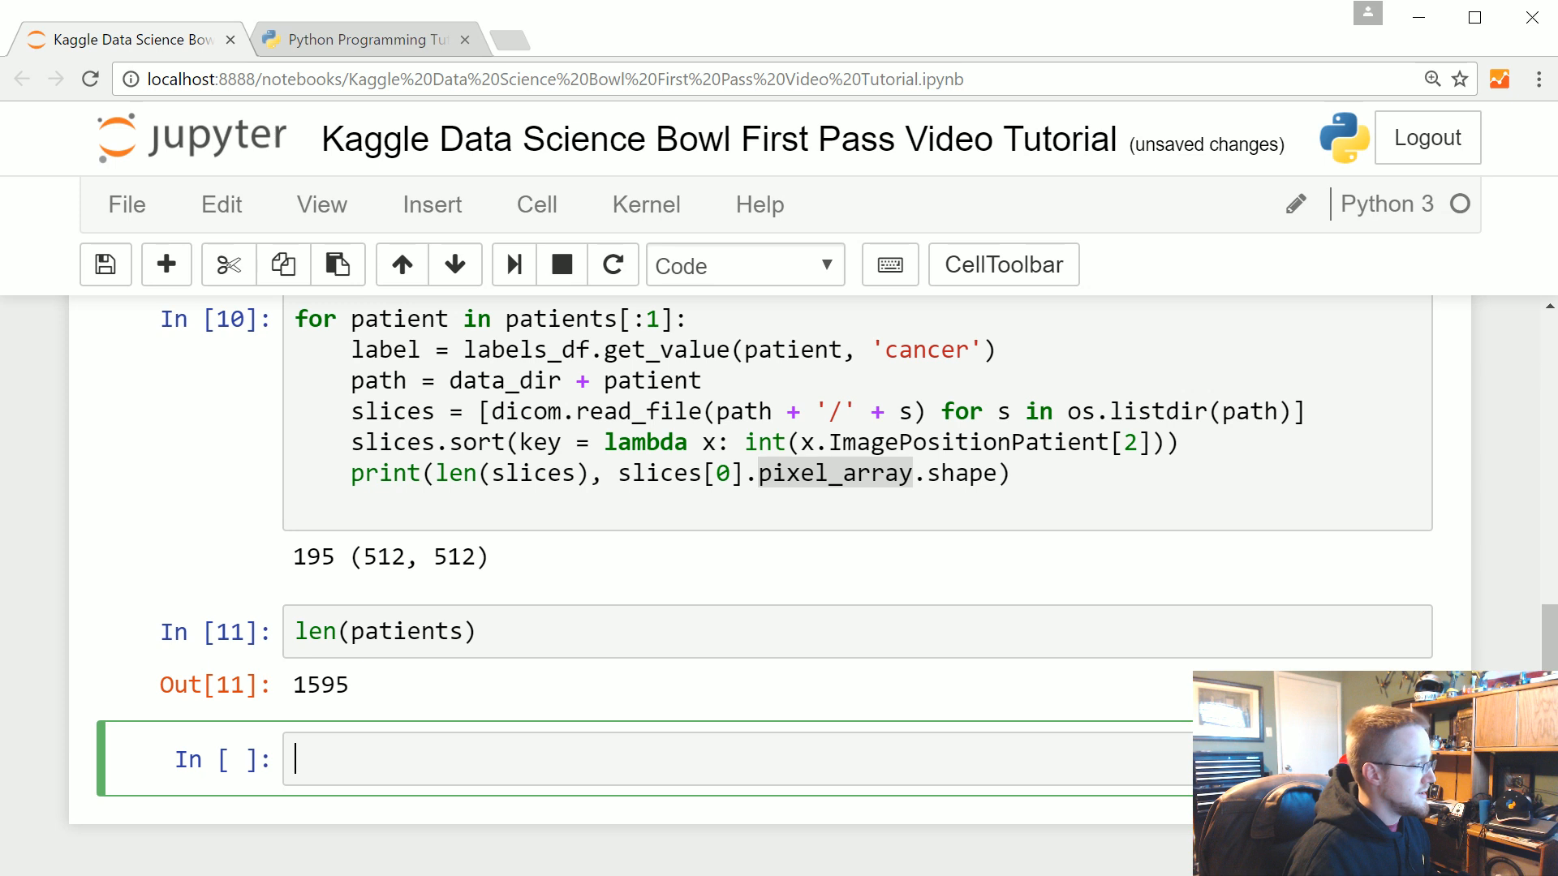
# Start typing 'import' and add extra empty cells below the patient count.
pyautogui.write('impor')
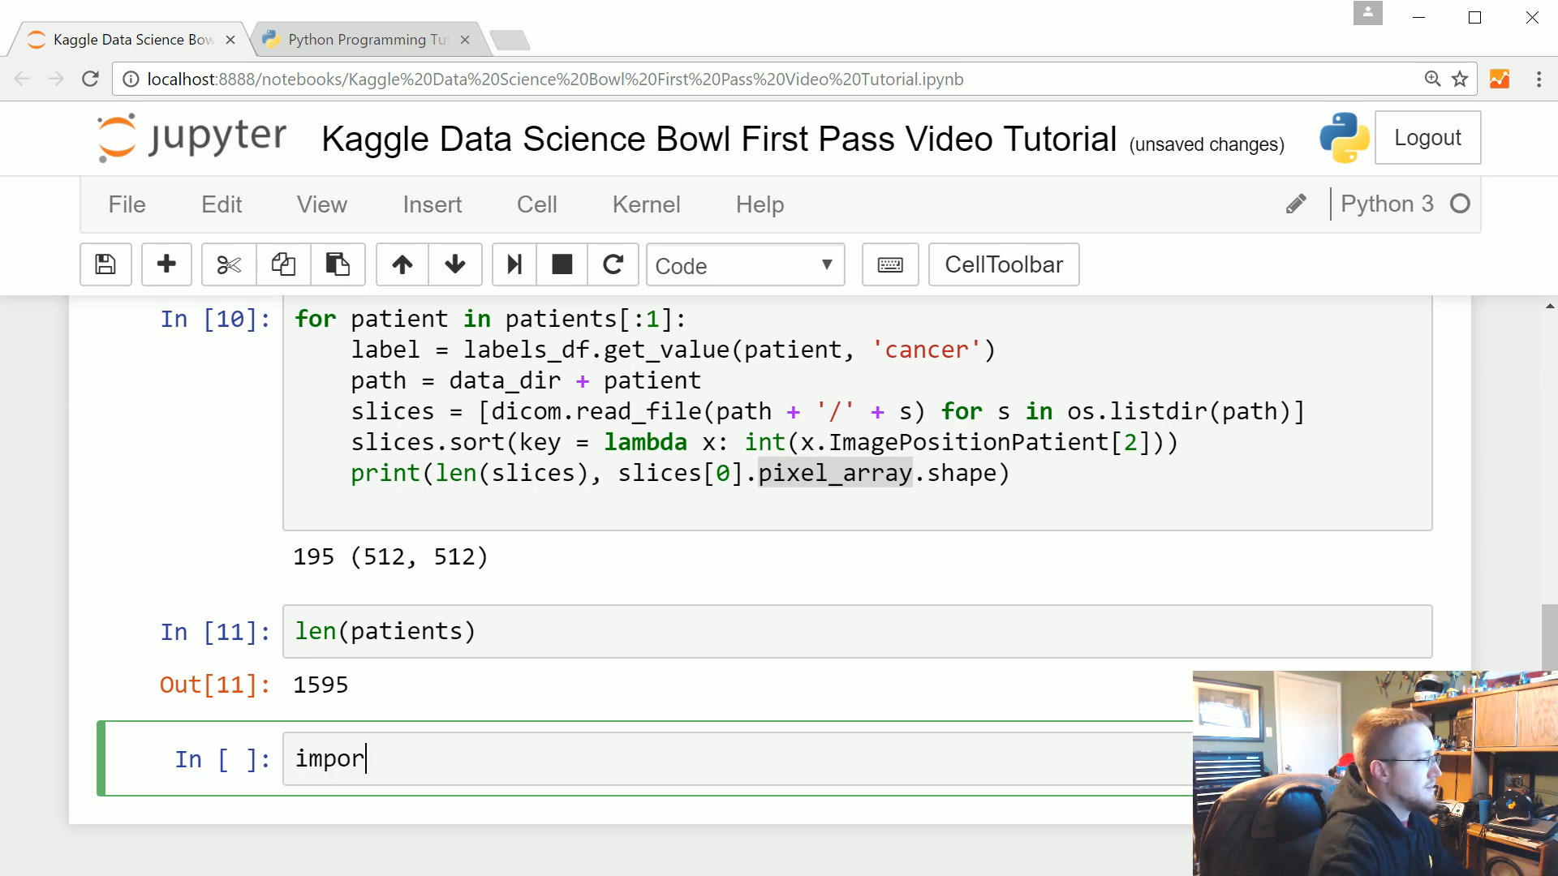
pyautogui.write('t')
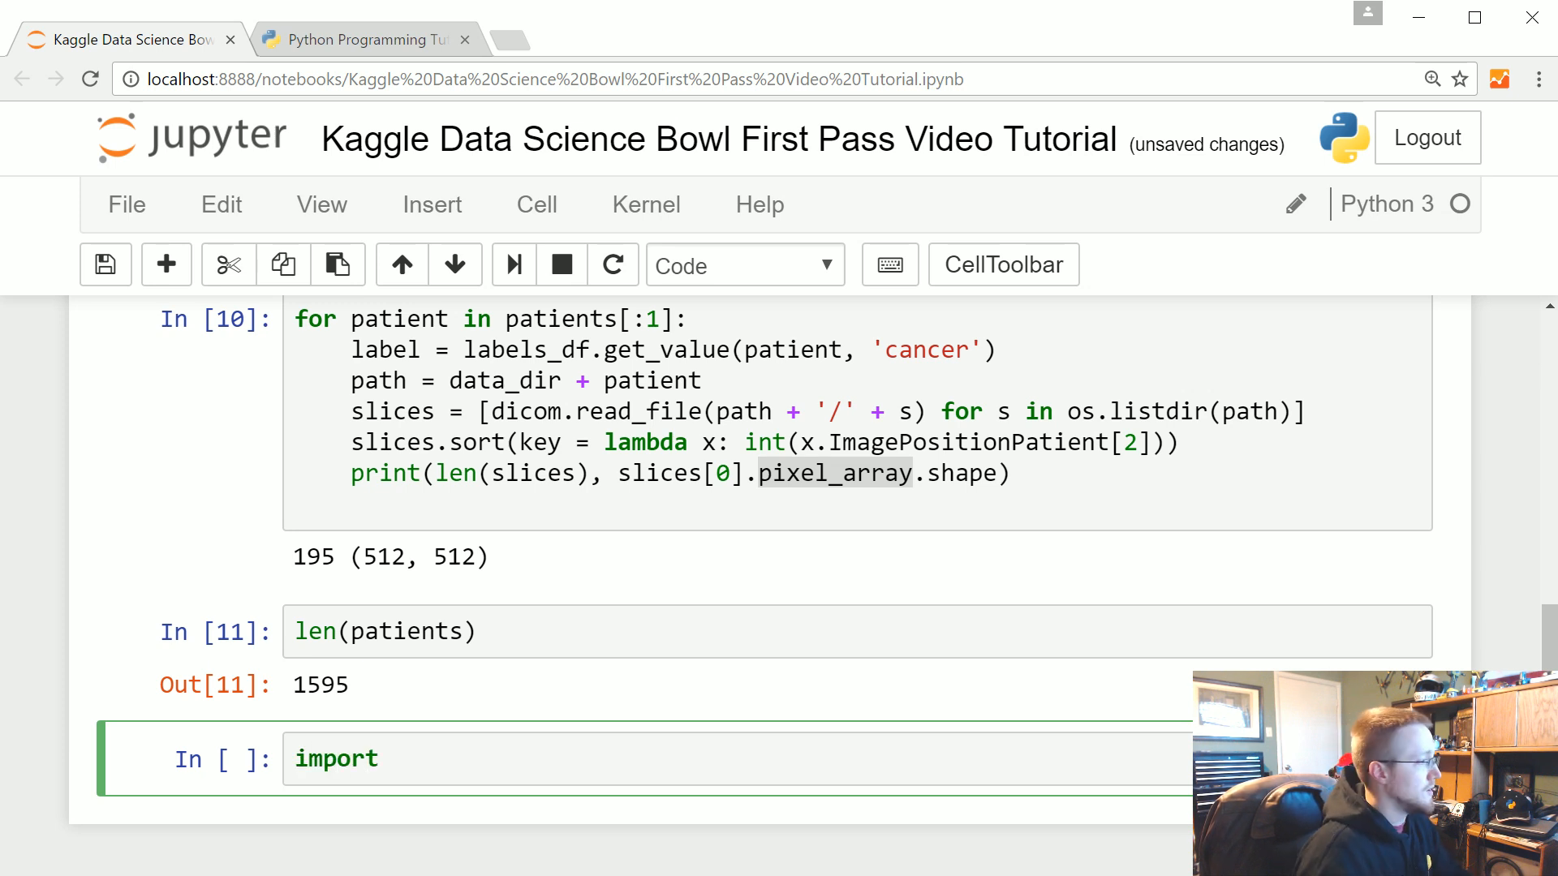
pyautogui.click(397, 758)
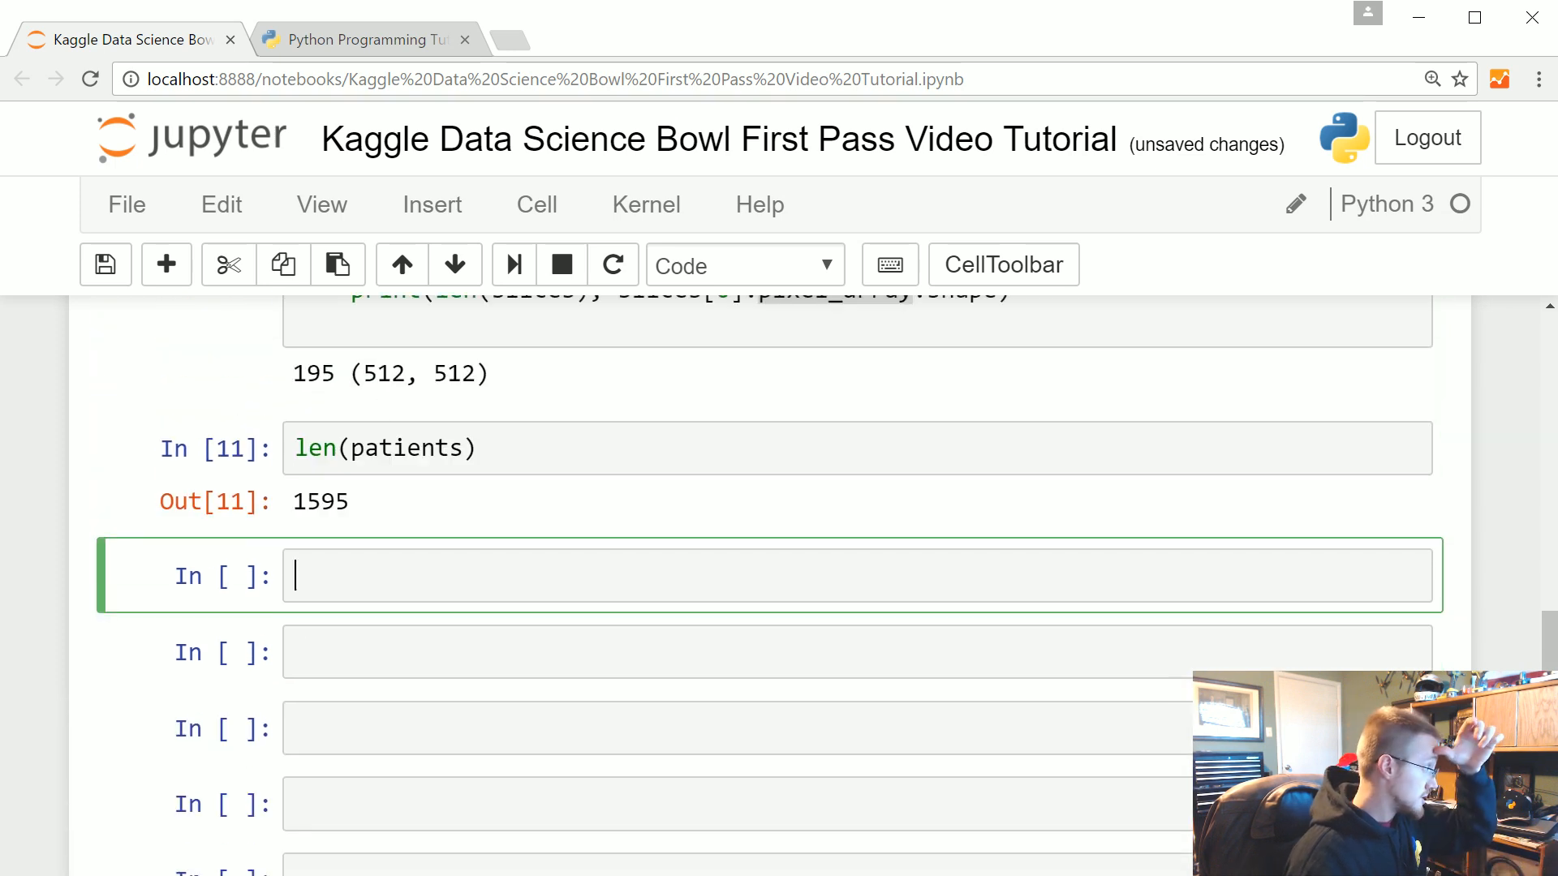
# Write 'import matplotlib.pyplot as plt' in the new cell.
pyautogui.write('import matp')
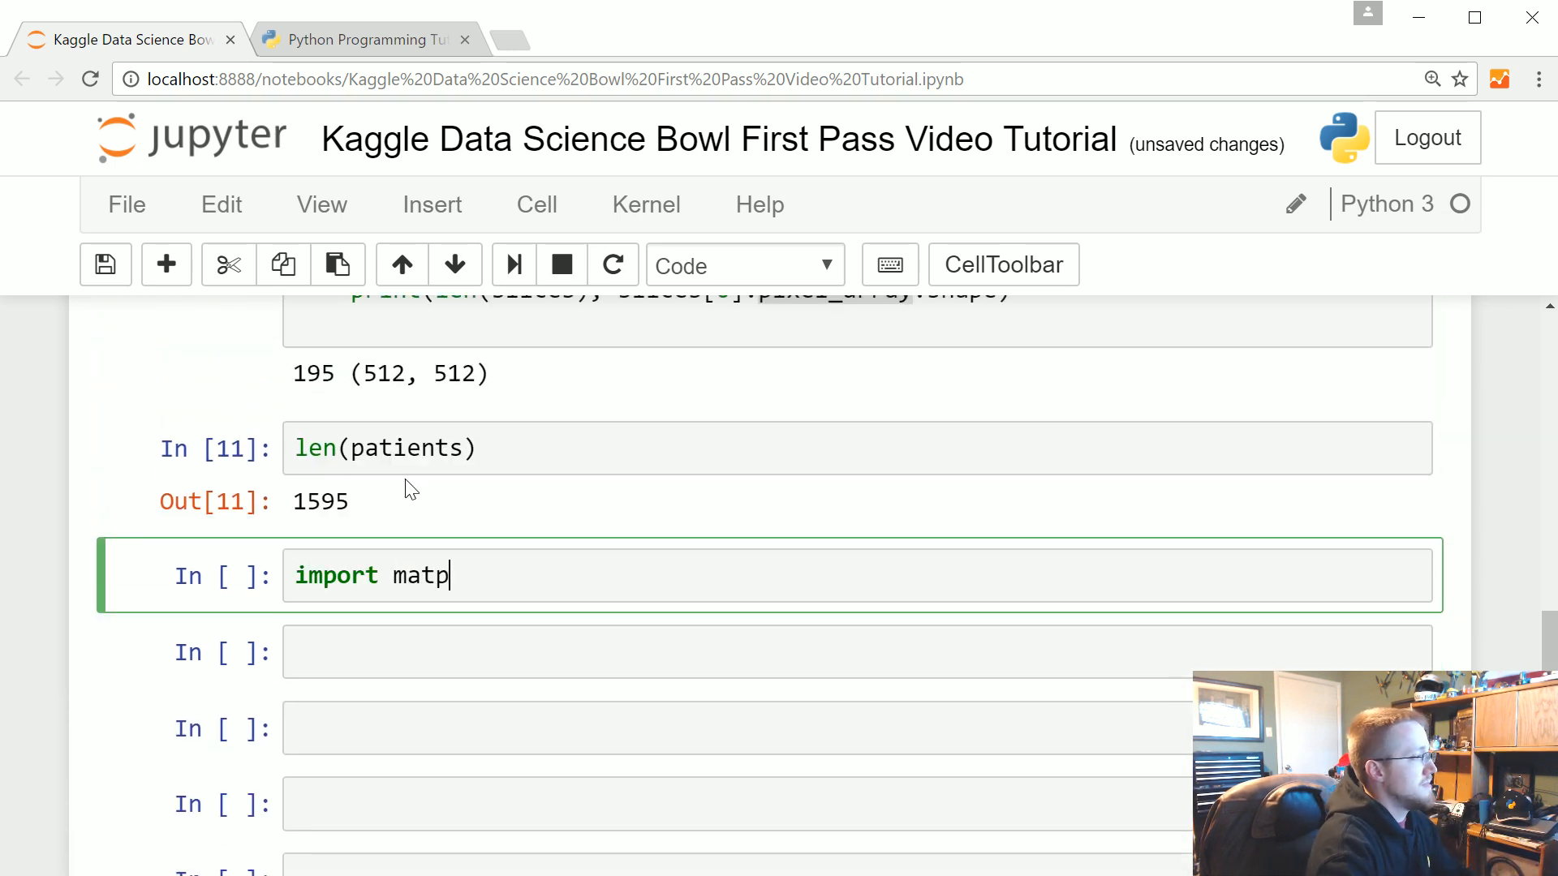
pyautogui.write('lotlib.py')
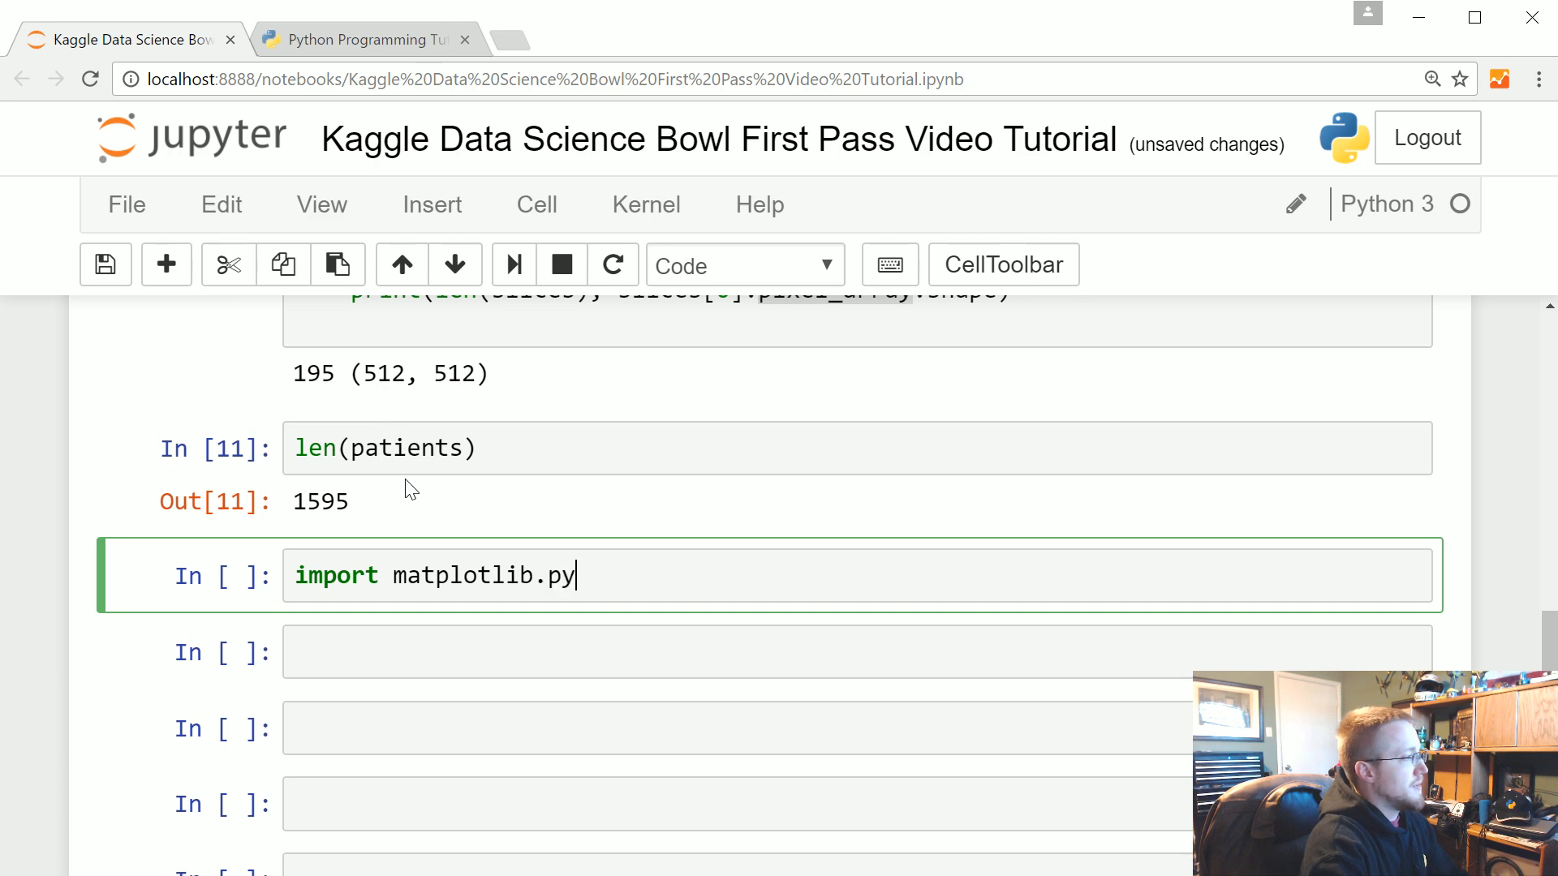
pyautogui.write('plot as')
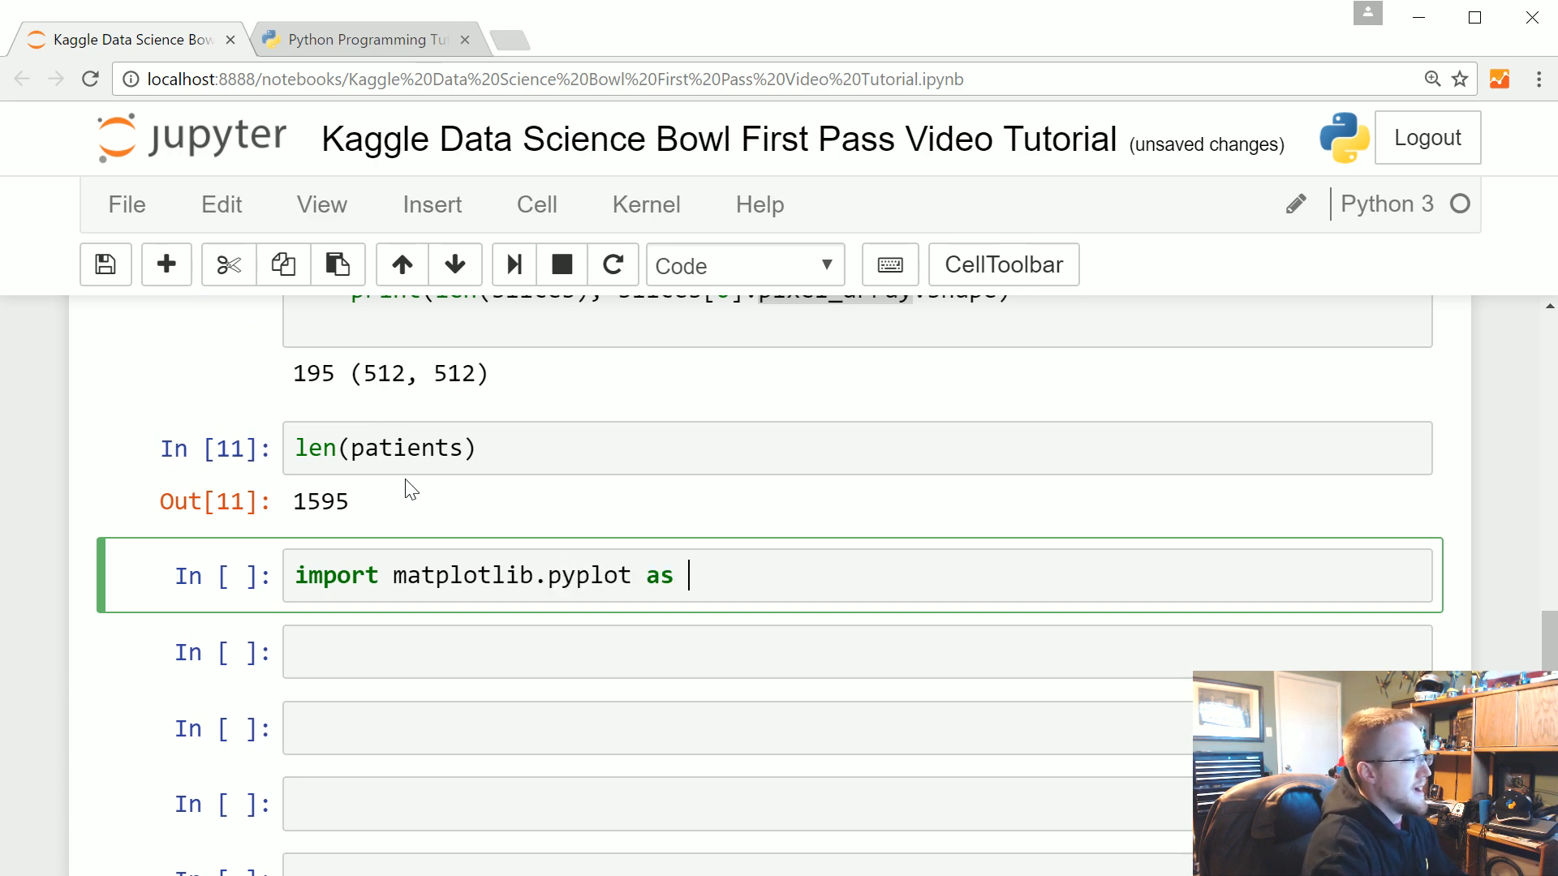
pyautogui.write('plt')
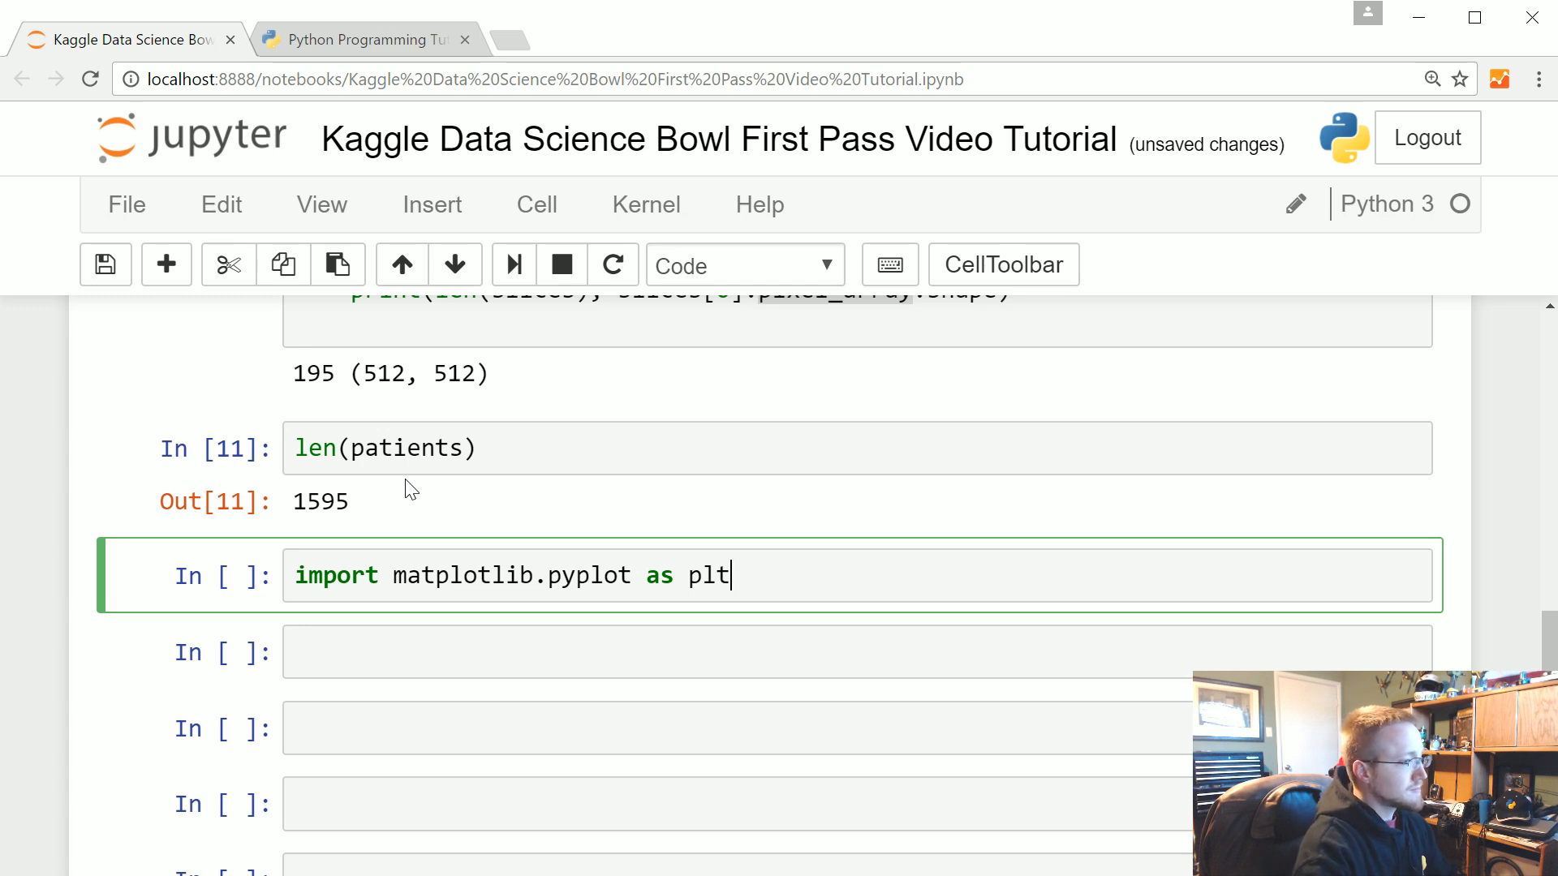
# Add the loop header 'for patient in patients[:1]:'.
pyautogui.write('for')
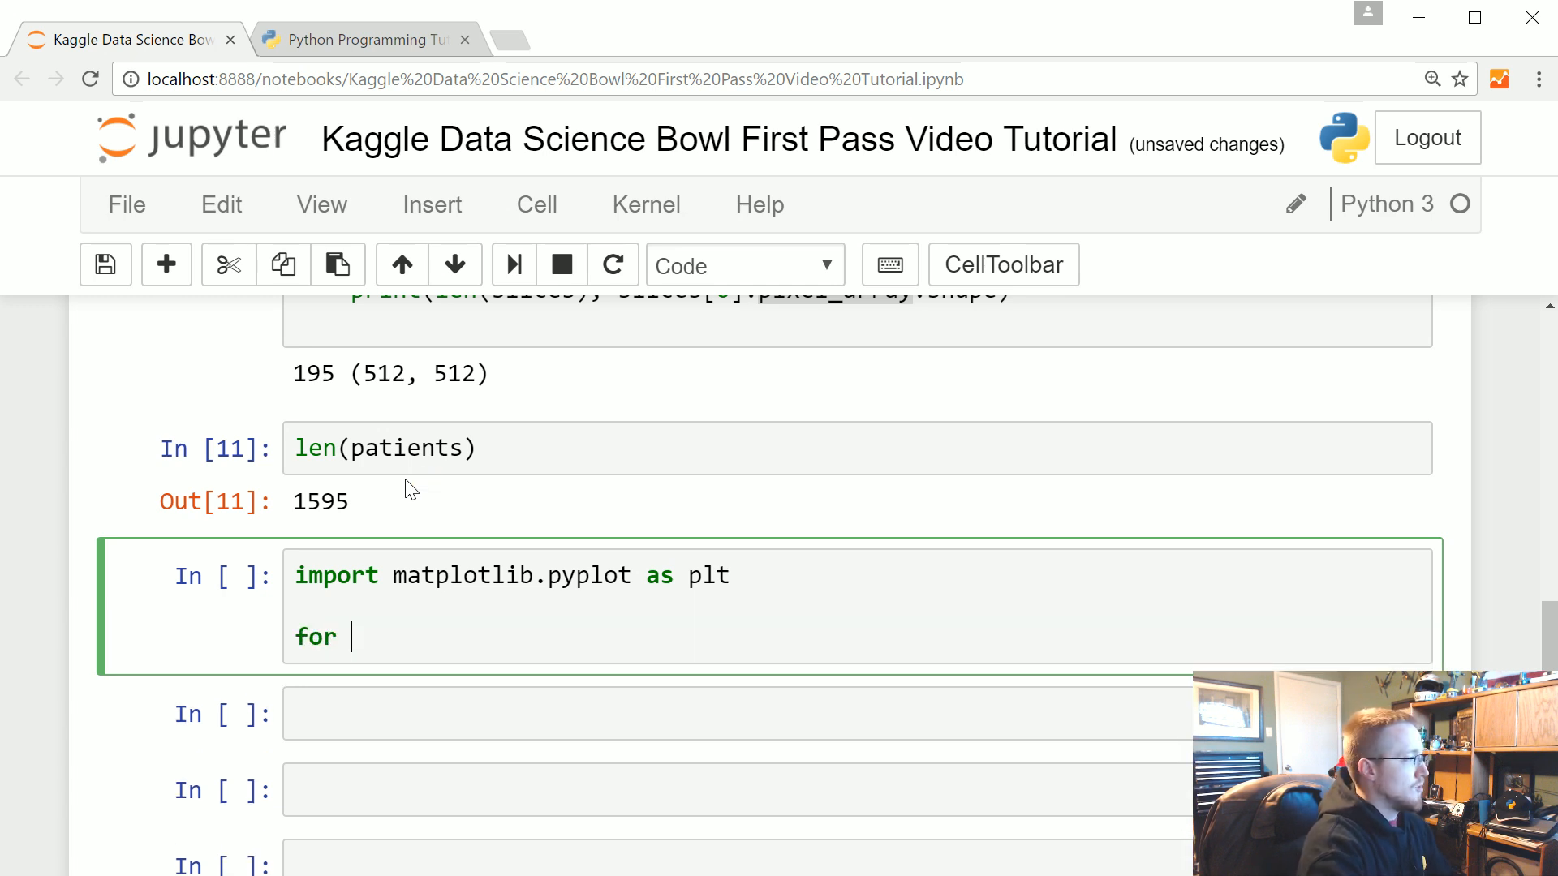
pyautogui.write('patient in pat')
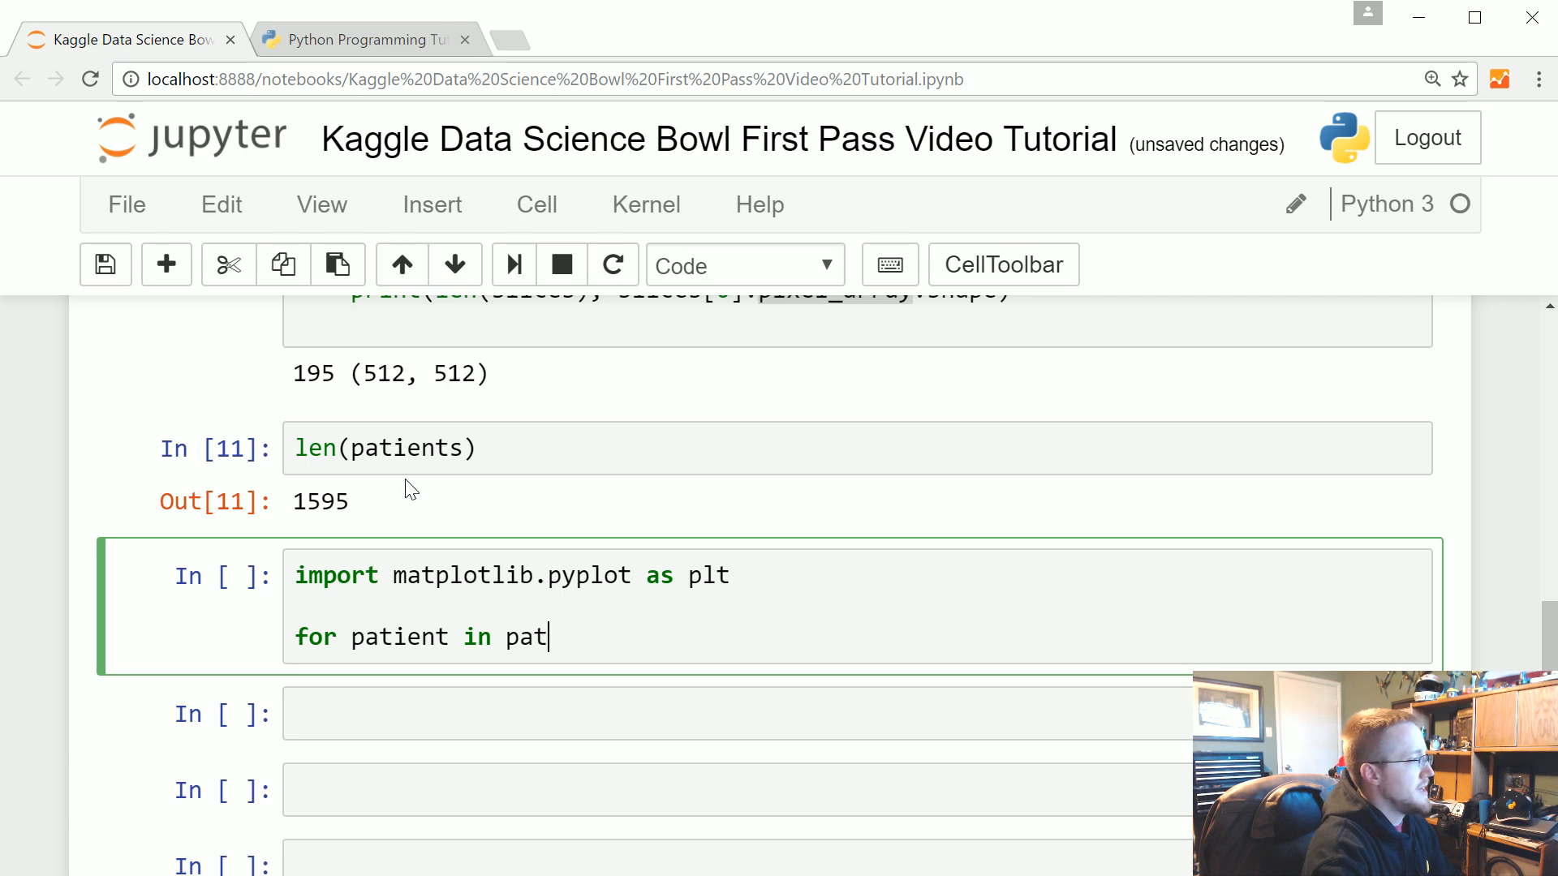
pyautogui.write('ients')
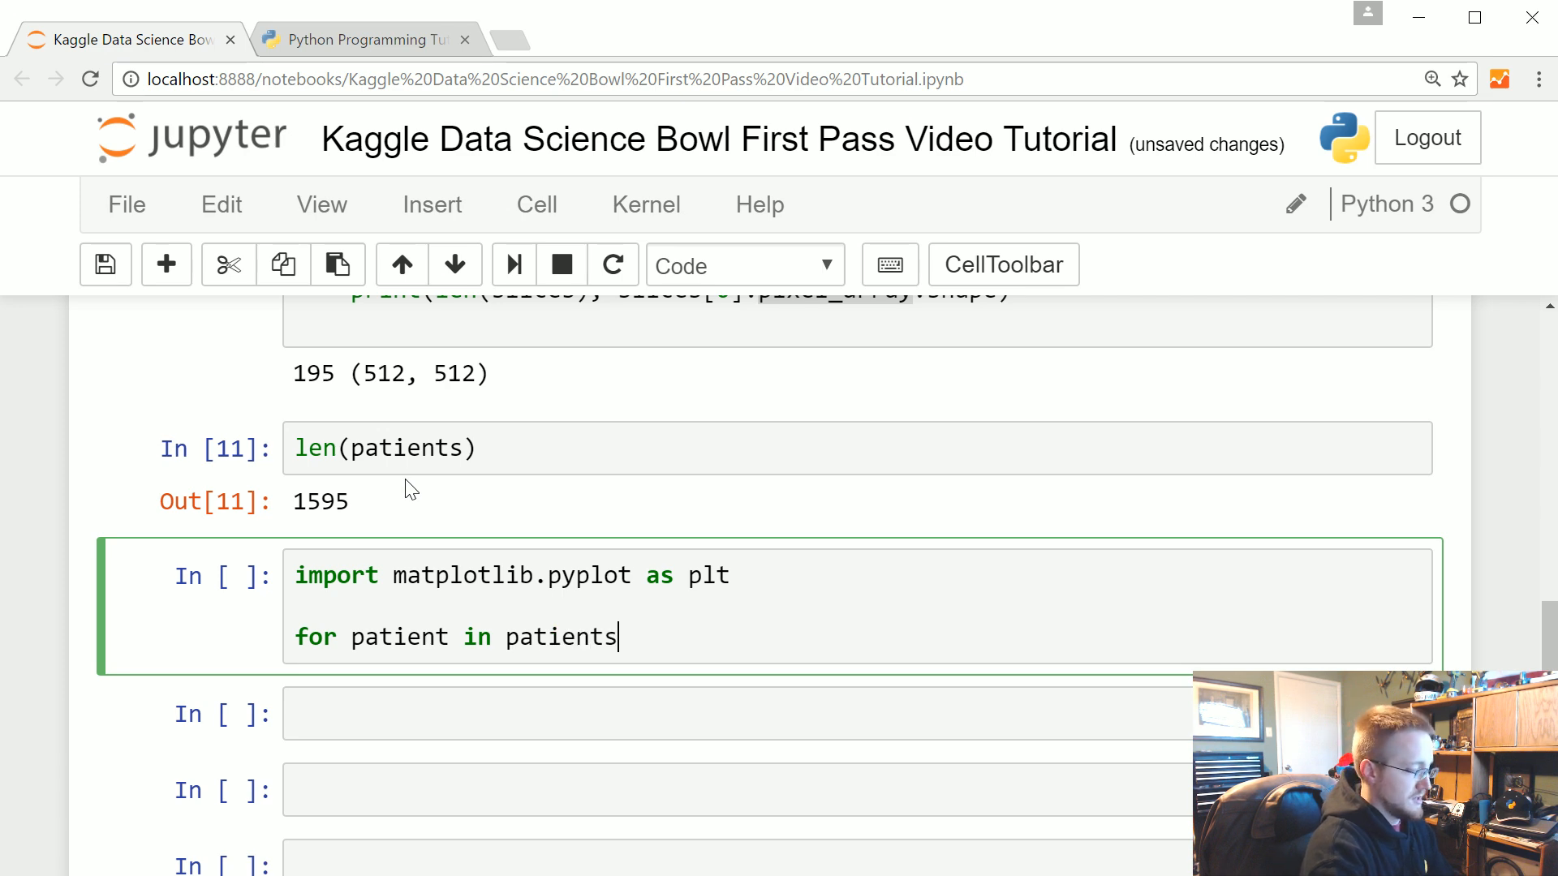
pyautogui.write('[:1]')
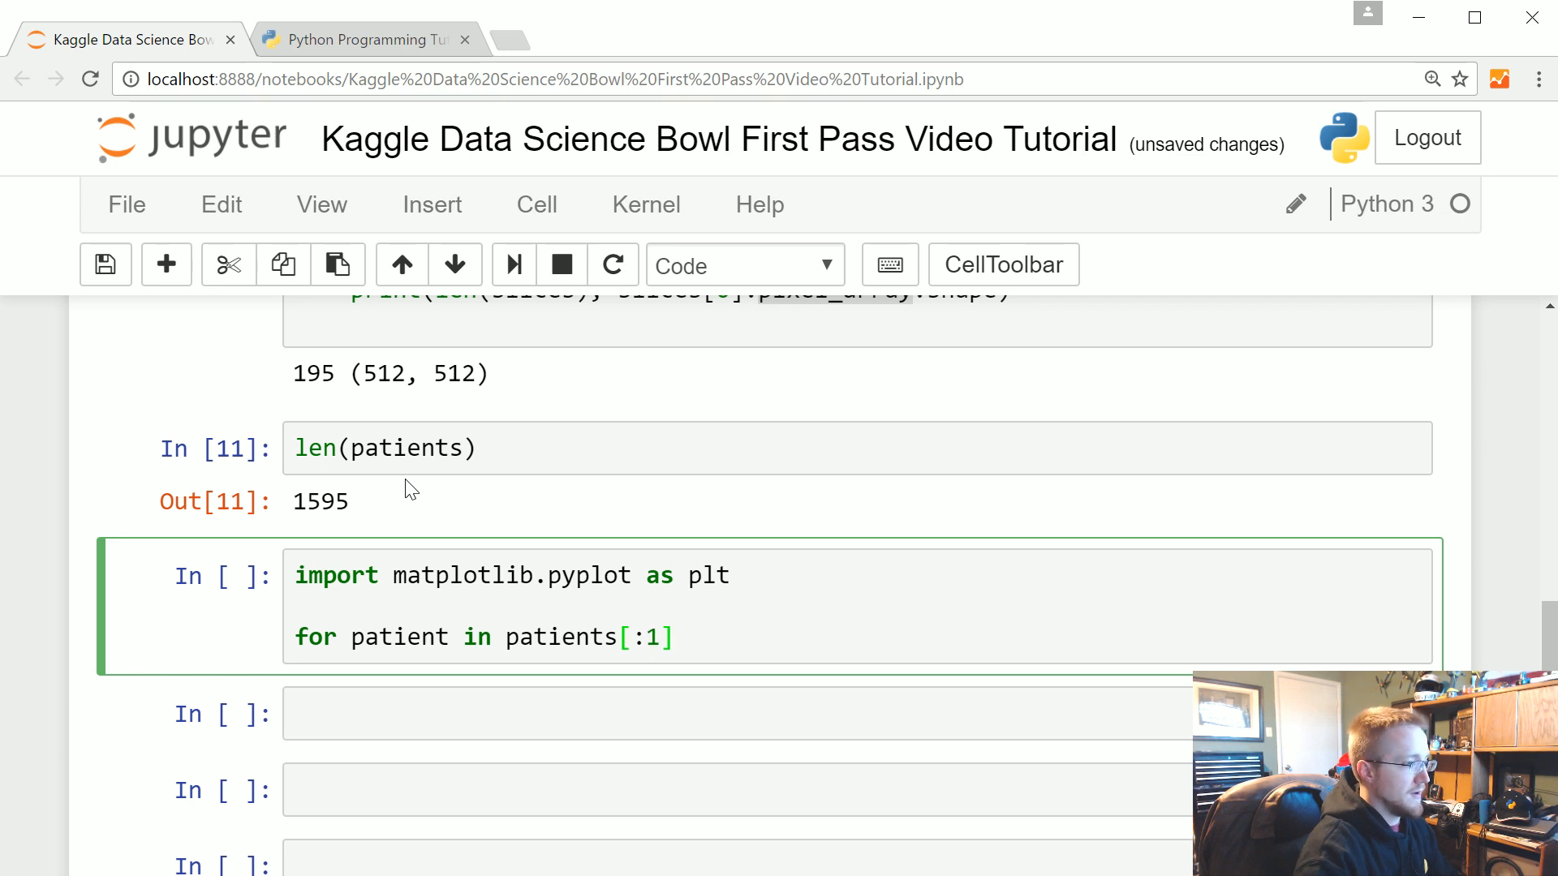
pyautogui.write(':')
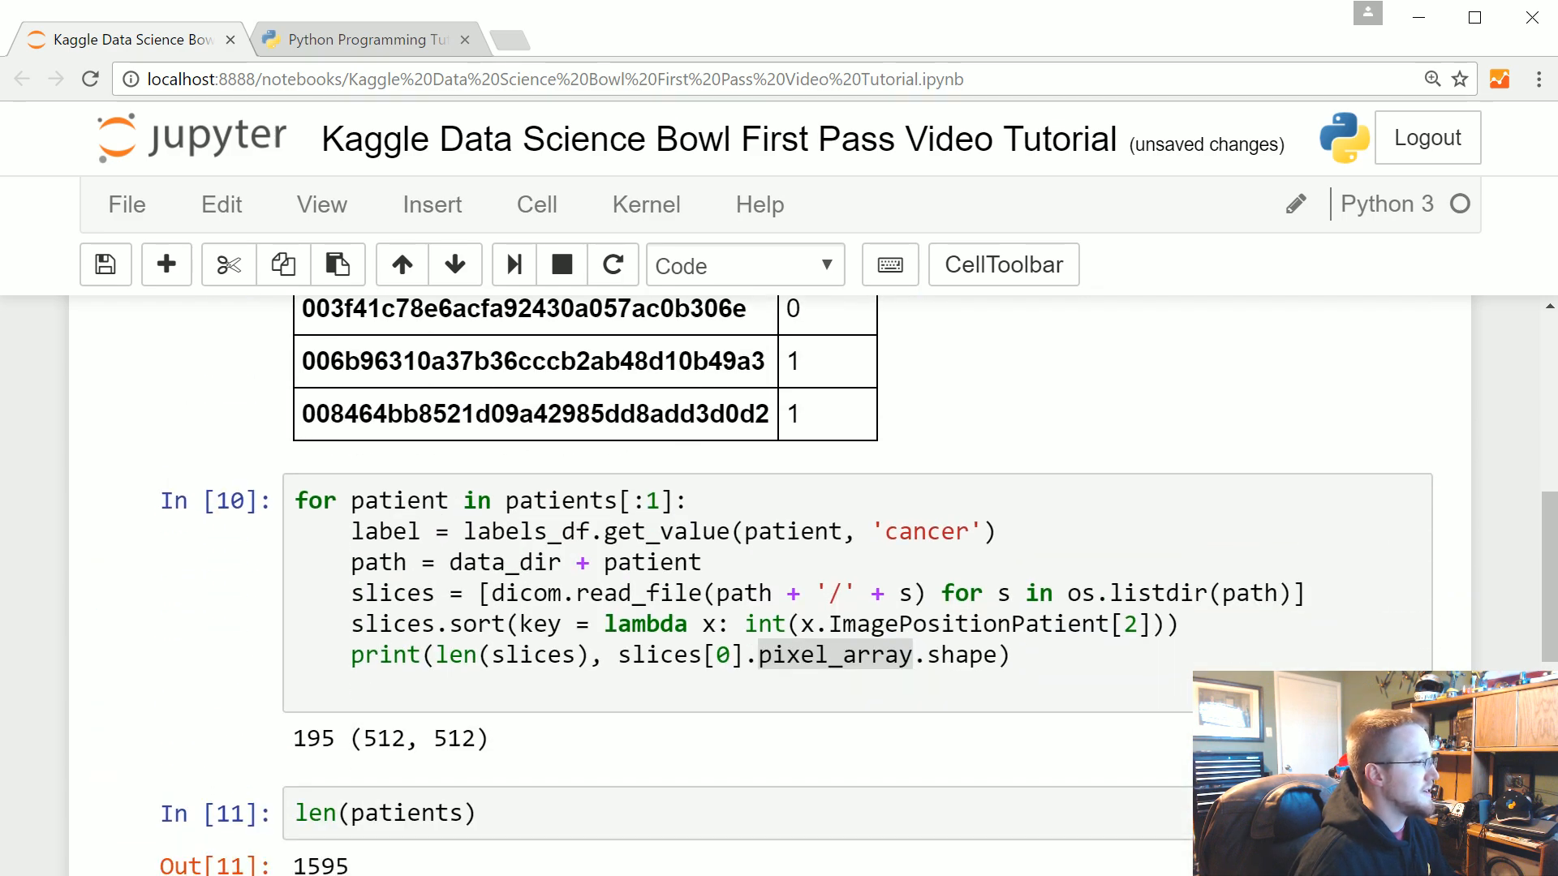
# Add plt.imshow(slices[0].pixel_array) and plt.show() after the slice-loading loop.
pyautogui.scroll(-3)
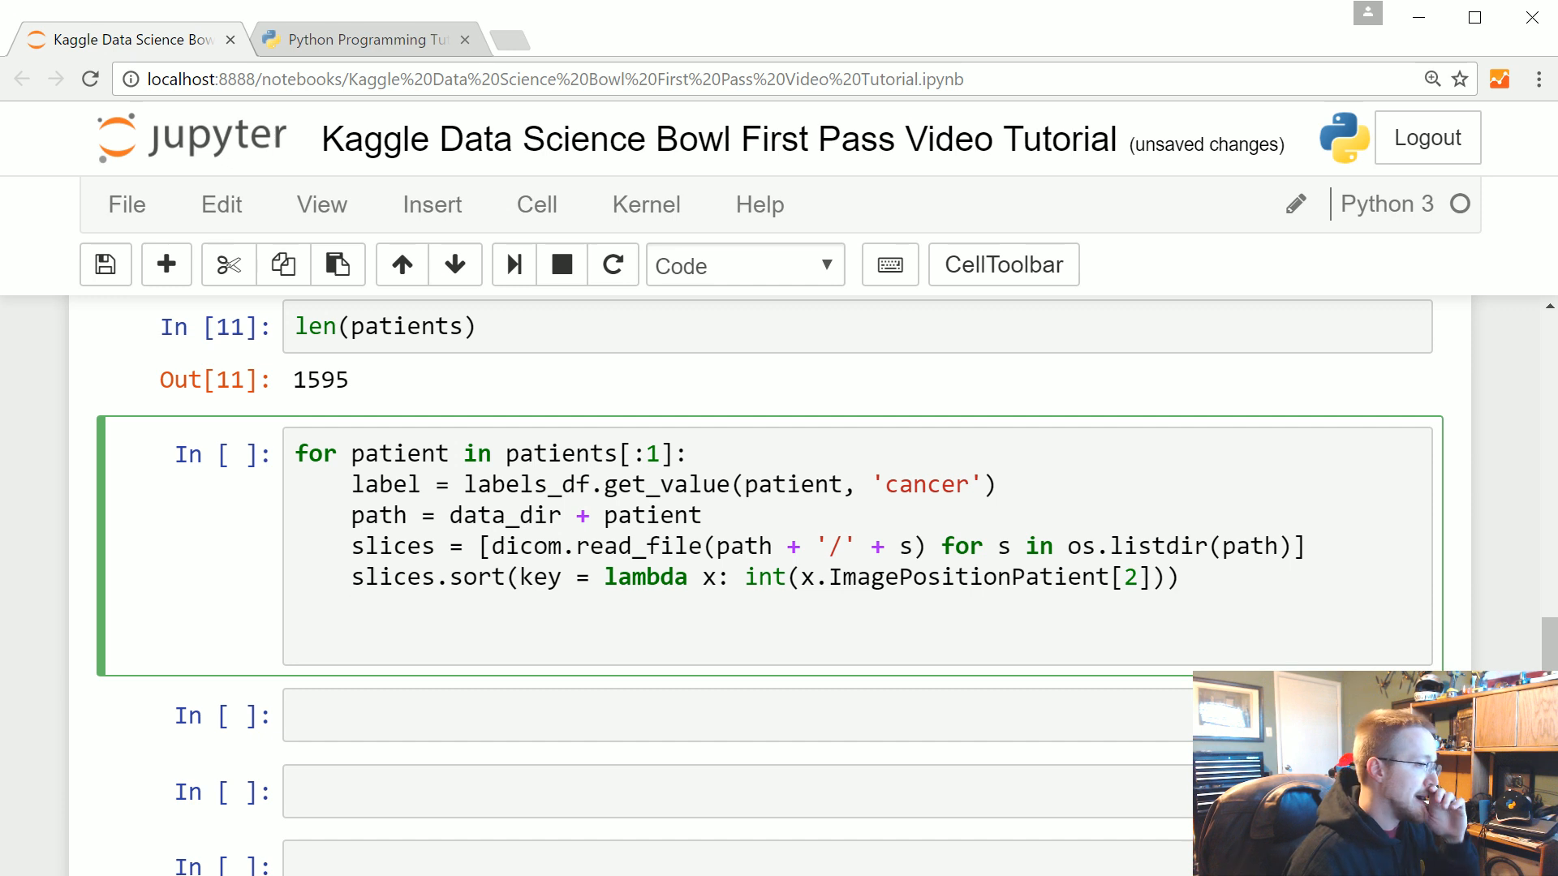
pyautogui.write('plt.im')
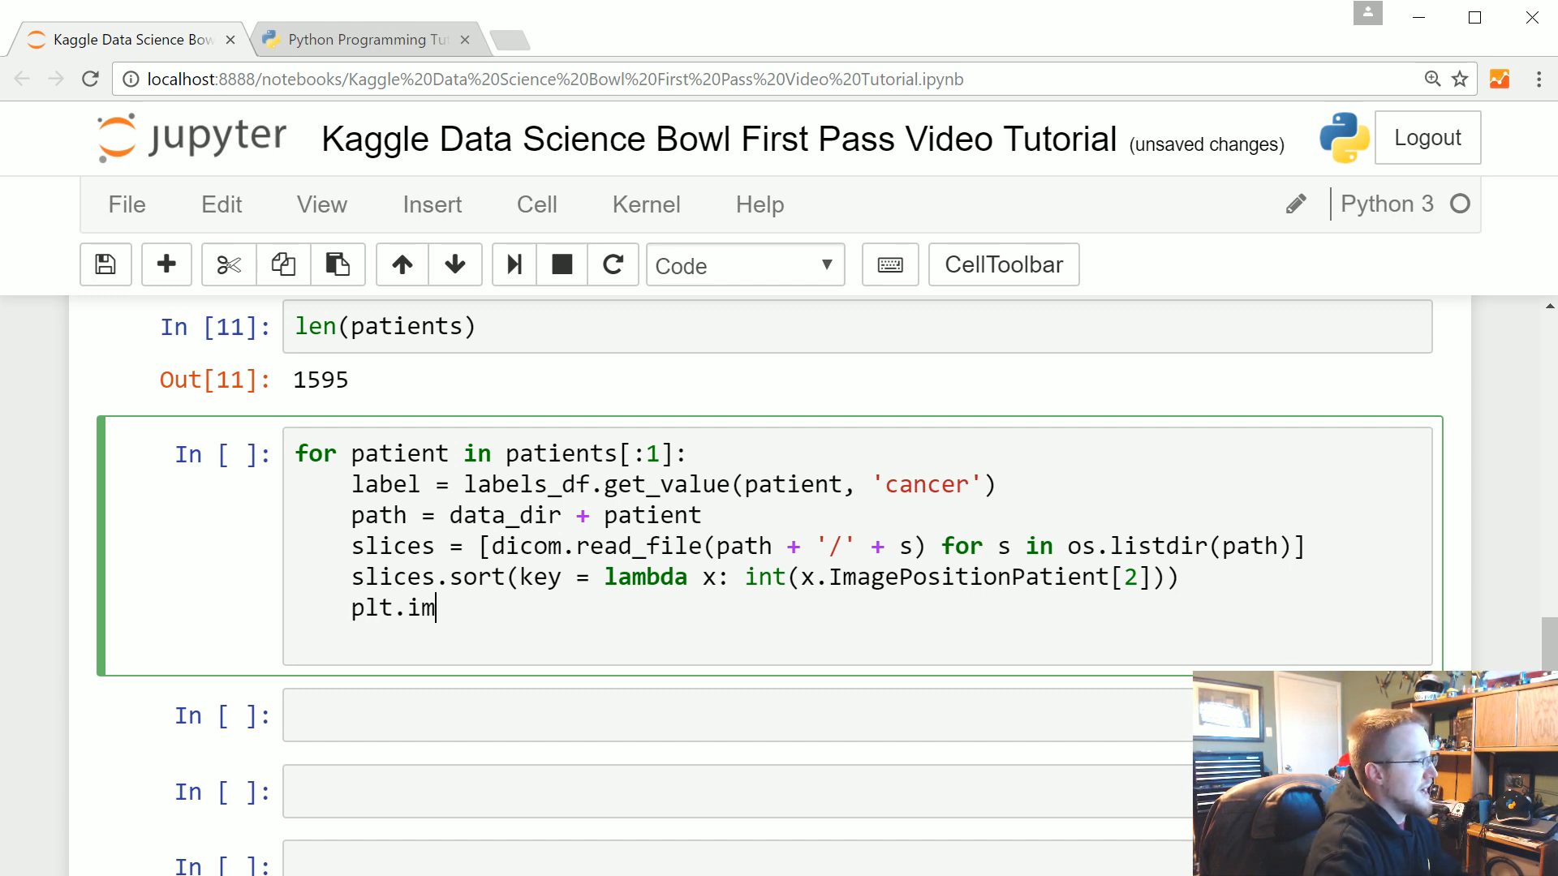
pyautogui.write('show()')
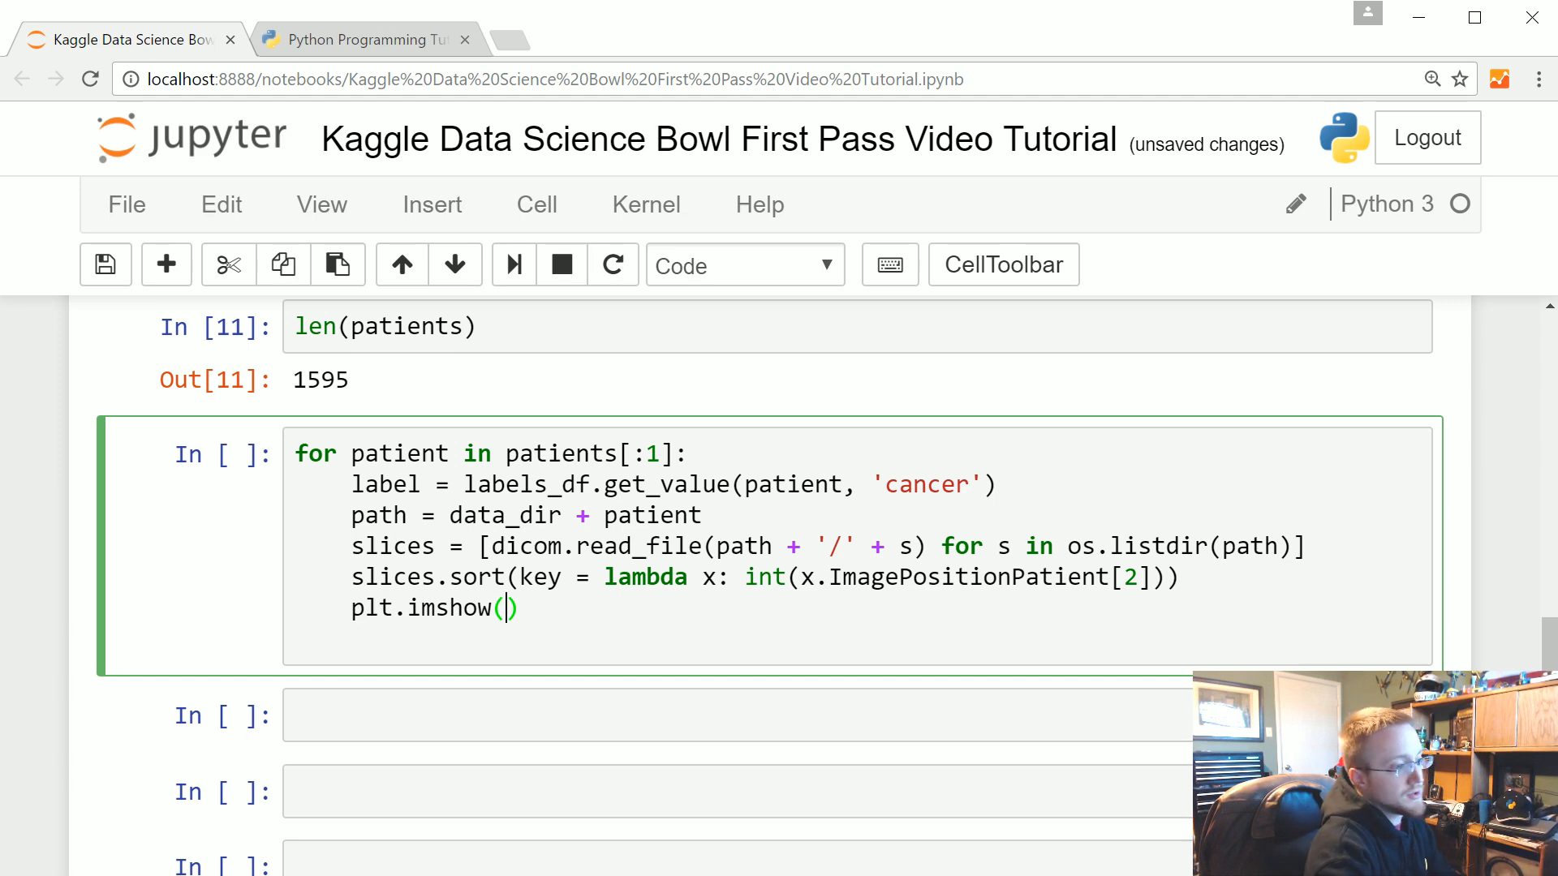
pyautogui.write('slices[')
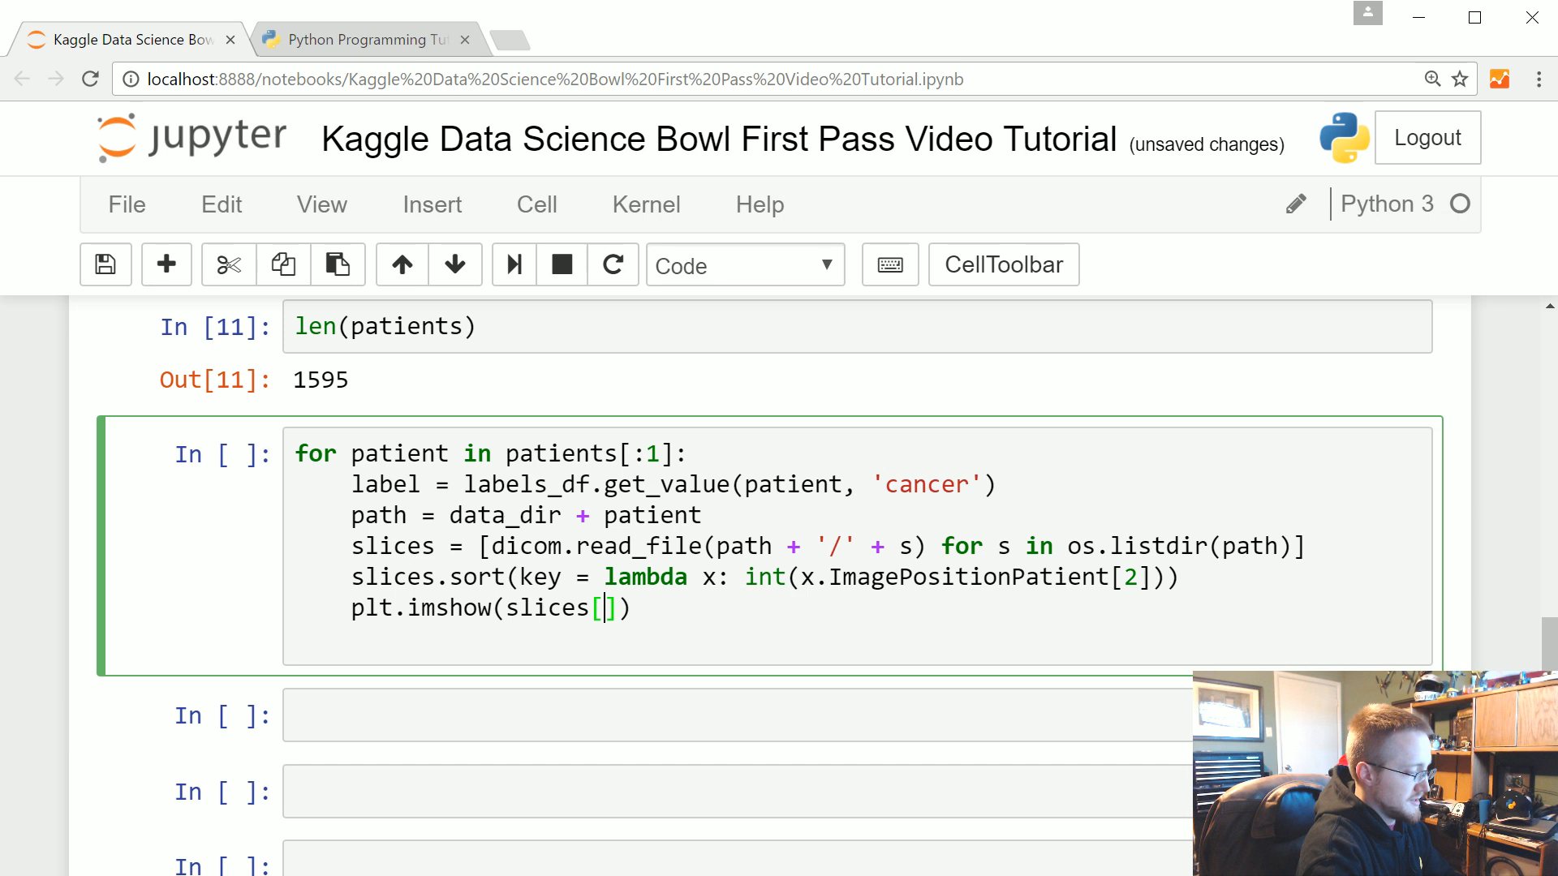
pyautogui.write('0].pixel')
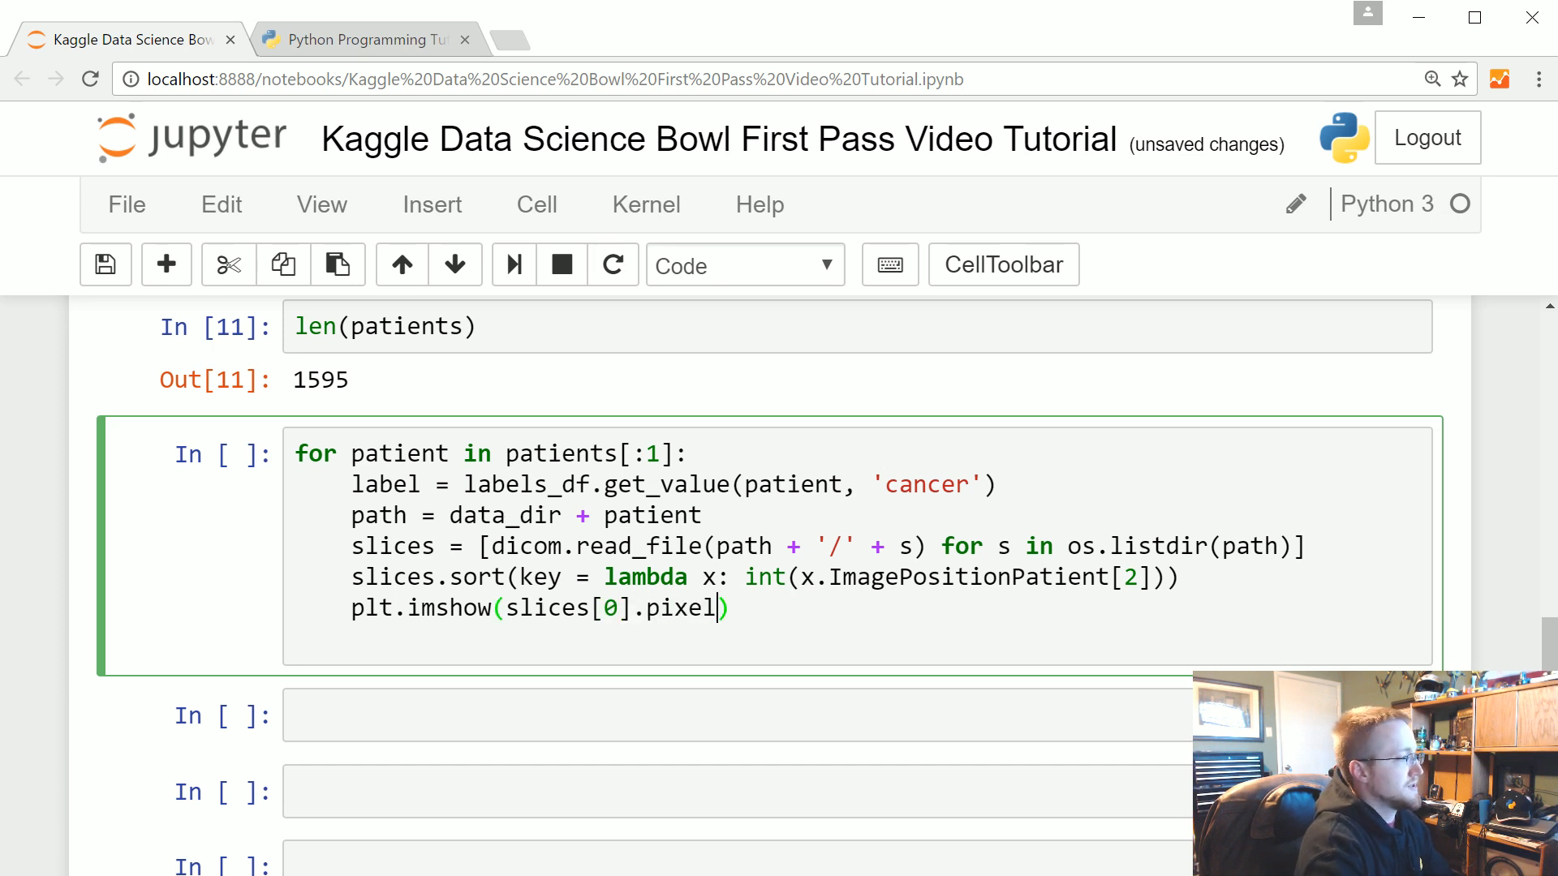
pyautogui.write('_array')
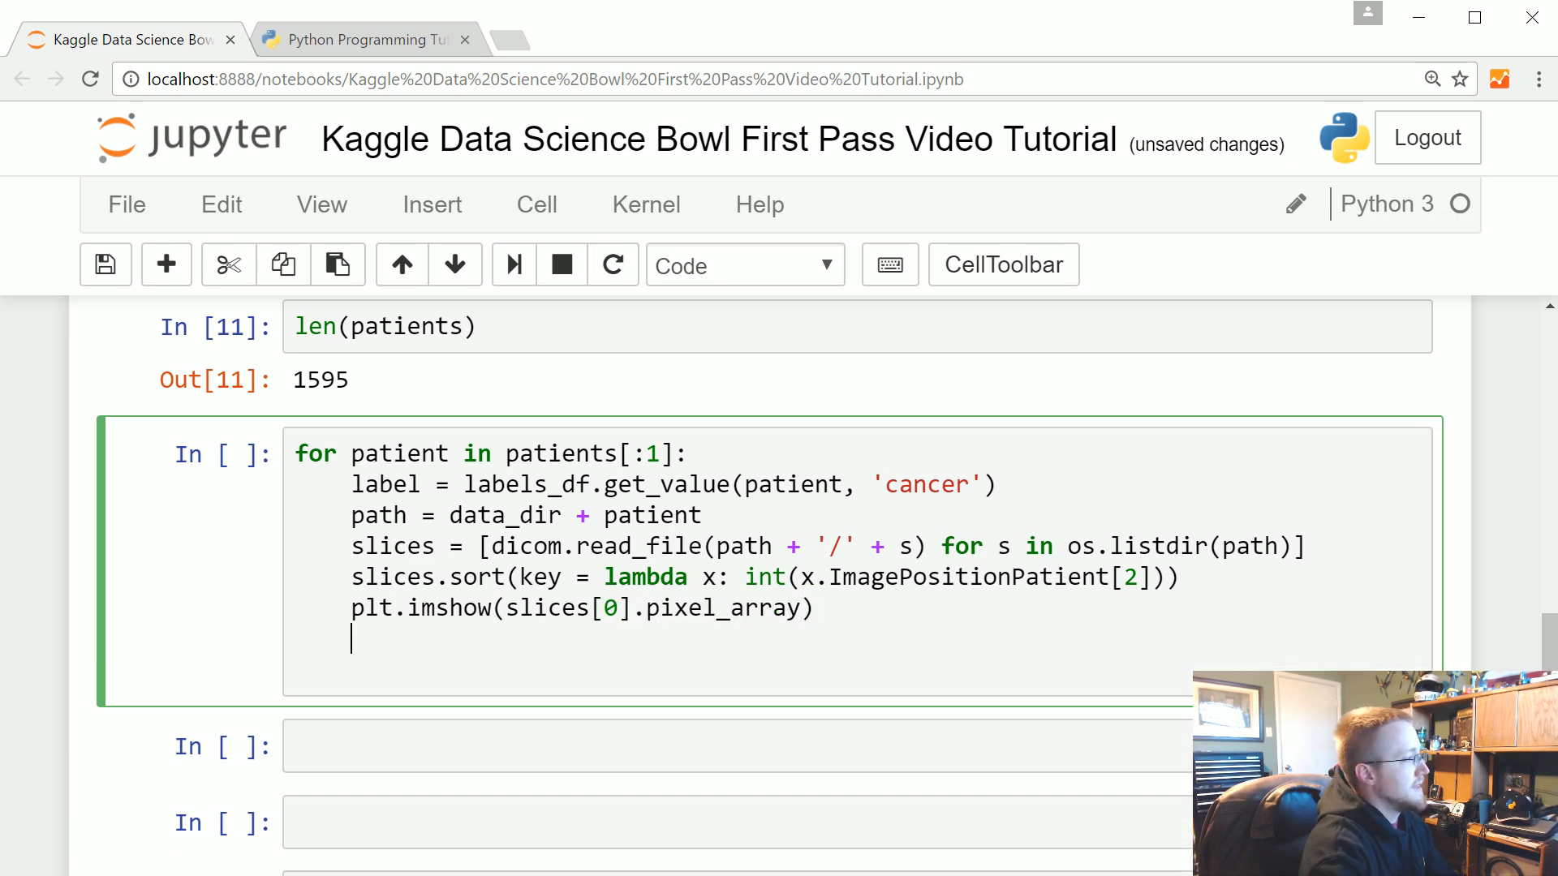
pyautogui.write('plt.show()')
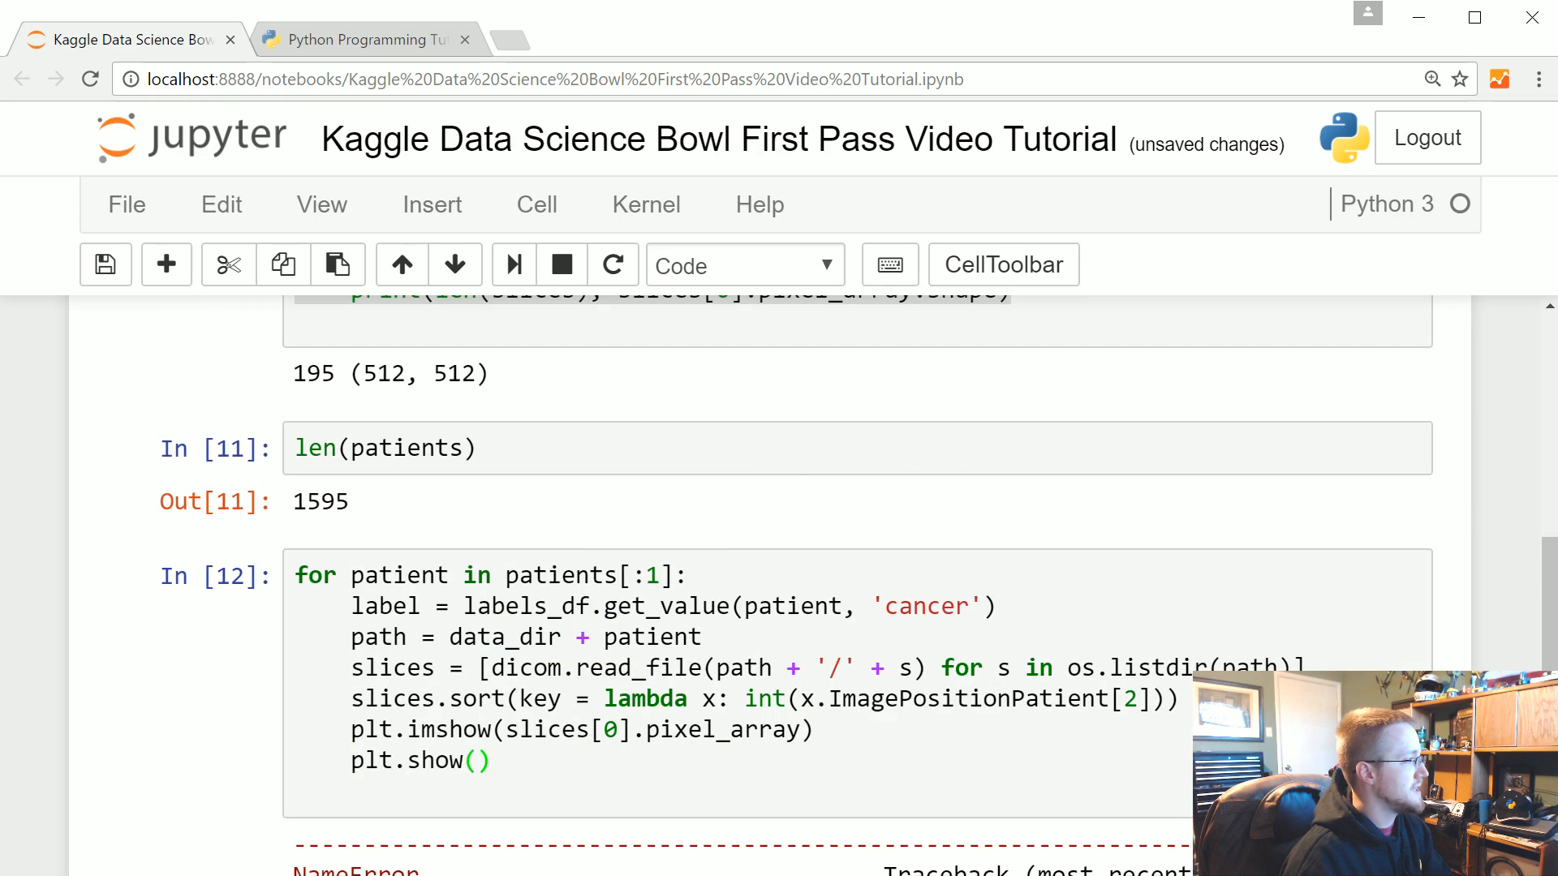
pyautogui.scroll(-3)
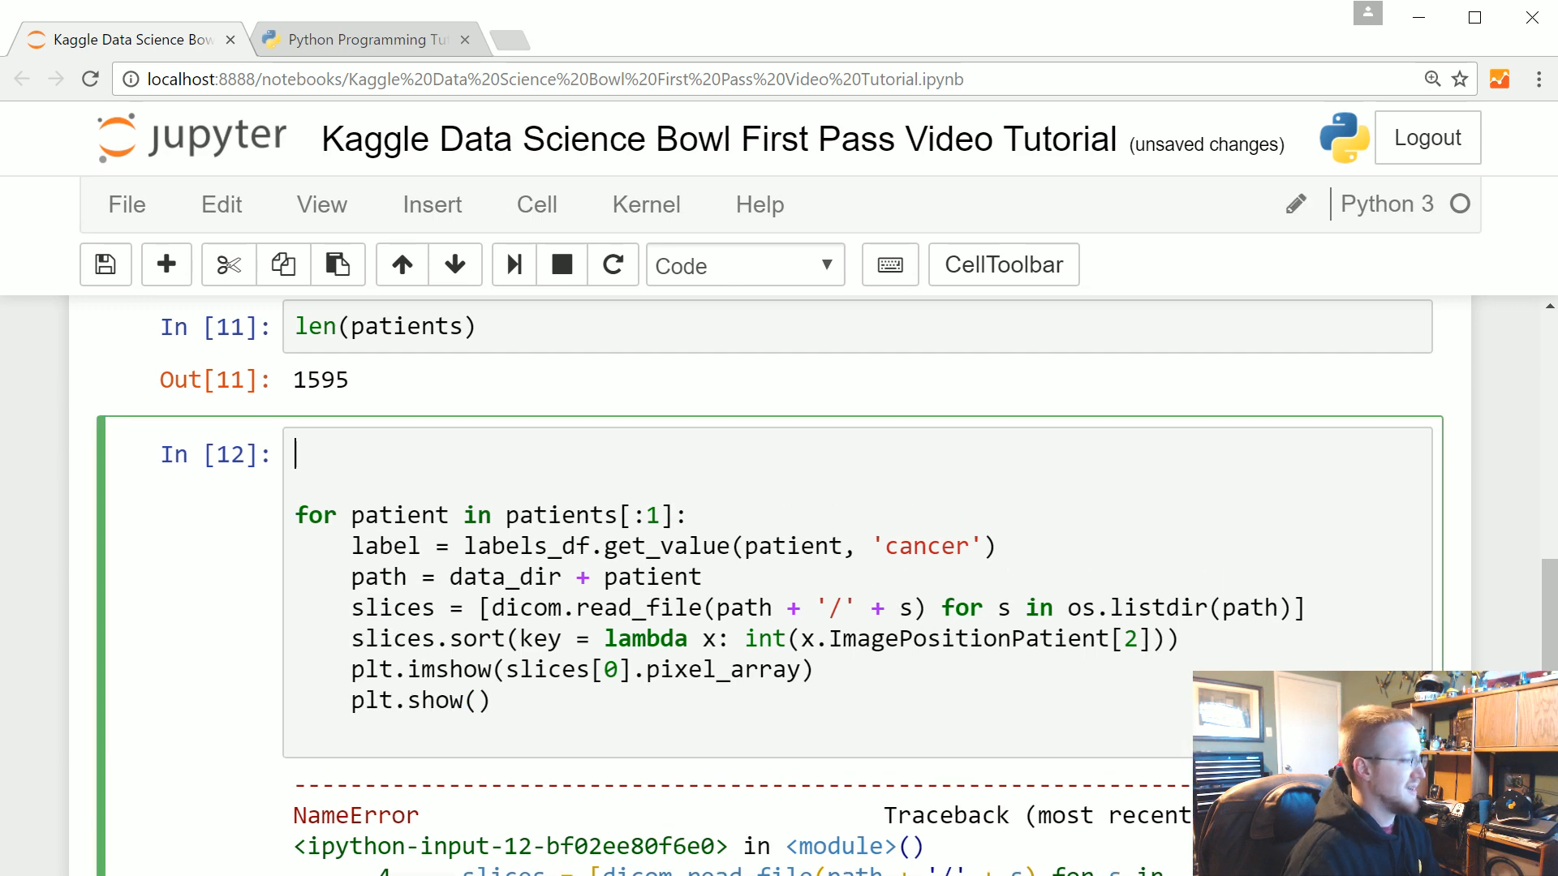
pyautogui.write('import matplotl')
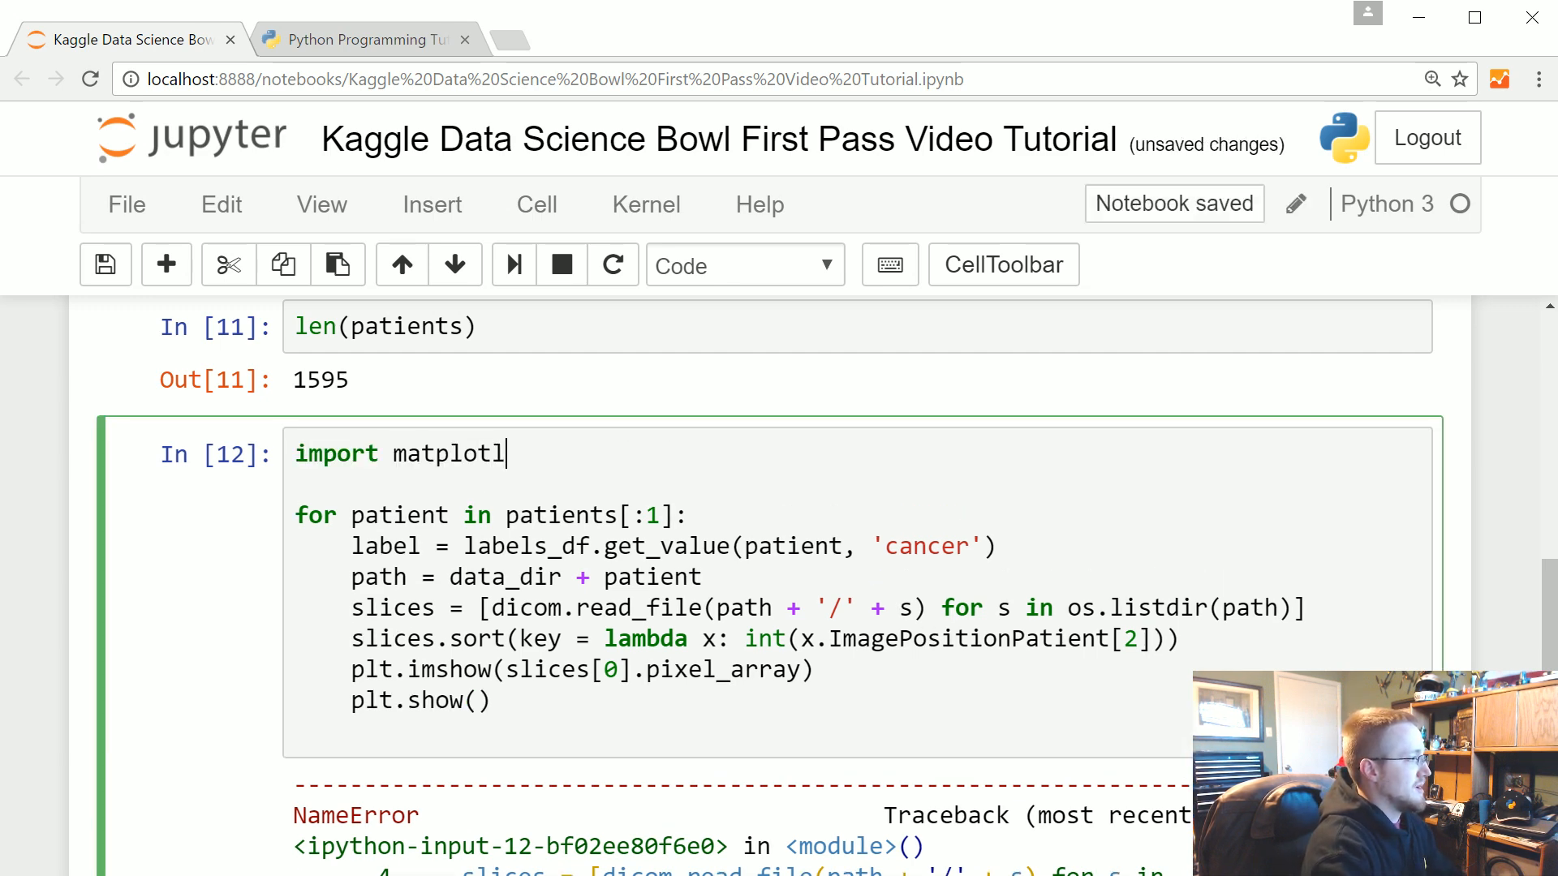
pyautogui.write('ib.pypl')
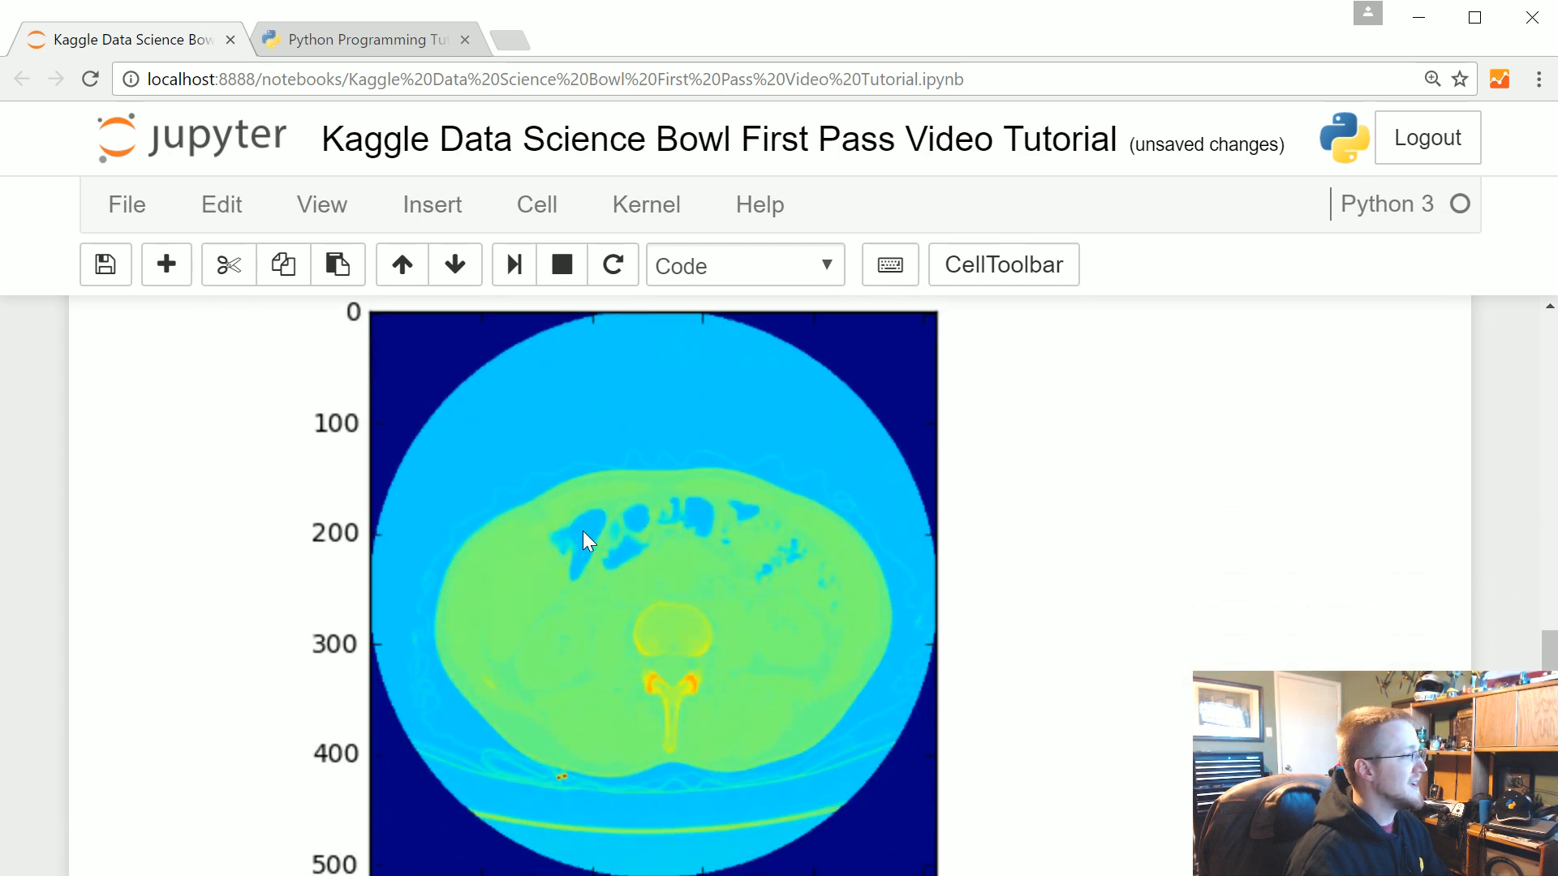
pyautogui.moveTo(579, 536)
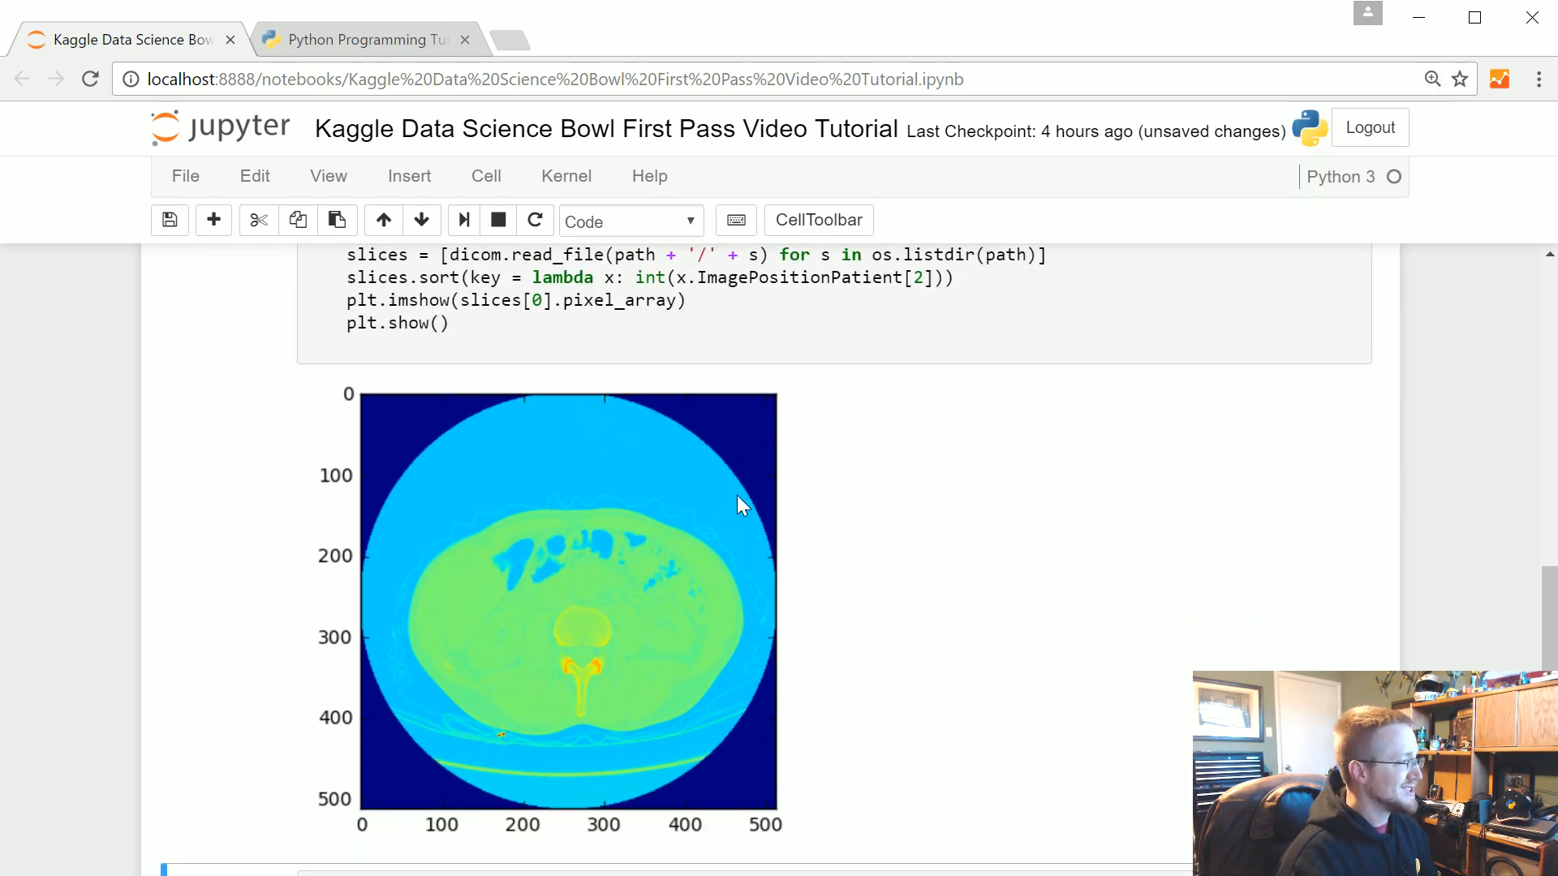
pyautogui.moveTo(692, 621)
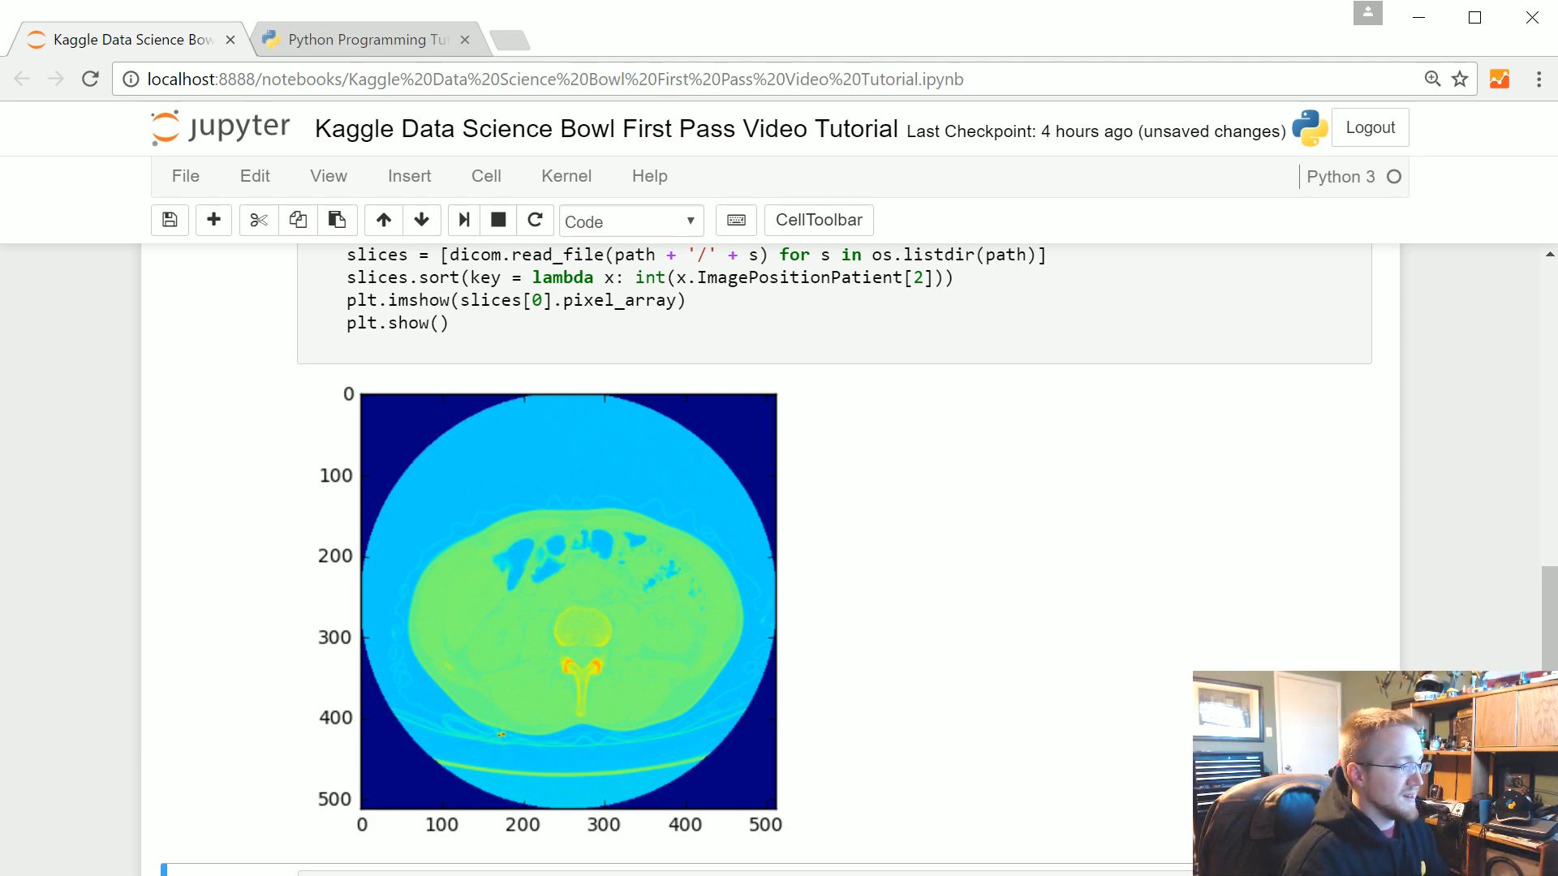
pyautogui.moveTo(813, 525)
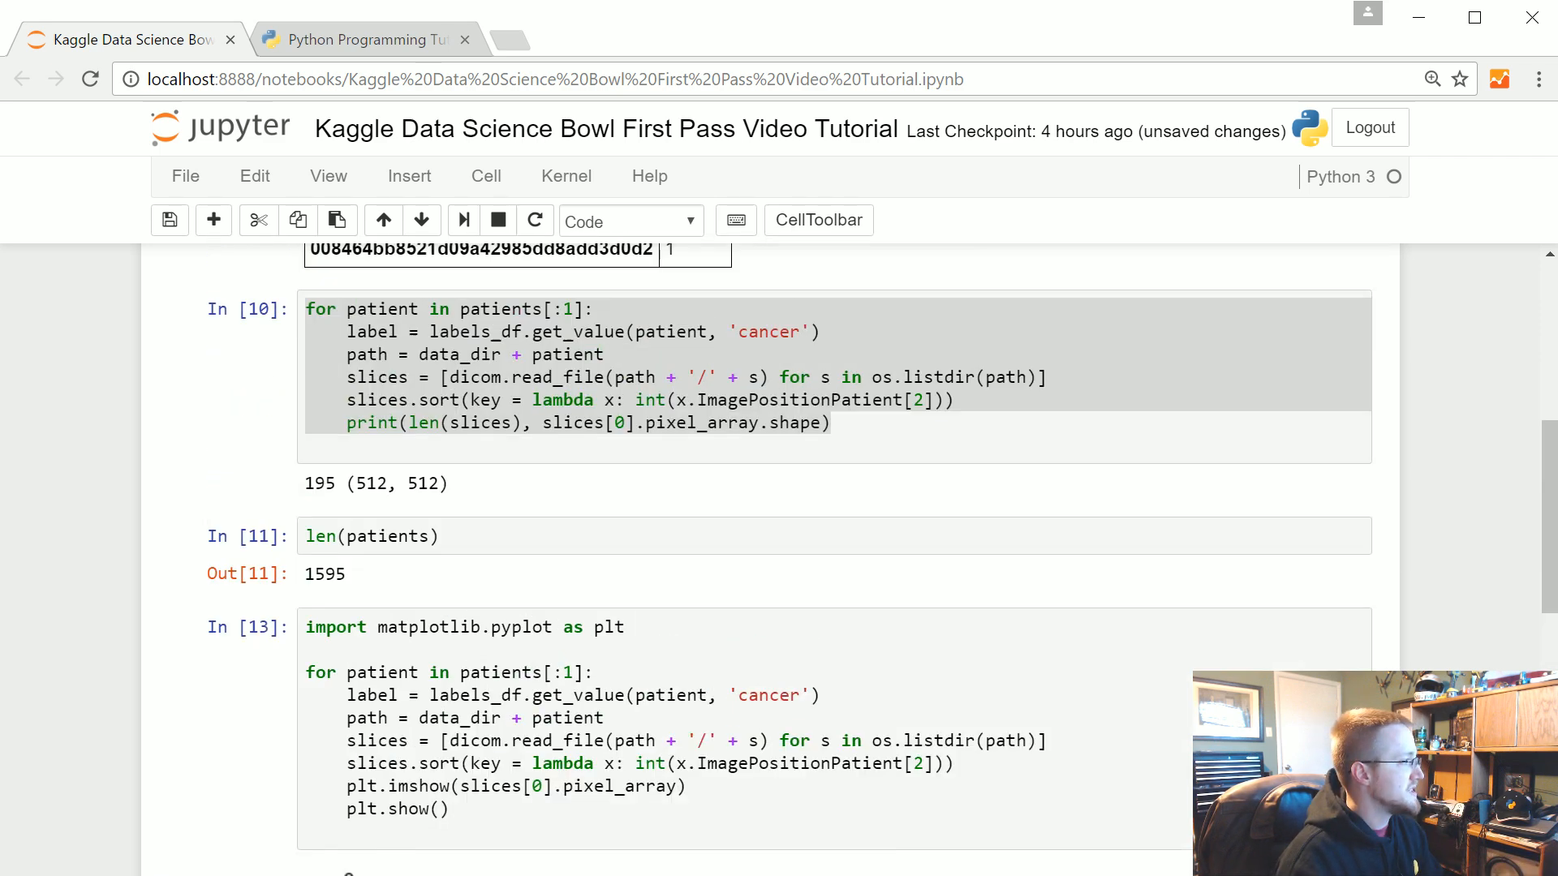
pyautogui.scroll(-3)
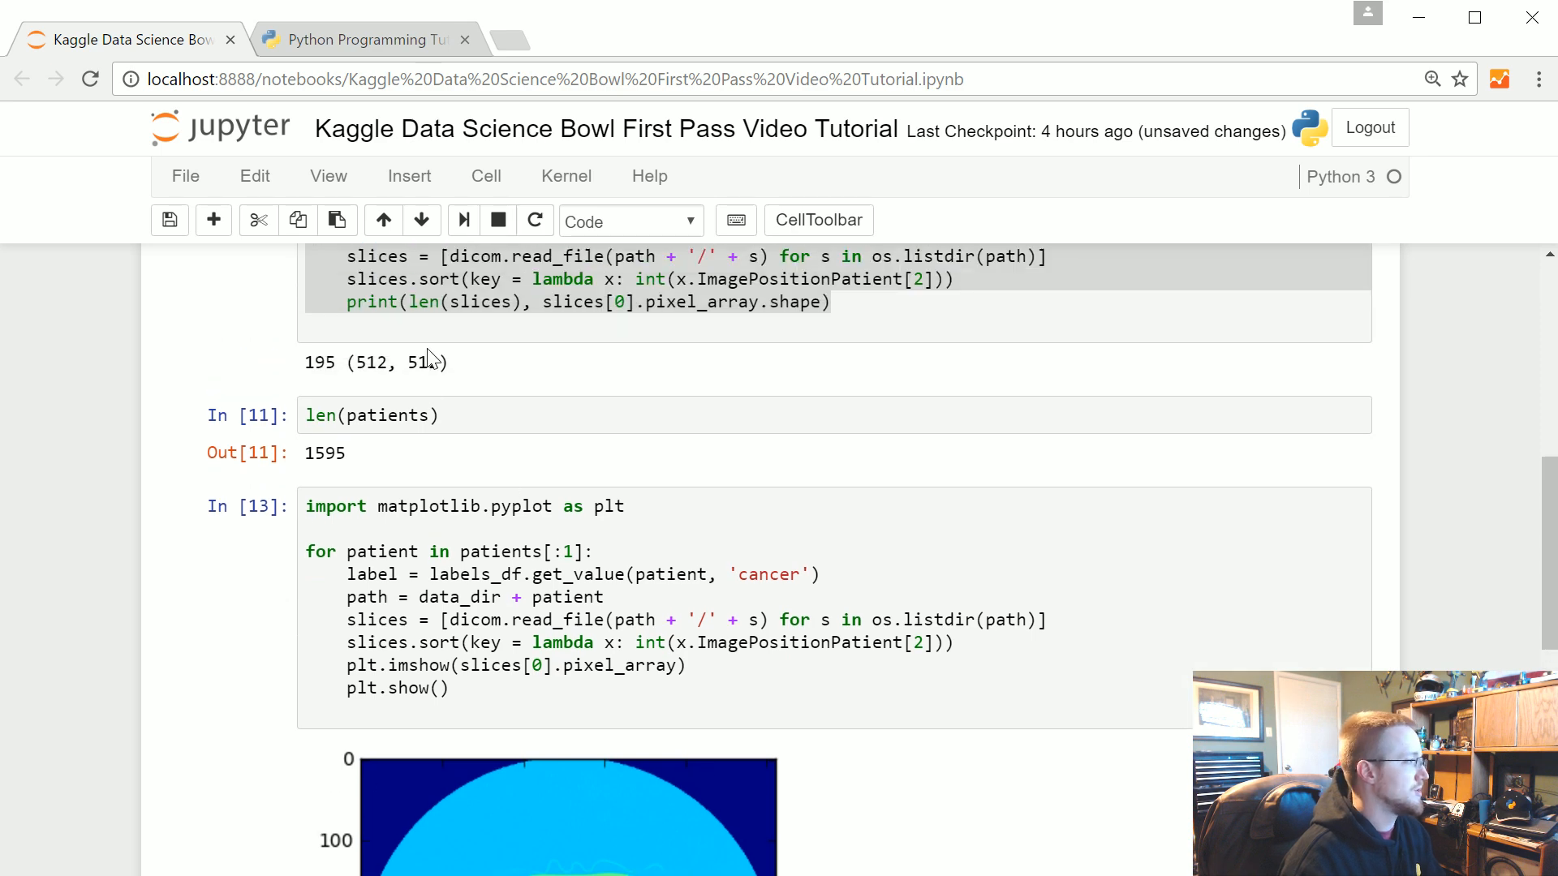
pyautogui.doubleClick(394, 362)
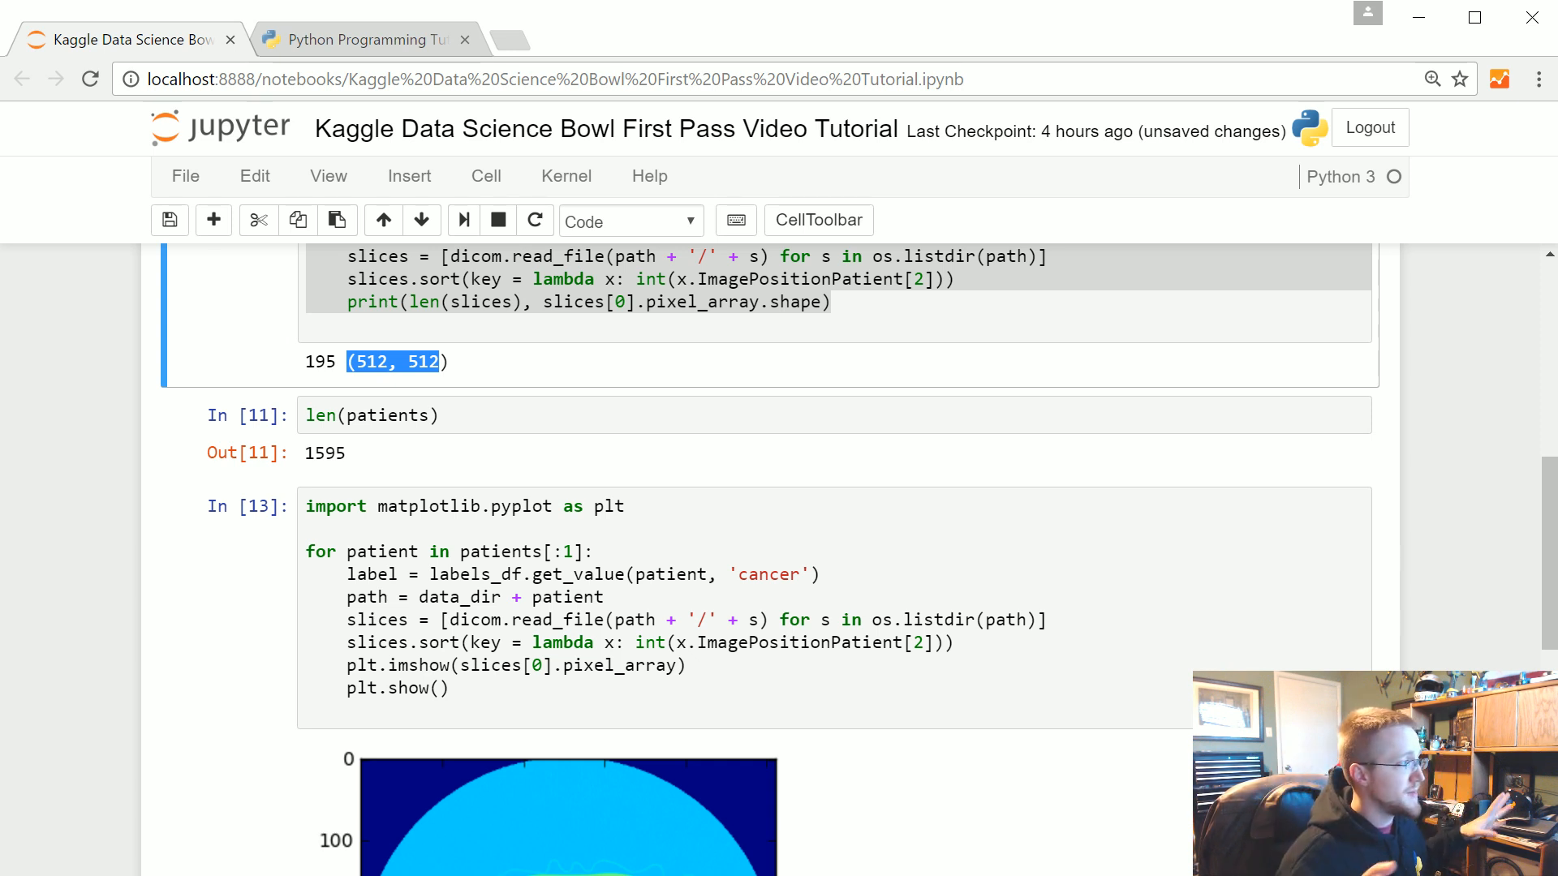
pyautogui.scroll(-3)
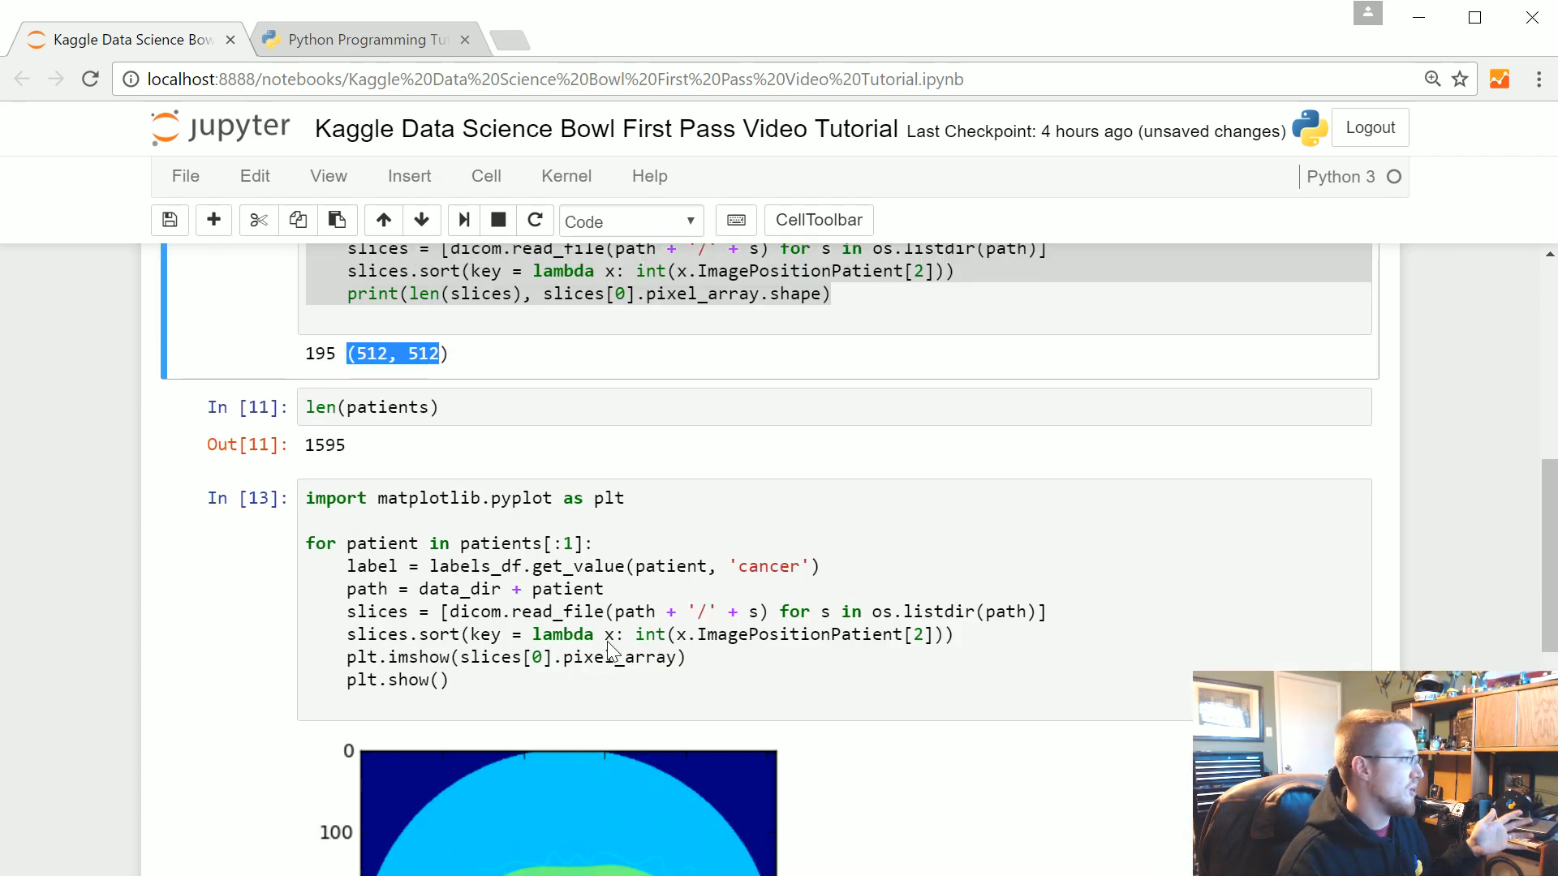
pyautogui.scroll(-3)
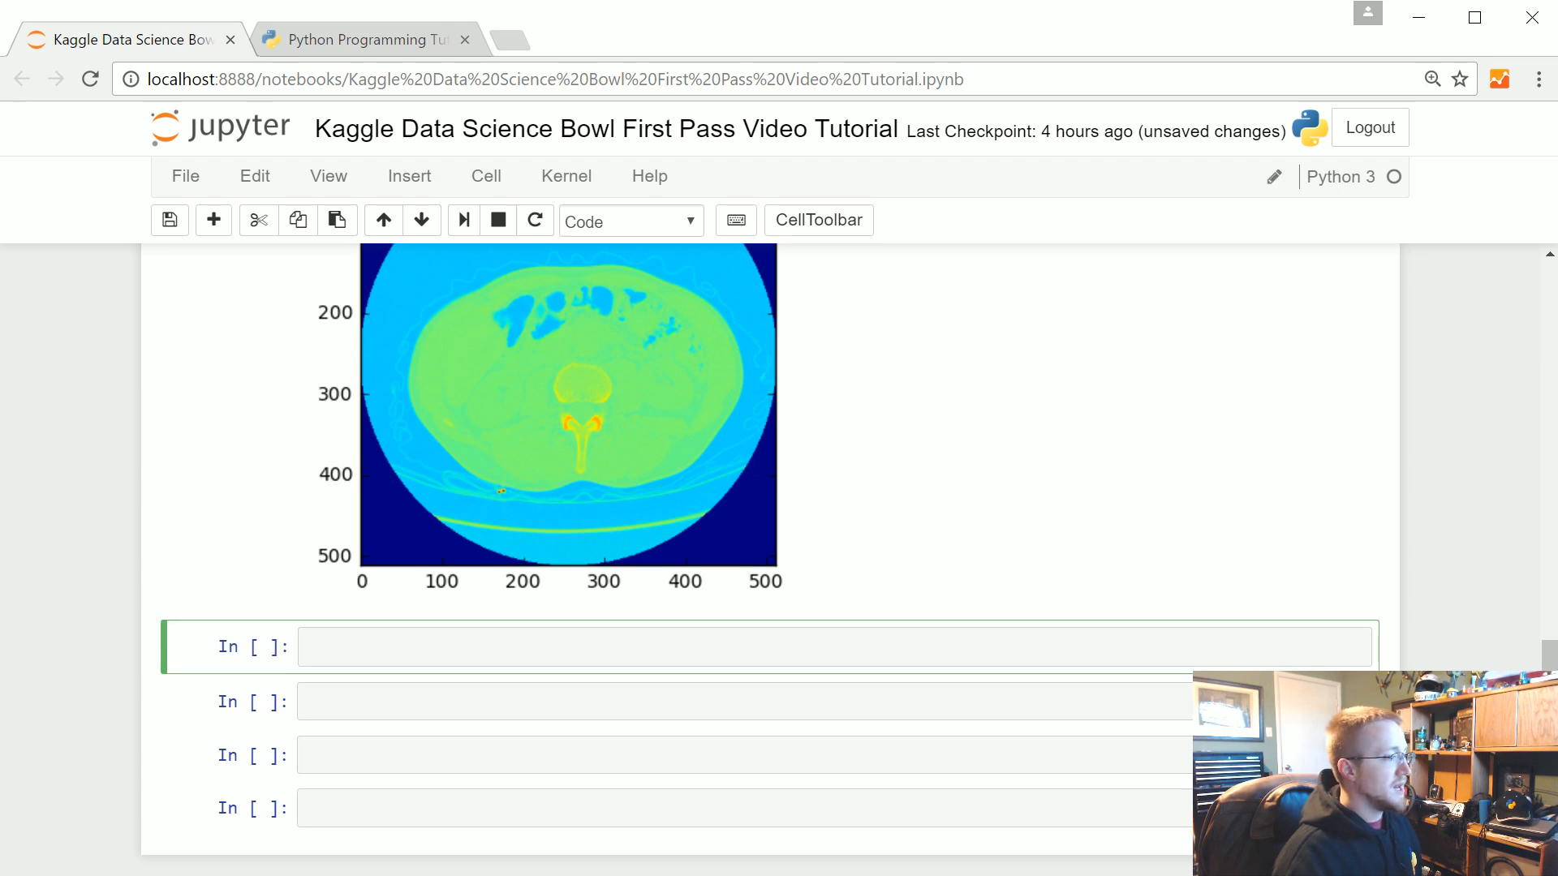
pyautogui.write('pip')
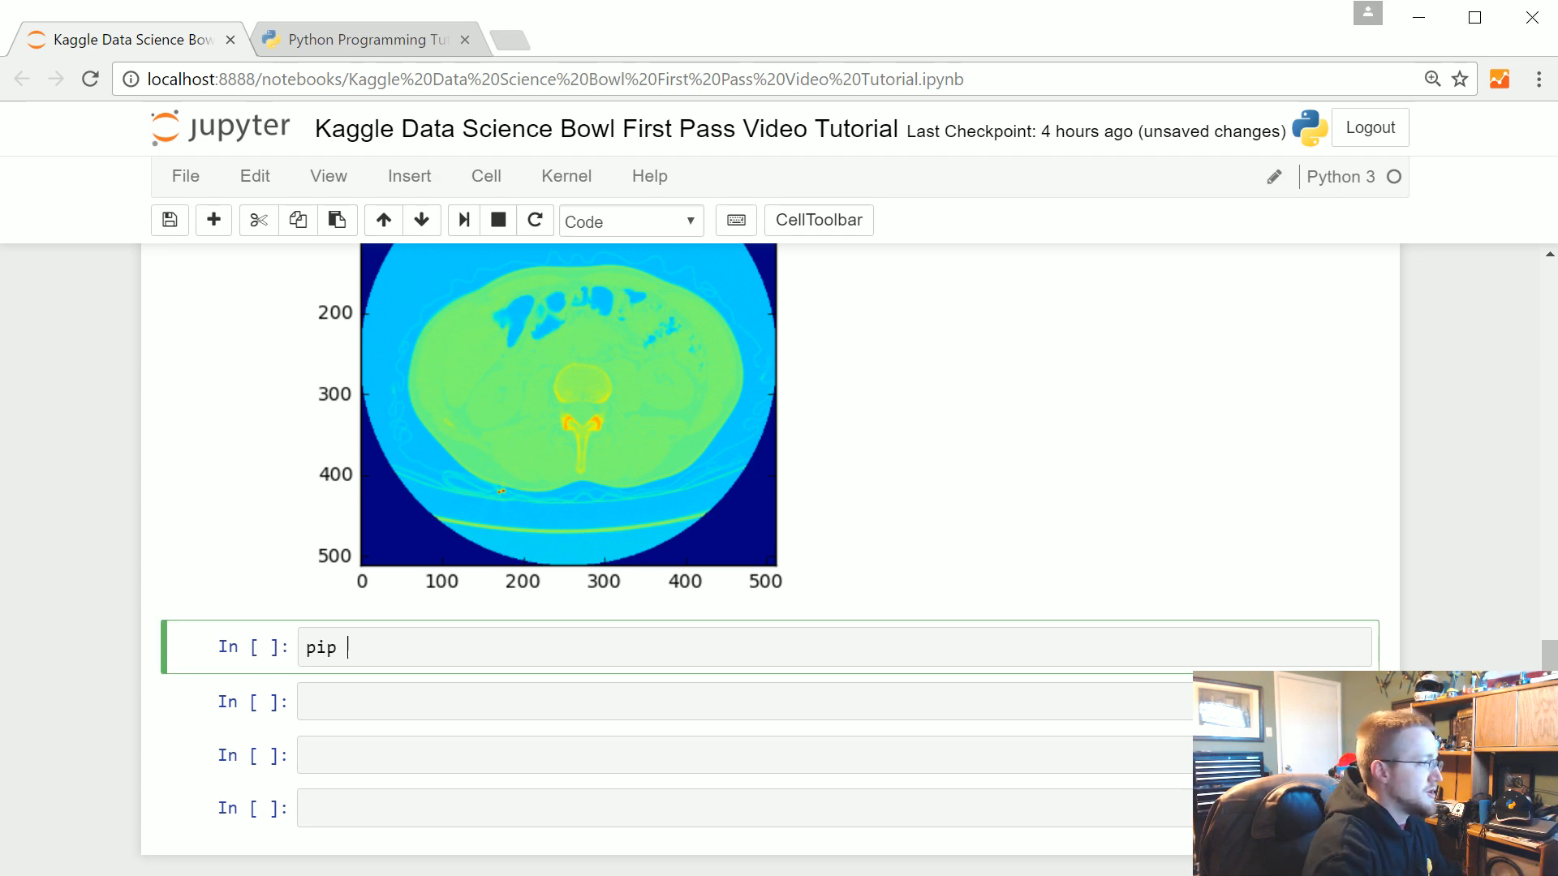
pyautogui.write('install numpy')
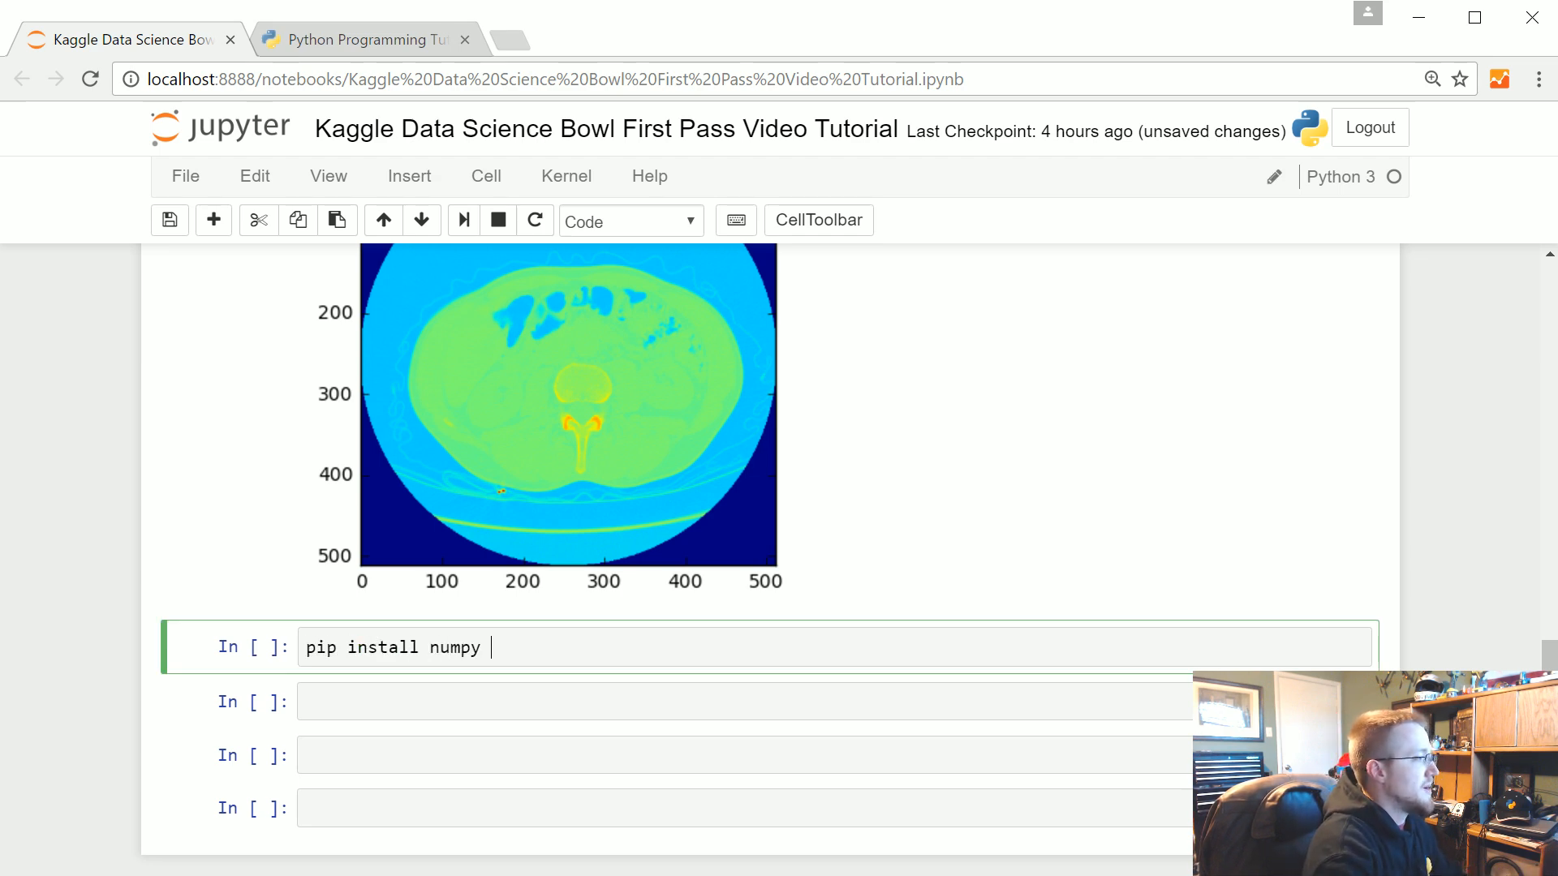
pyautogui.write('cv2')
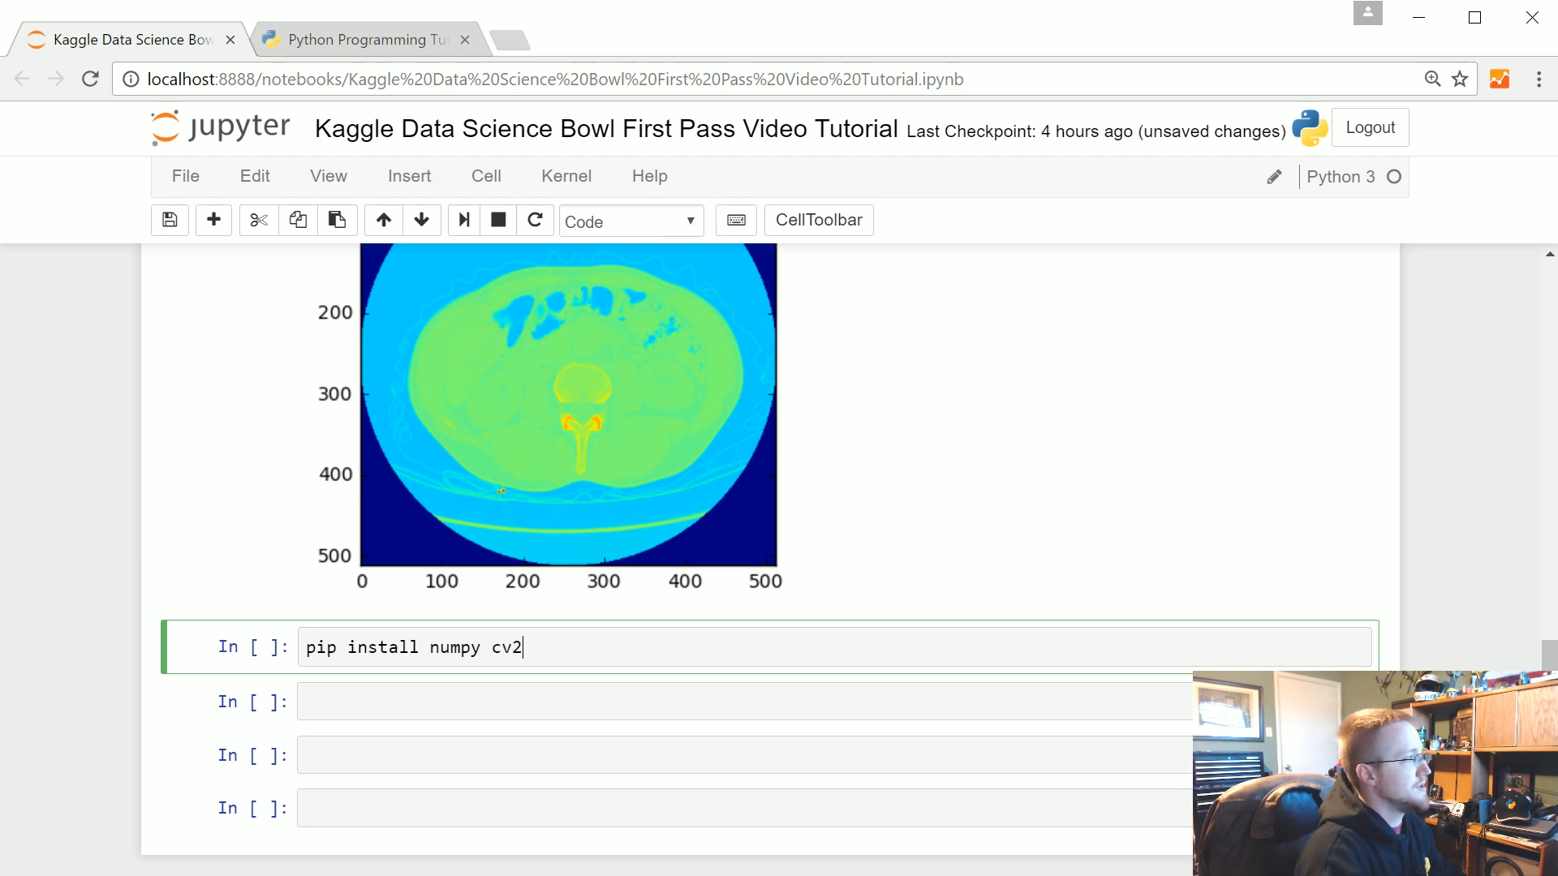
pyautogui.doubleClick(455, 647)
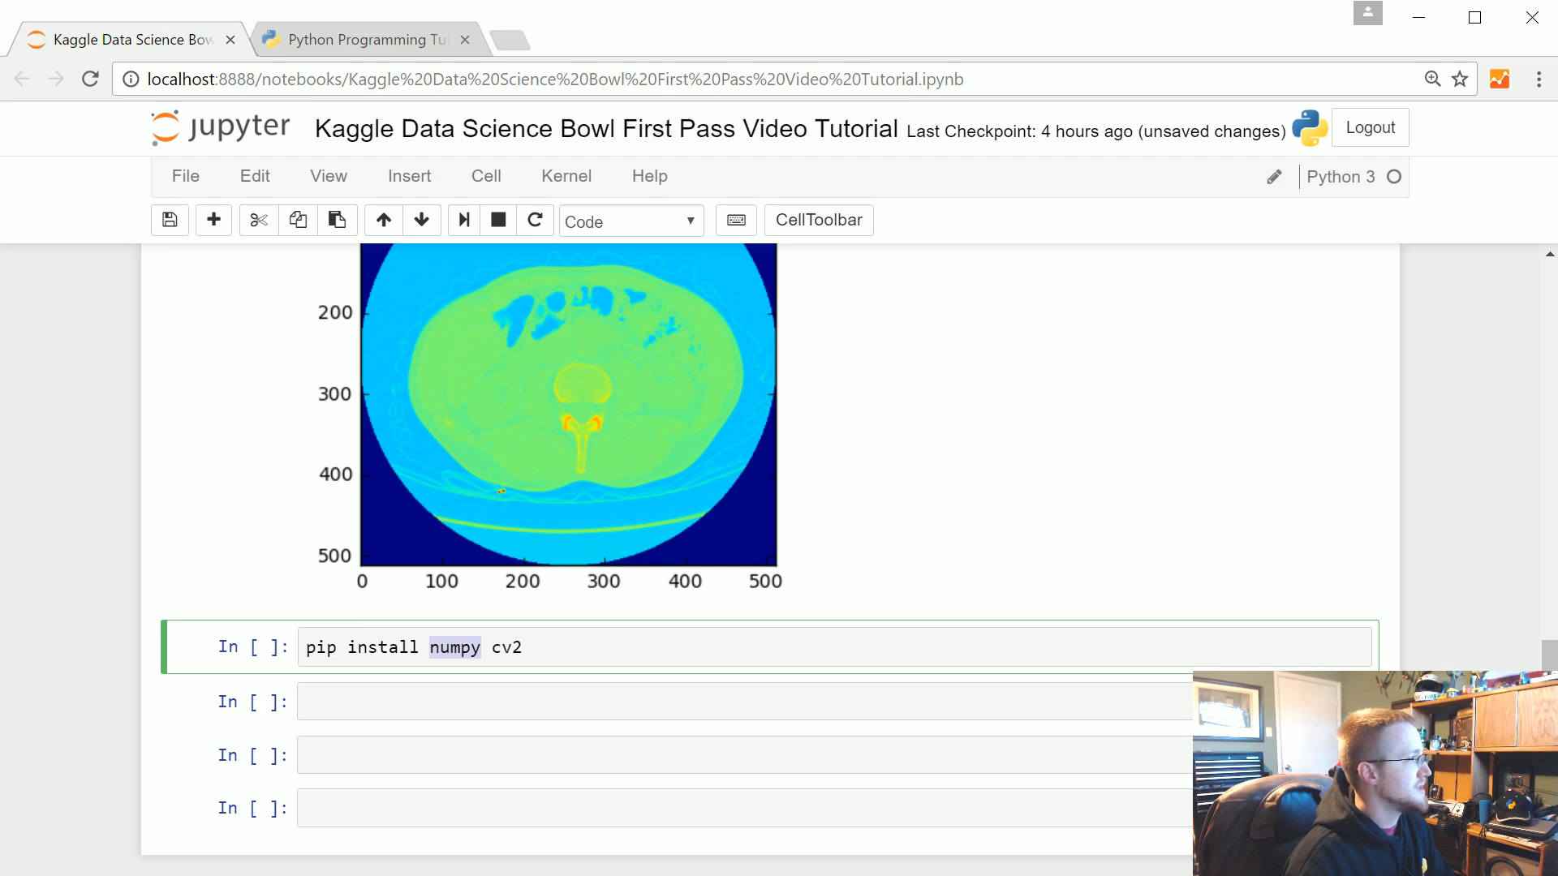
pyautogui.click(357, 40)
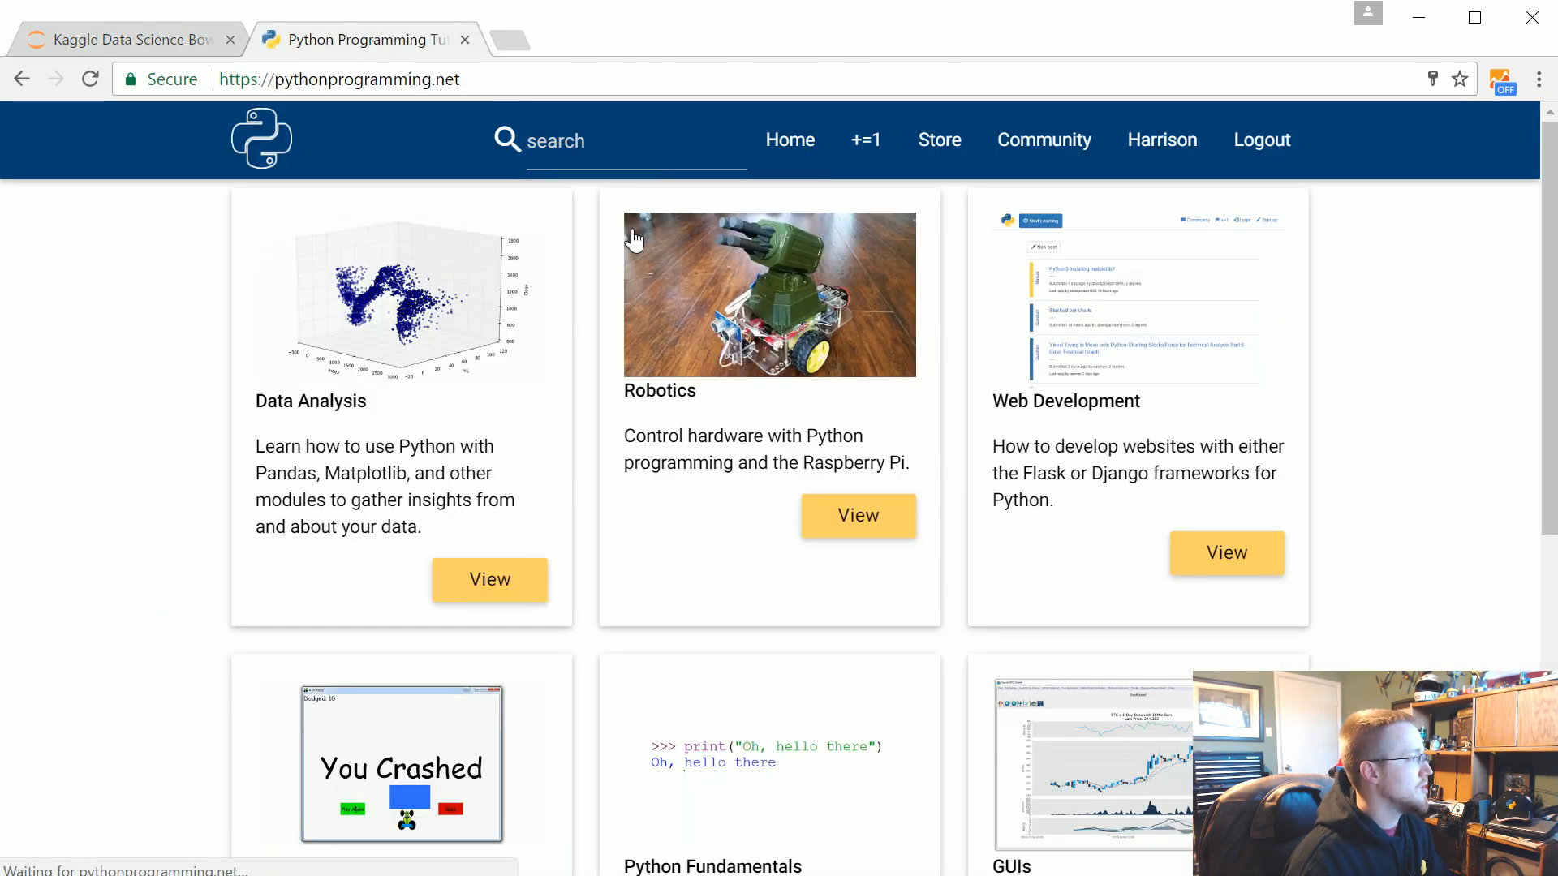
pyautogui.click(488, 579)
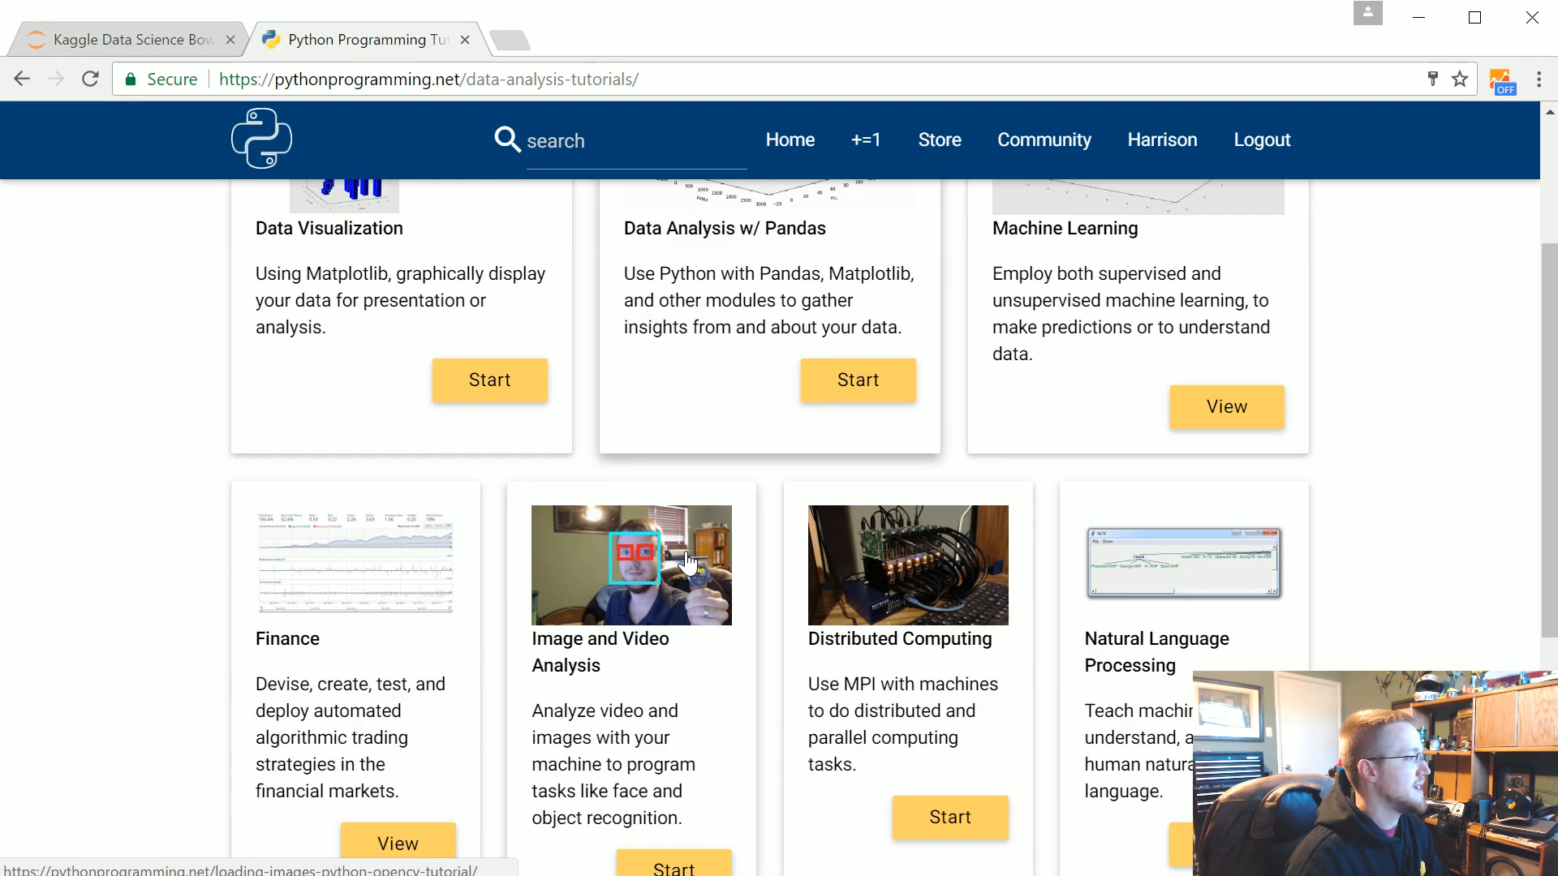
pyautogui.moveTo(916, 634)
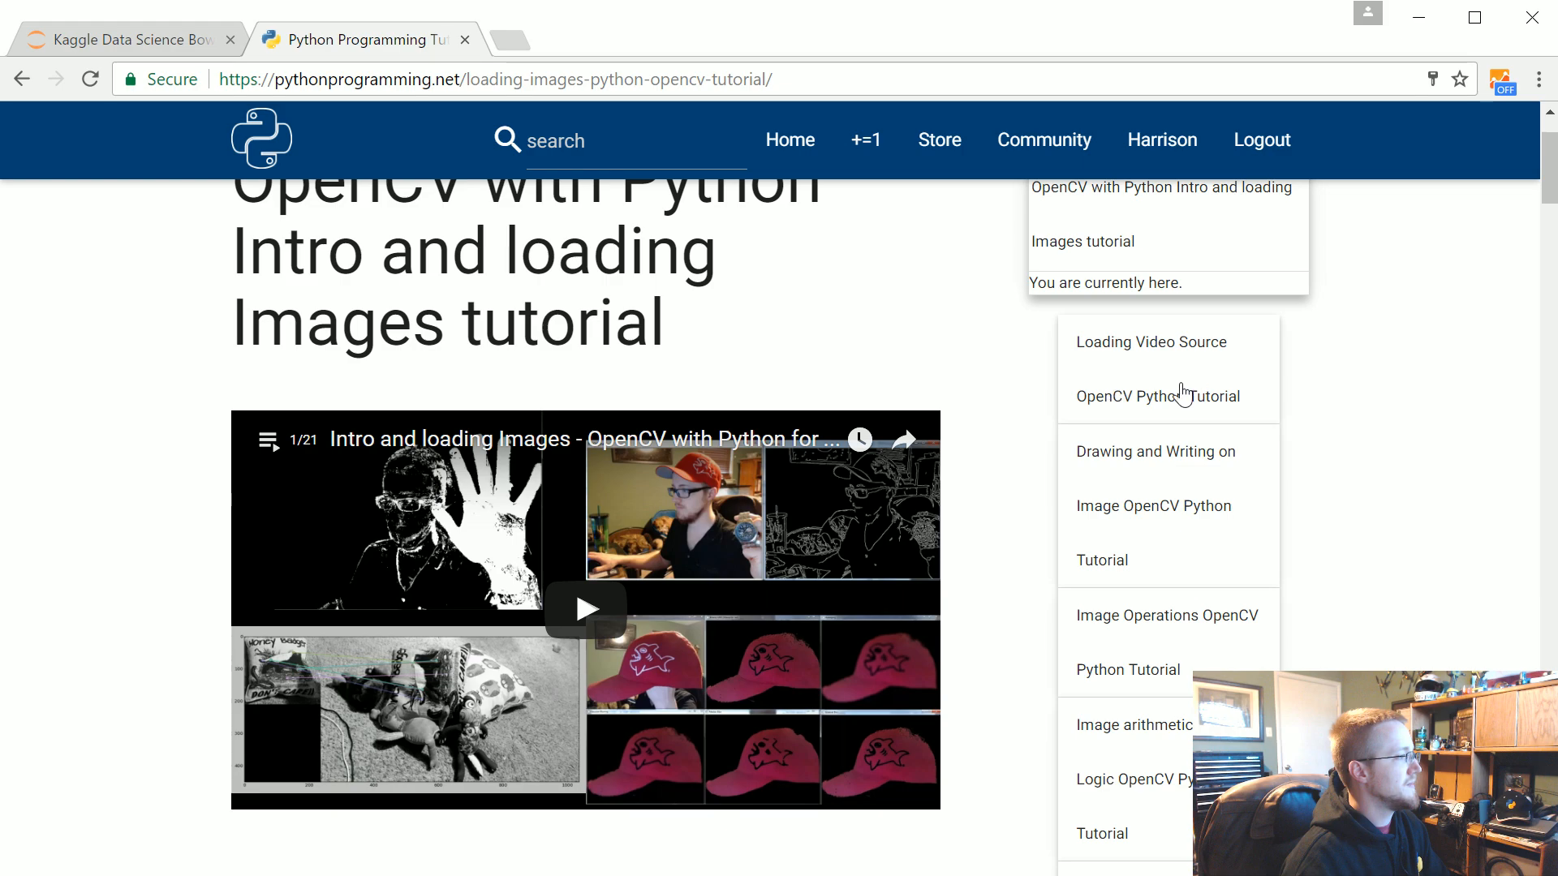
pyautogui.scroll(-3)
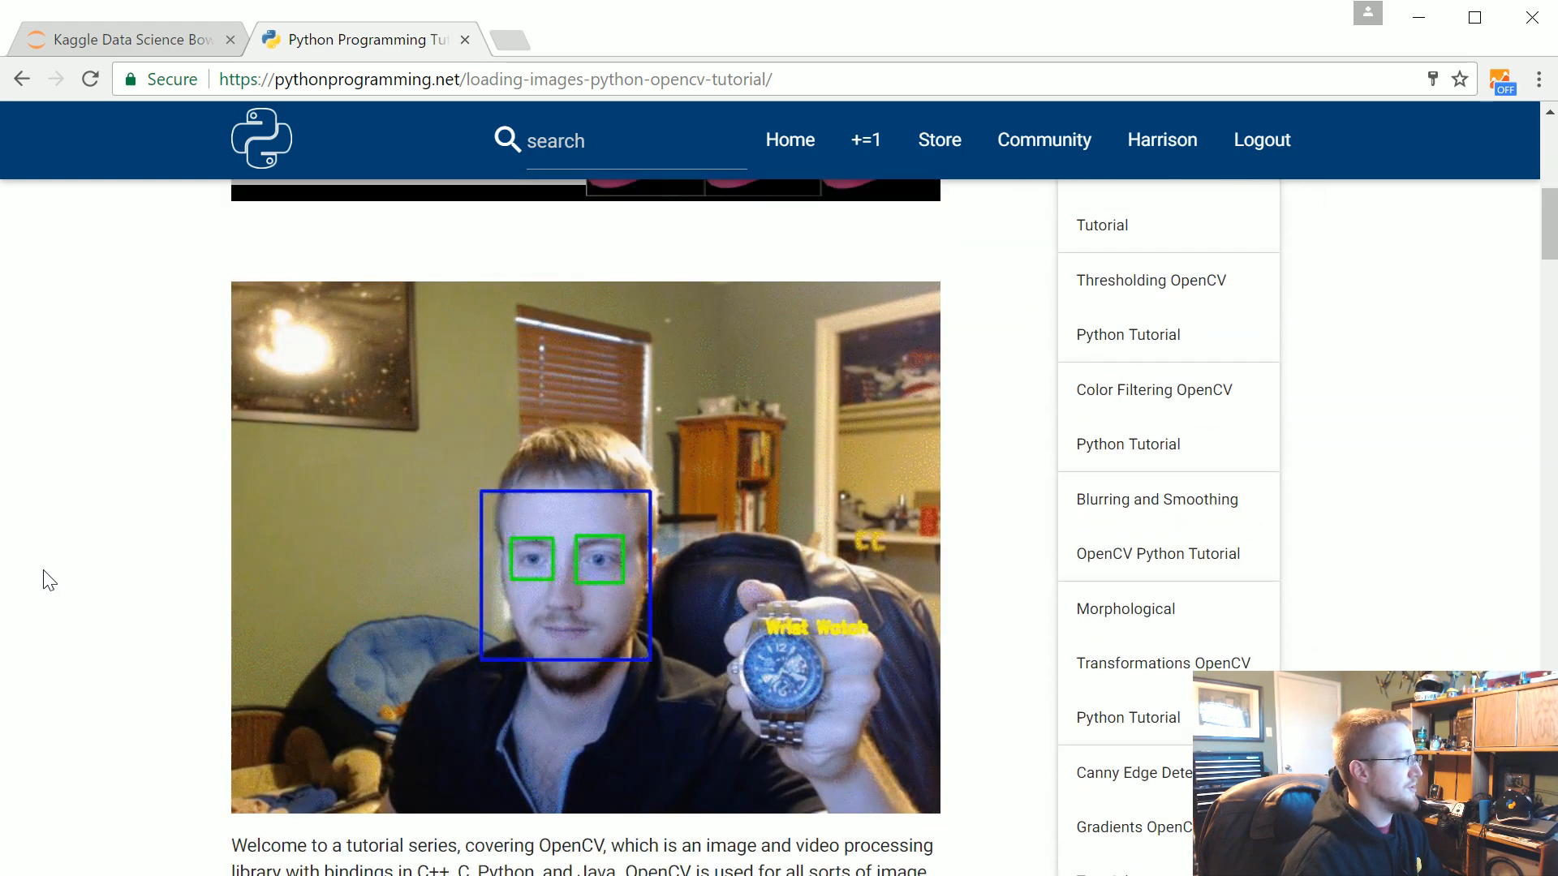
pyautogui.click(120, 40)
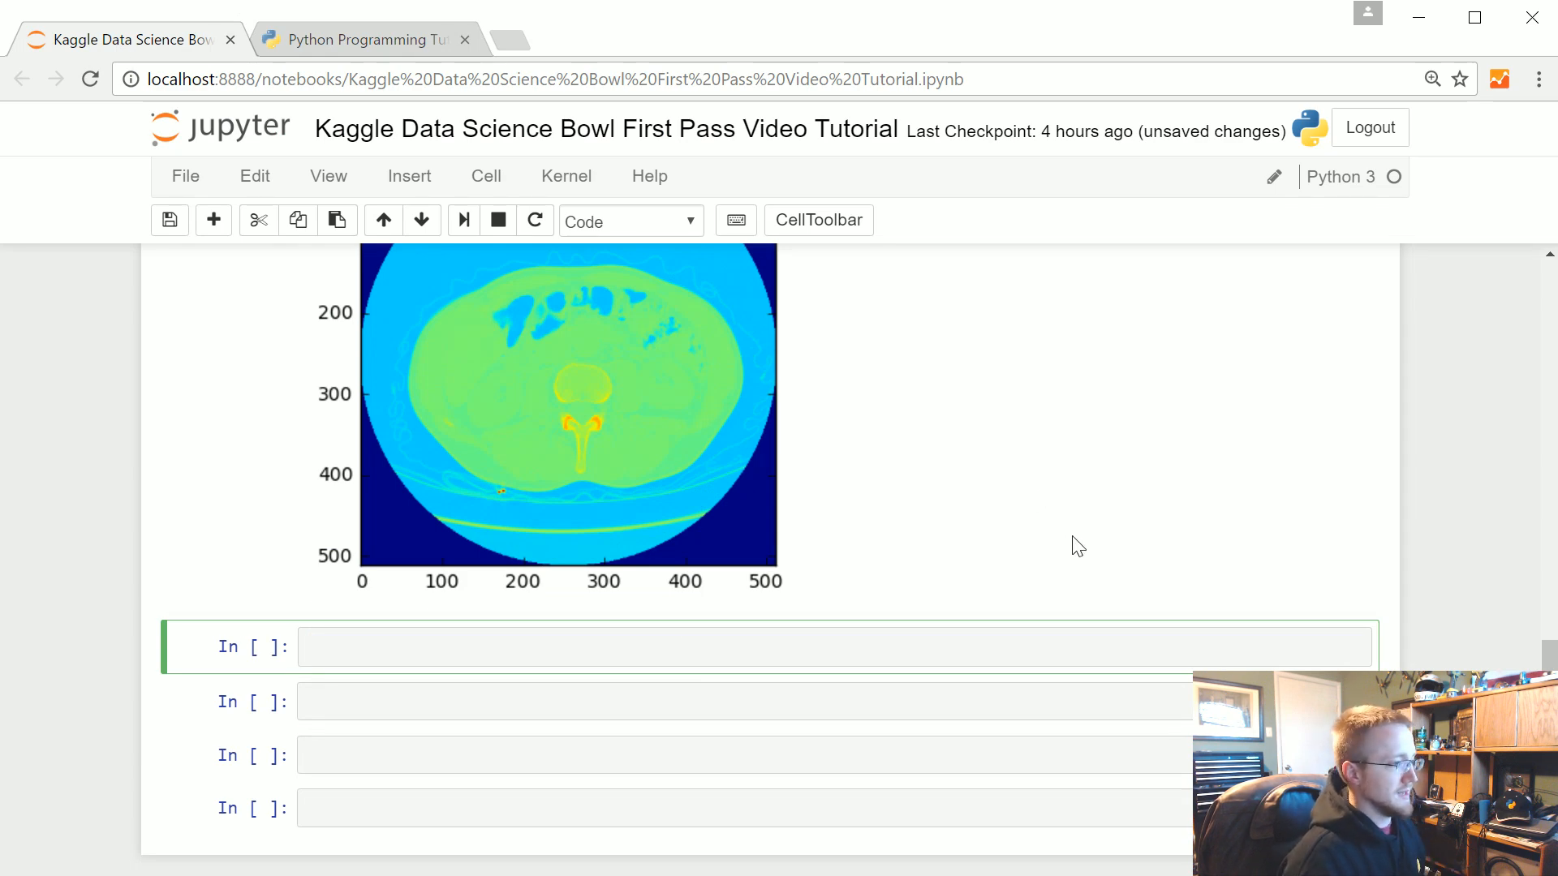
# Add 'import cv2', 'import numpy as np' and 'IMG_PX_SIZE = 150' below the matplotlib import.
pyautogui.scroll(-3)
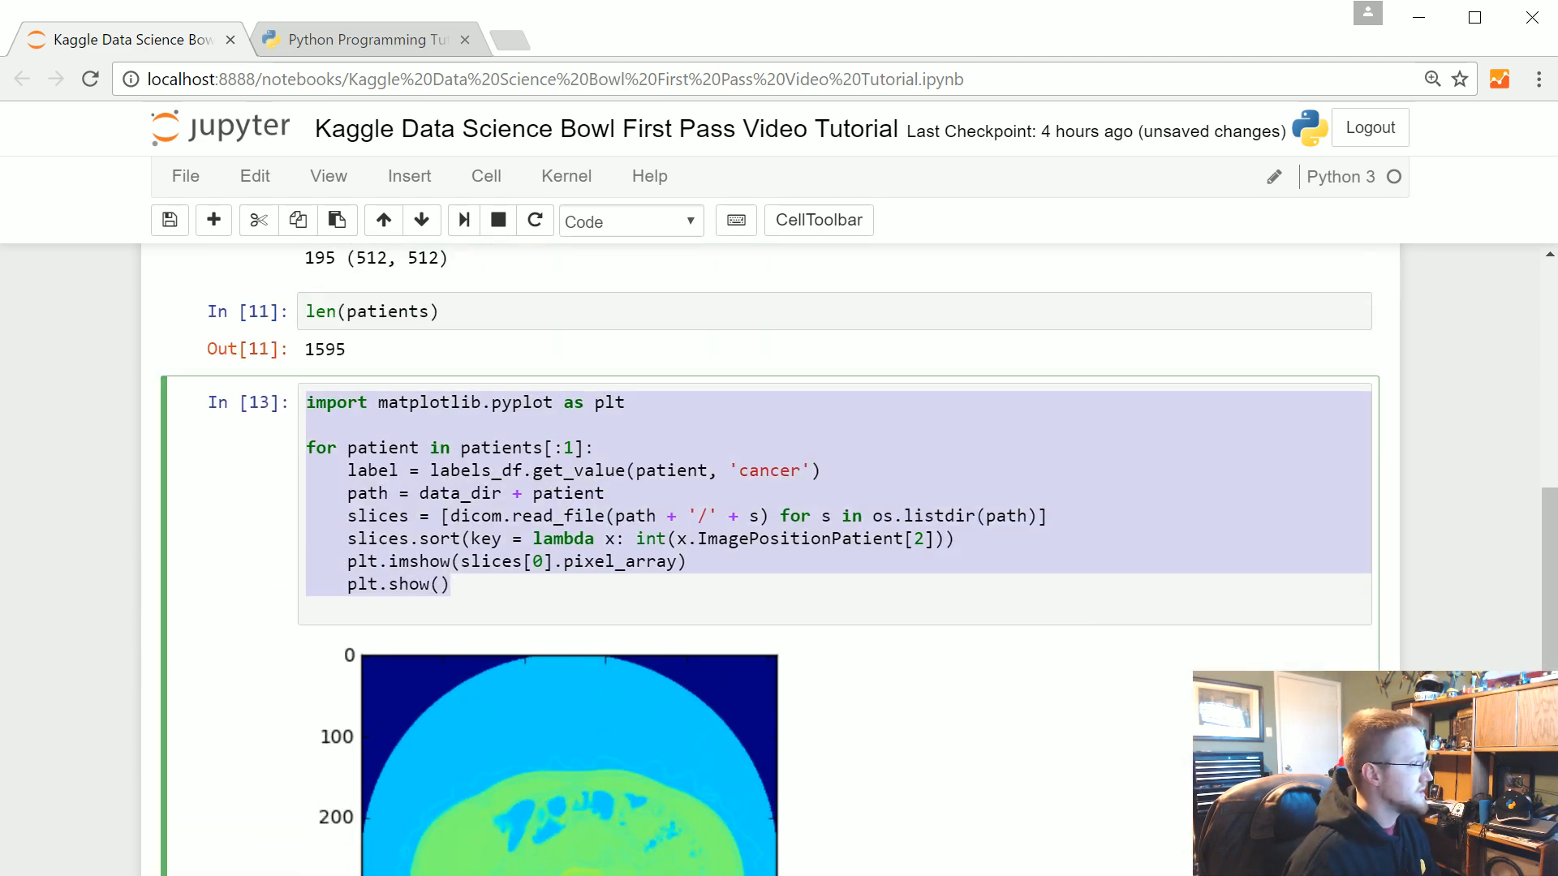
pyautogui.scroll(-3)
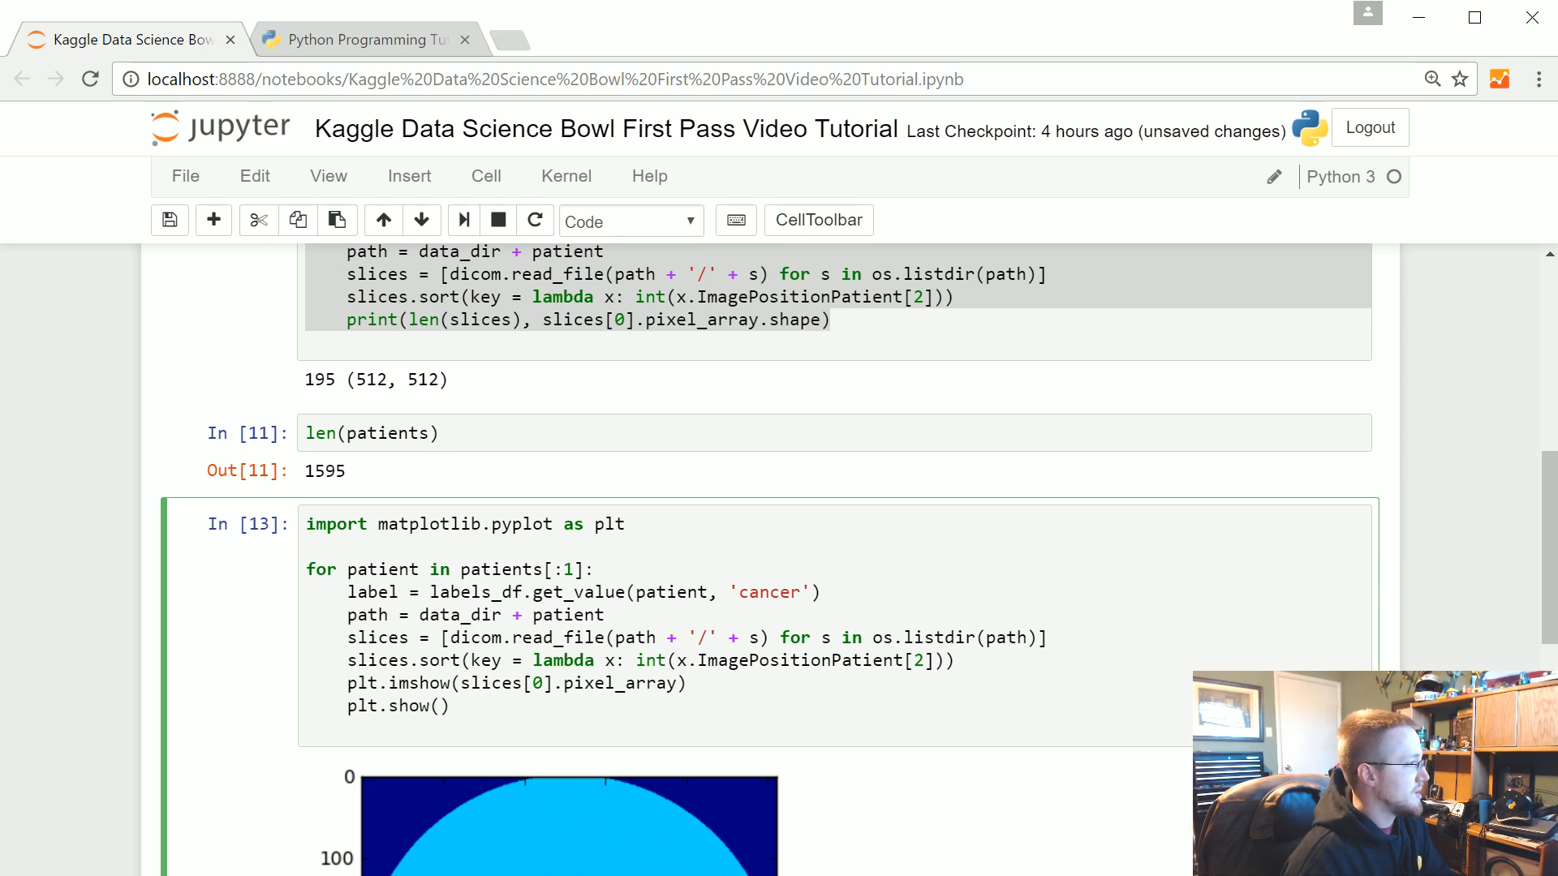
pyautogui.write('import cv2')
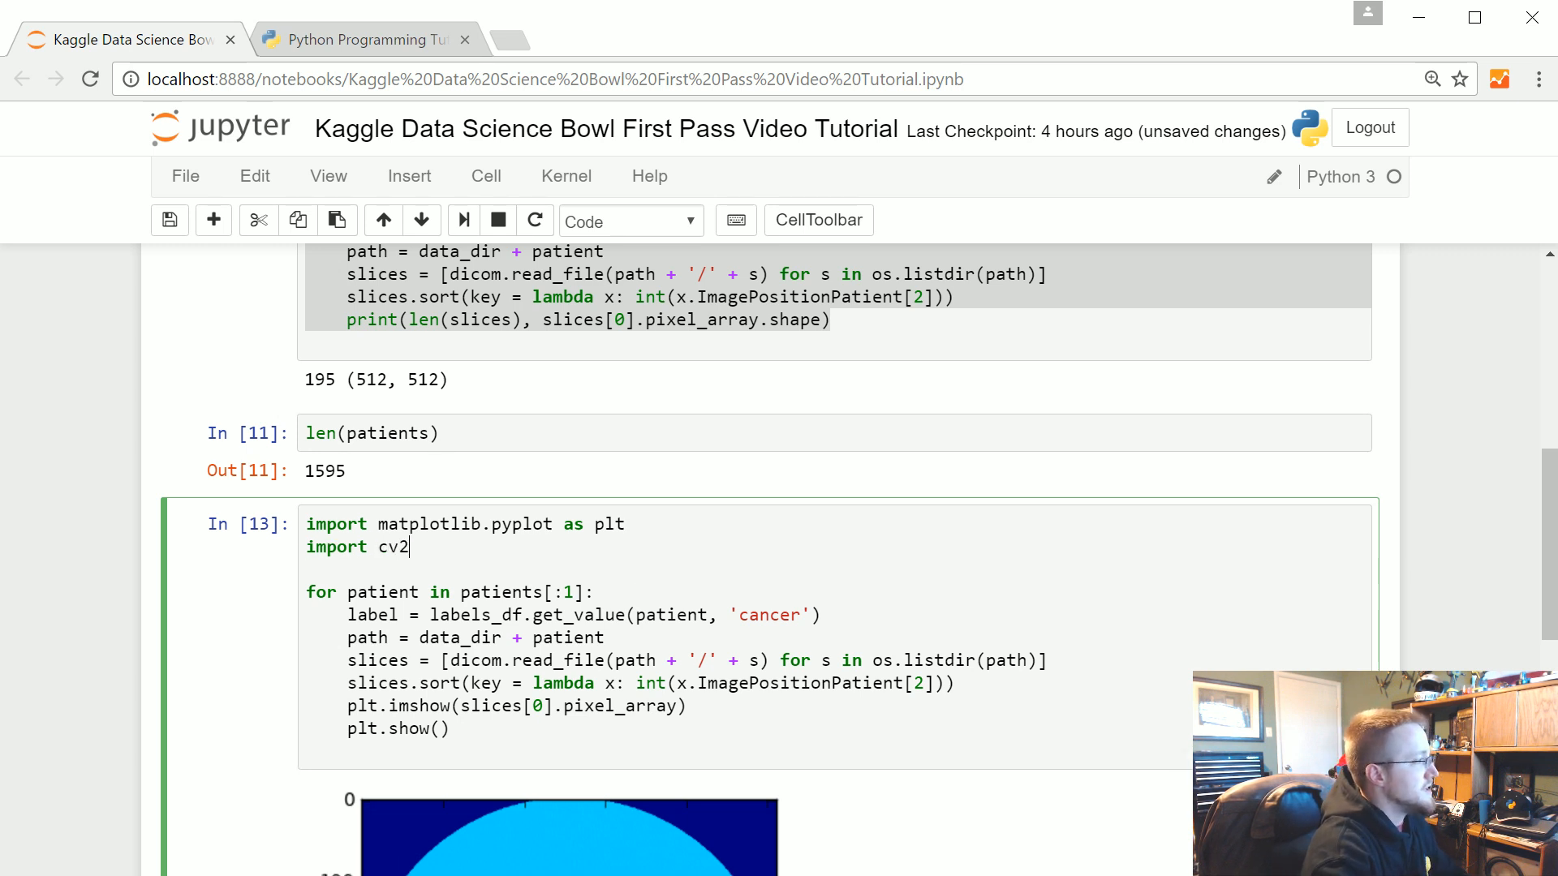
pyautogui.write('import numpy as np')
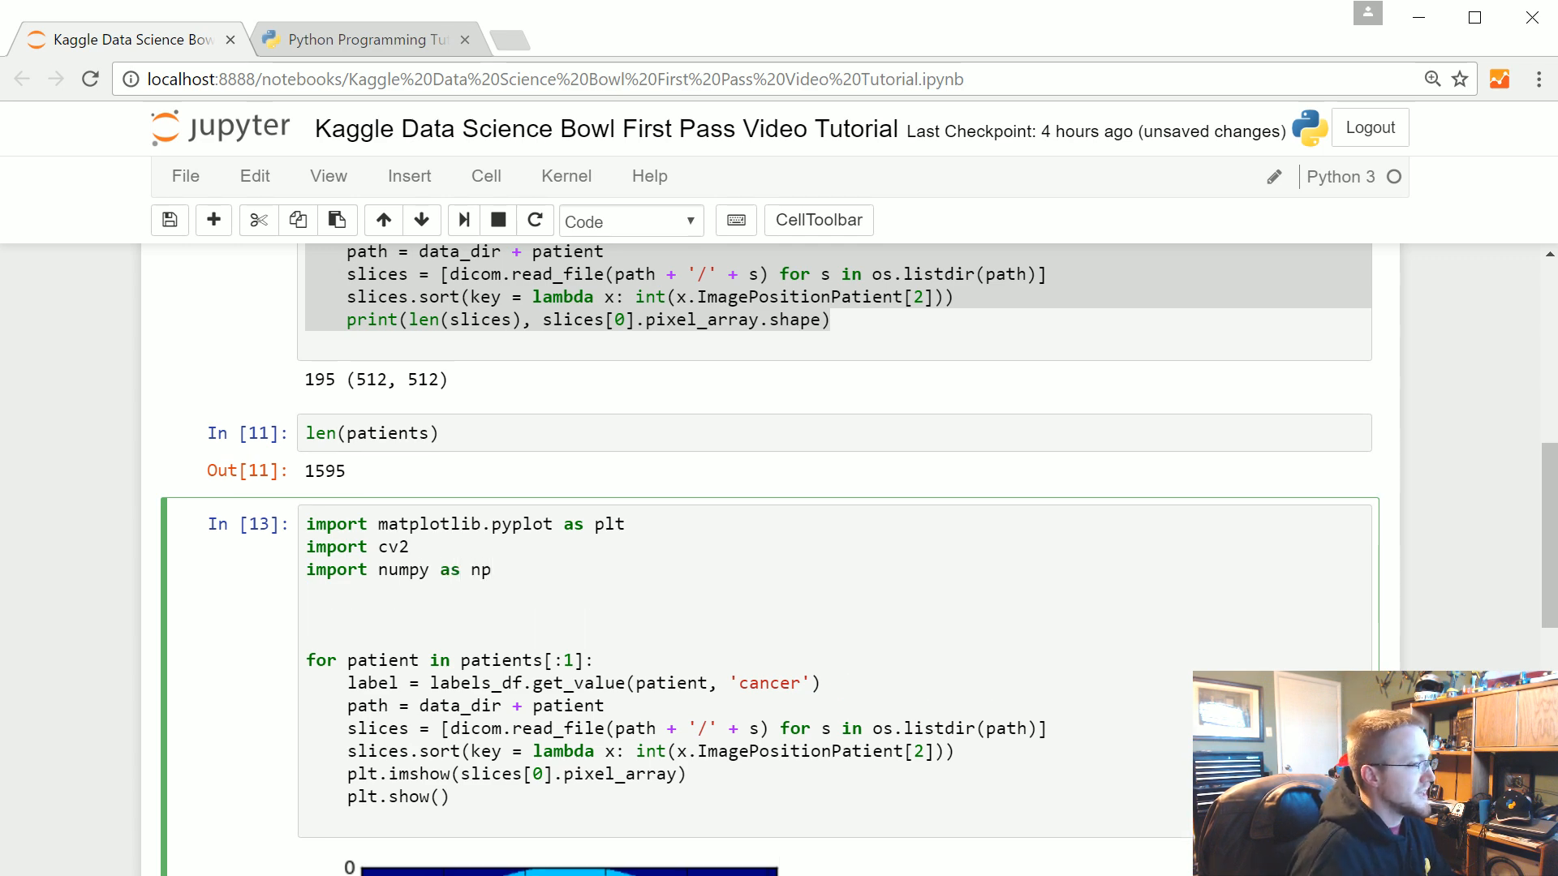
pyautogui.write('IMG')
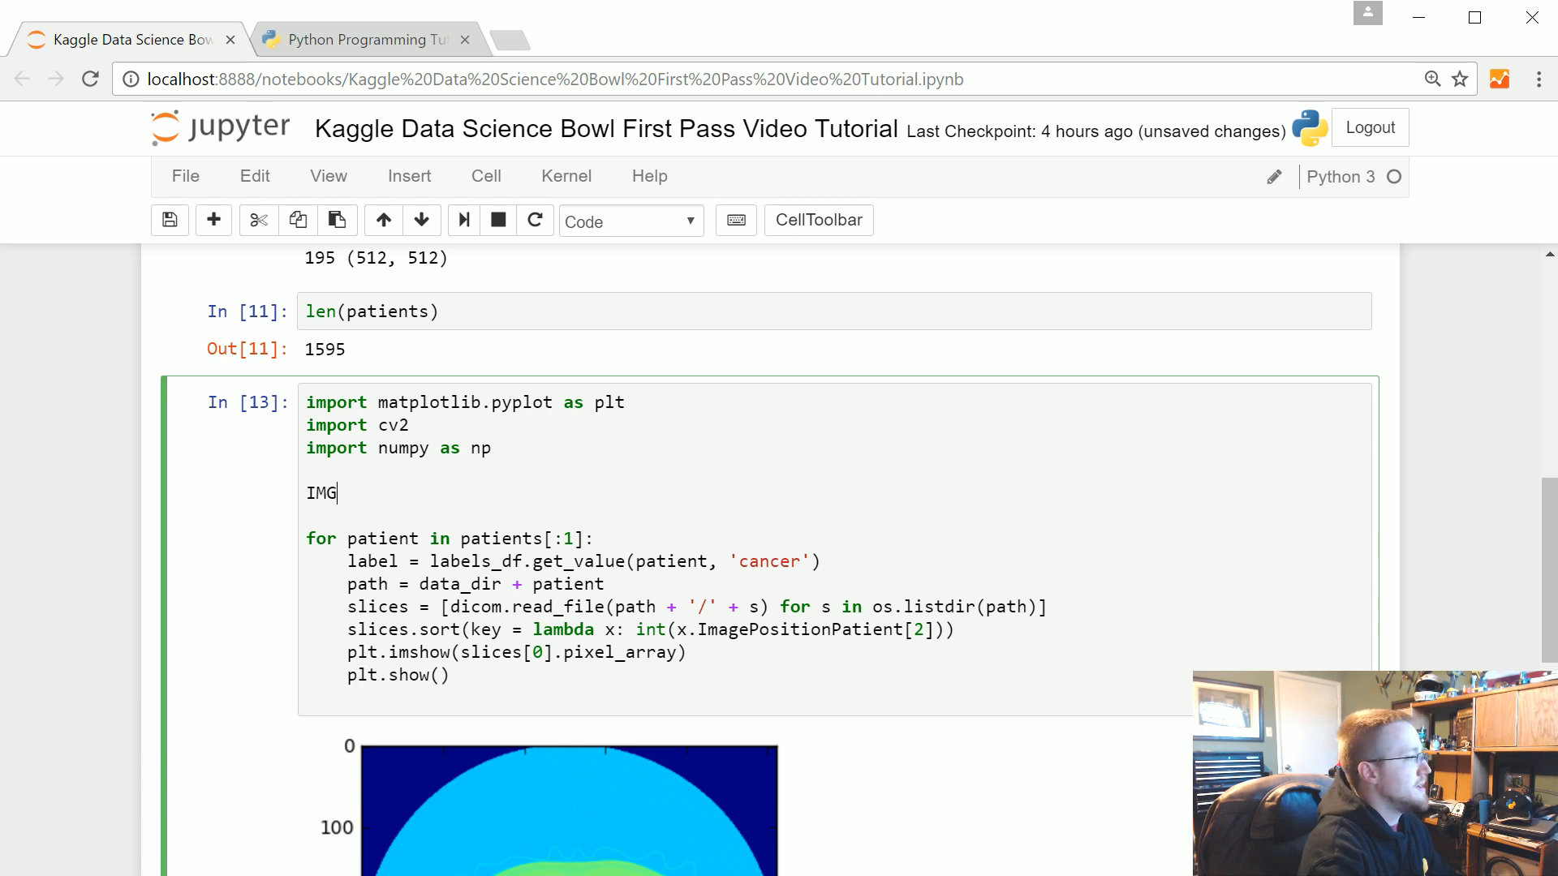
pyautogui.write('_PX_SIZE')
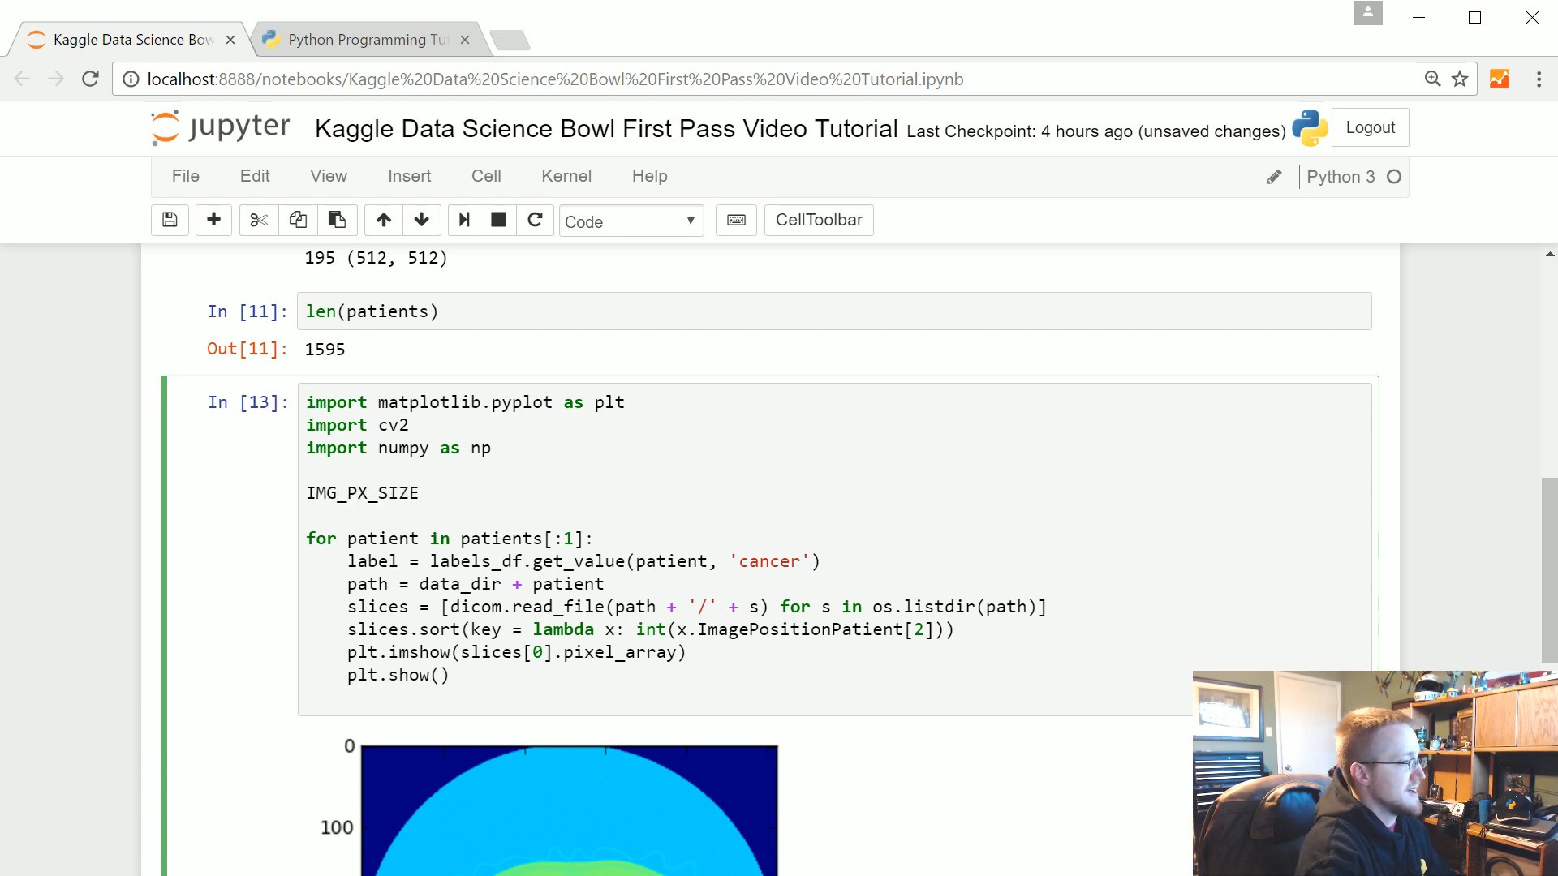
pyautogui.write('= 15')
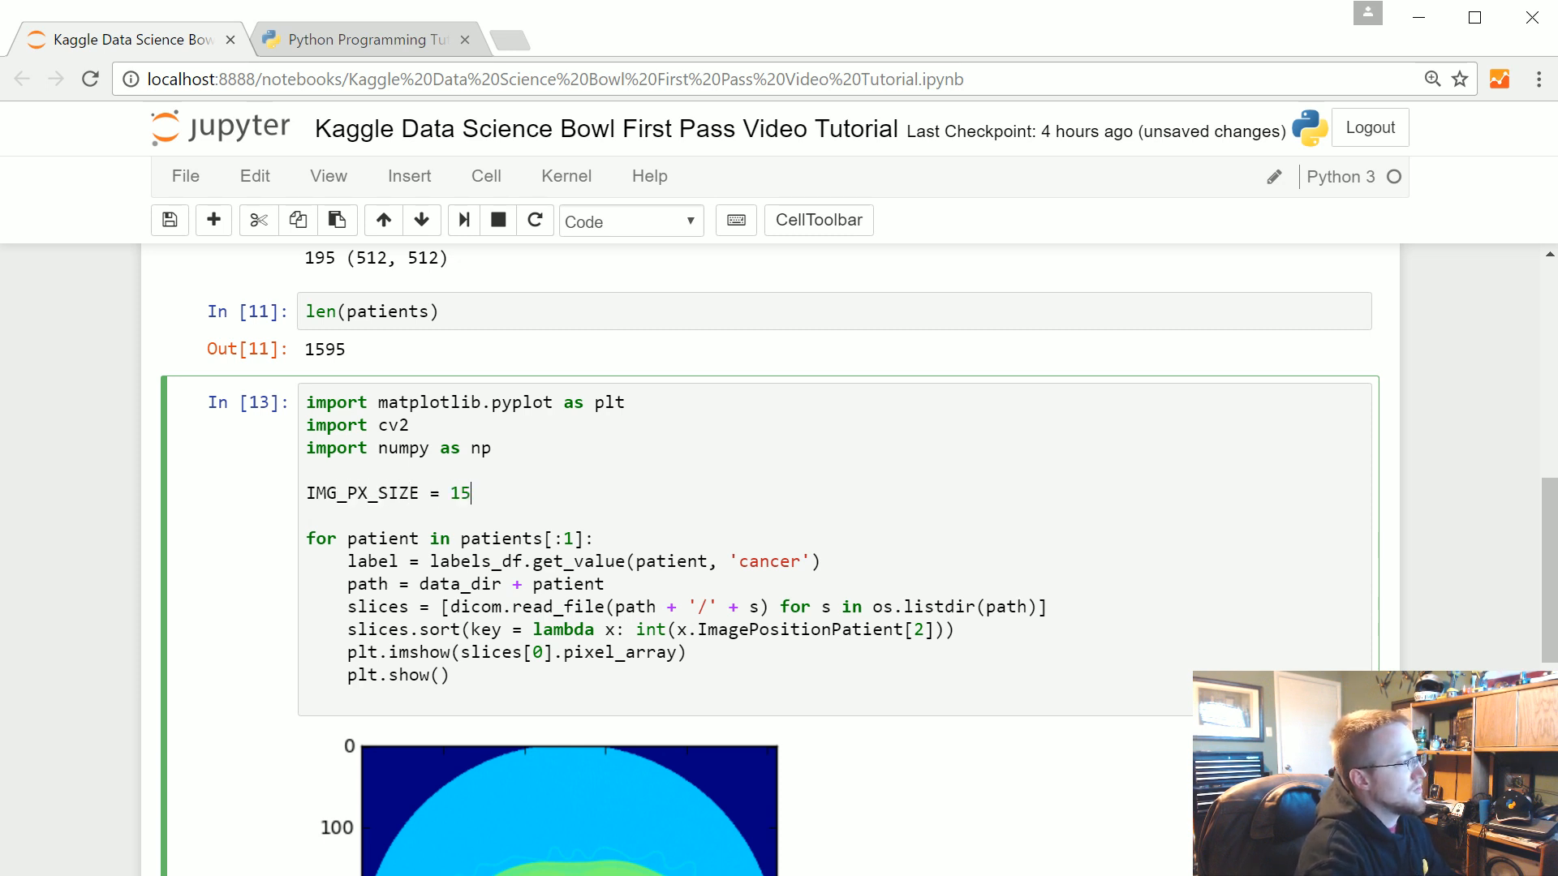
pyautogui.write('0')
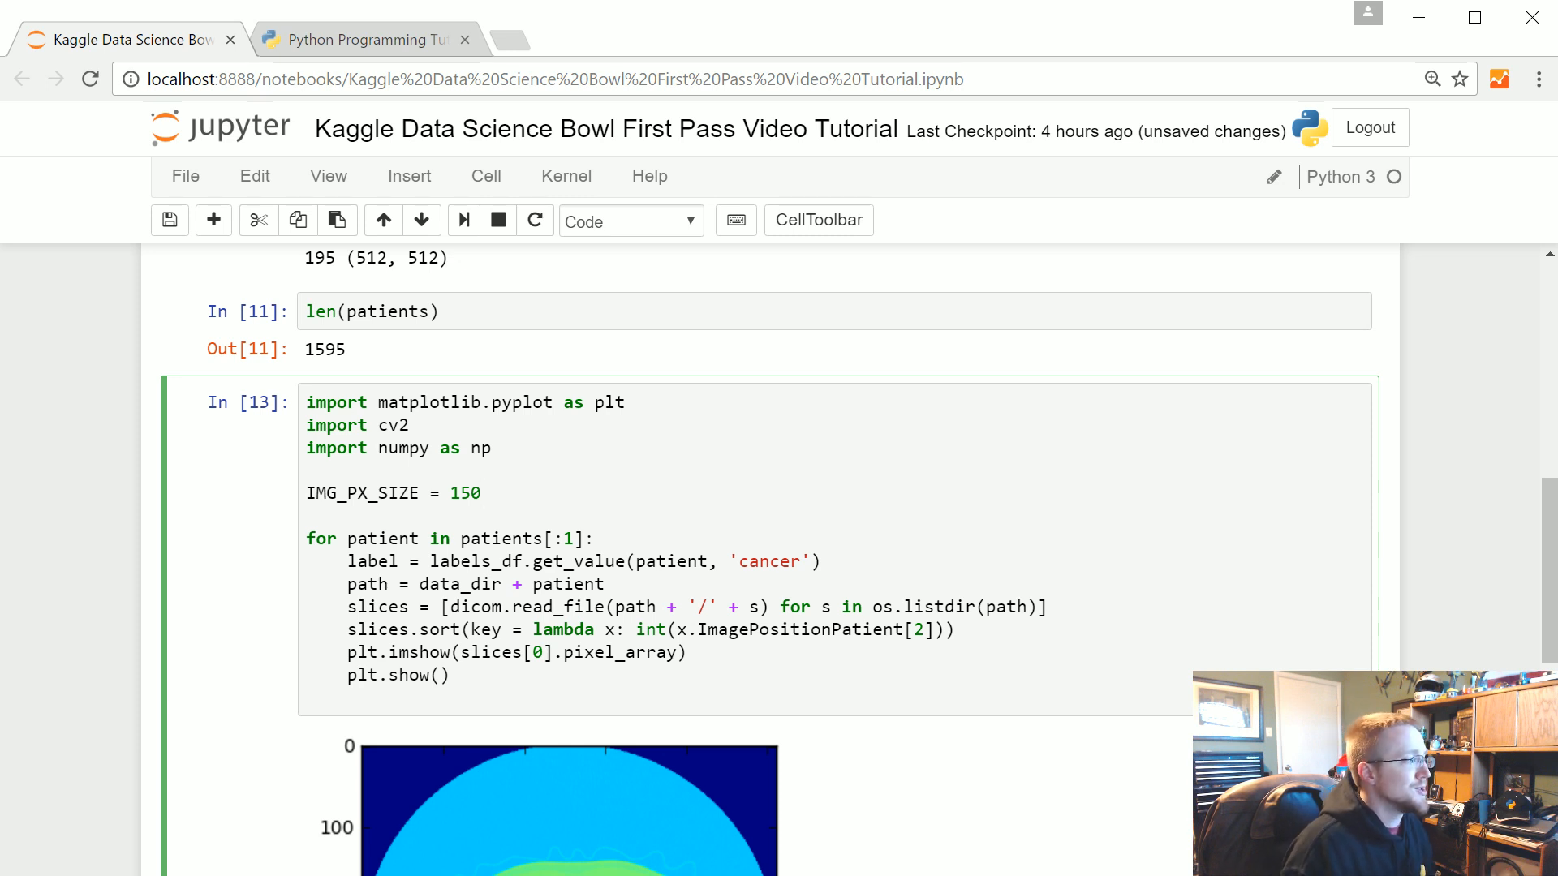
pyautogui.click(479, 492)
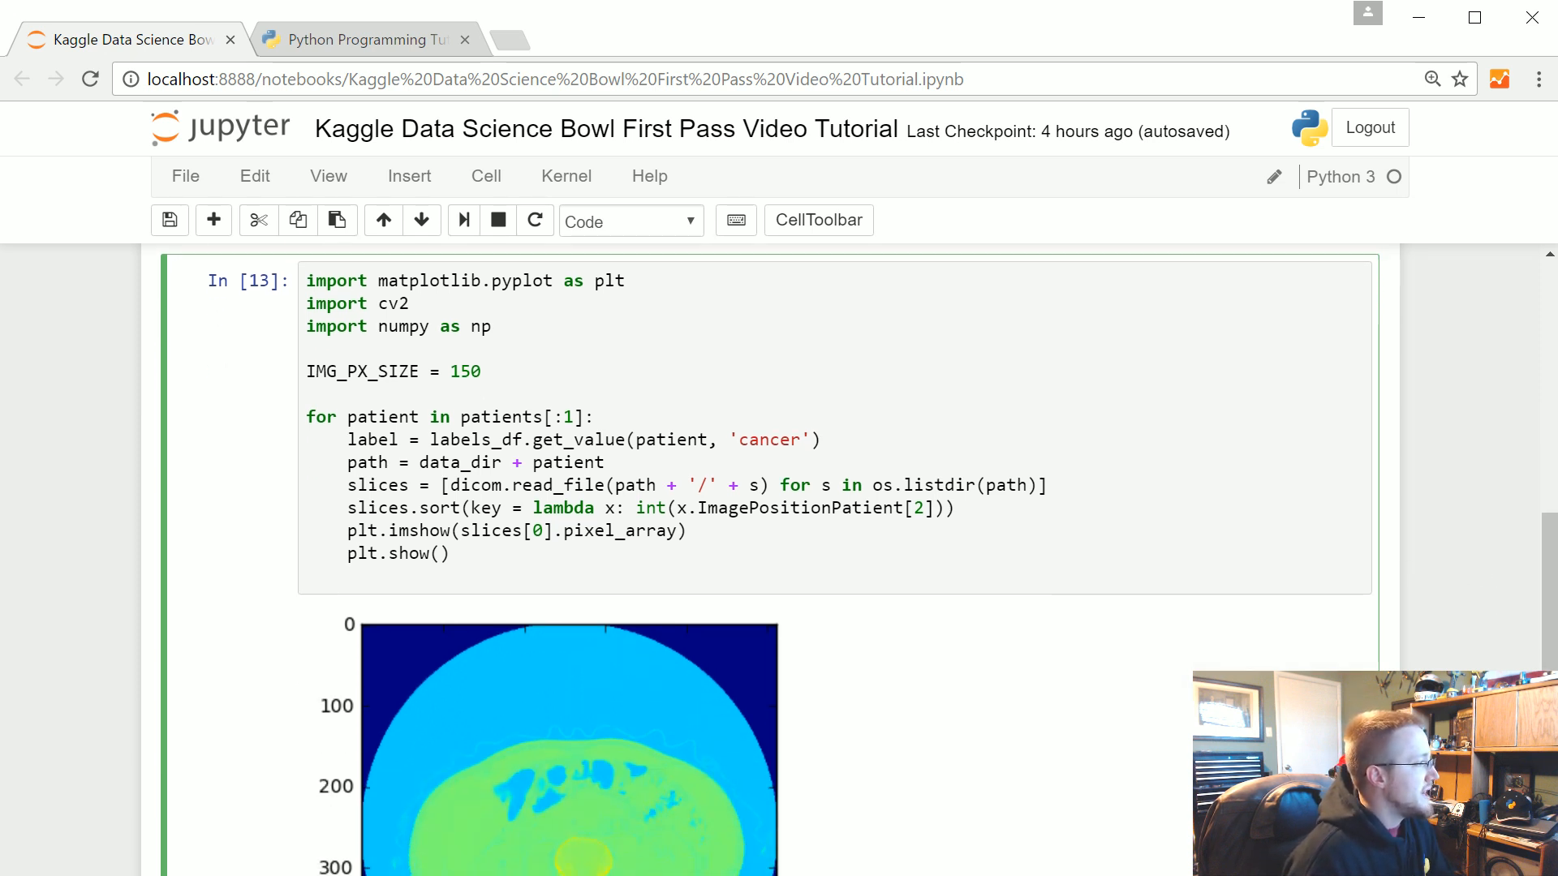
pyautogui.scroll(-3)
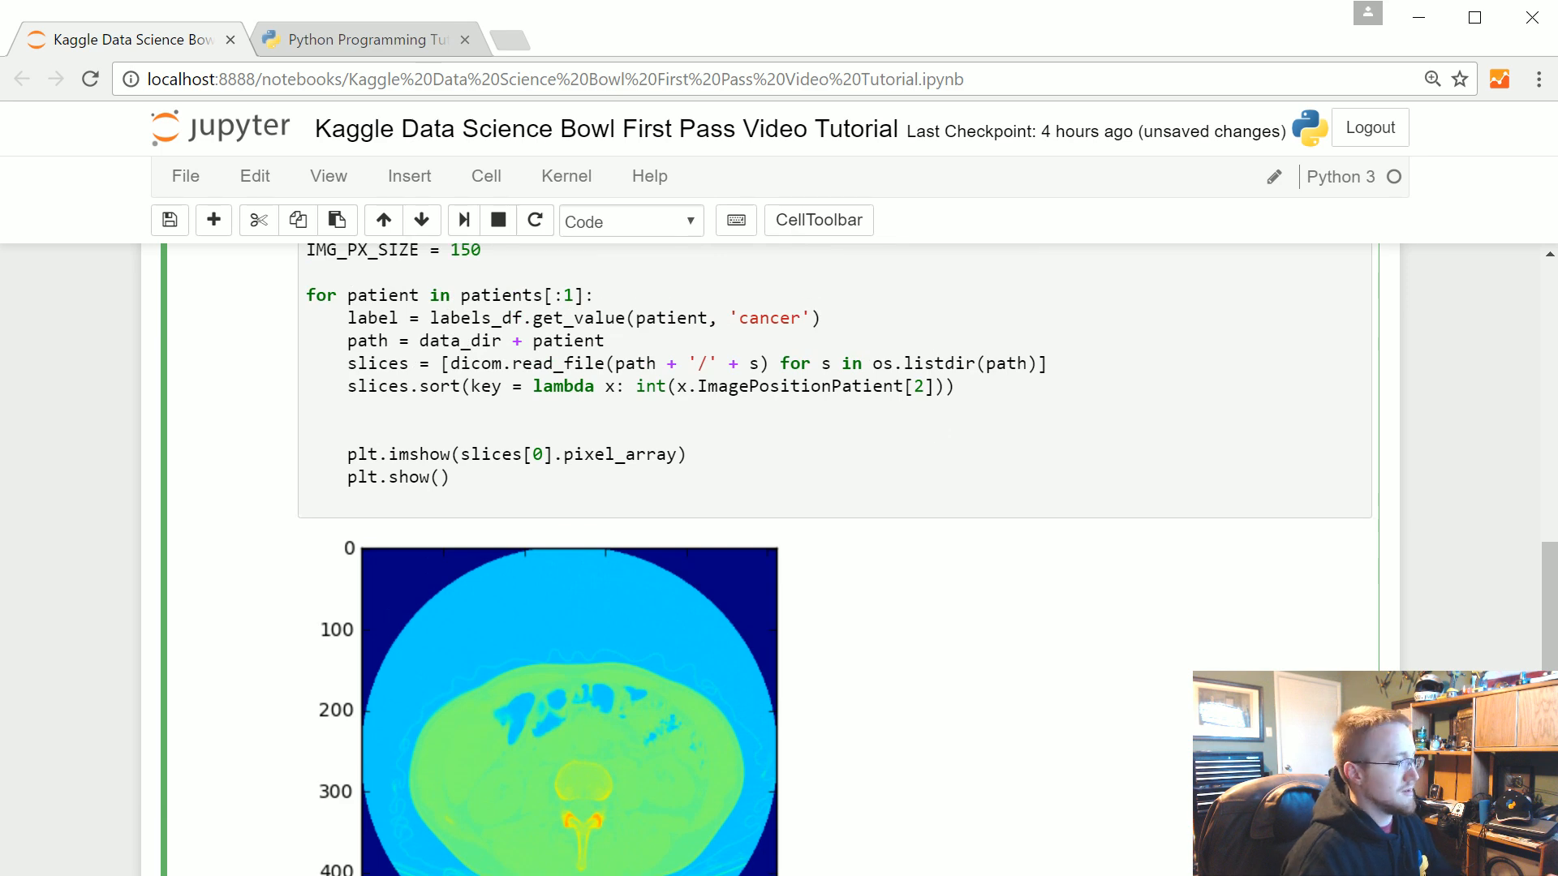
# Create the figure with 'fig = plt.figure()'.
pyautogui.write('f')
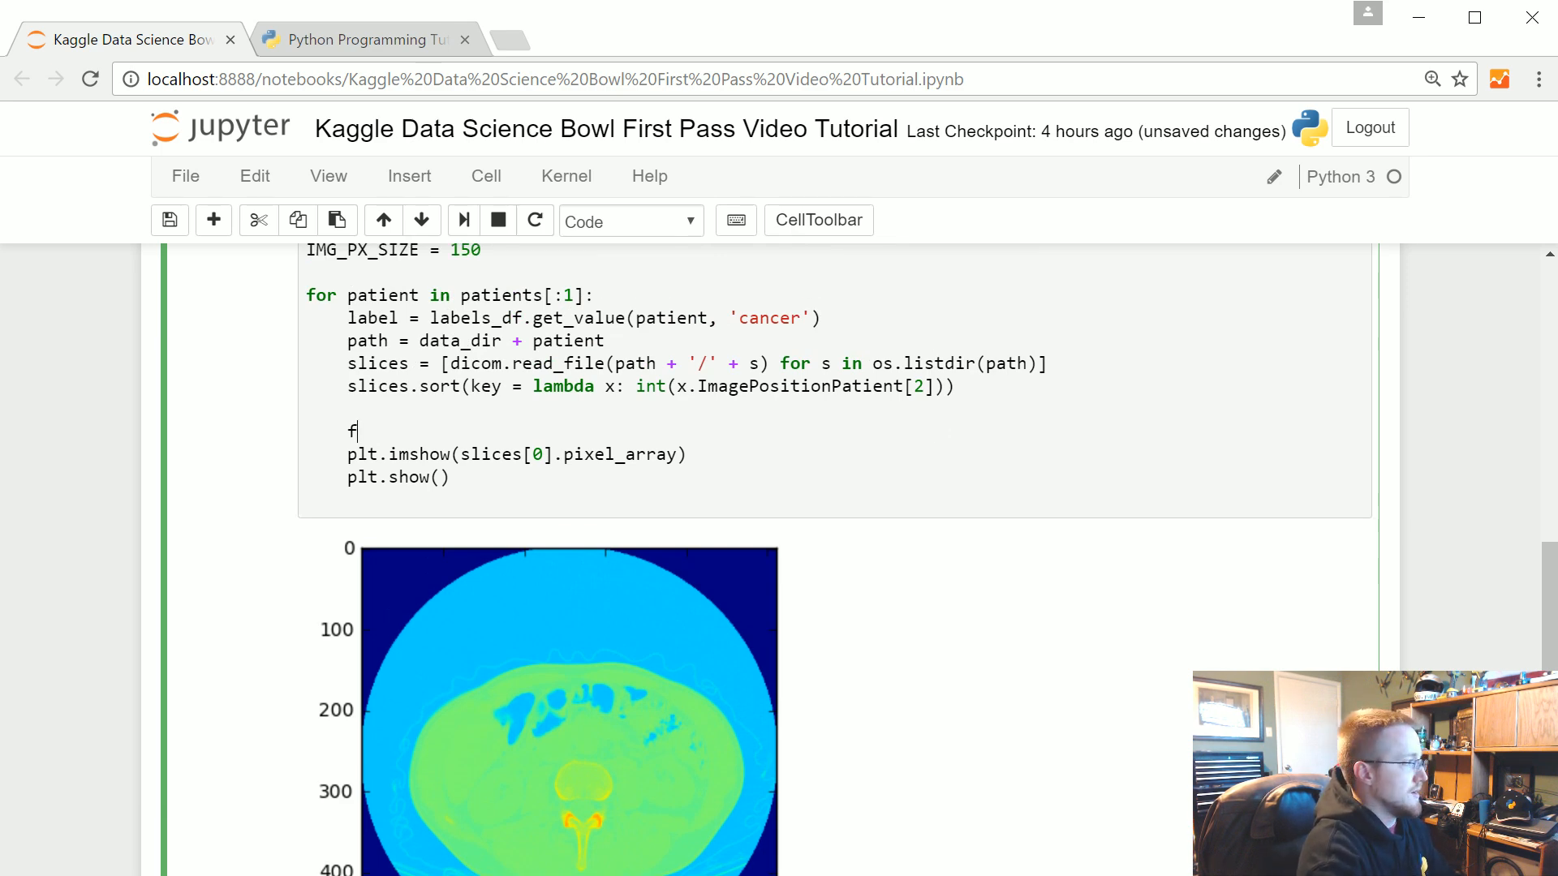
pyautogui.write('ig =')
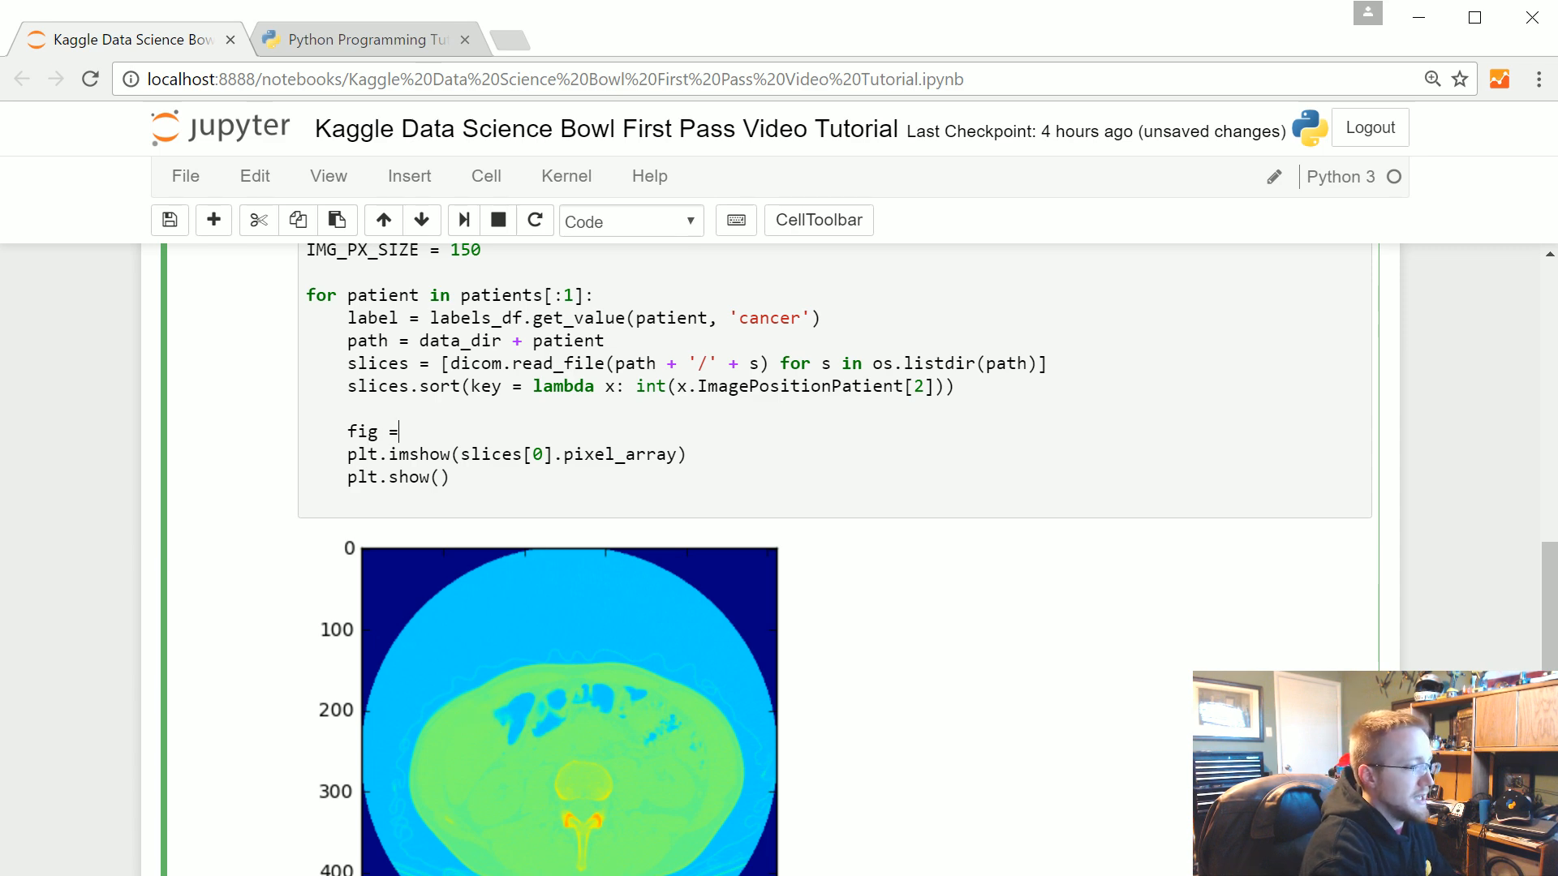
pyautogui.write('plt.figure(')
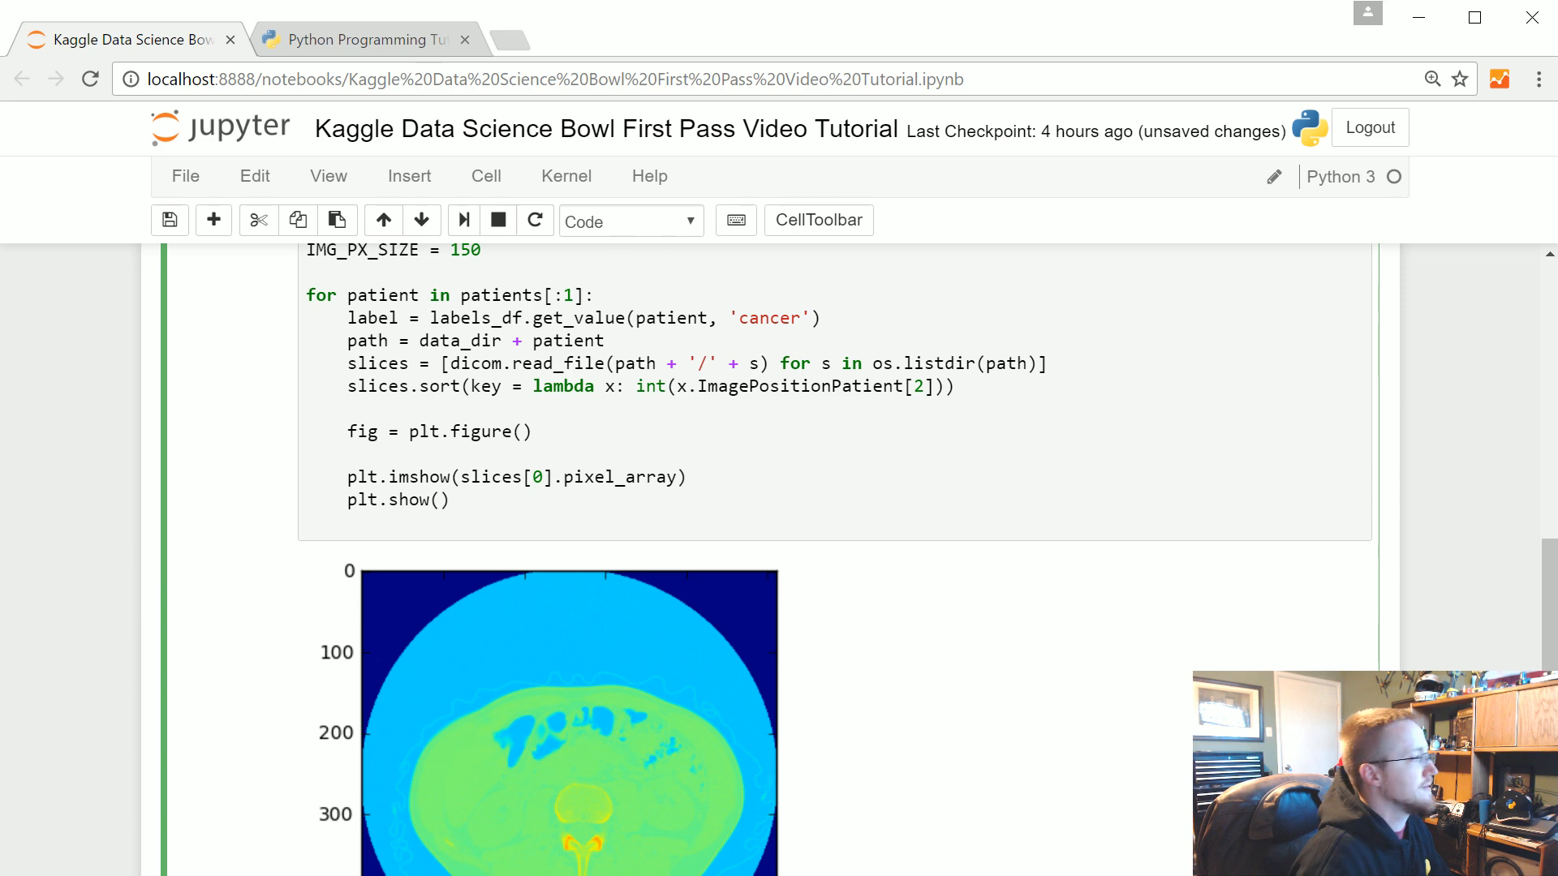
pyautogui.scroll(-3)
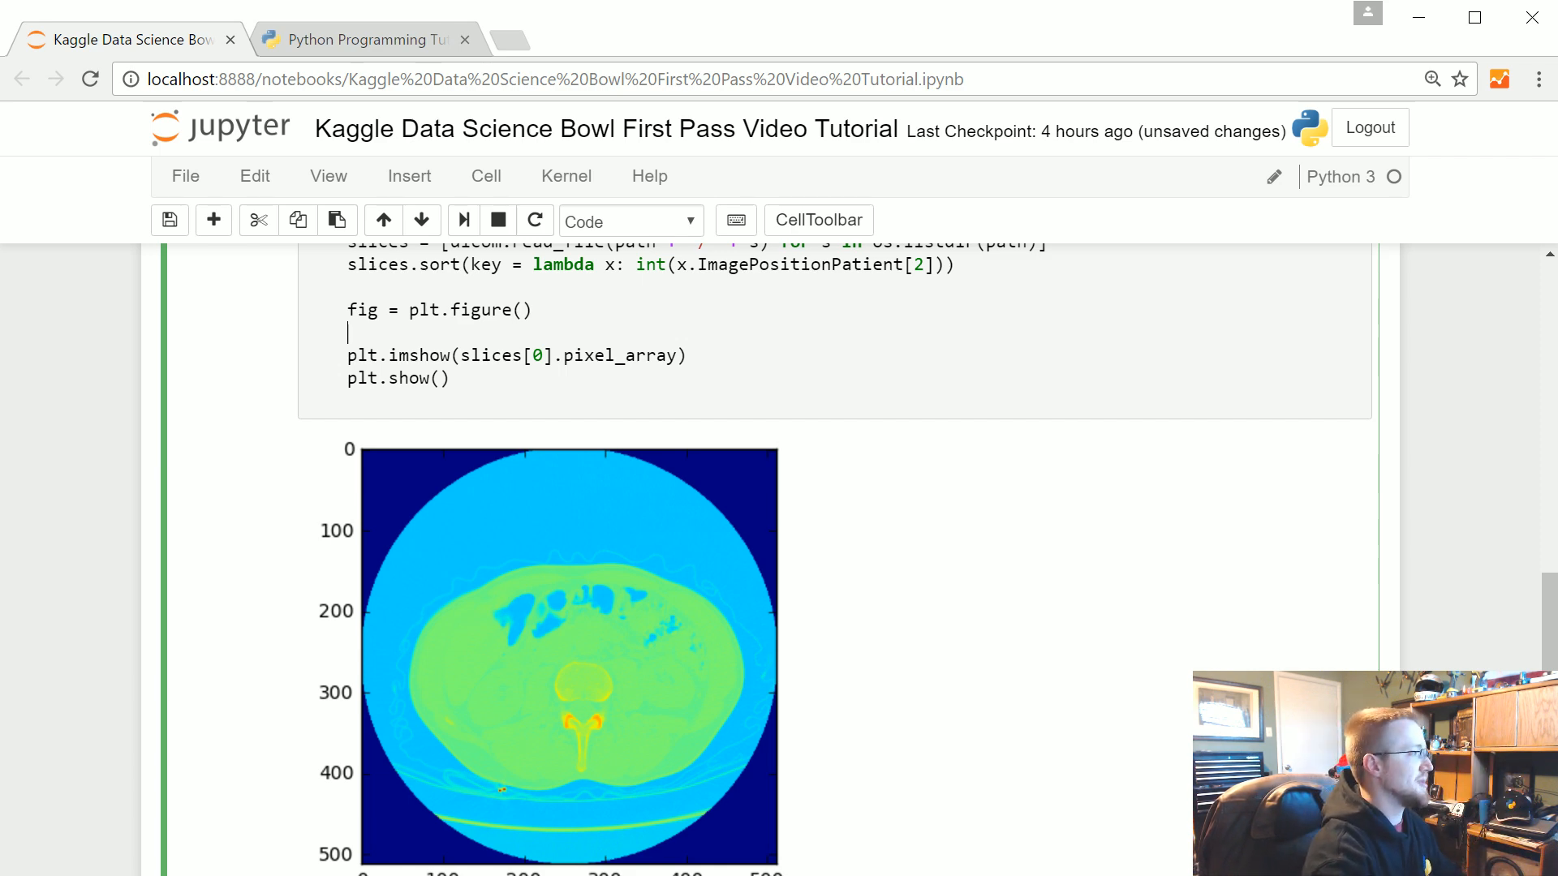
# Type 'for num,each_slice in enumerate(slices[:12])' below the figure line.
pyautogui.write('for nu')
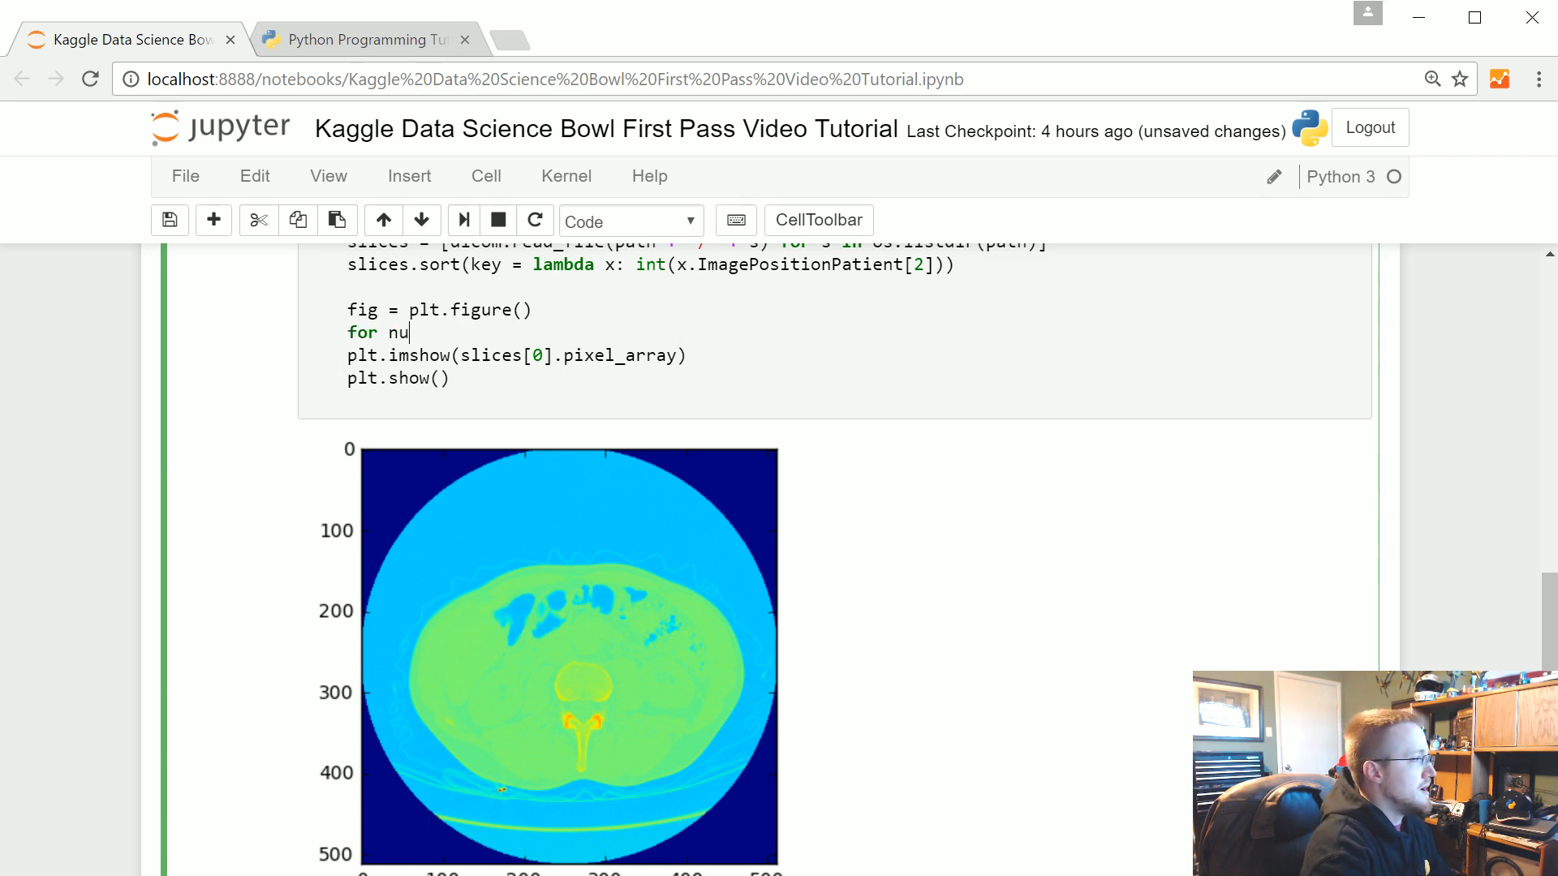
pyautogui.write('m,each')
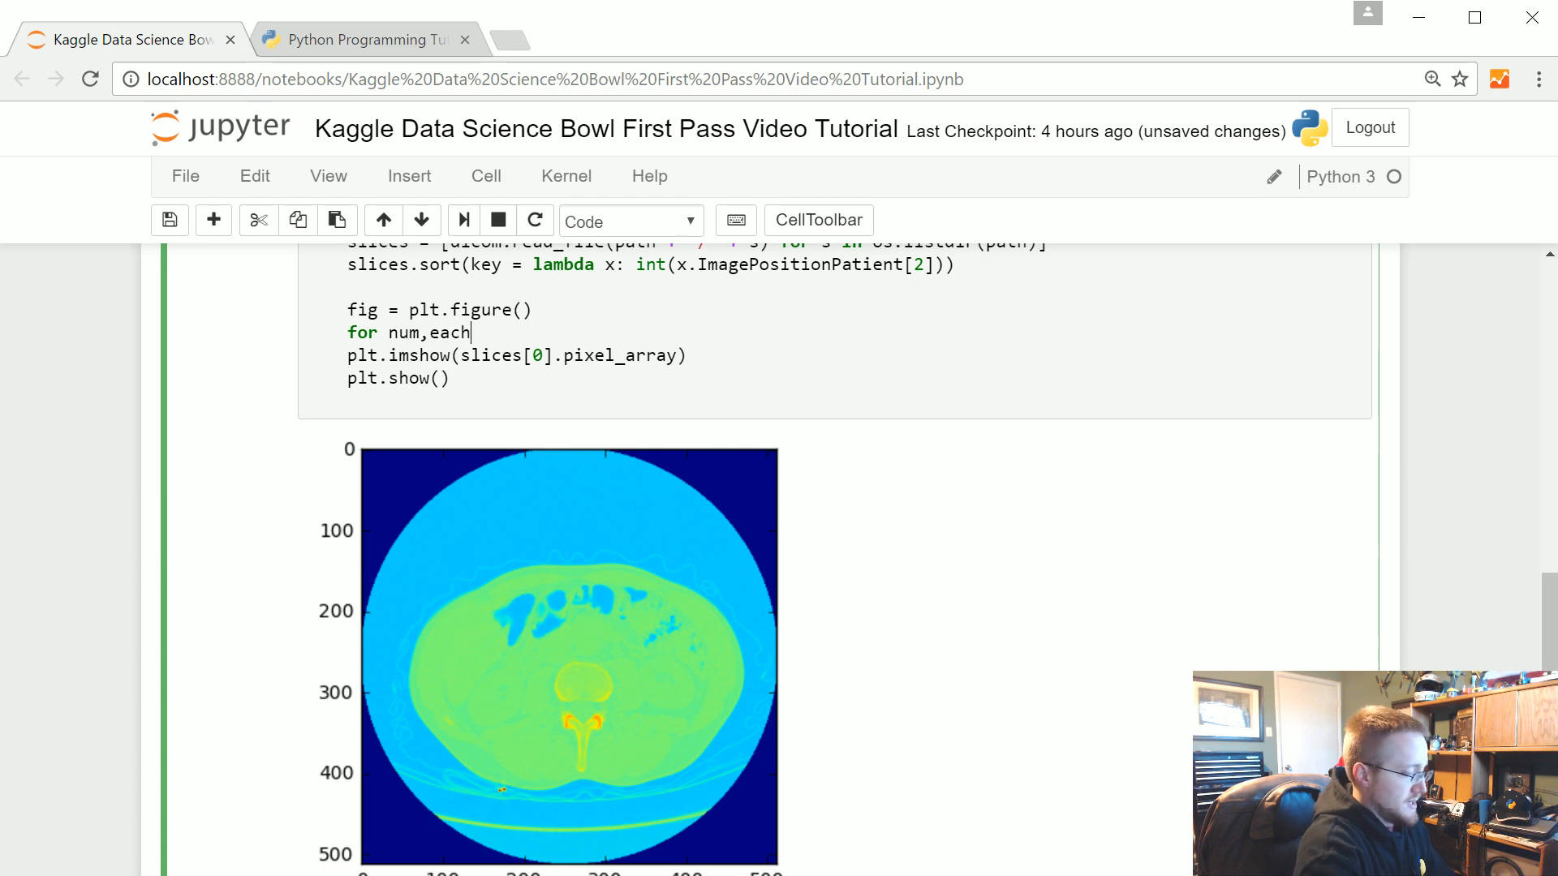
pyautogui.write('_slice')
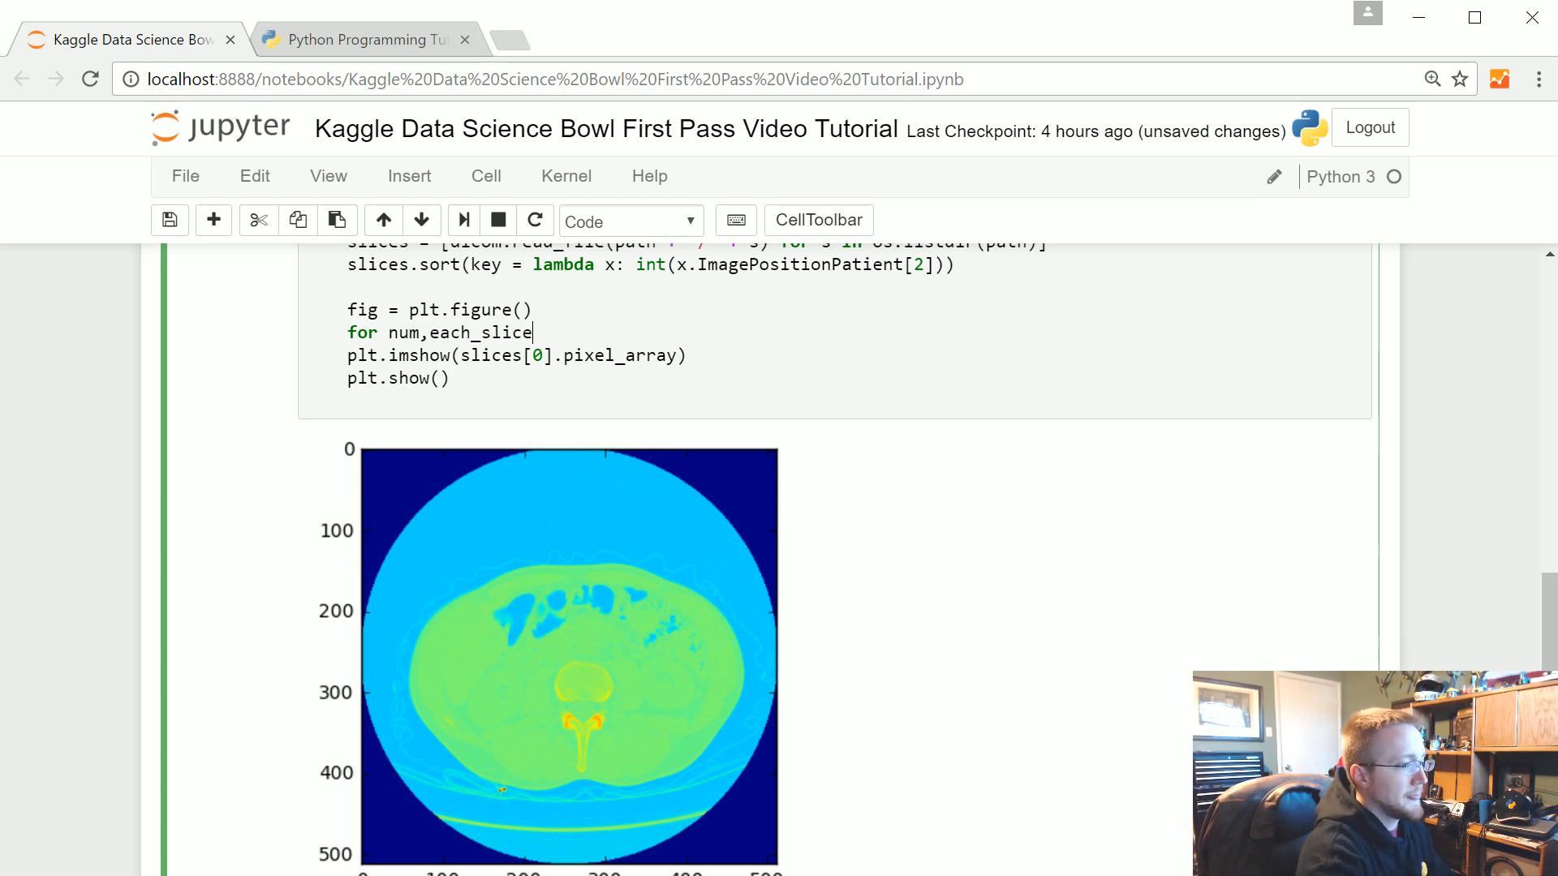
pyautogui.write('in enumerate')
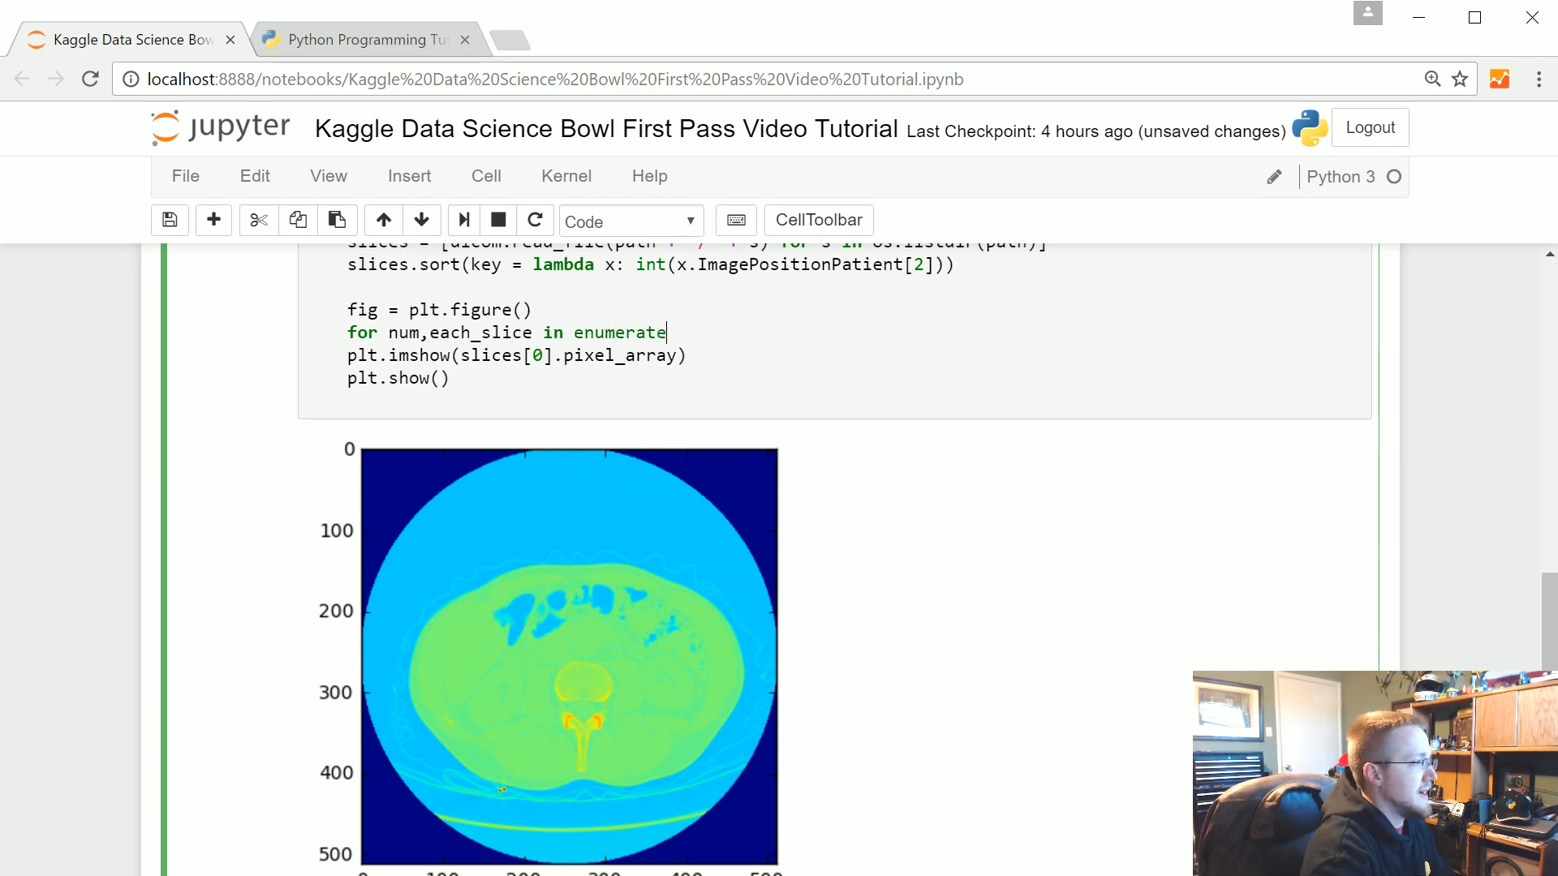
pyautogui.write('()')
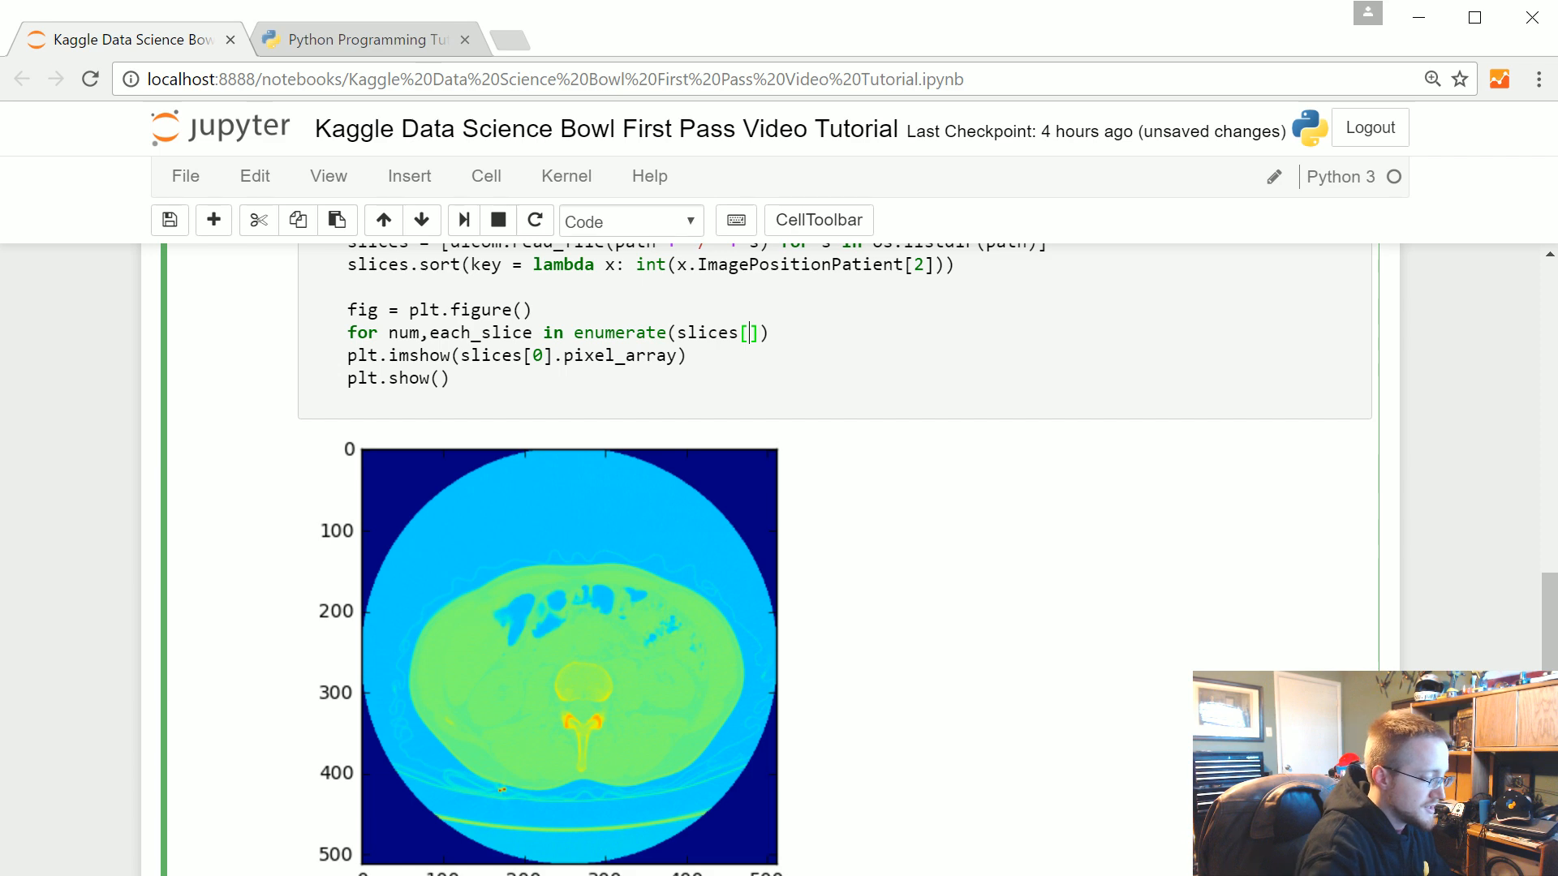
pyautogui.write(':12')
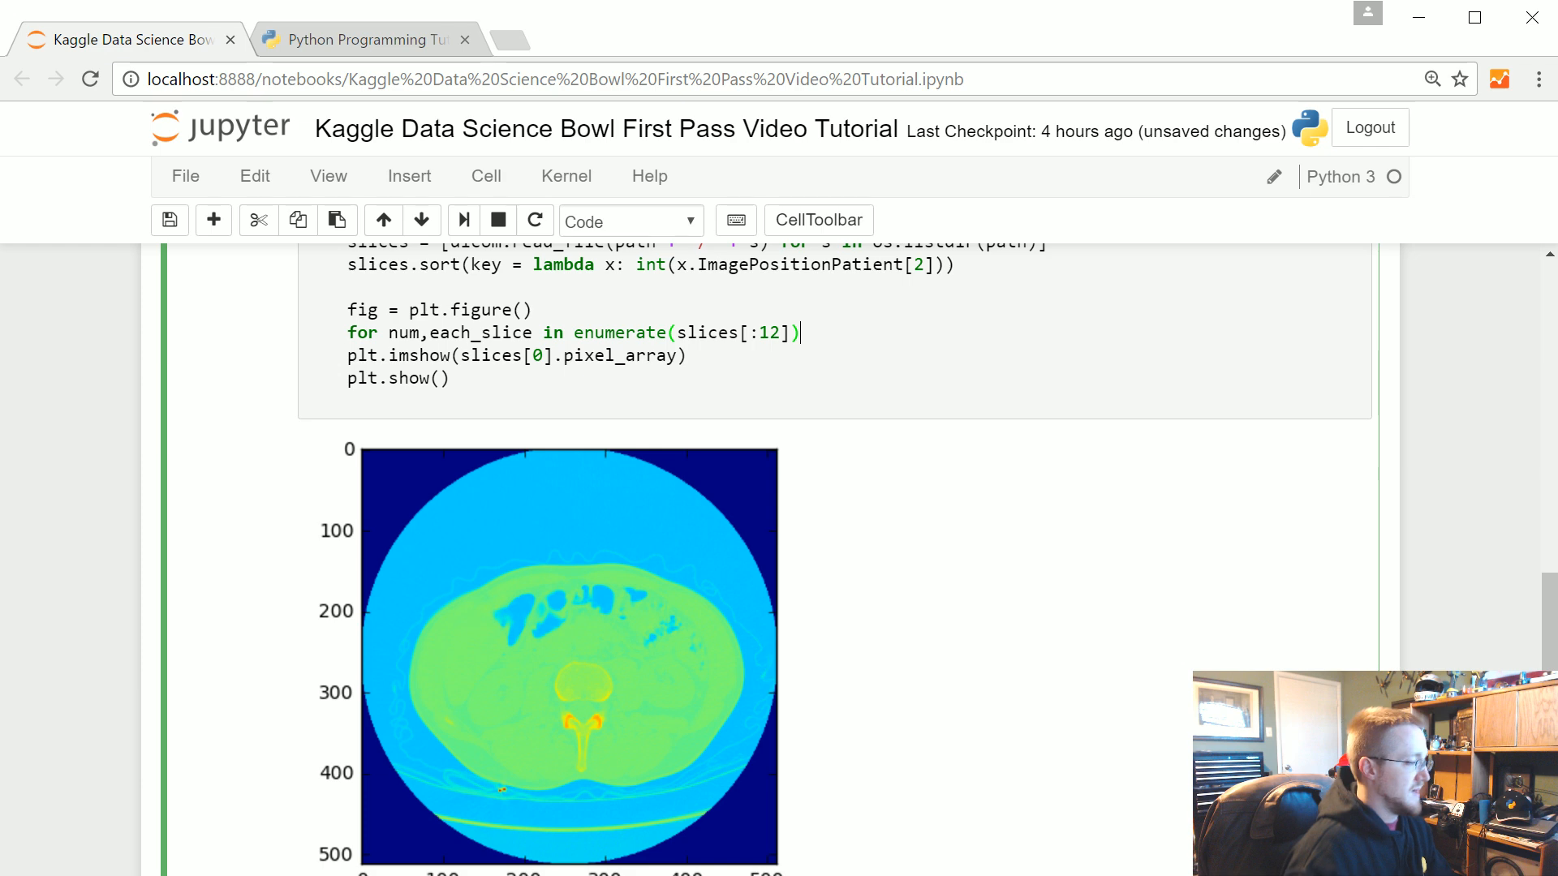
# Finish the loop header and add 'y = fig.add_subplot(3,4,num+1)' in the body.
pyautogui.write(':')
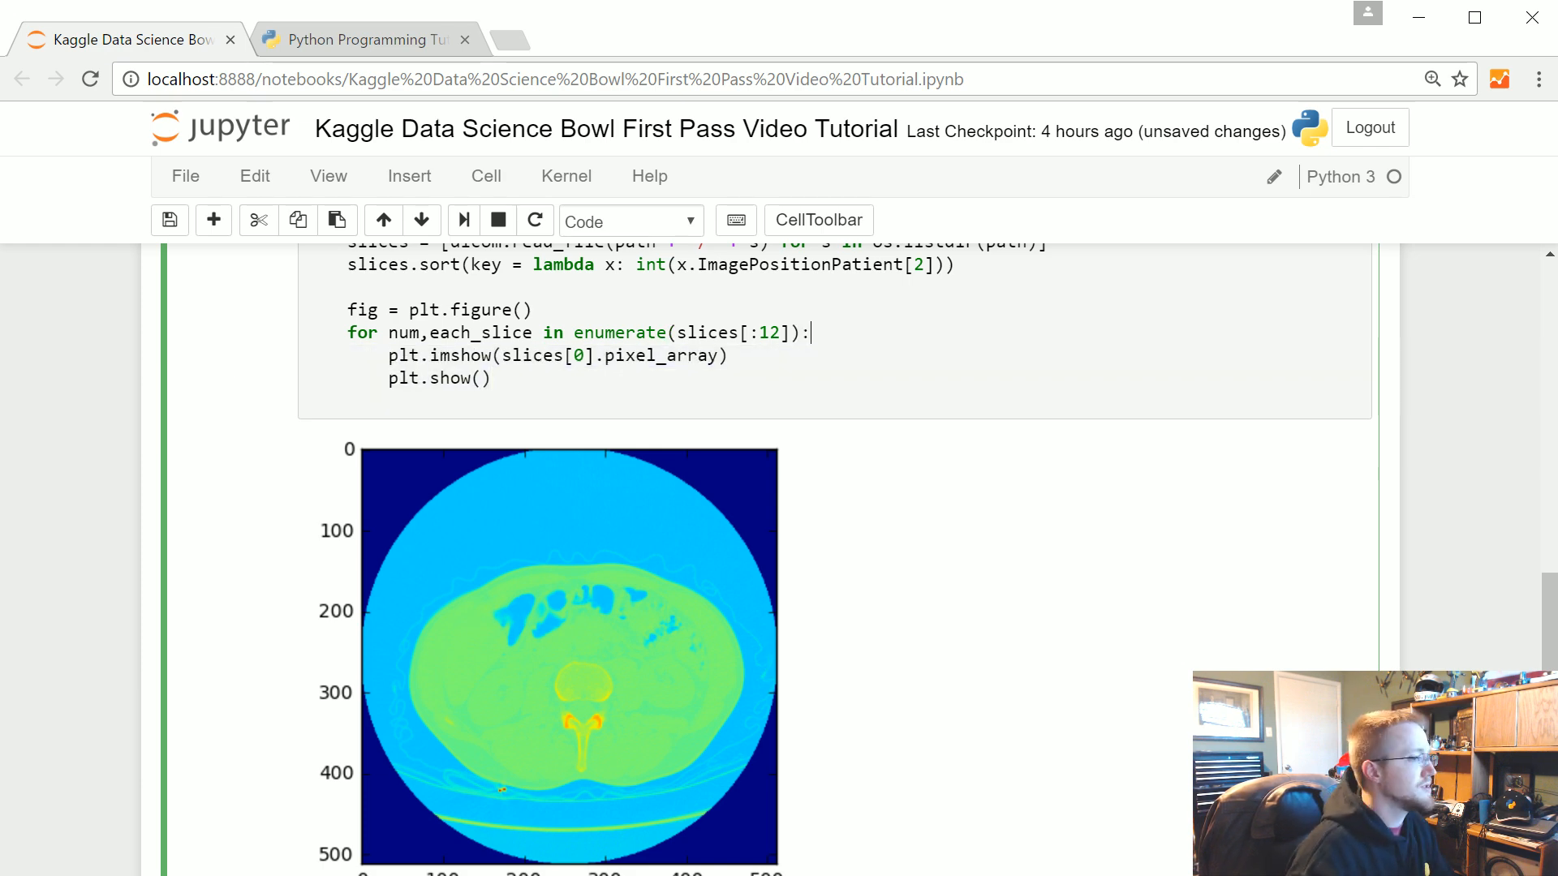
pyautogui.write('y')
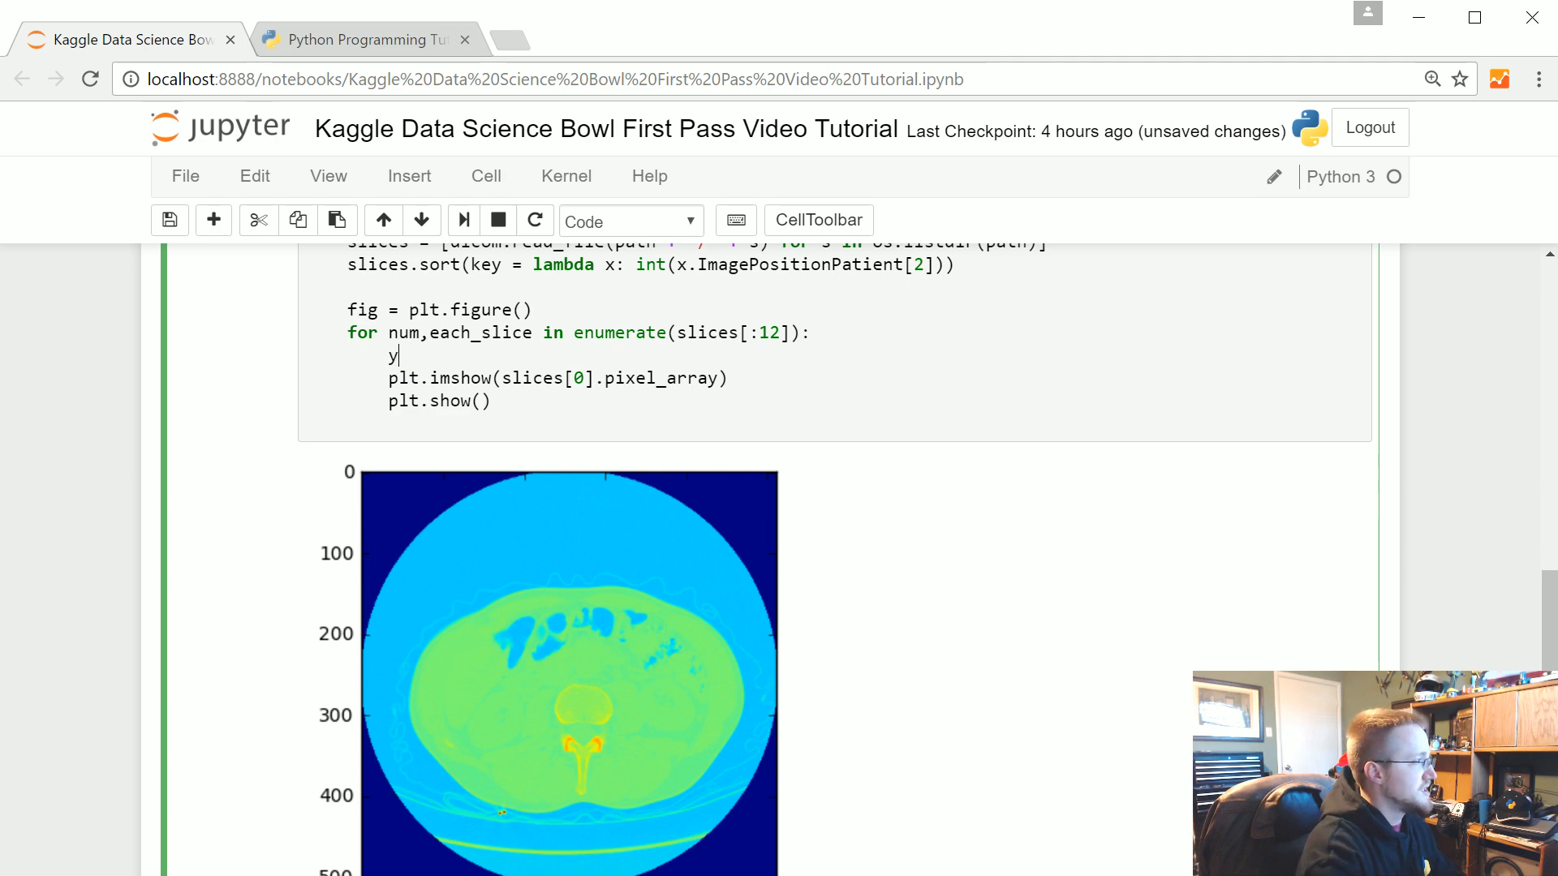
pyautogui.write('" "')
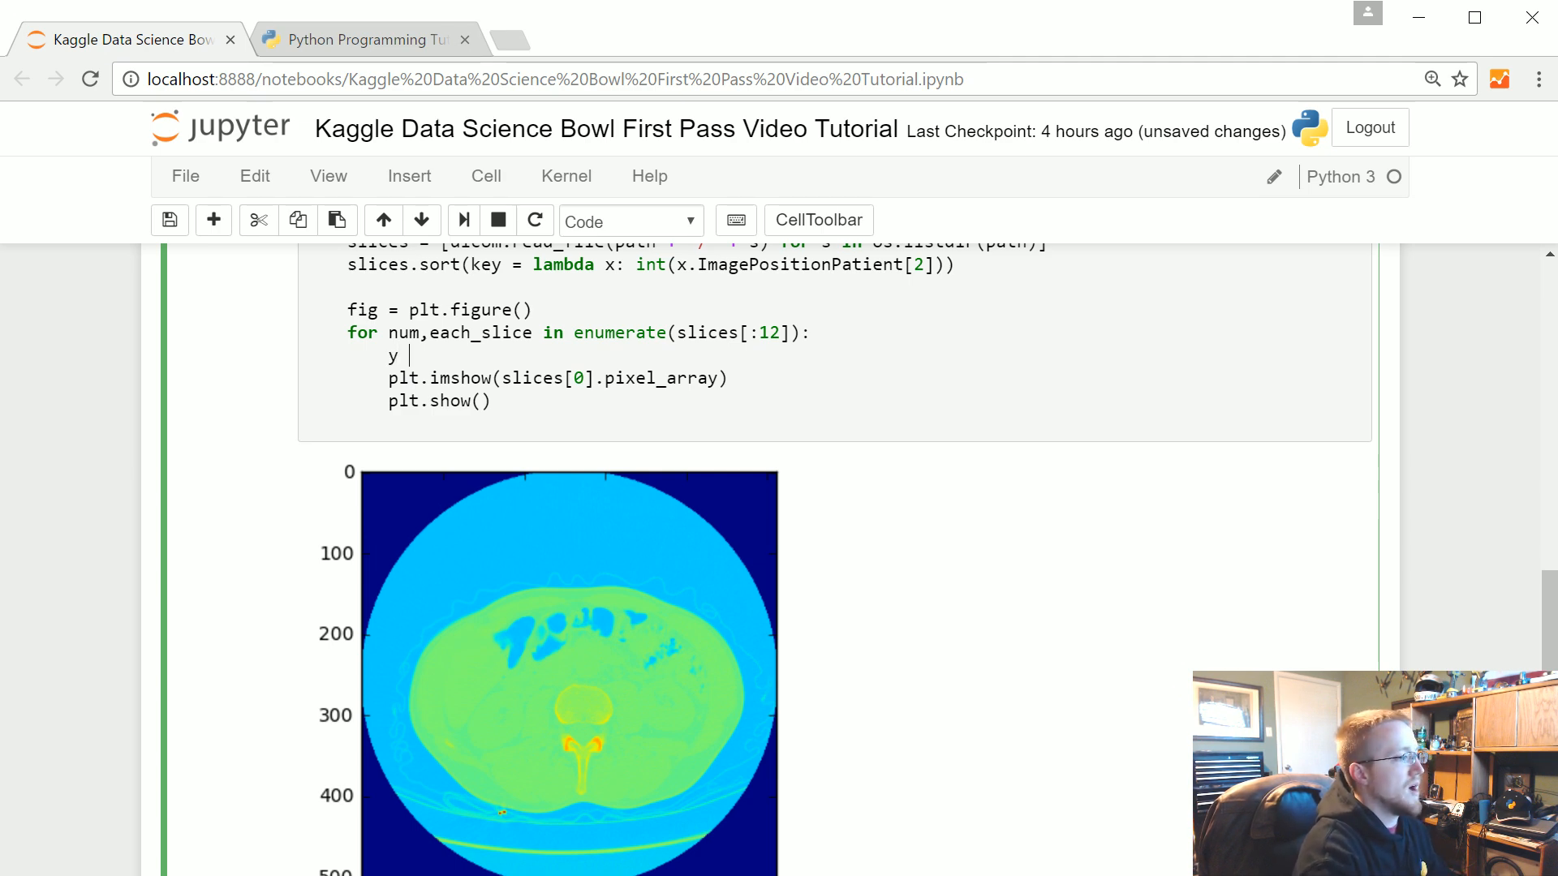
pyautogui.write('=')
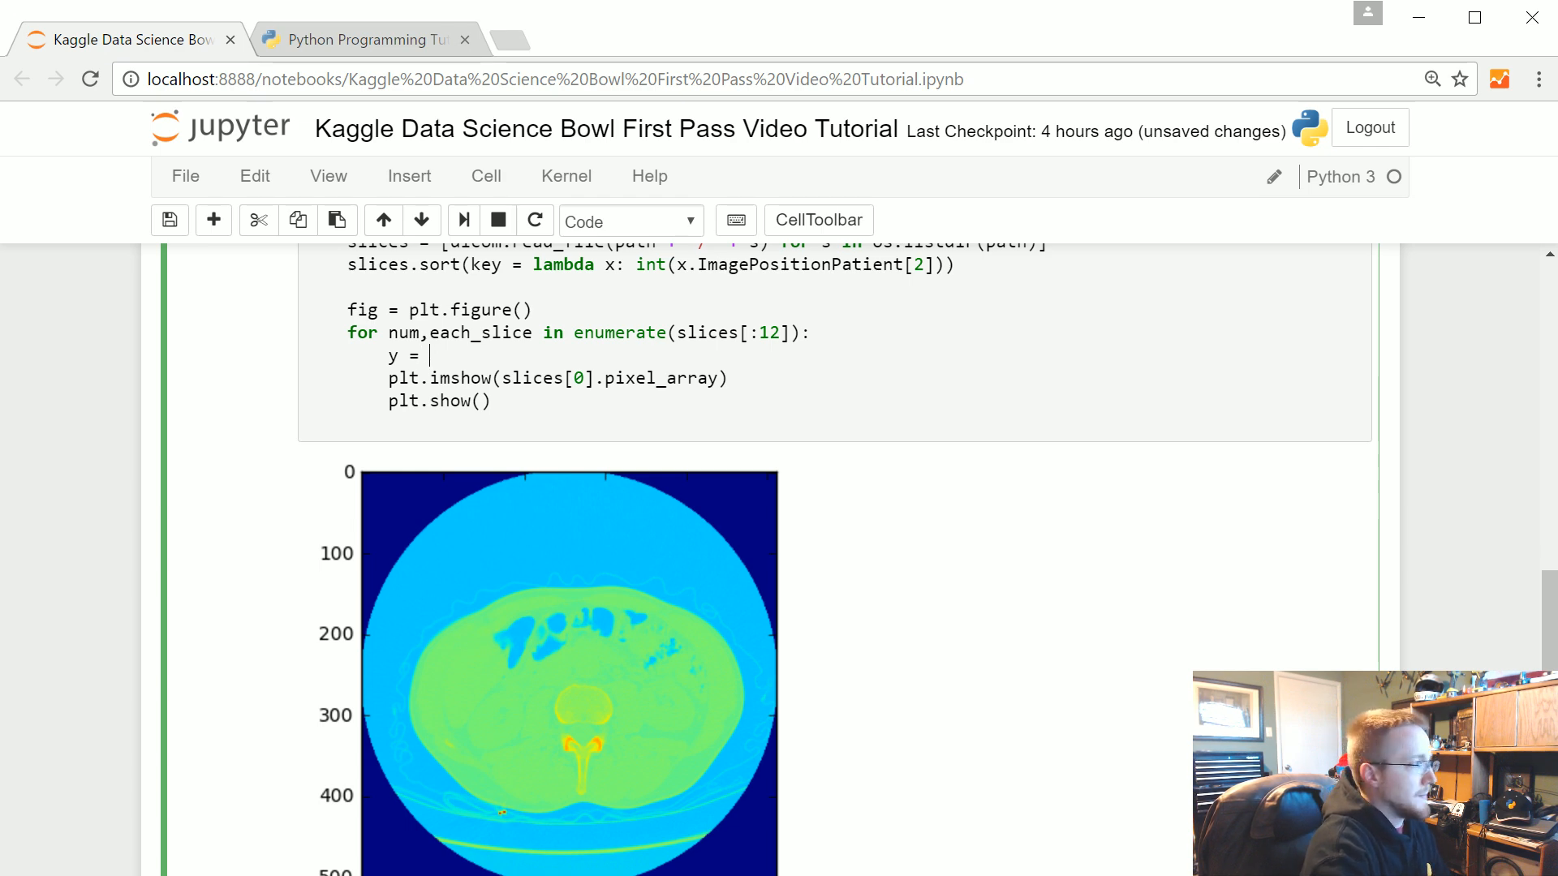
pyautogui.write('fig.add_s')
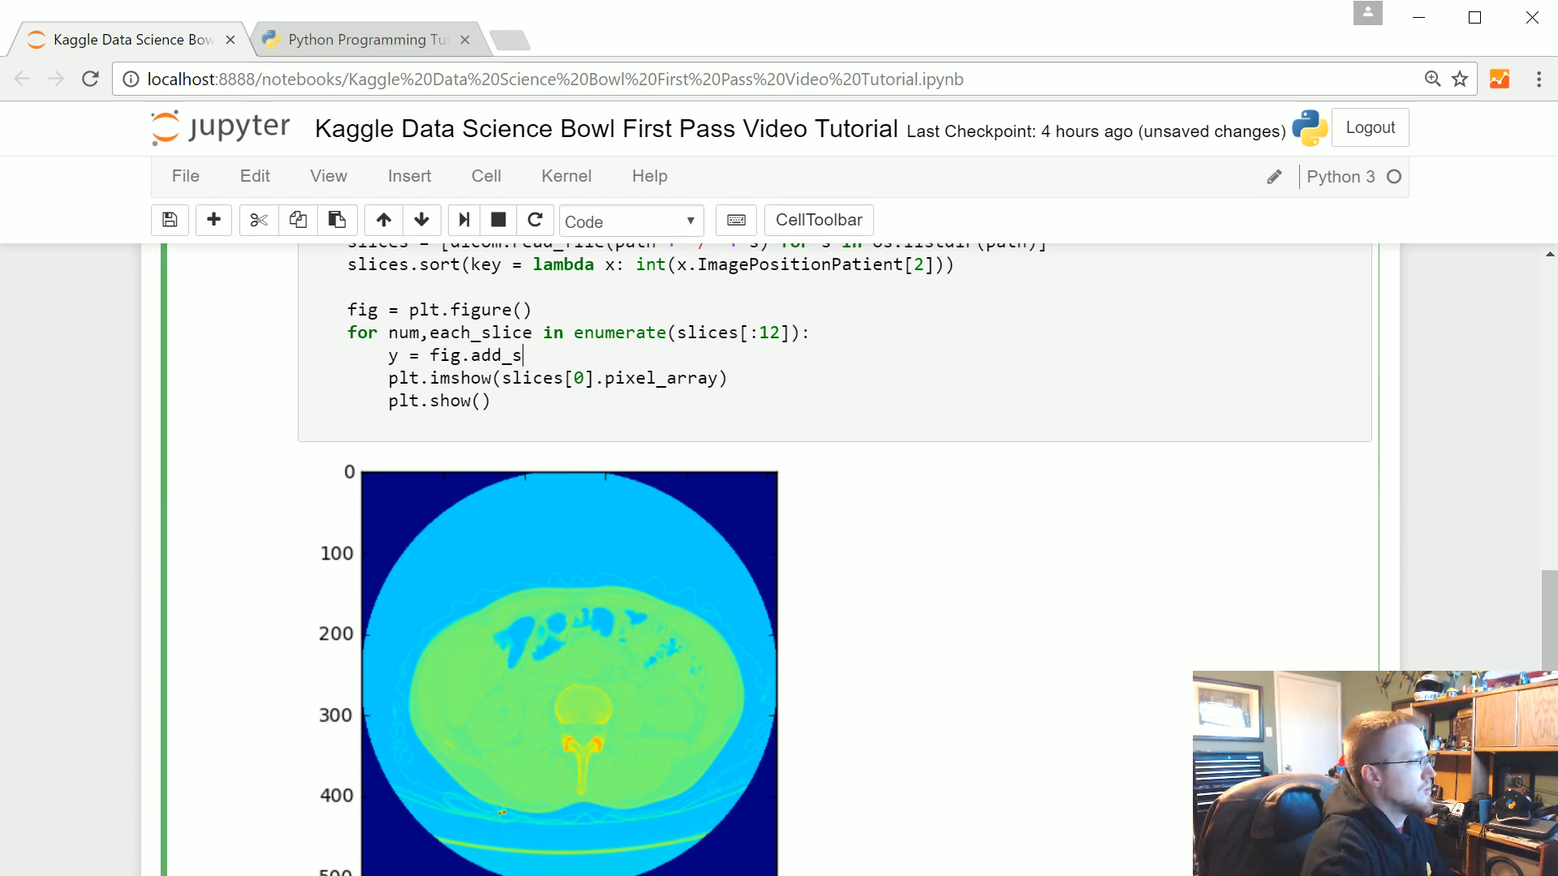
pyautogui.write('ubplot()')
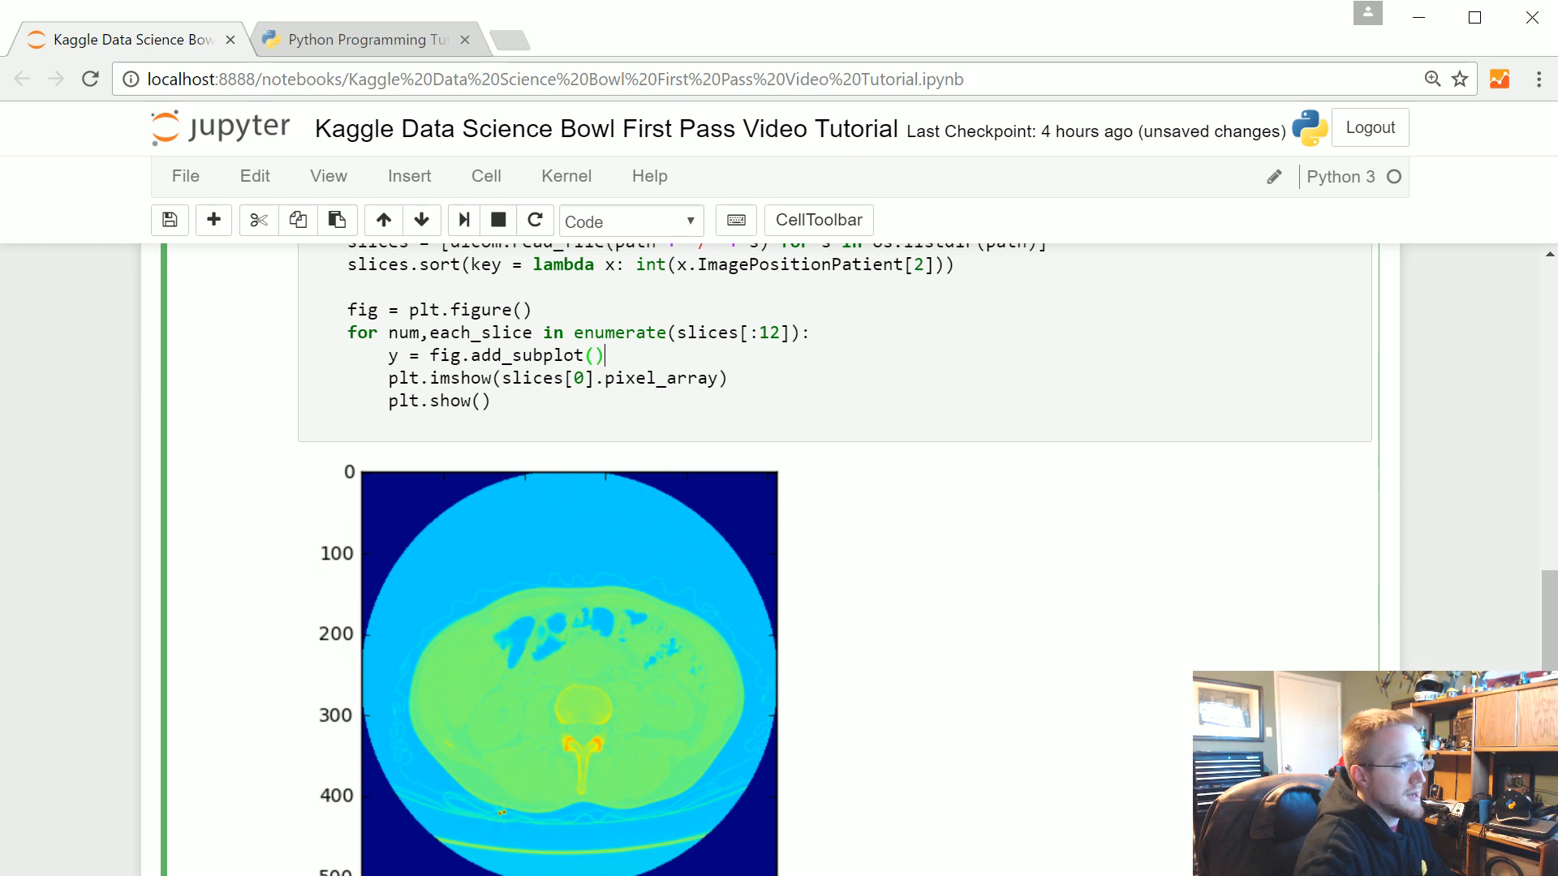
pyautogui.write('3,4')
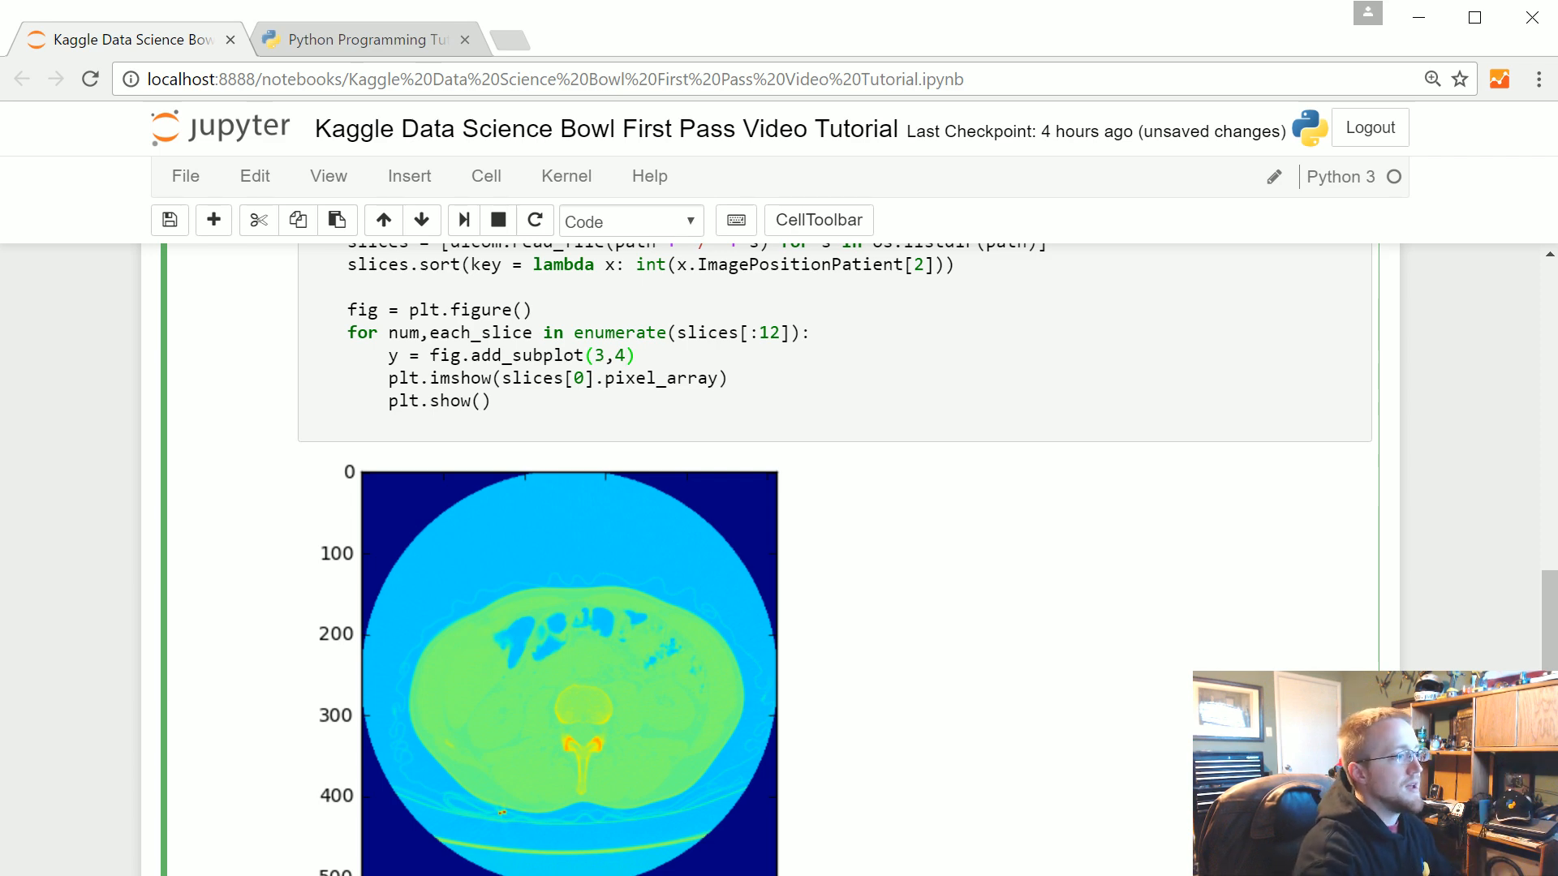
pyautogui.write(',')
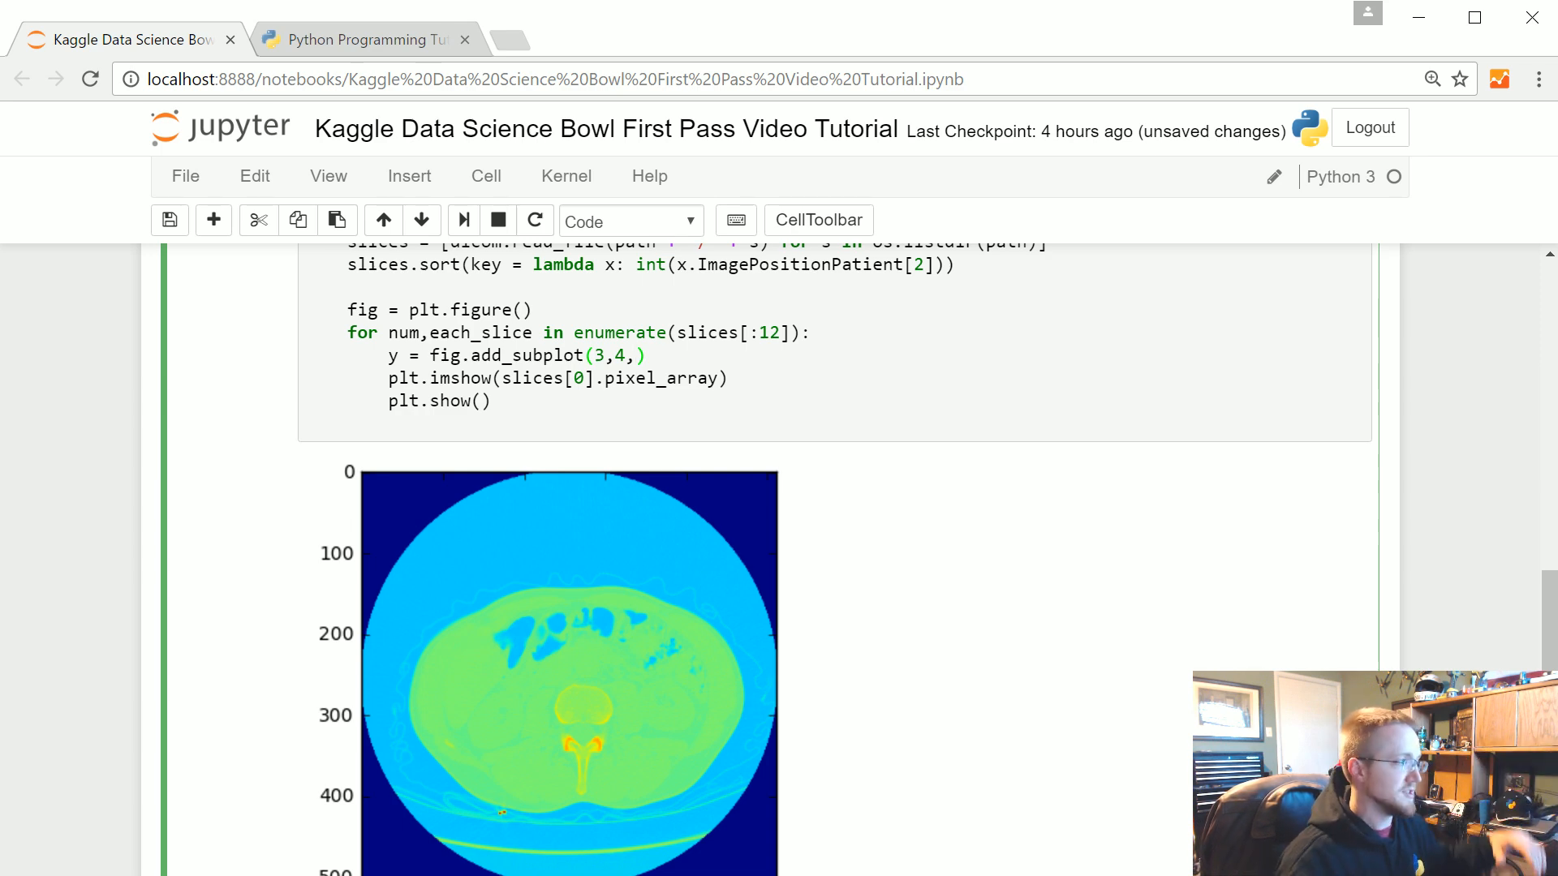
pyautogui.write('num+')
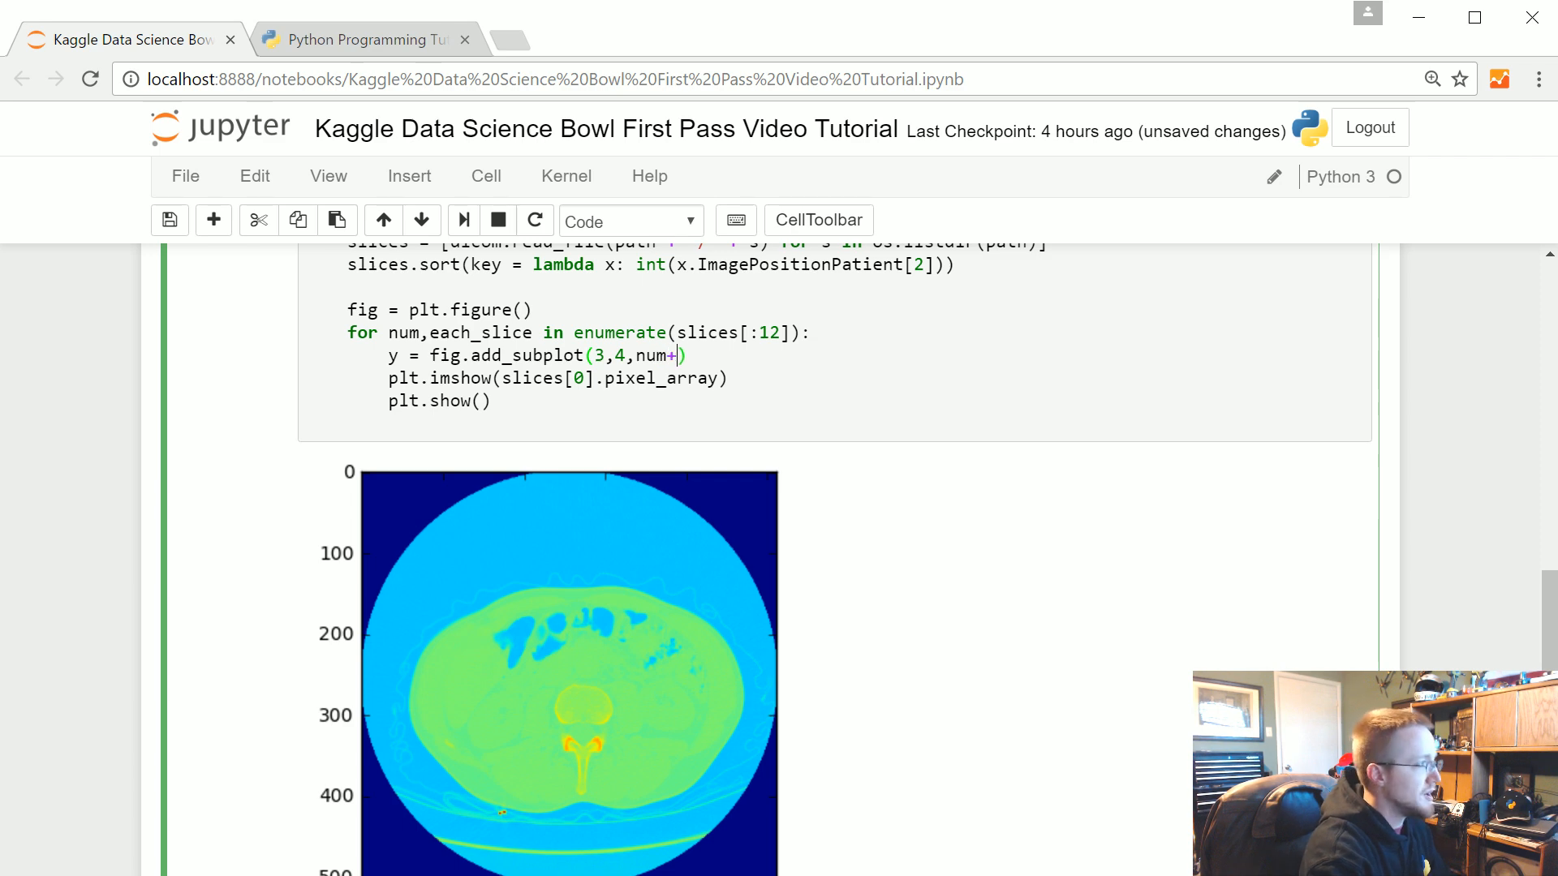
pyautogui.write('1')
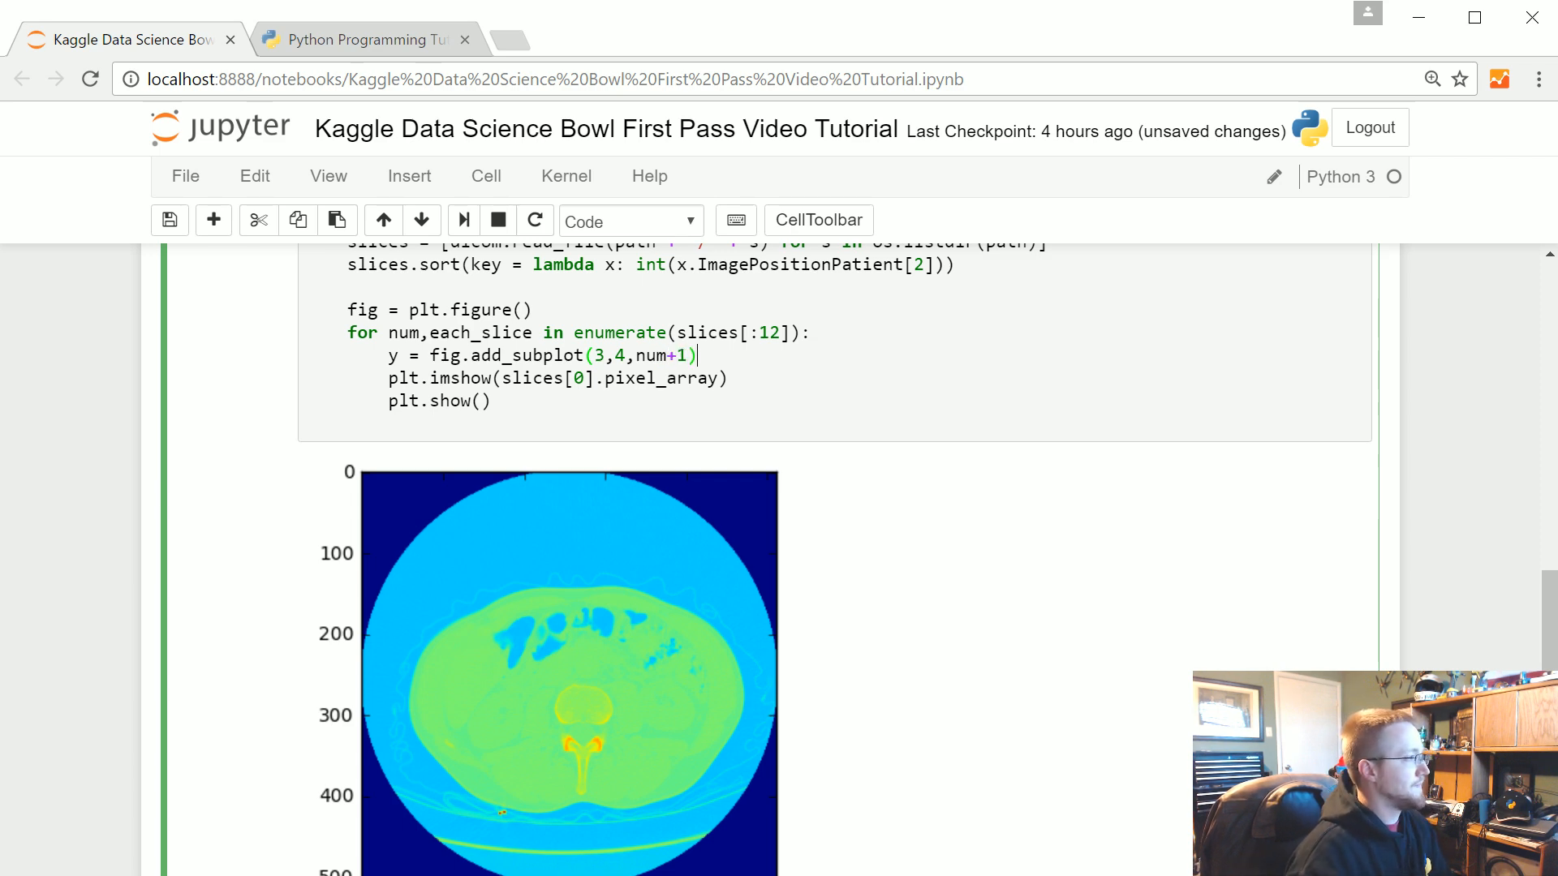
pyautogui.press('enter')
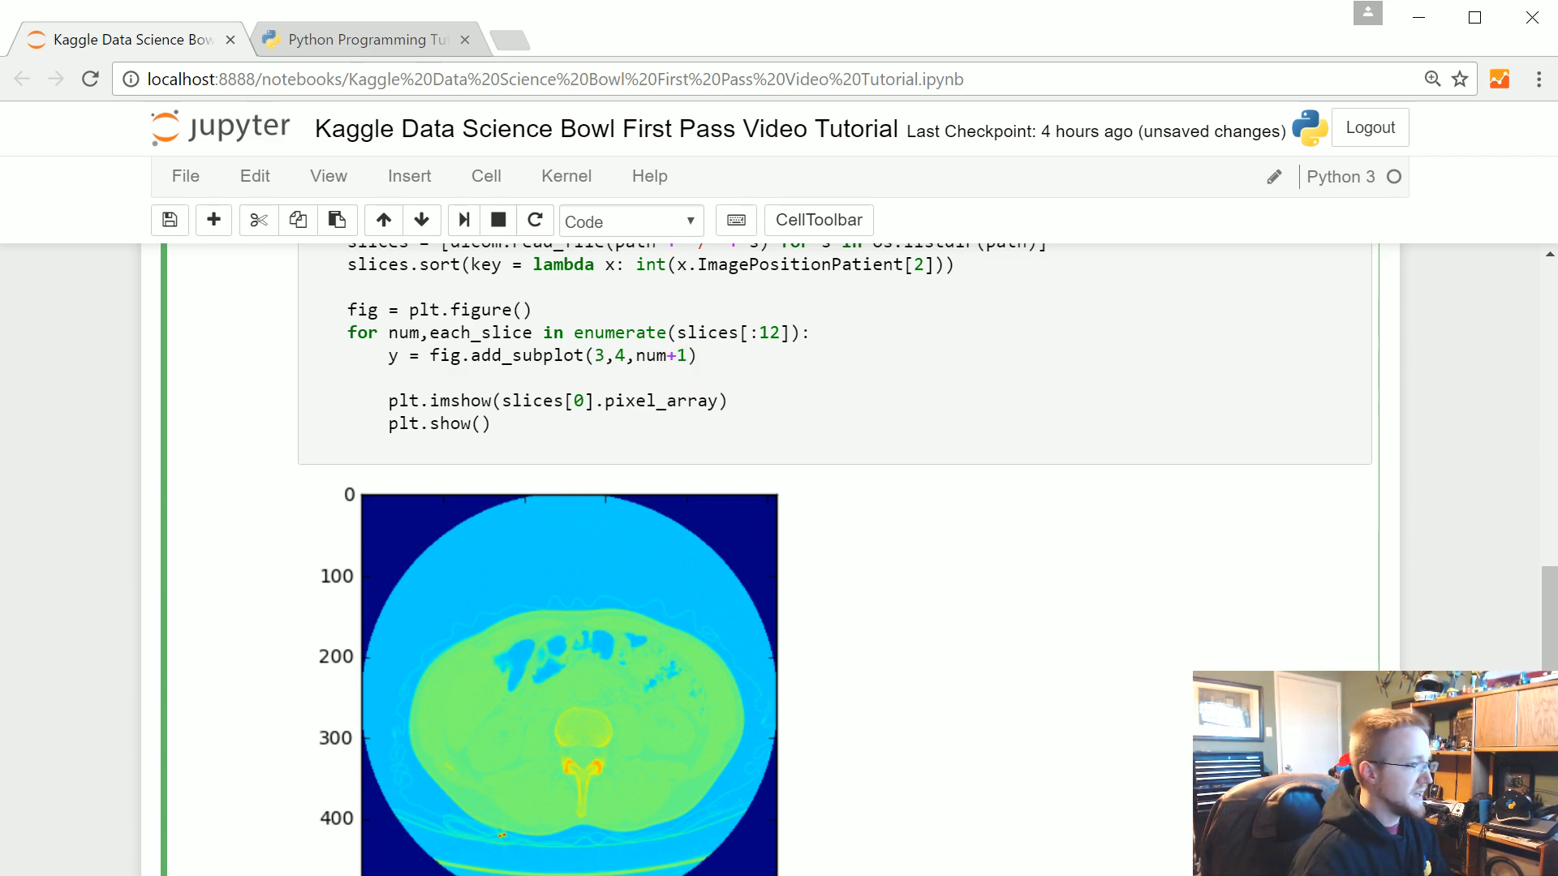
# Add 'new_image = cv2.resize(np.array(each_slice.pixel_array))' on the next loop line.
pyautogui.click(389, 379)
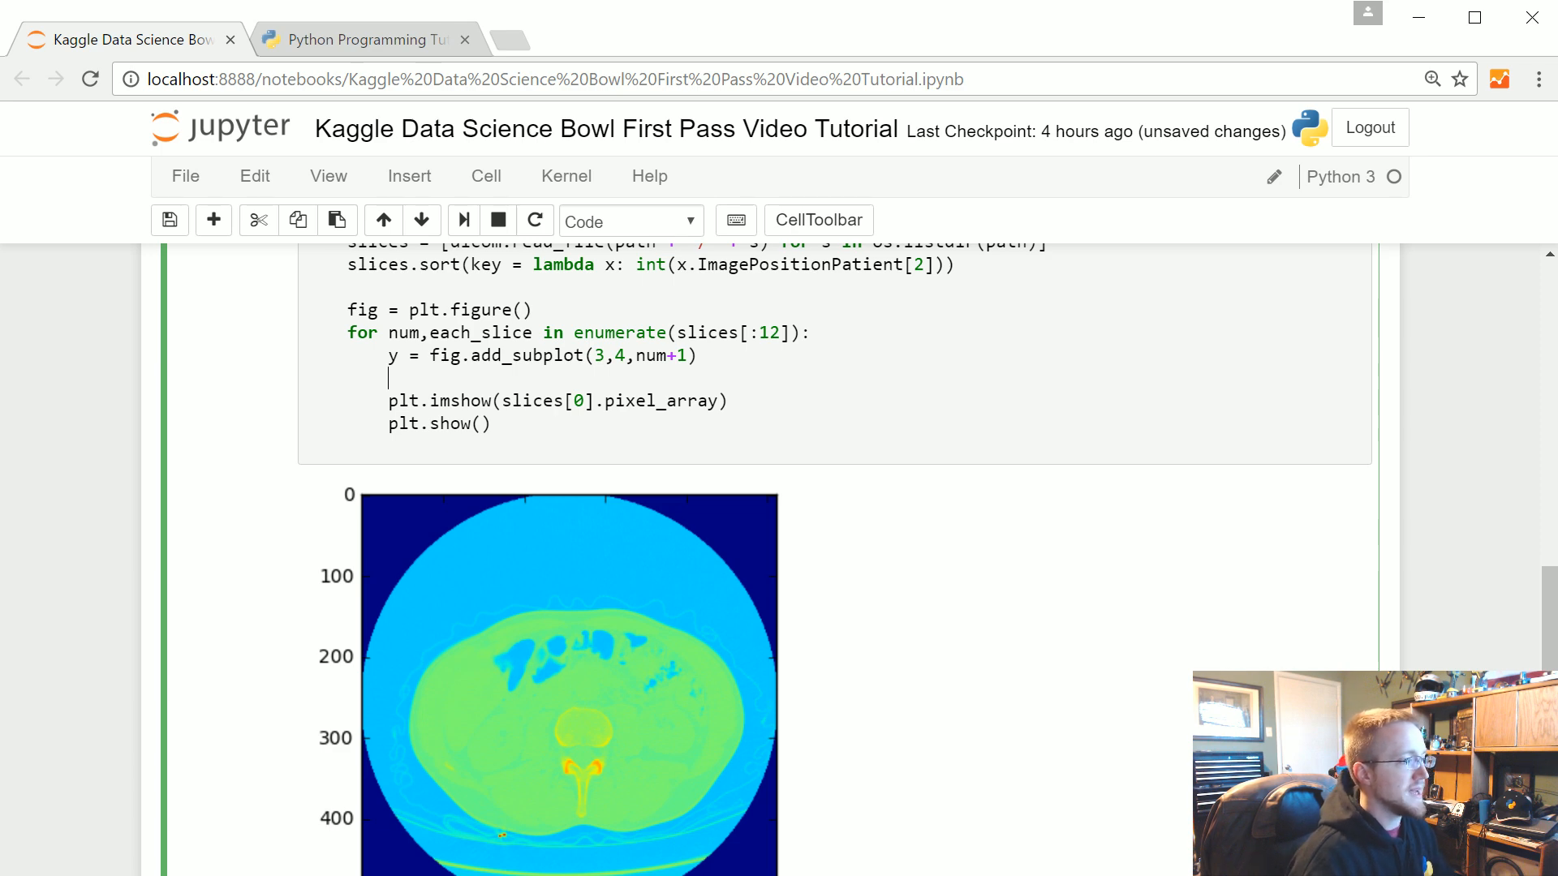
pyautogui.write('new')
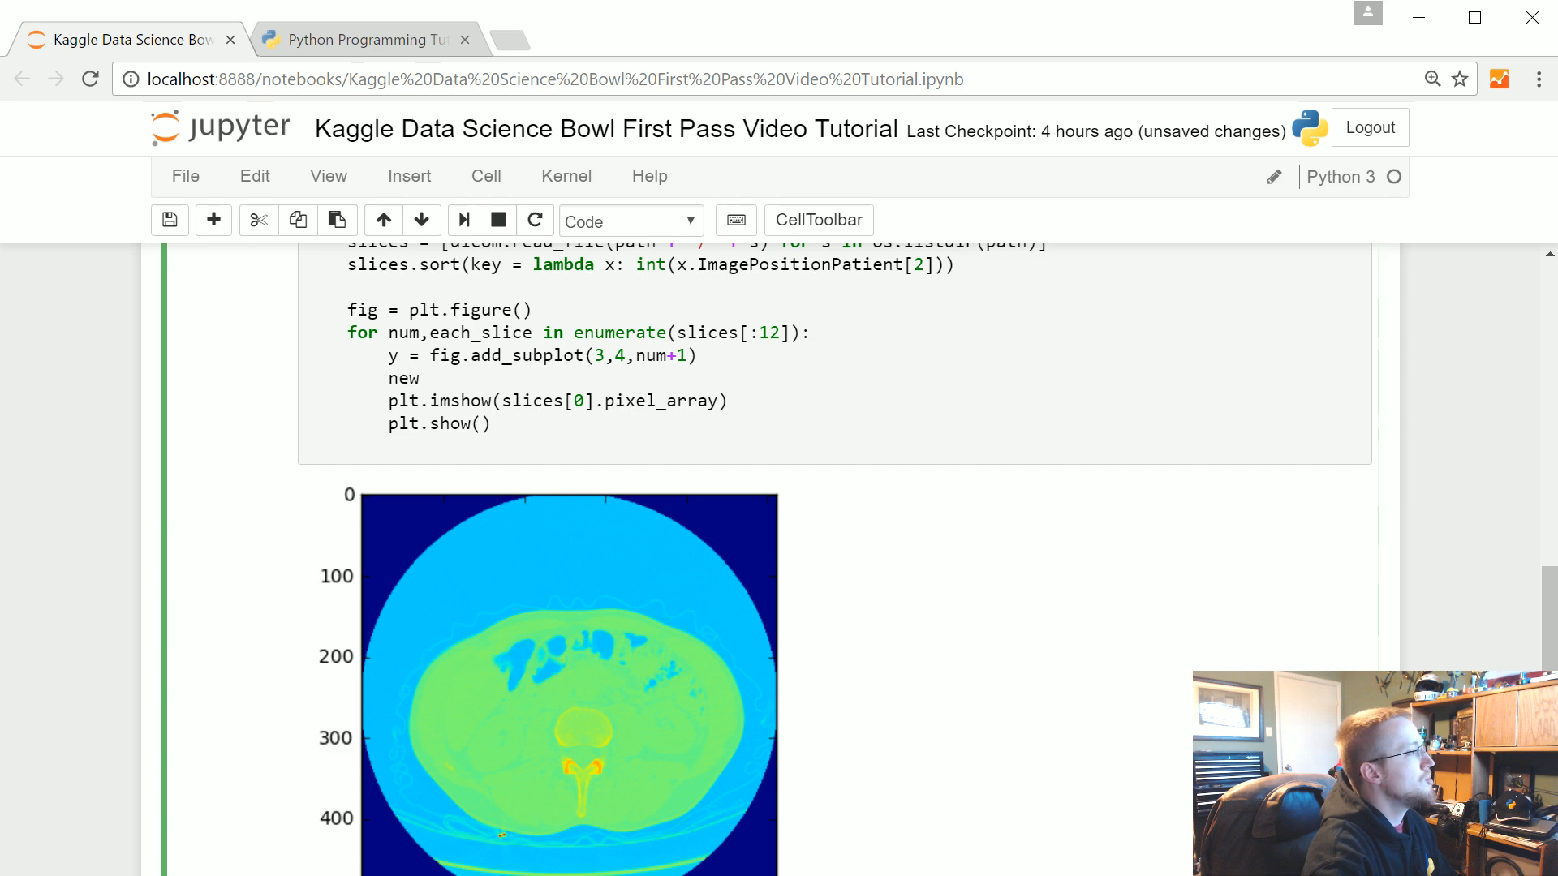
pyautogui.write('_image =')
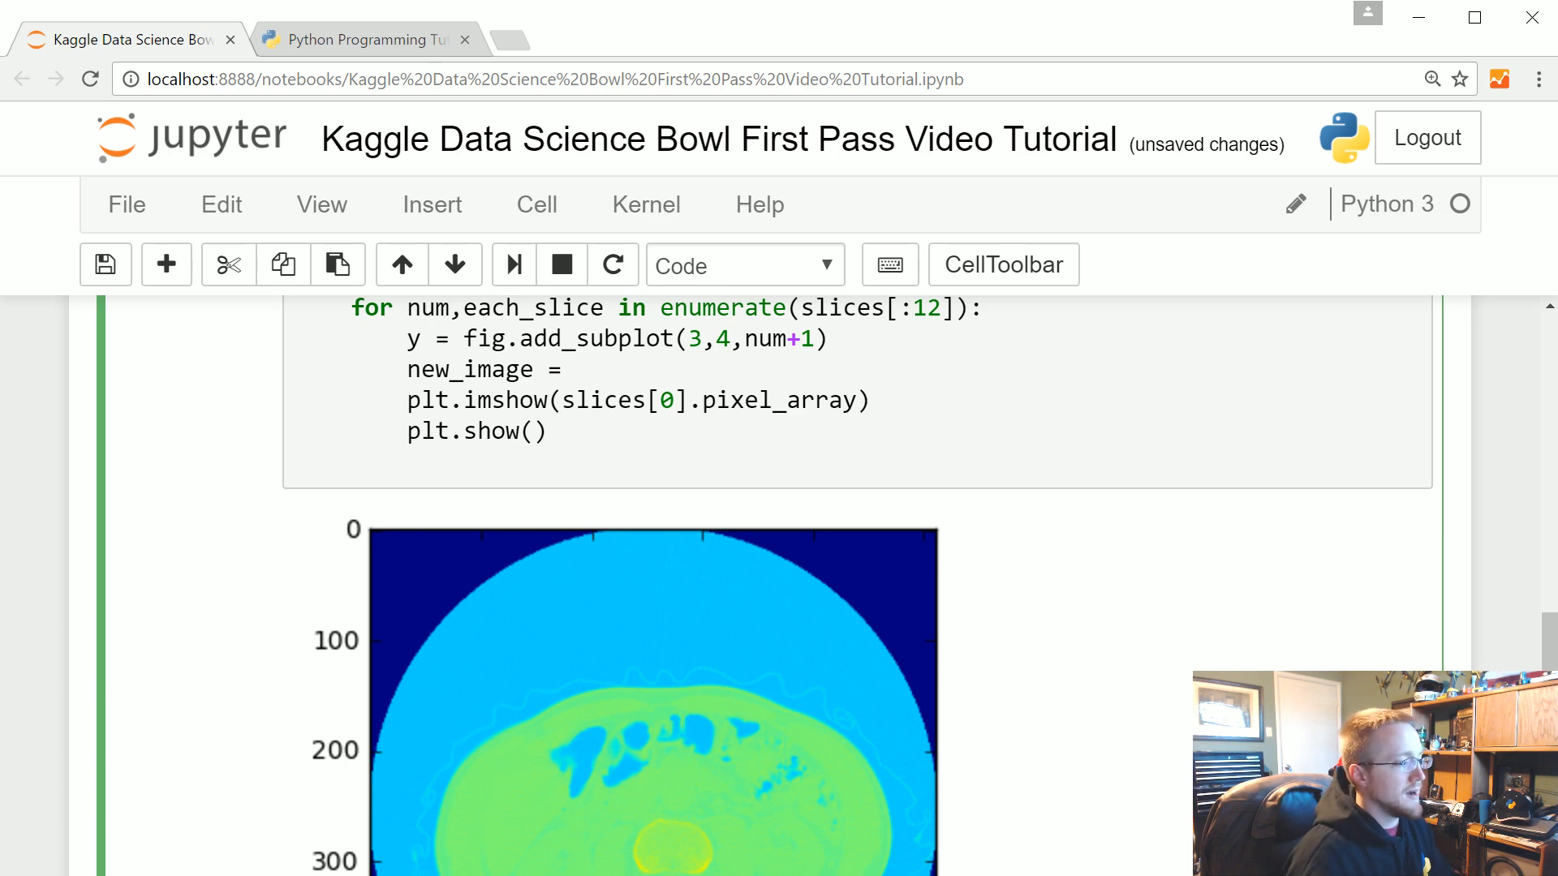
pyautogui.moveTo(1167, 602)
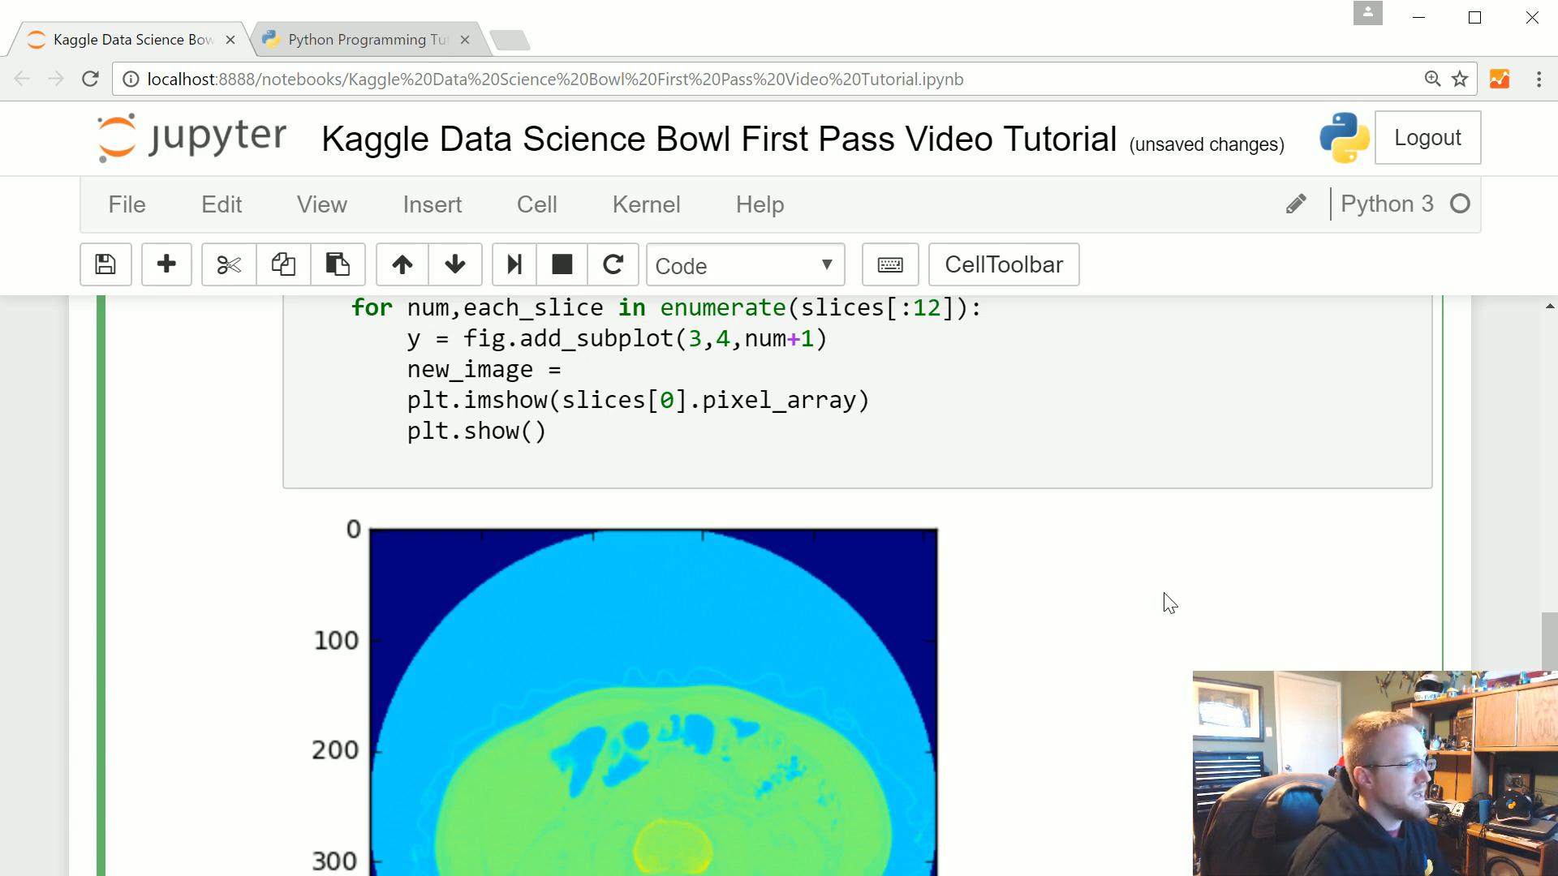
pyautogui.write('cv2.')
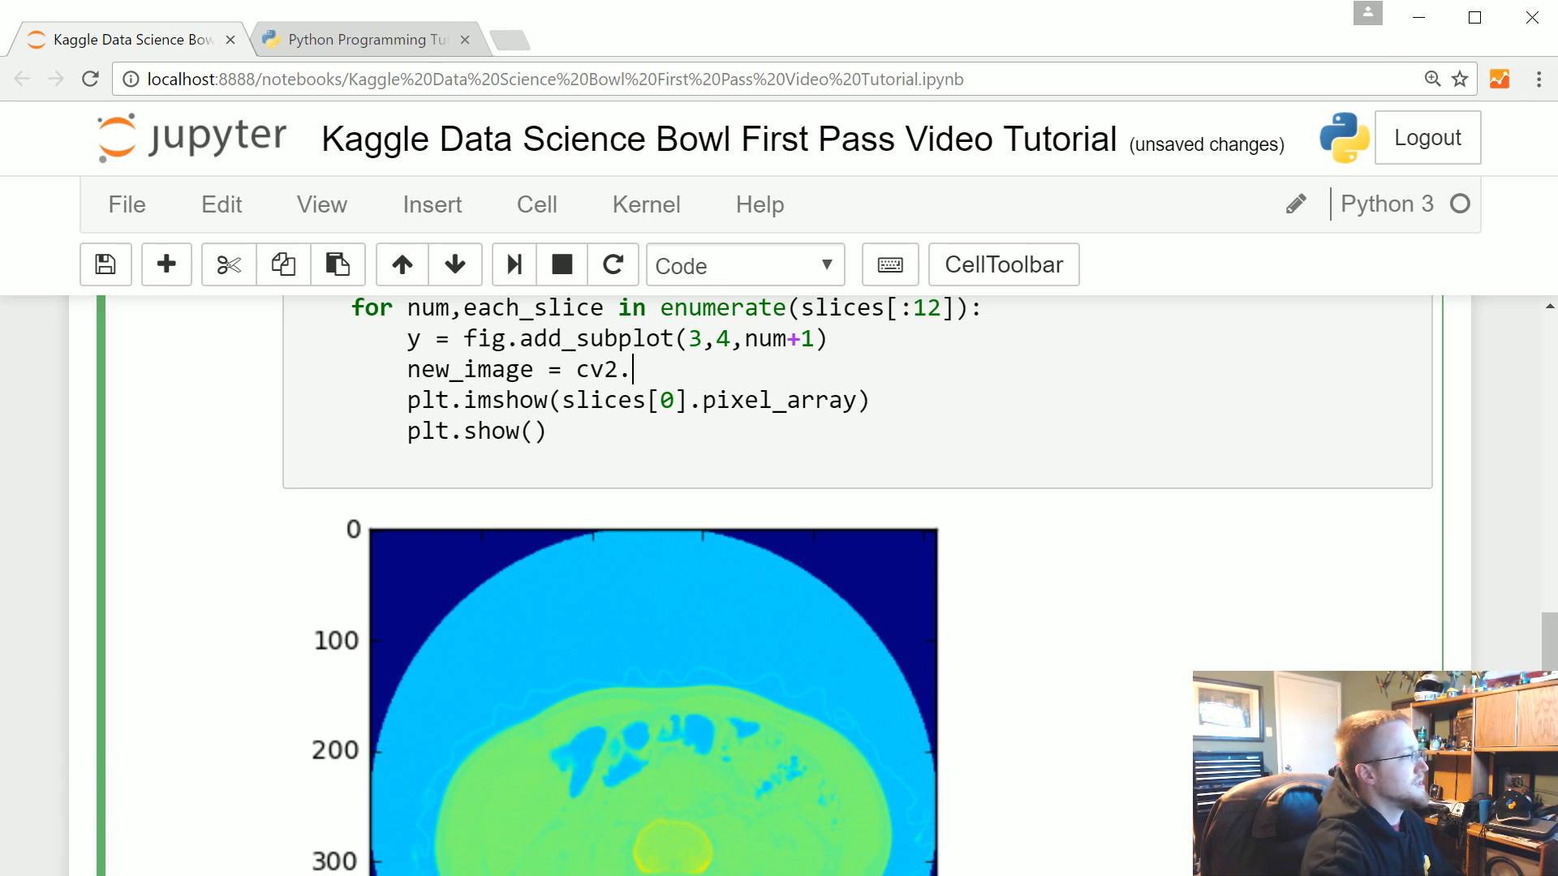
pyautogui.write('resize()')
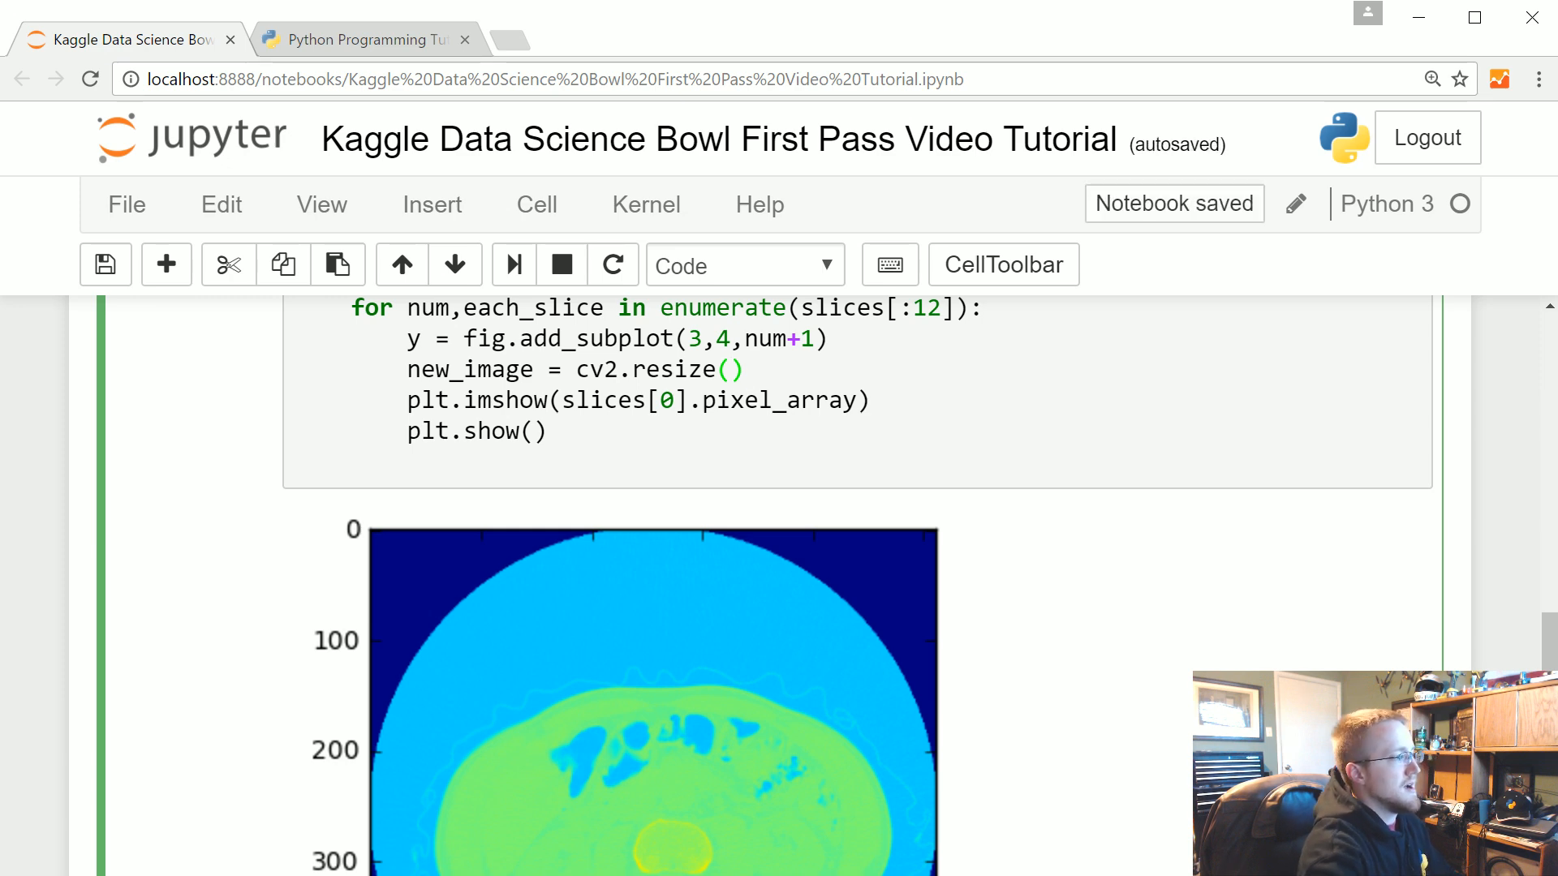
pyautogui.write('np')
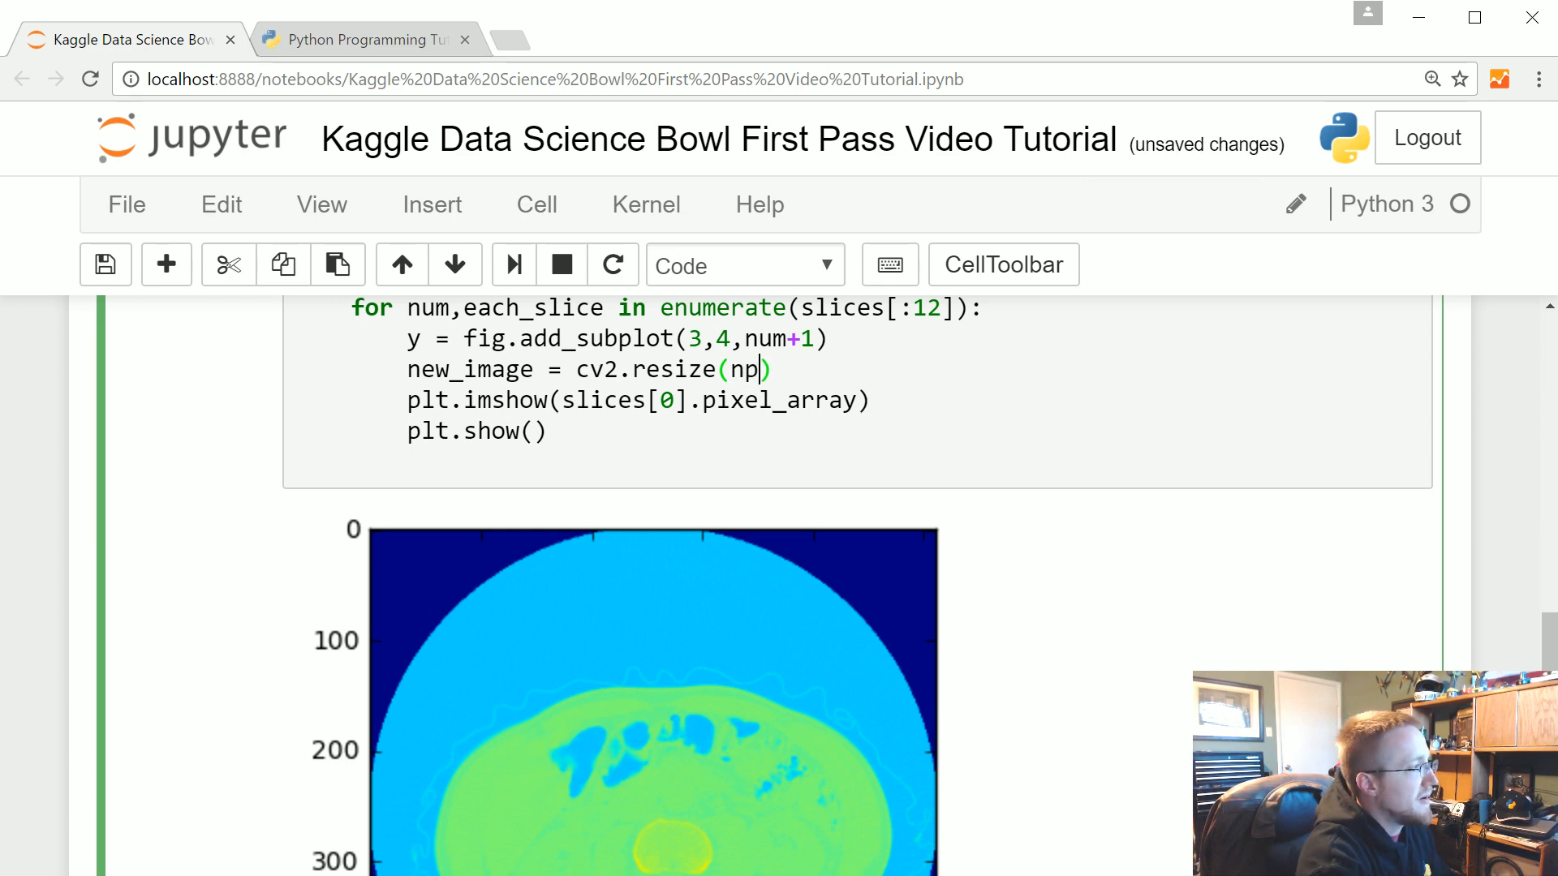
pyautogui.write('.array')
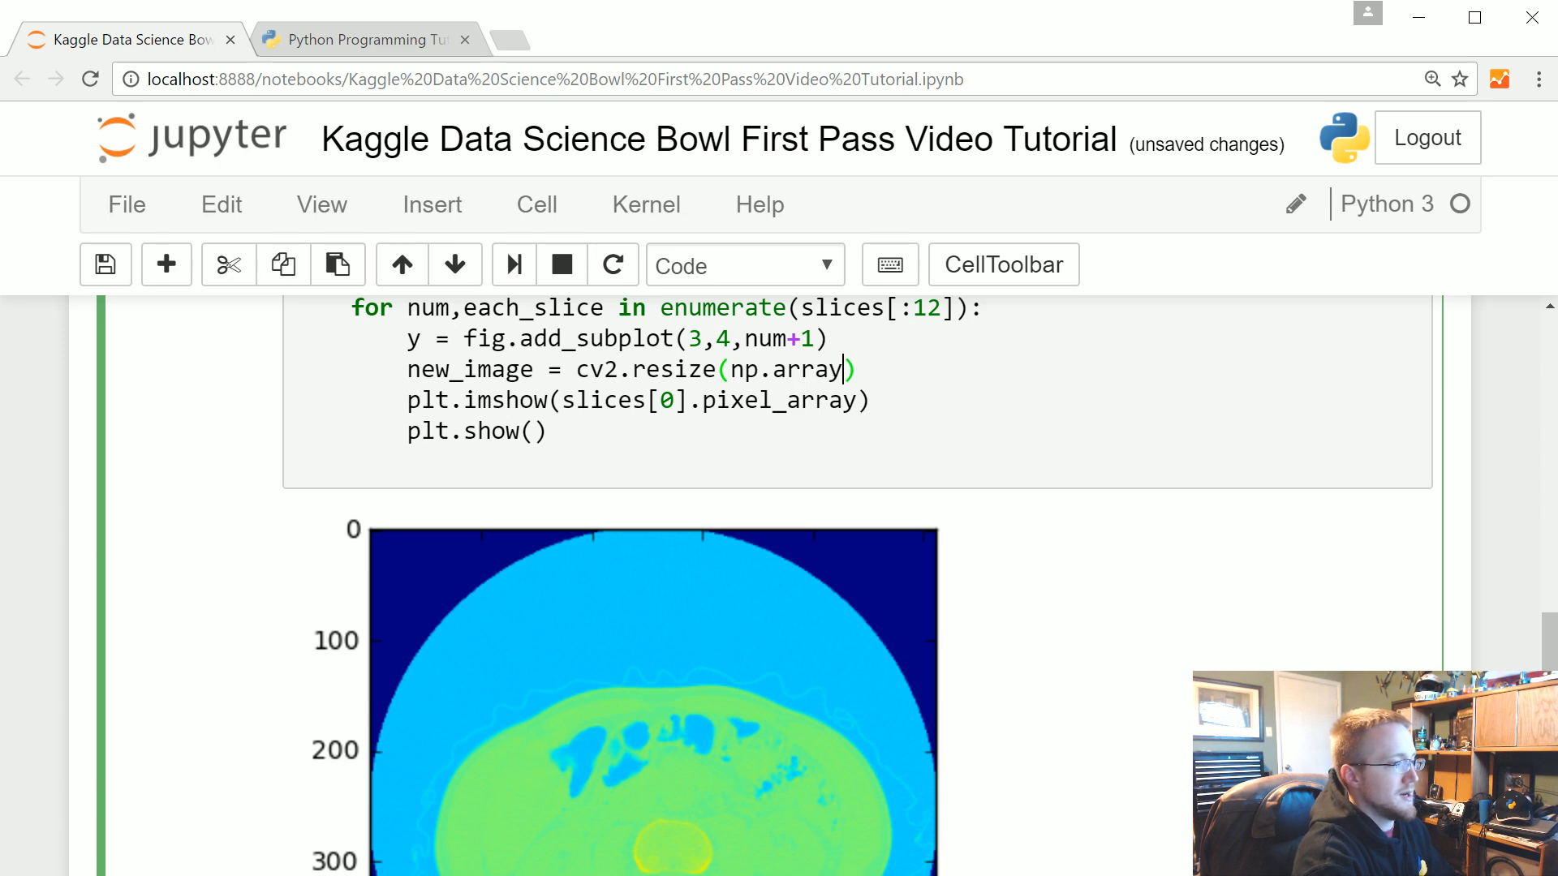
pyautogui.write('eac')
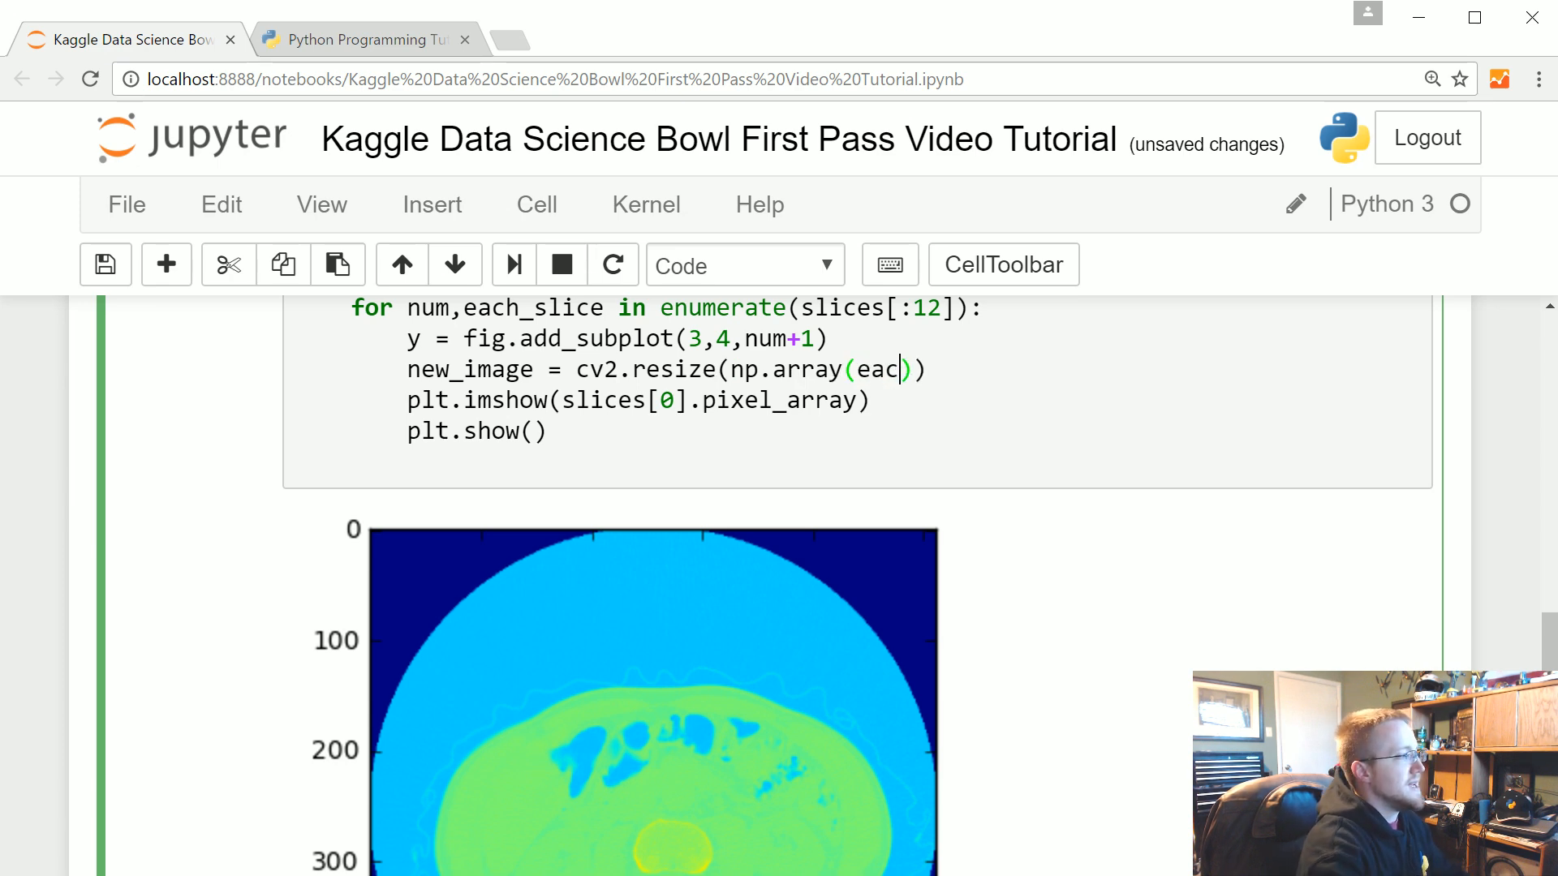
pyautogui.write('h_slice')
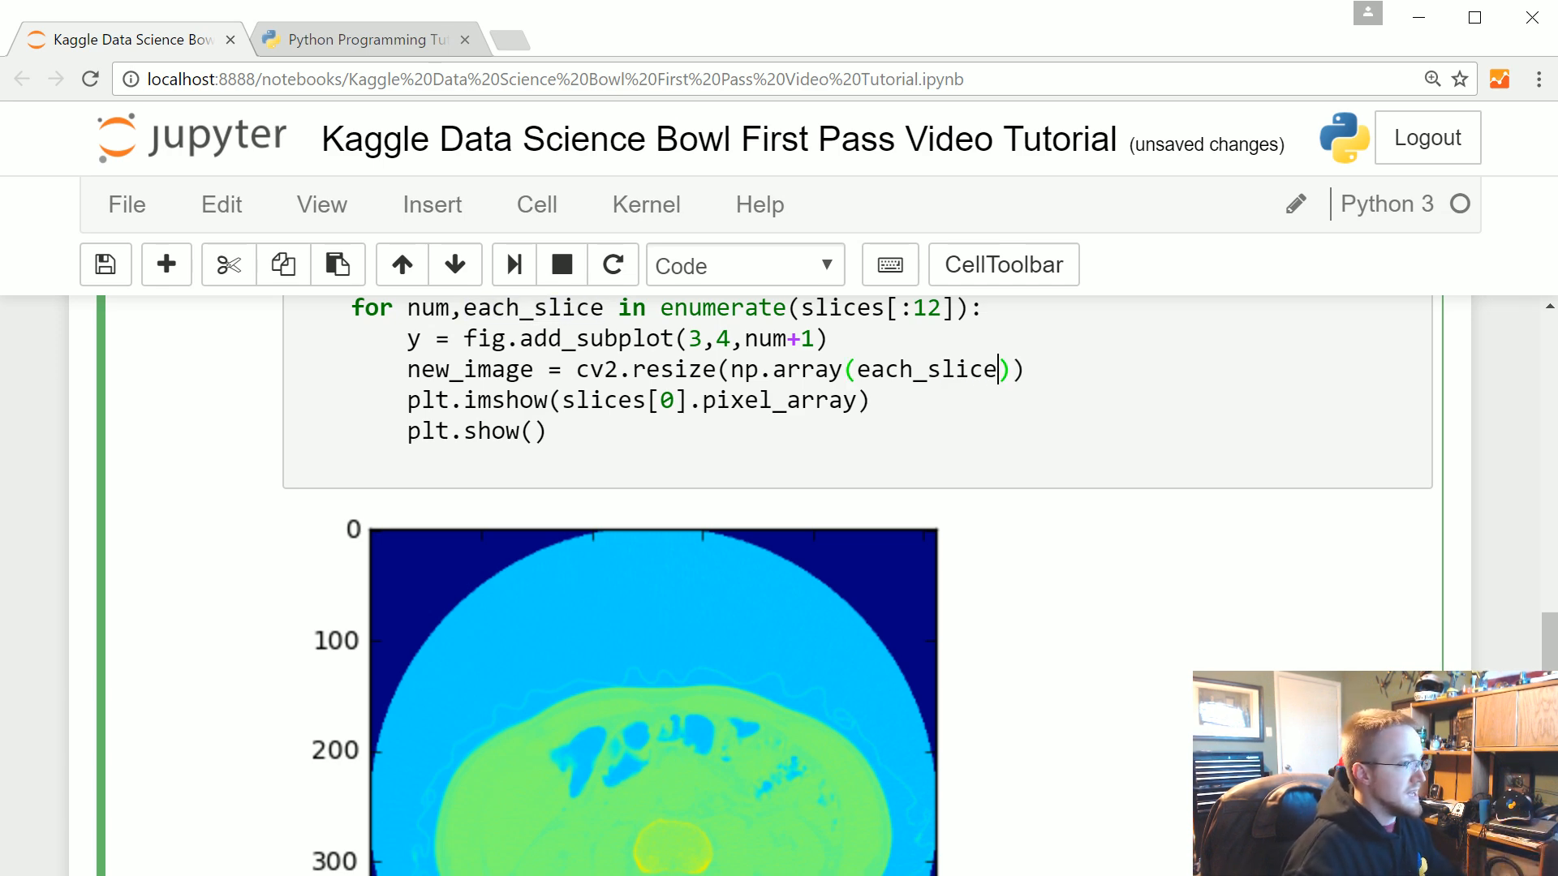
pyautogui.write('.pixel_ar')
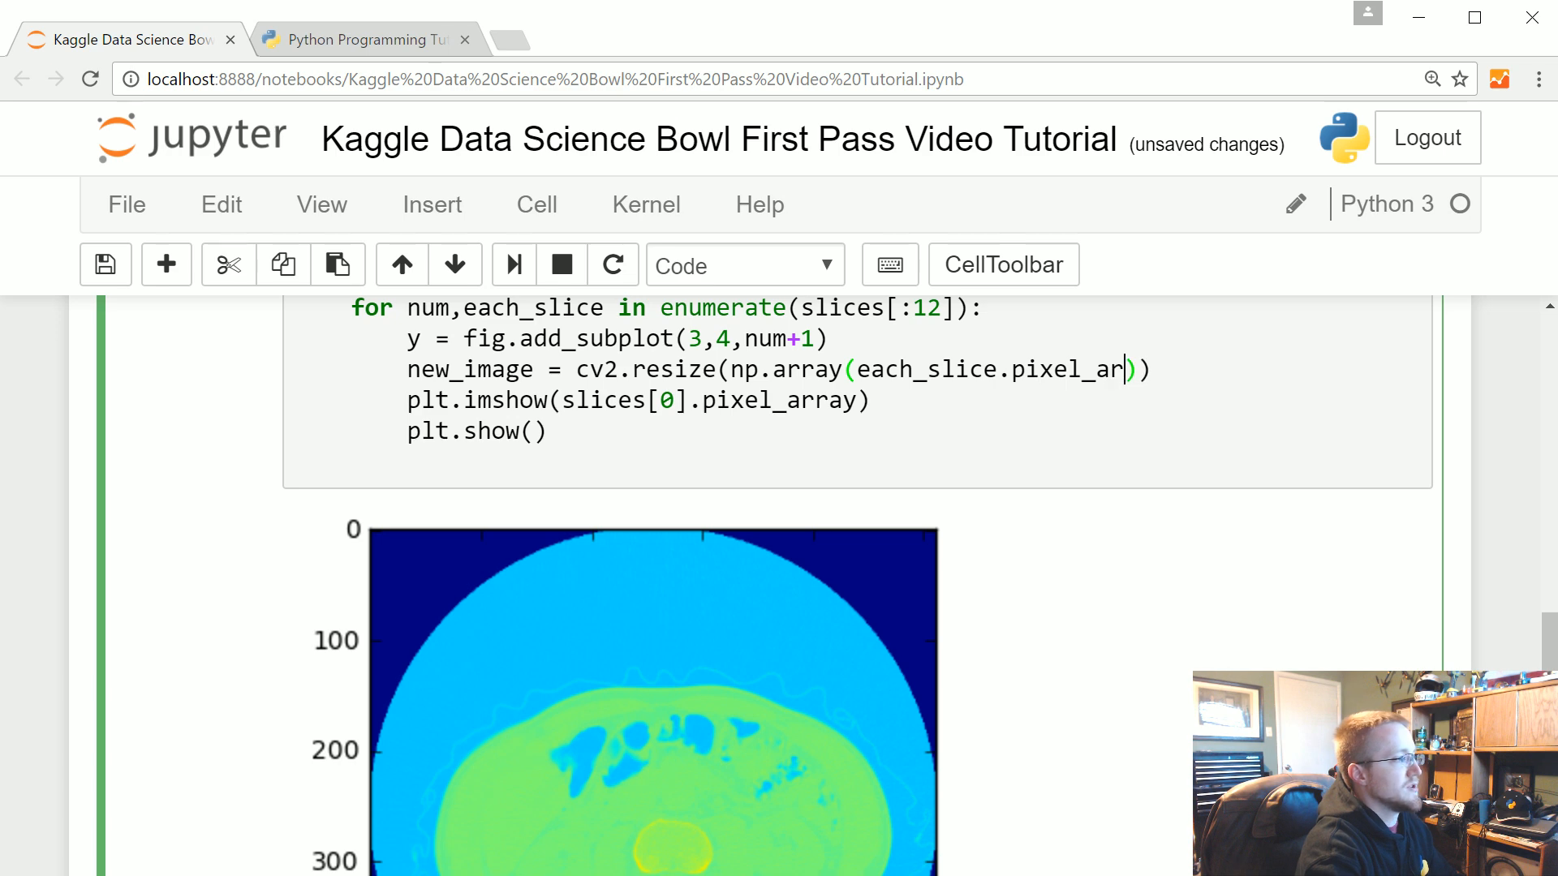
pyautogui.write('ray')
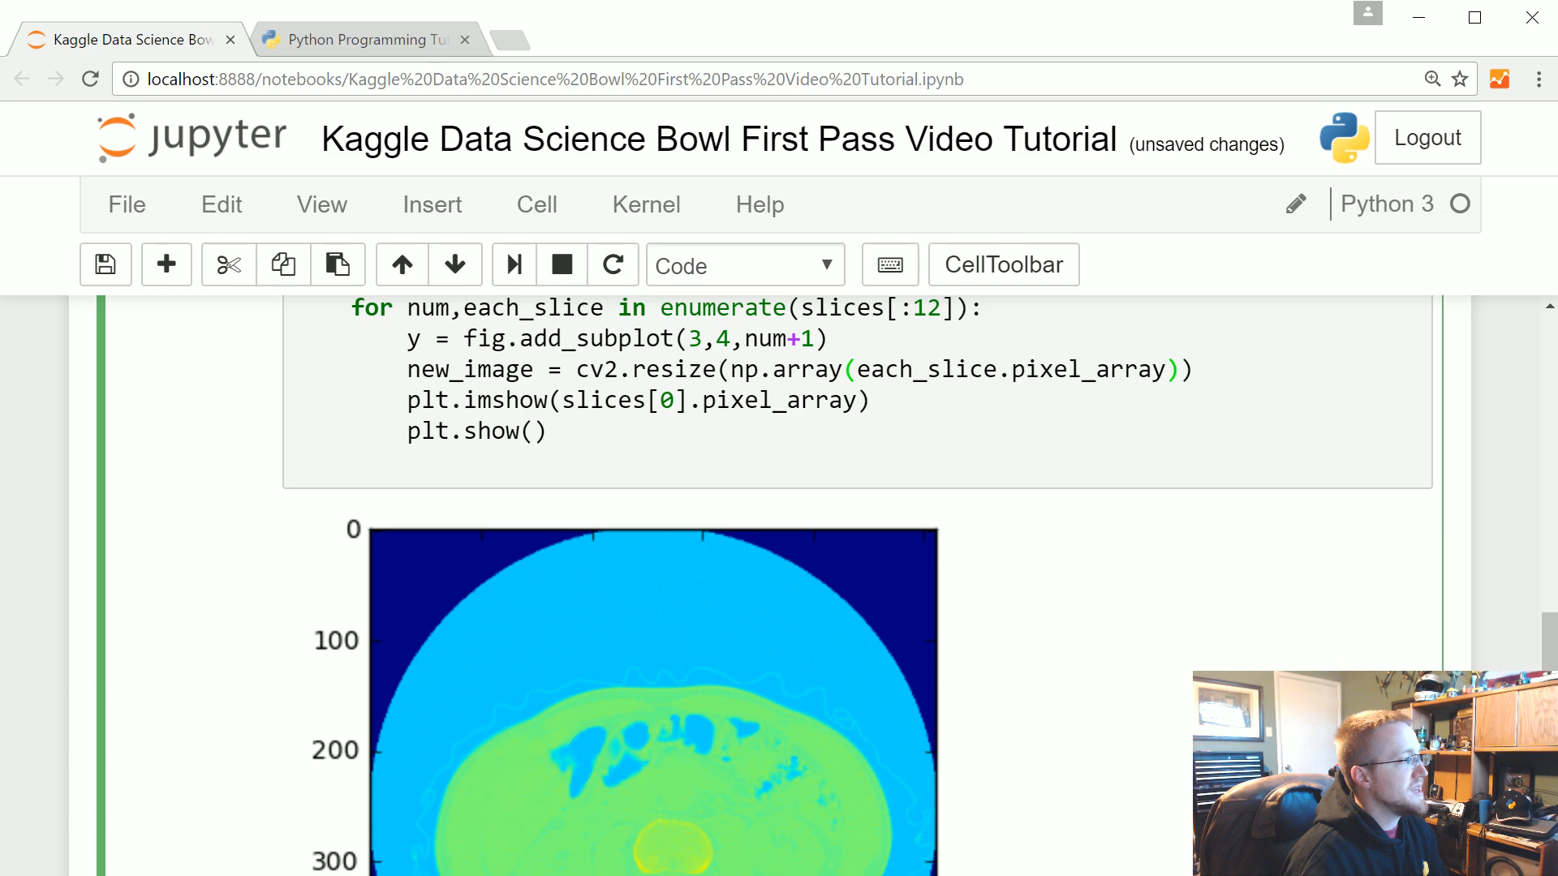
pyautogui.moveTo(730, 368); pyautogui.dragTo(1192, 368)
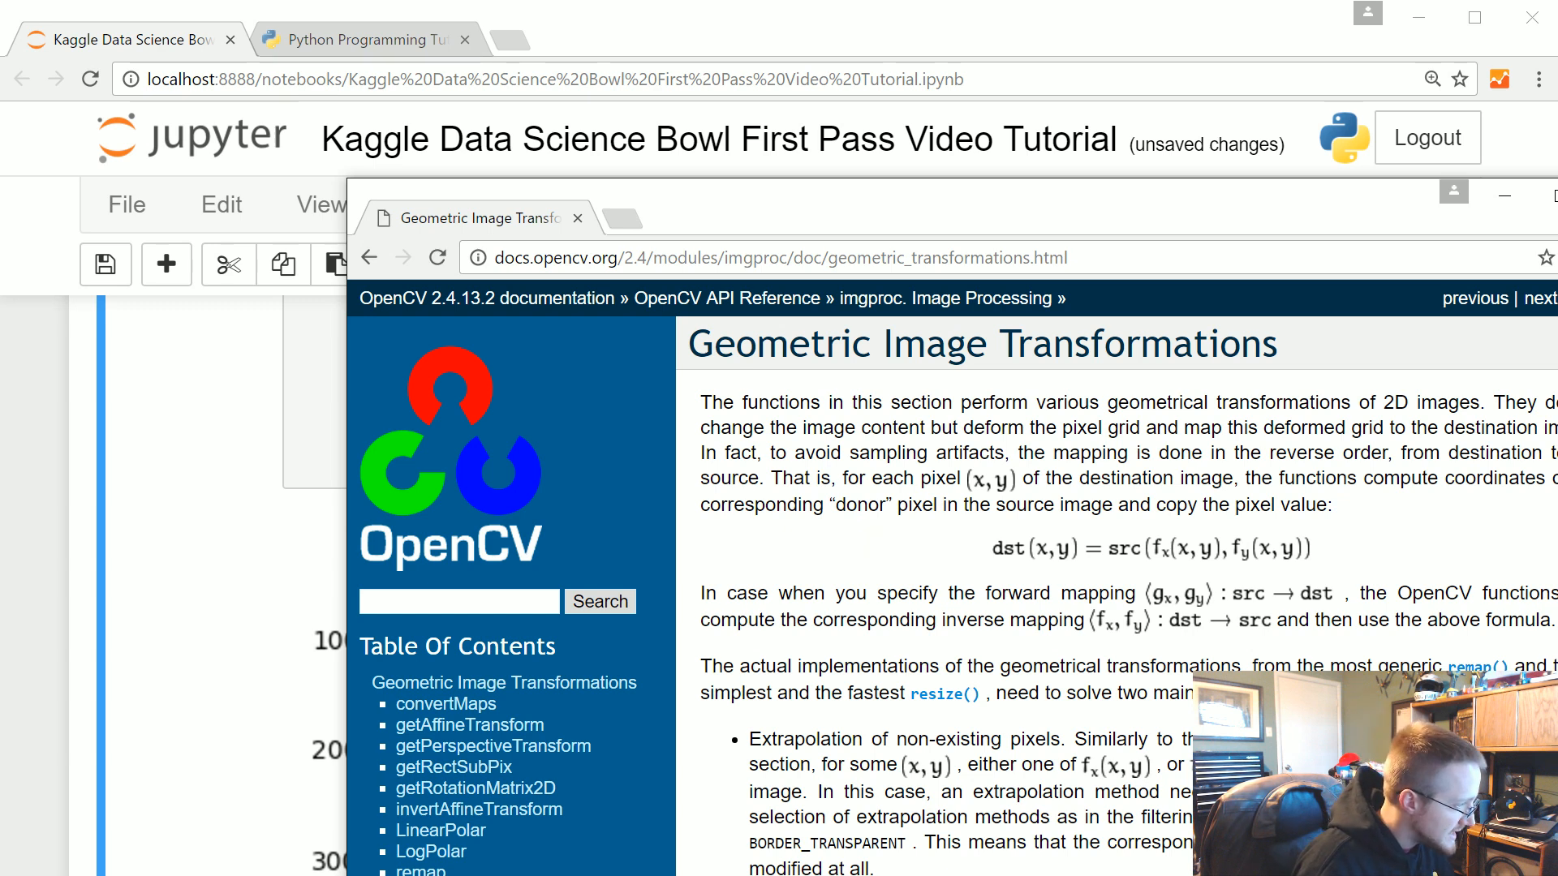
# Scroll through the OpenCV Geometric Image Transformations documentation page.
pyautogui.scroll(-3)
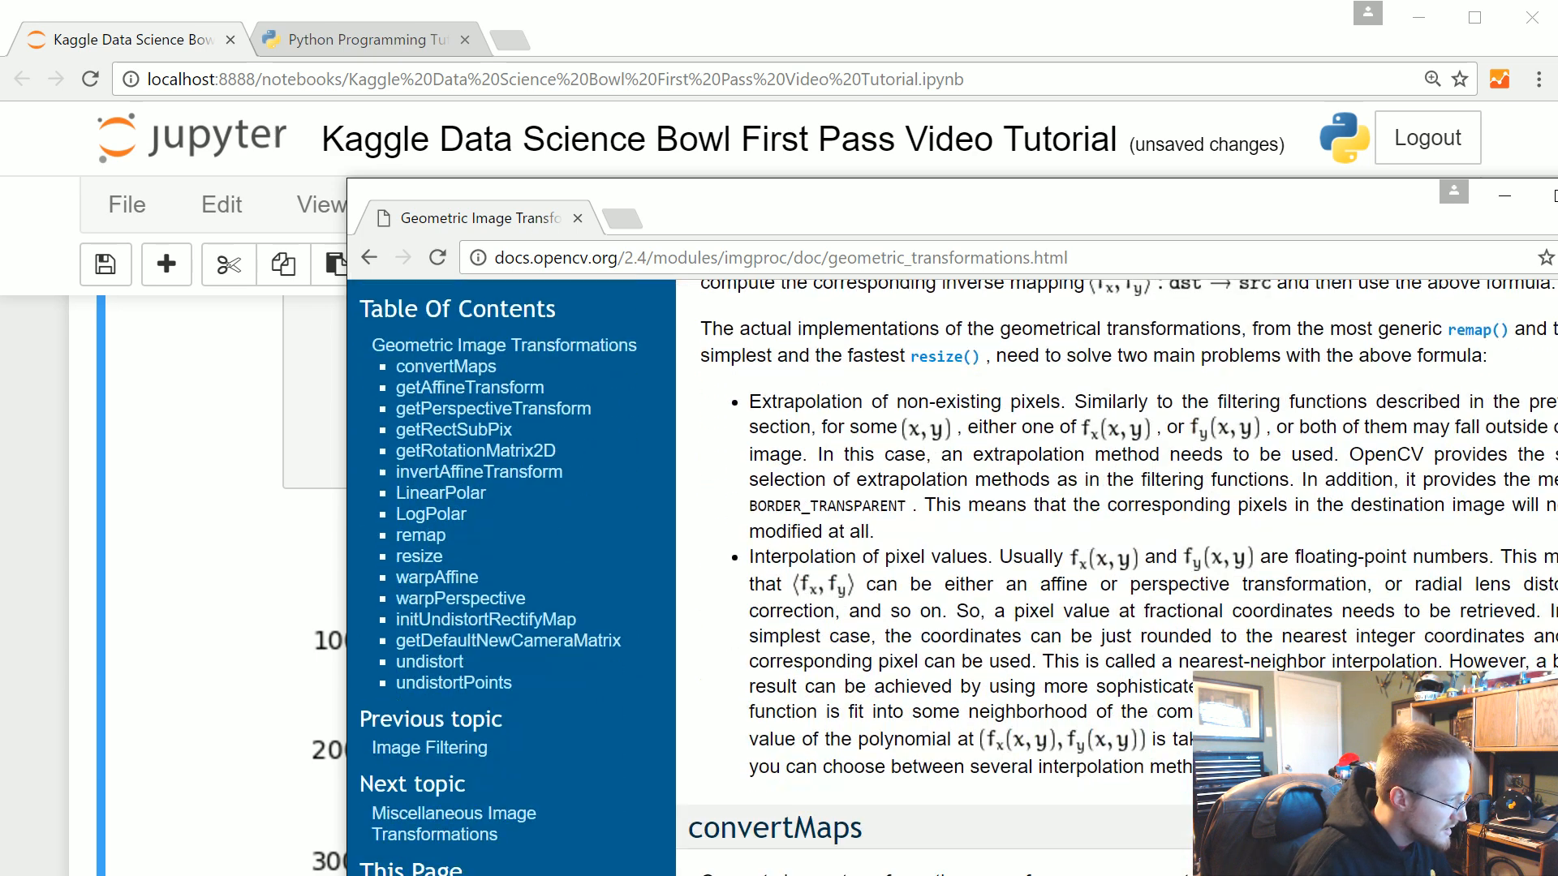
pyautogui.scroll(-3)
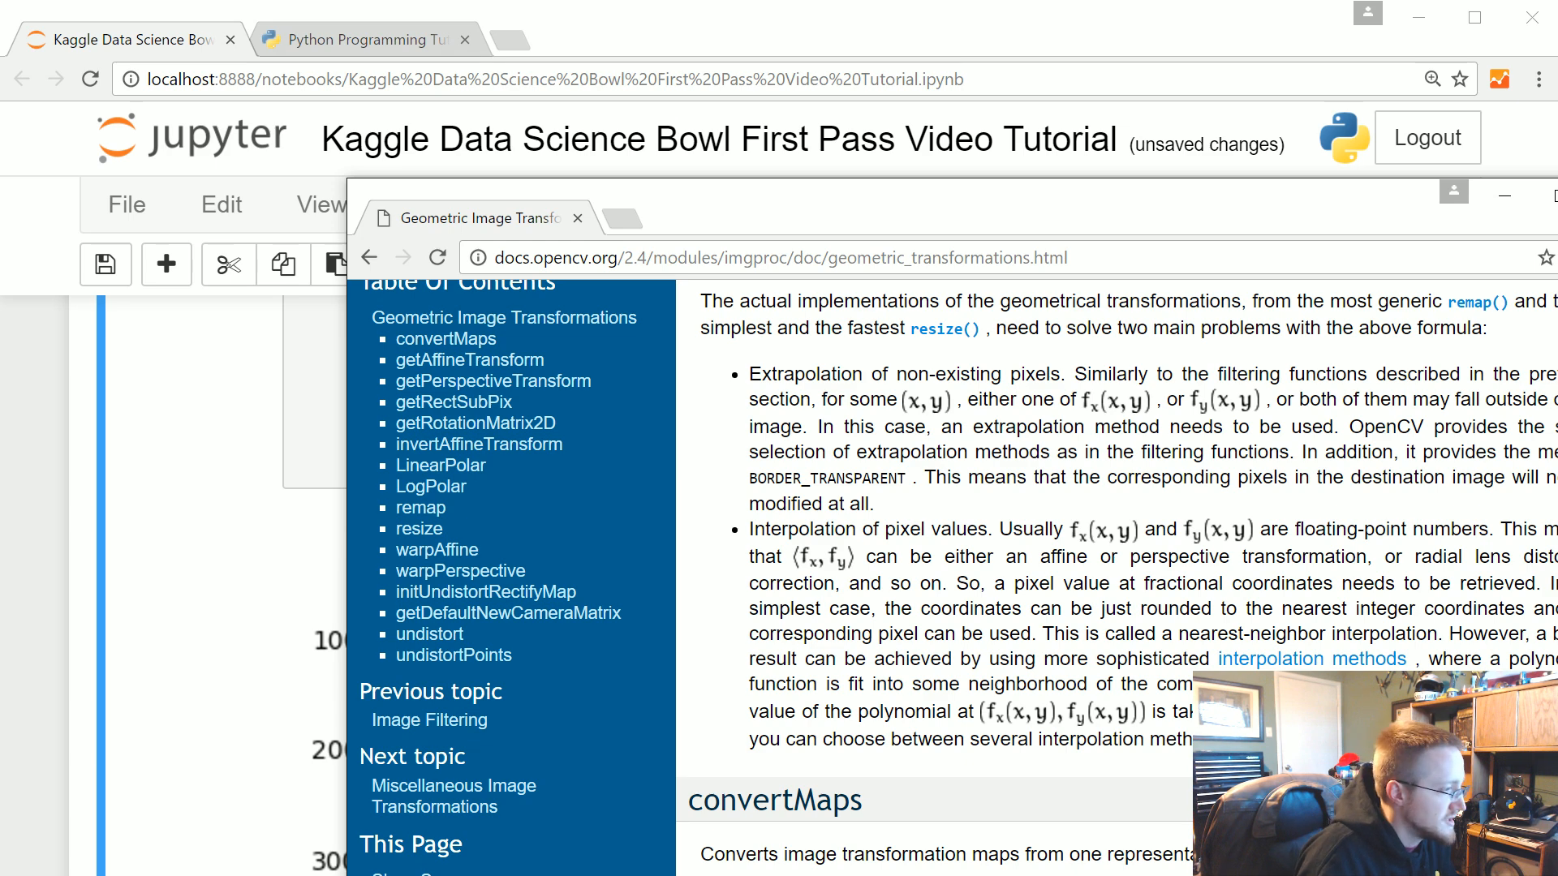
pyautogui.scroll(-3)
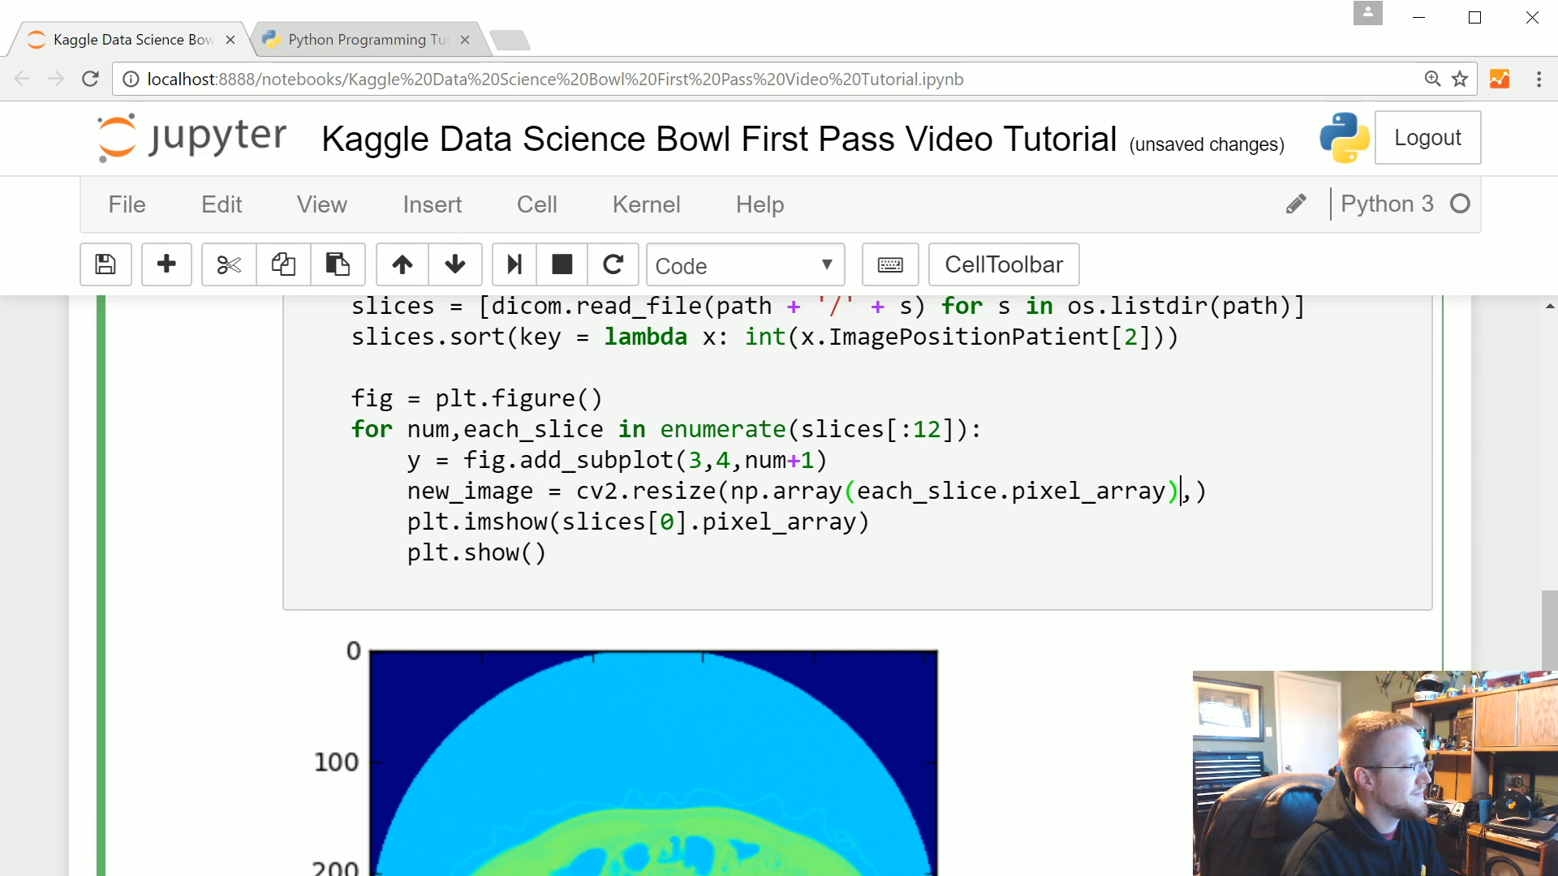
# Give cv2.resize the size argument (IMG_PX_SIZE, IMG_PX_SIZE).
pyautogui.press('Backspace')
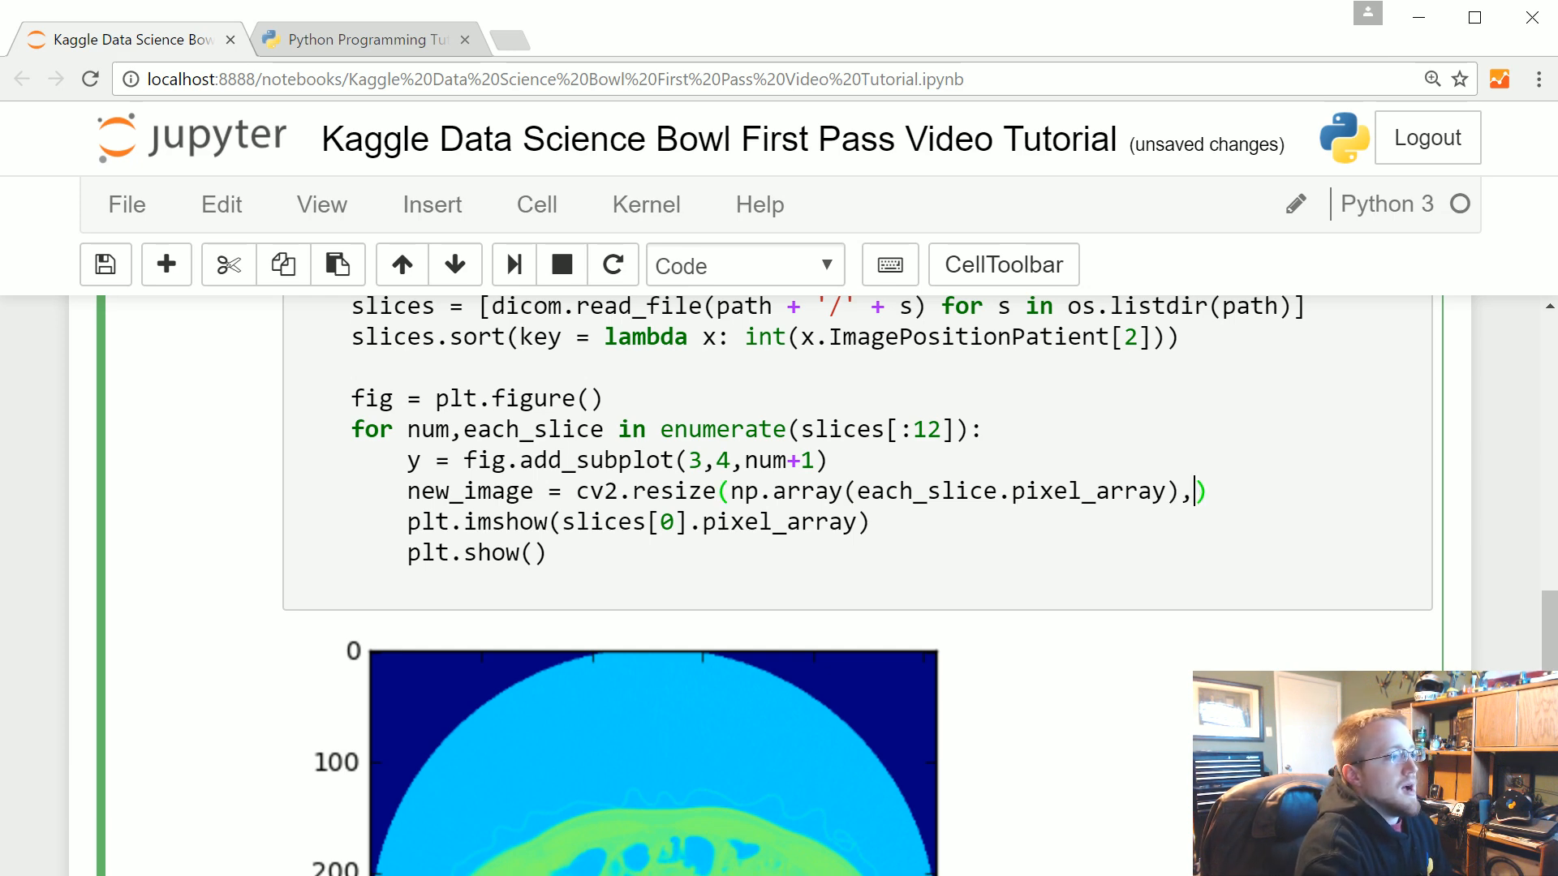
pyautogui.write('()')
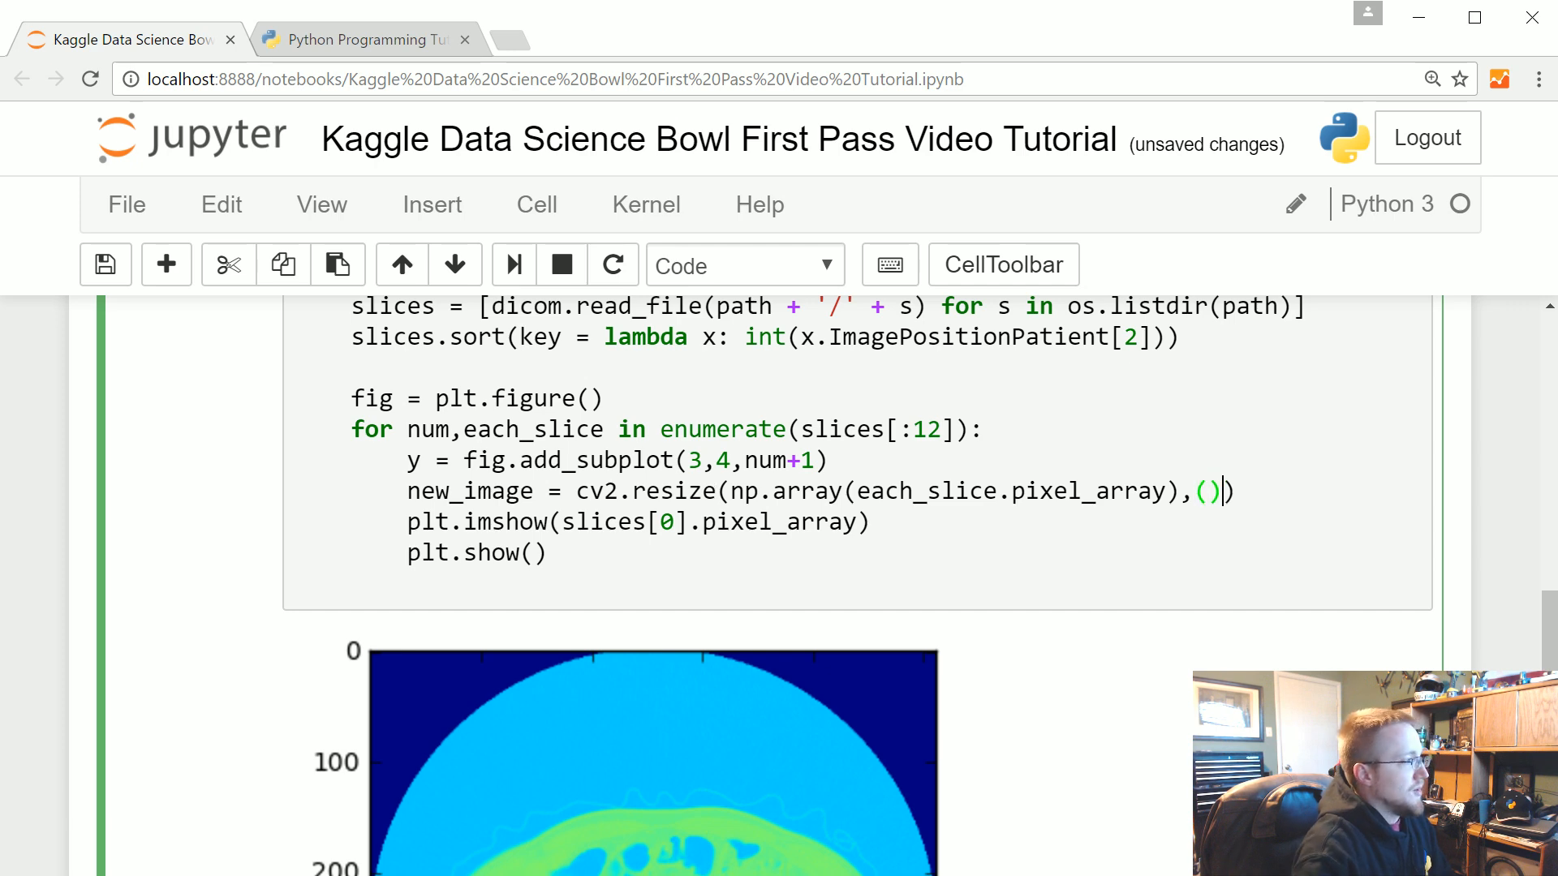
pyautogui.write('img')
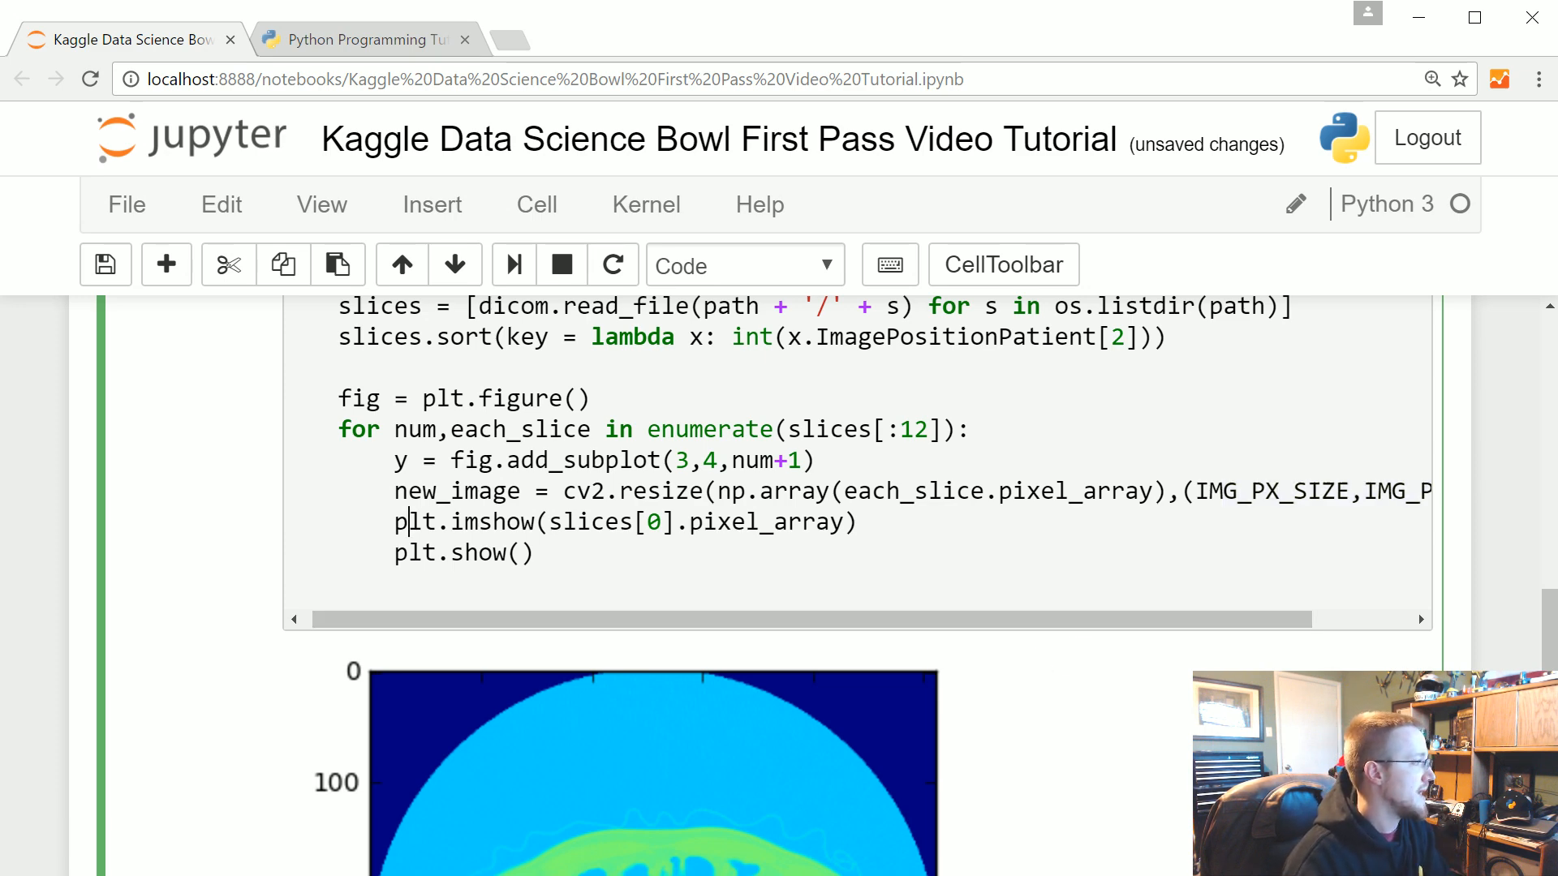
# Change plt.imshow(slices[0].pixel_array) to y.imshow(new_image).
pyautogui.doubleClick(415, 521)
pyautogui.write('y')
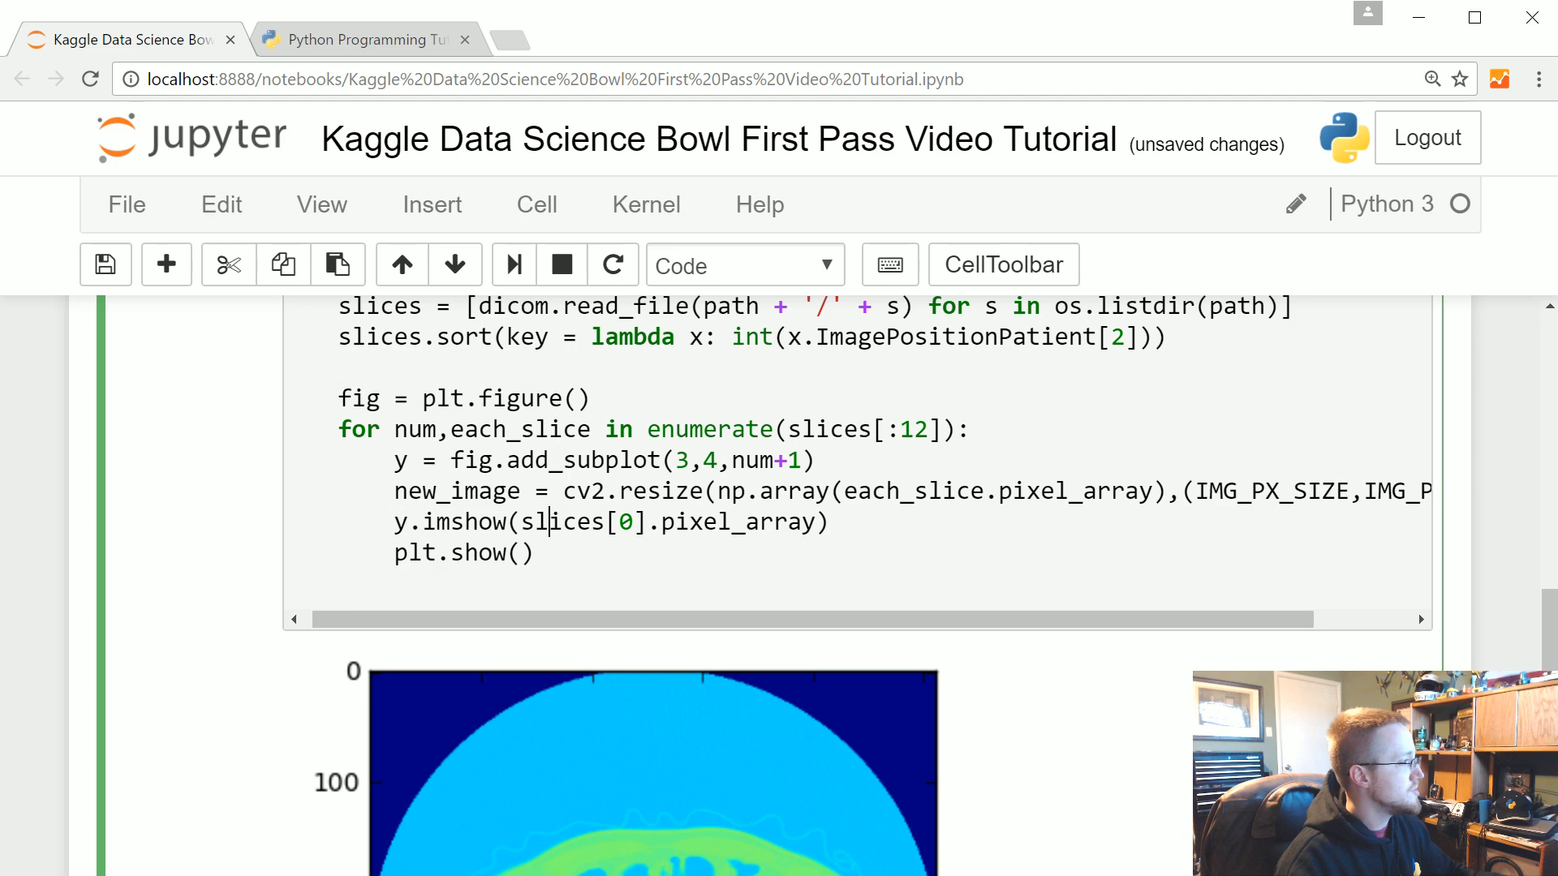
pyautogui.doubleClick(581, 521)
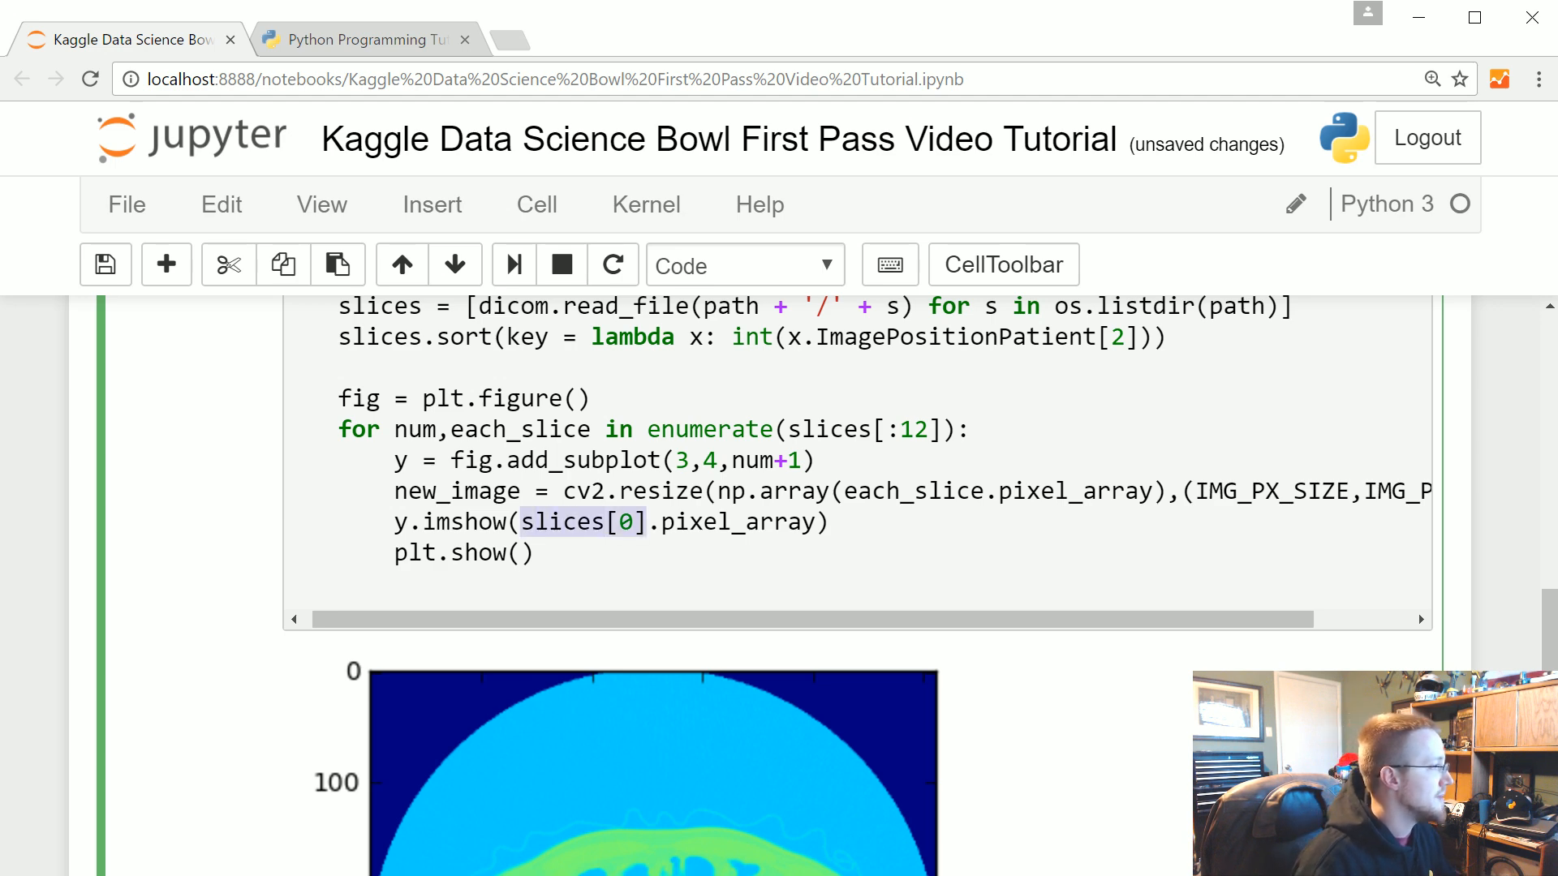
pyautogui.write('new_imag')
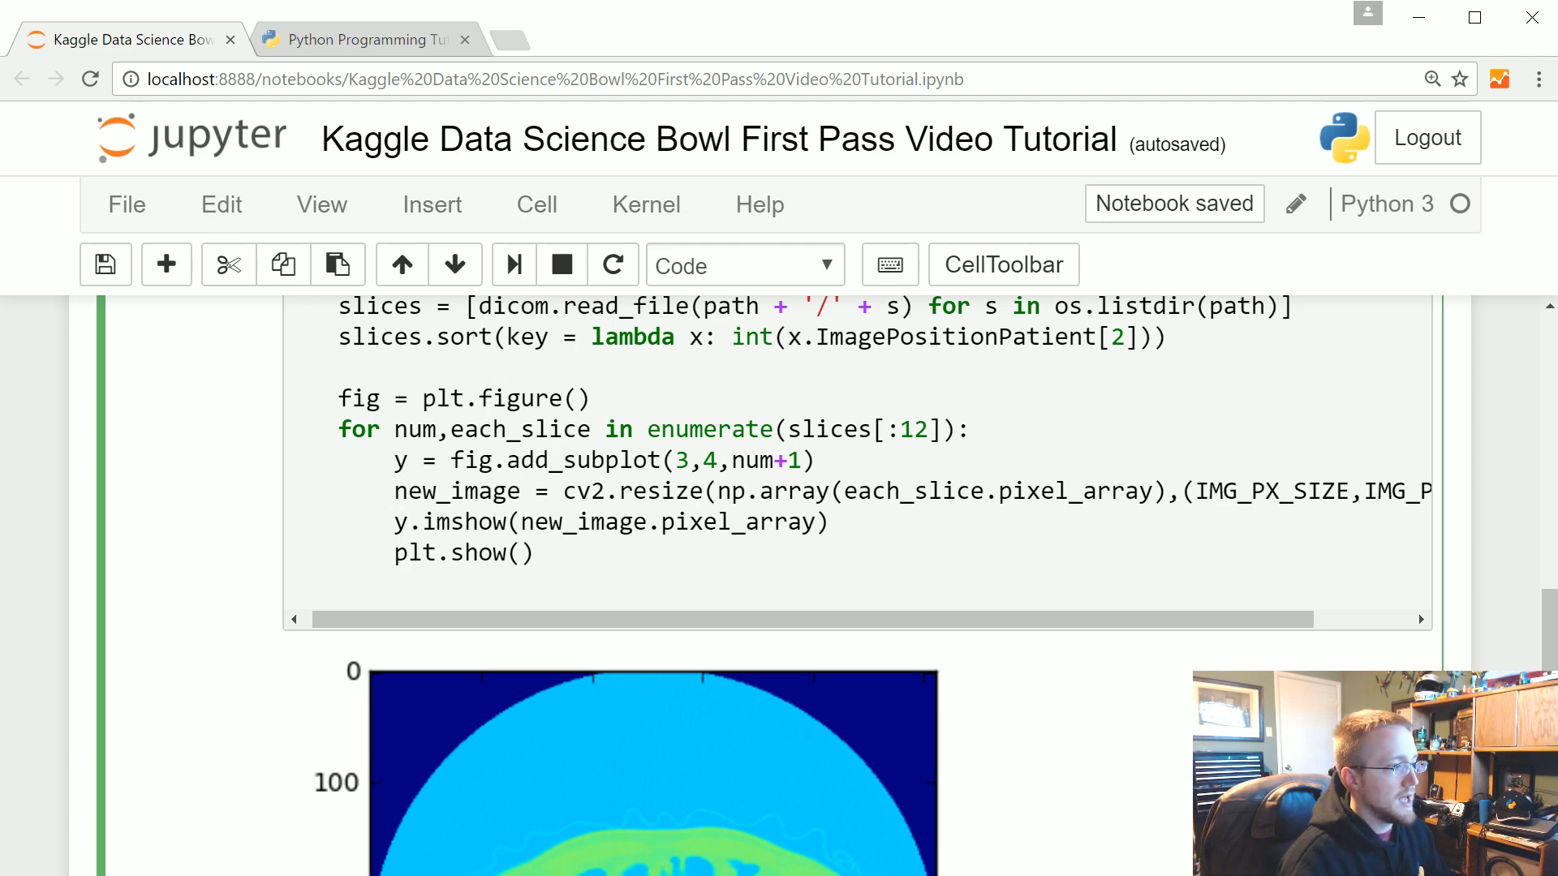
pyautogui.doubleClick(729, 522)
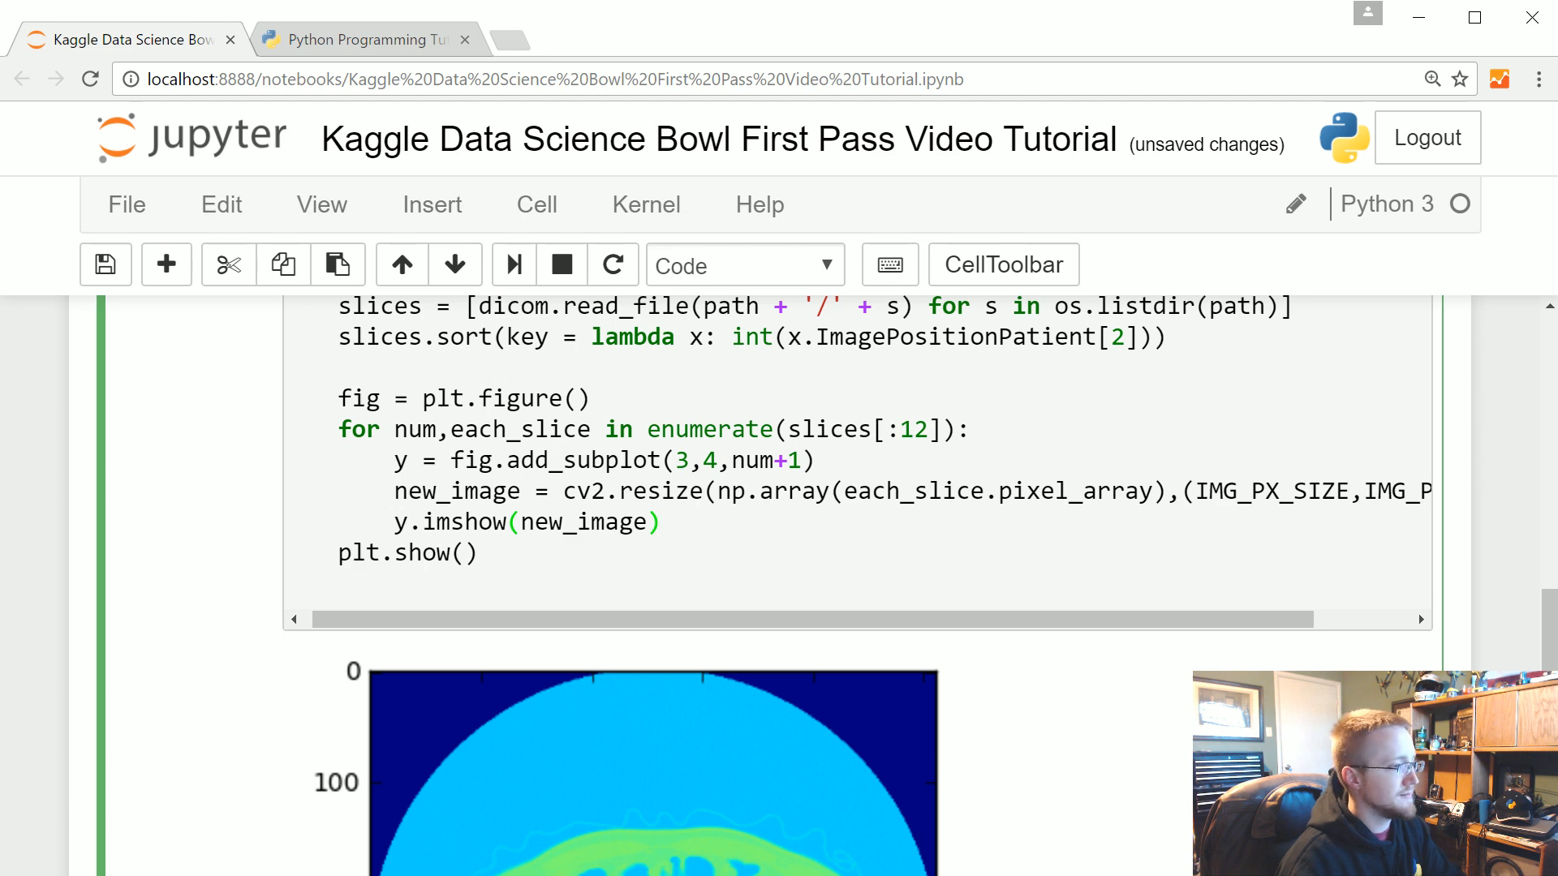
# Scroll through the output grid of twelve resized CT slices in 3×4 subplots.
pyautogui.scroll(-3)
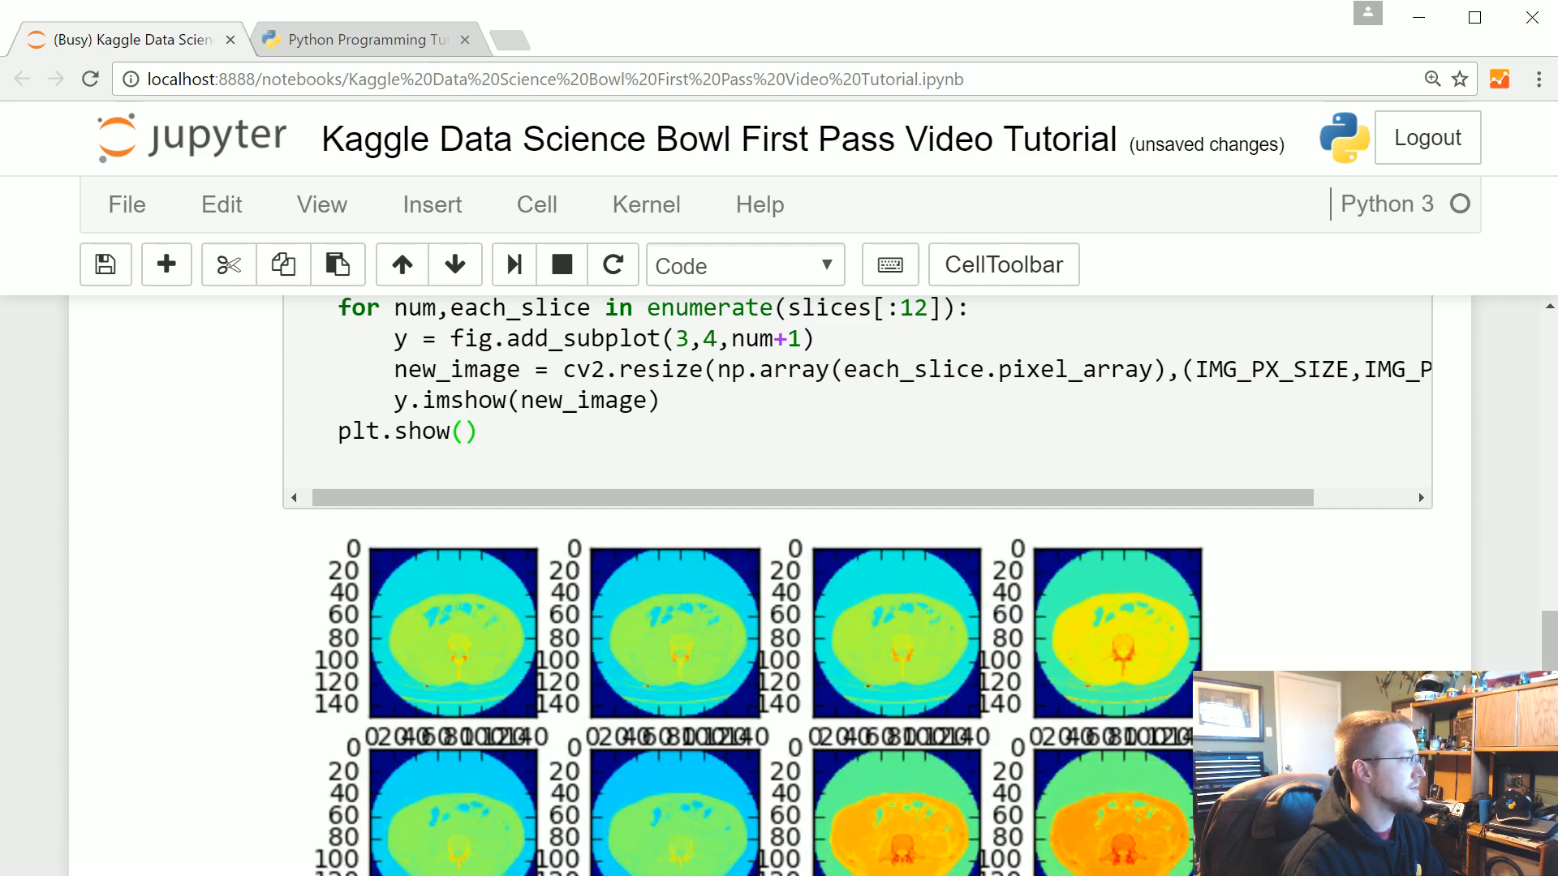
pyautogui.scroll(-3)
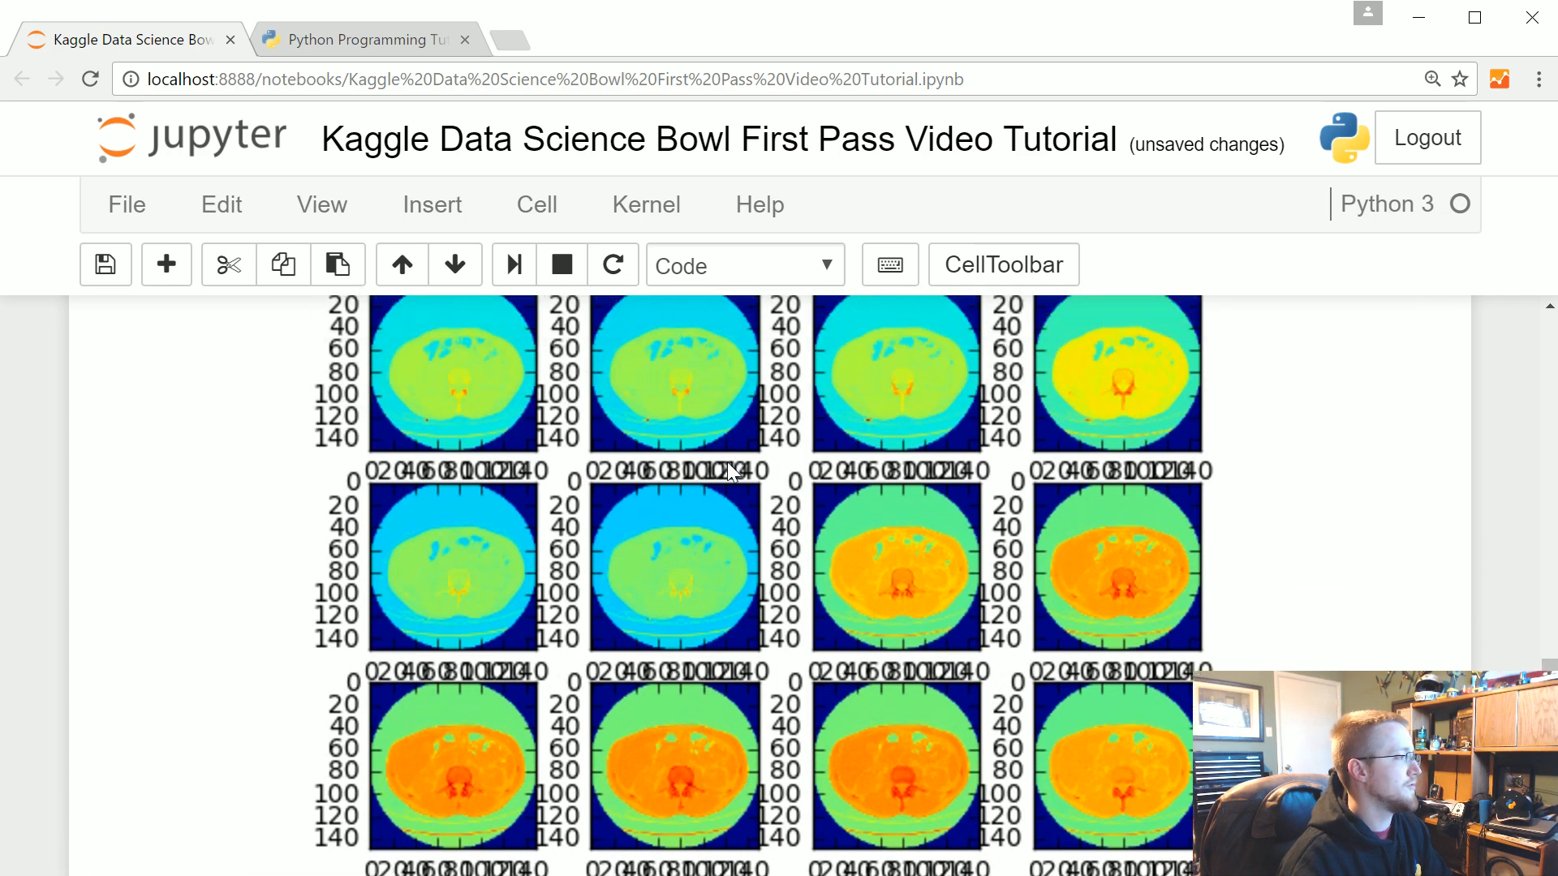
pyautogui.scroll(-3)
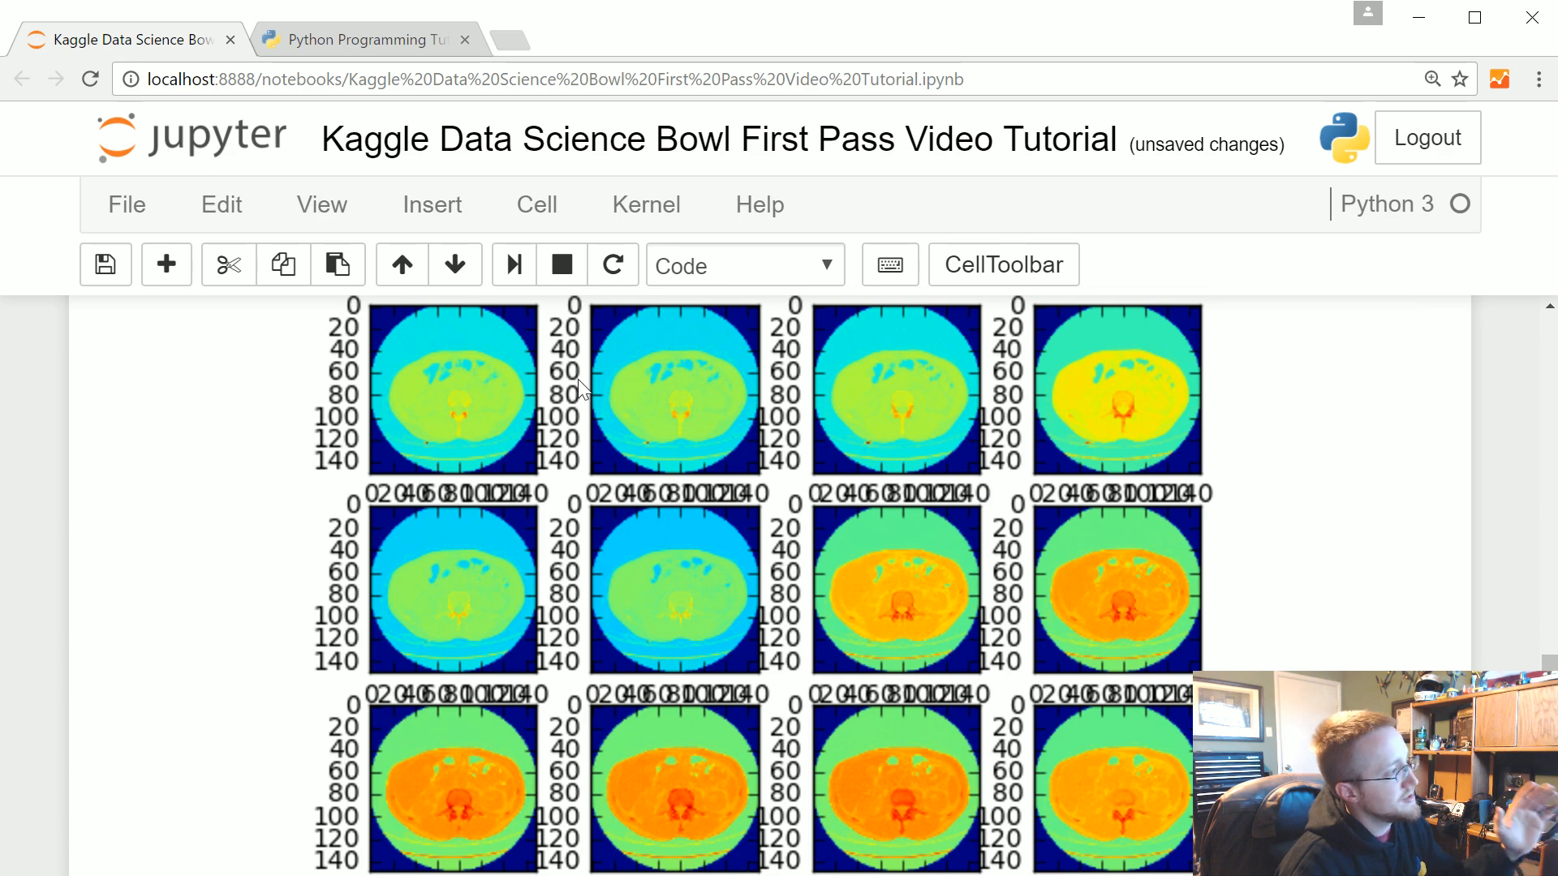
pyautogui.moveTo(602, 501)
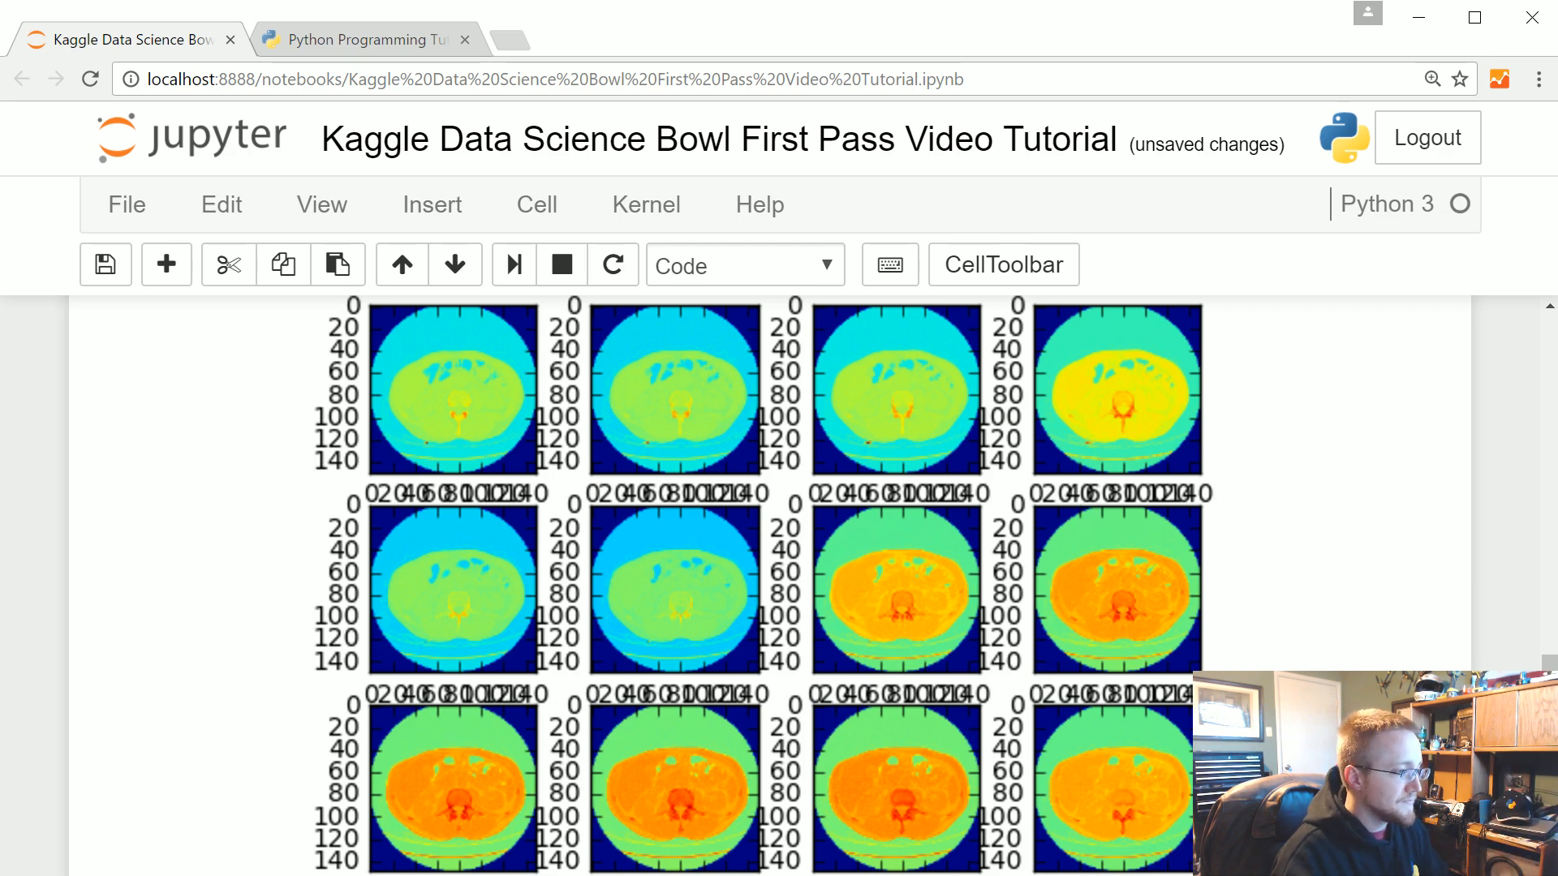
pyautogui.scroll(-3)
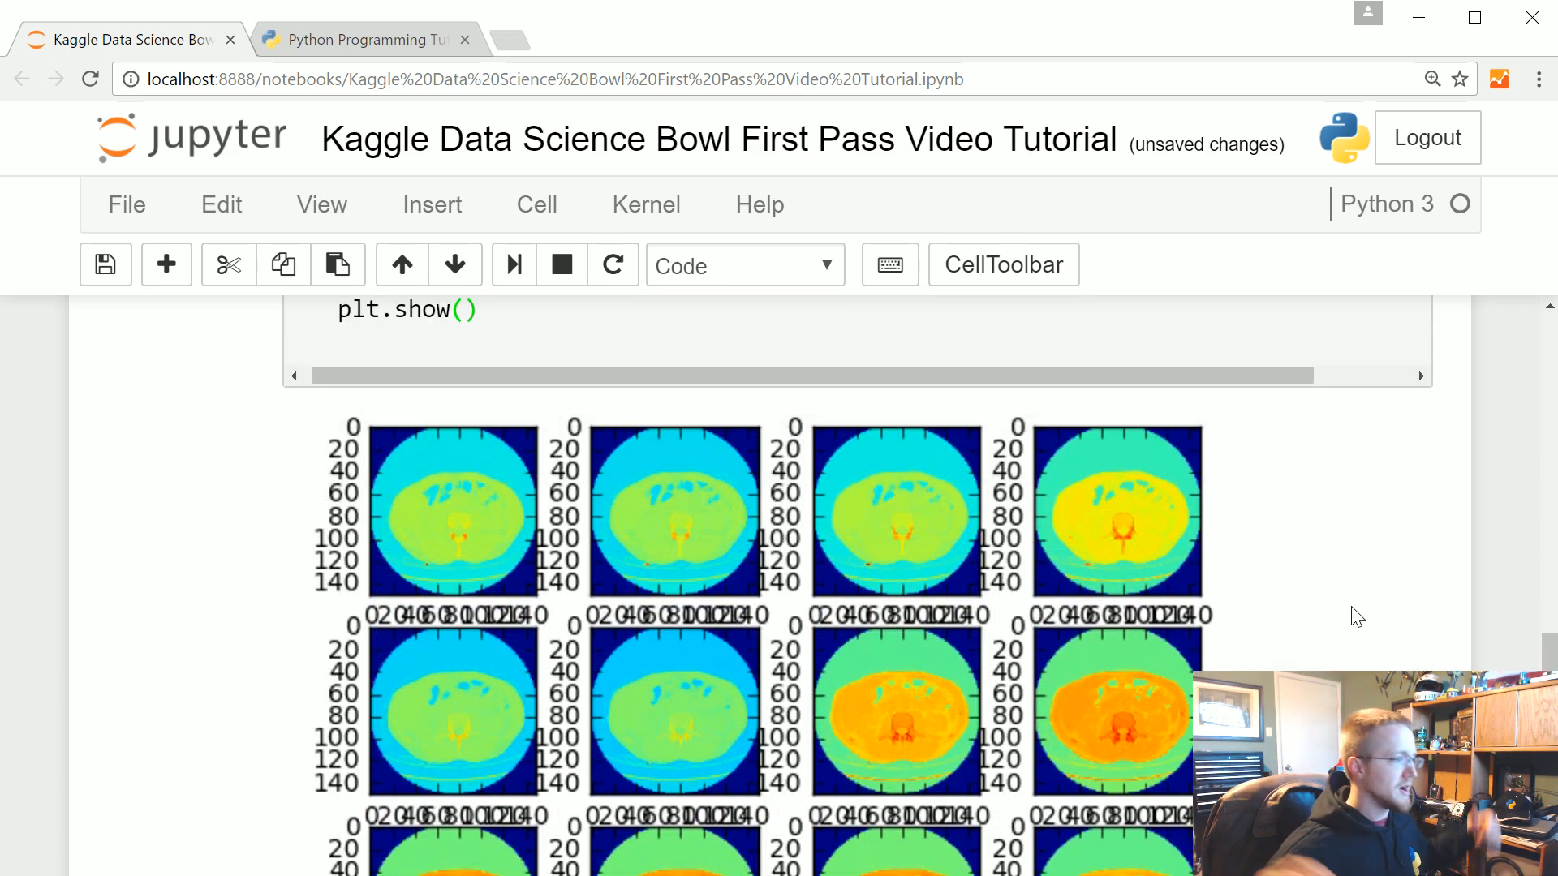
pyautogui.moveTo(1263, 623)
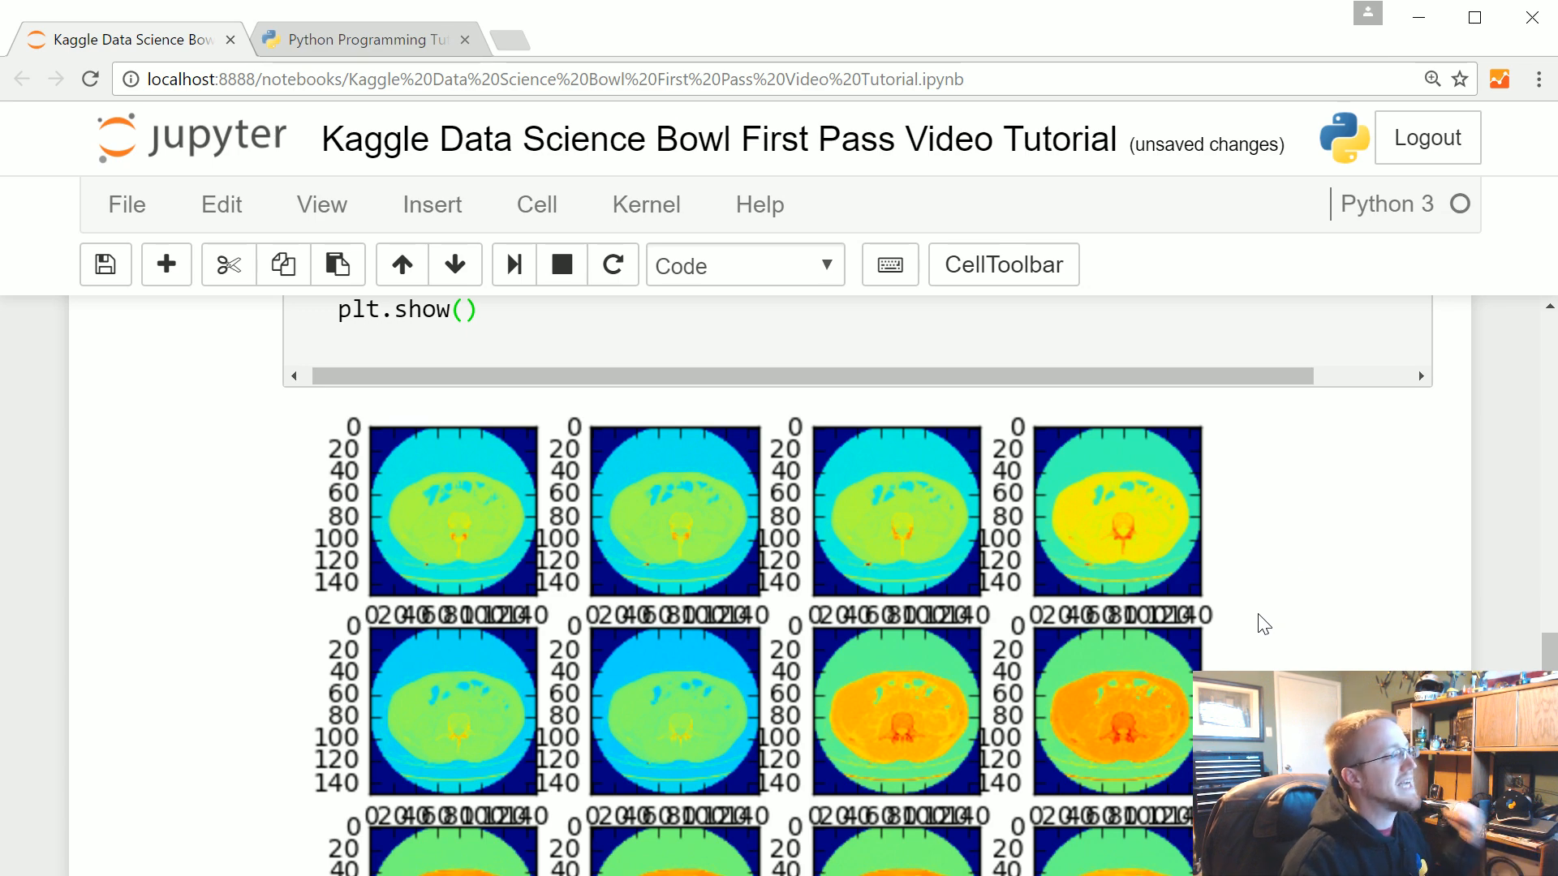
pyautogui.scroll(-3)
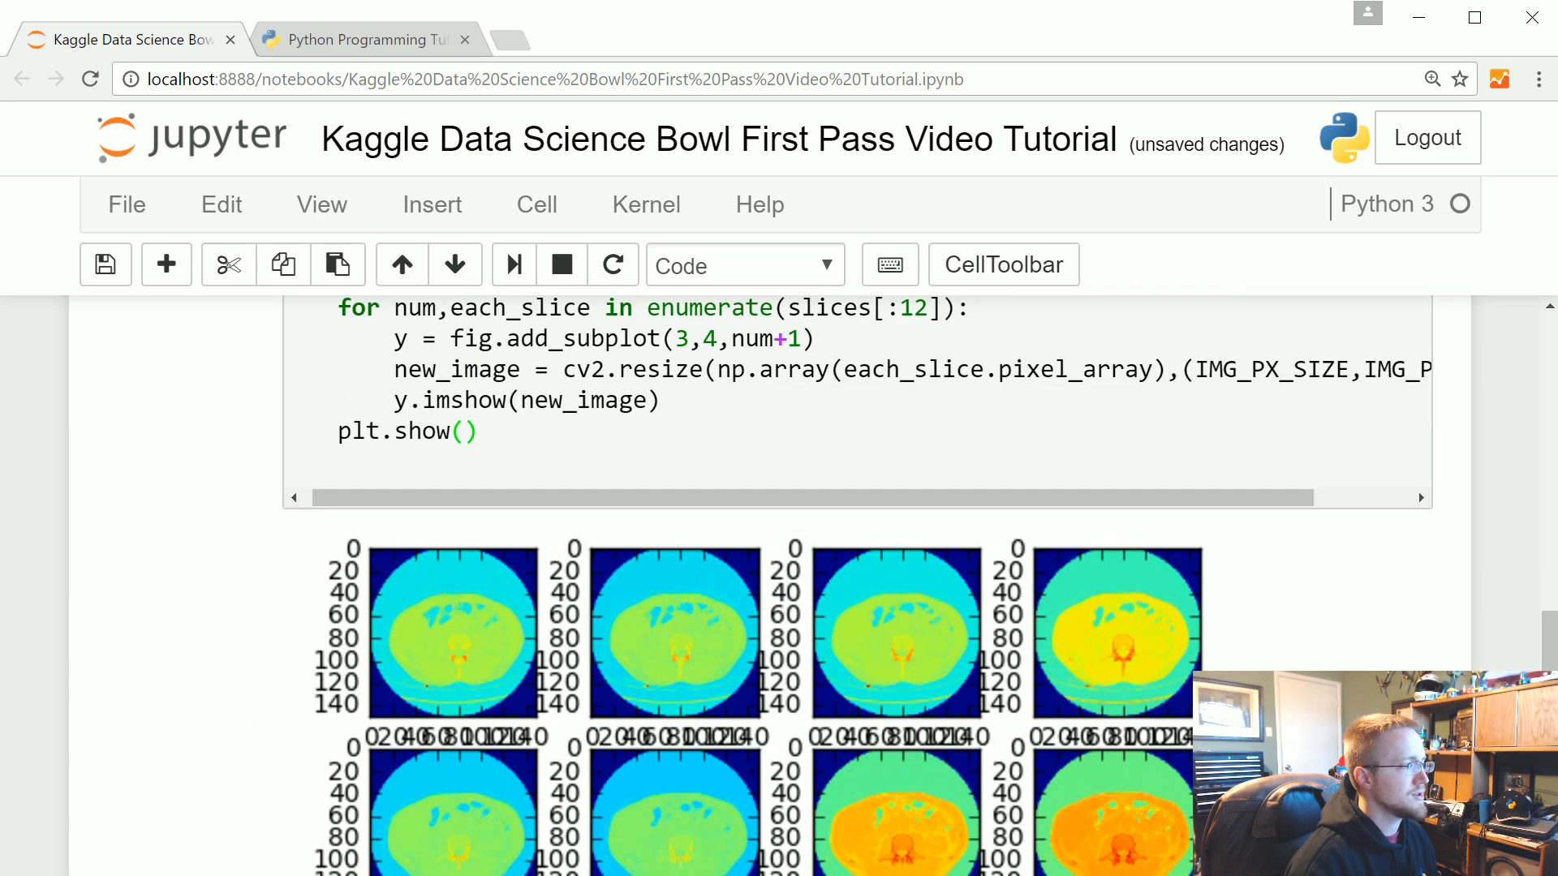
pyautogui.scroll(-3)
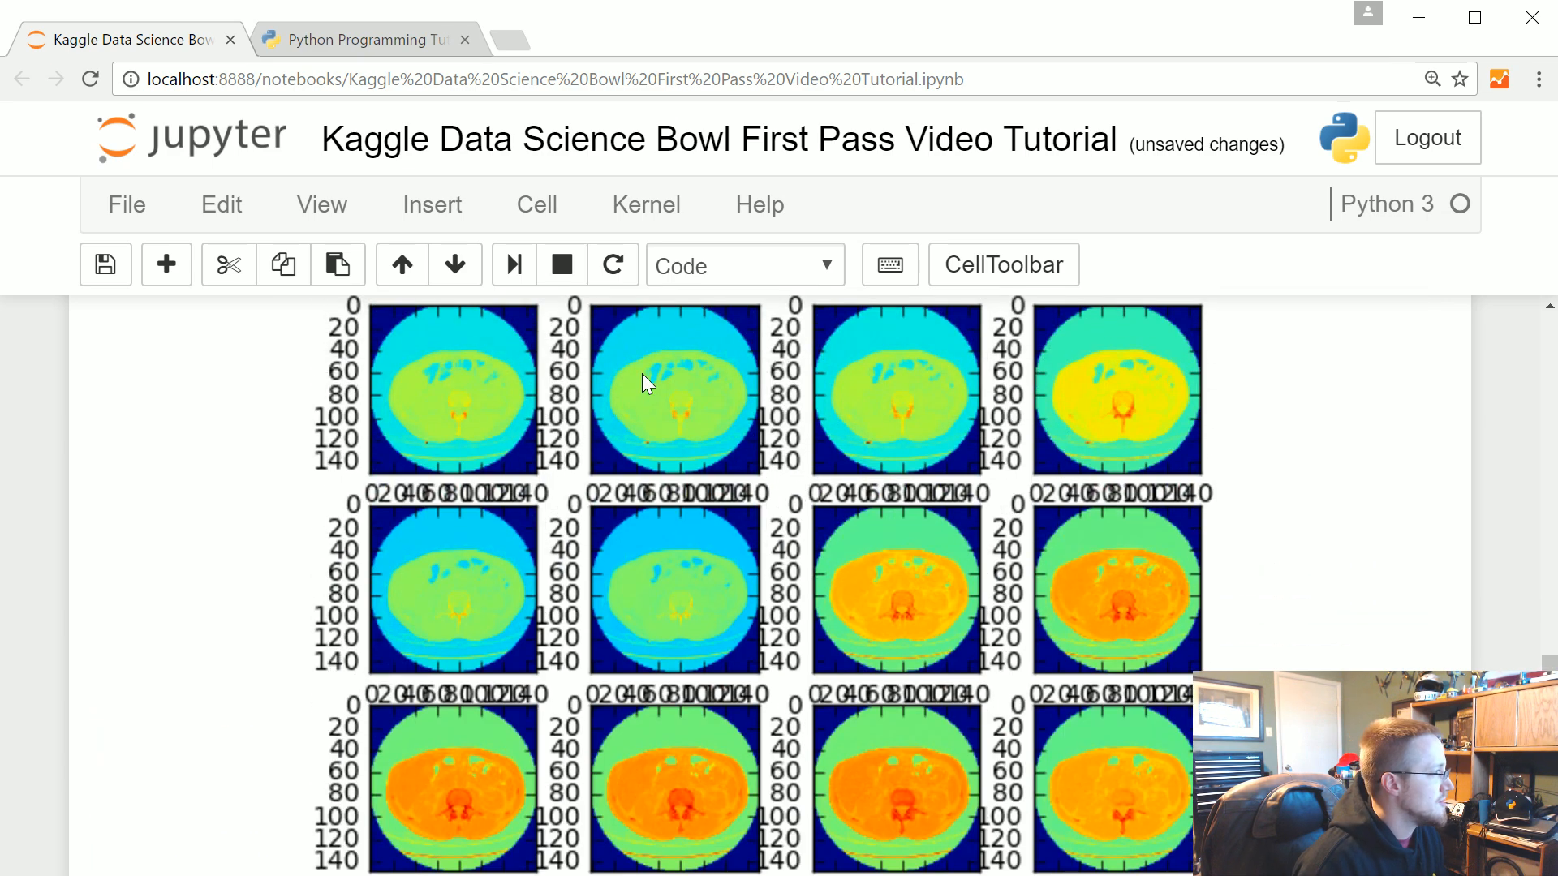
pyautogui.scroll(-3)
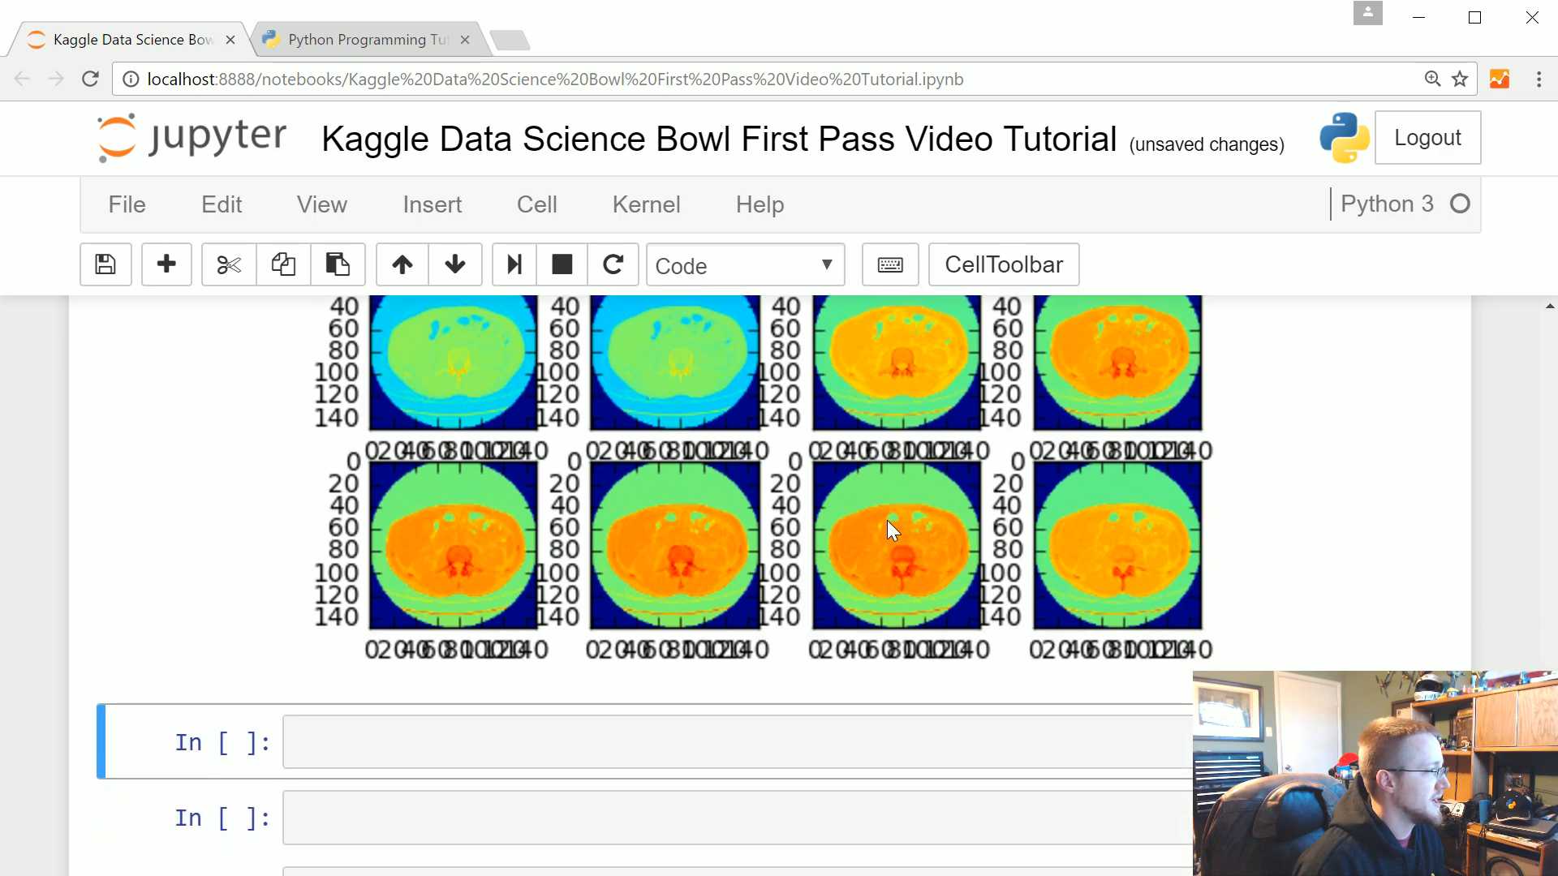
pyautogui.scroll(-3)
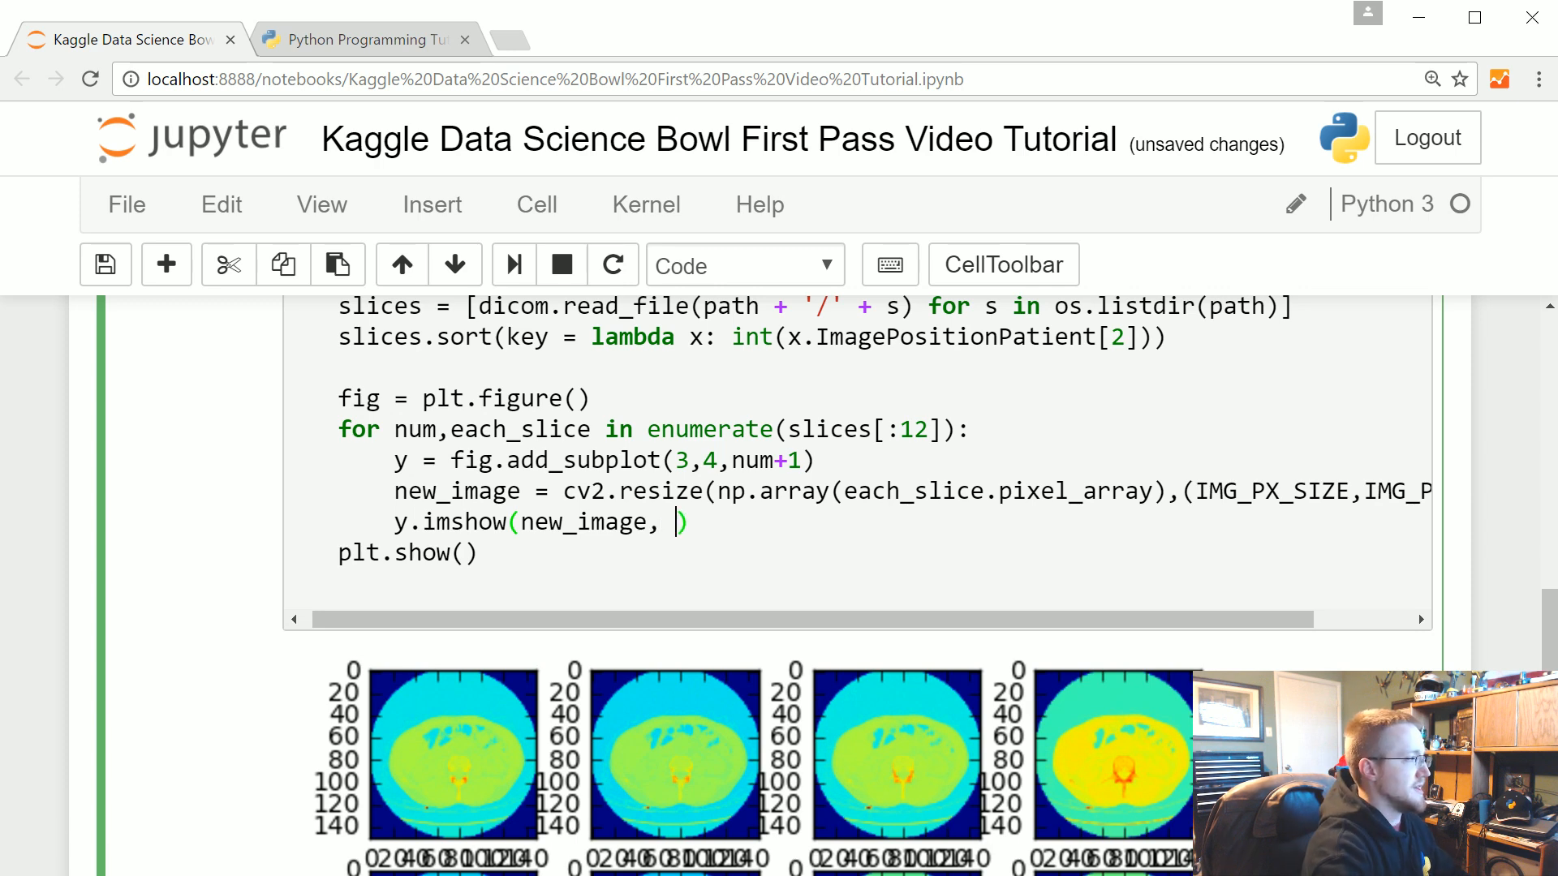
pyautogui.write("cmap=''")
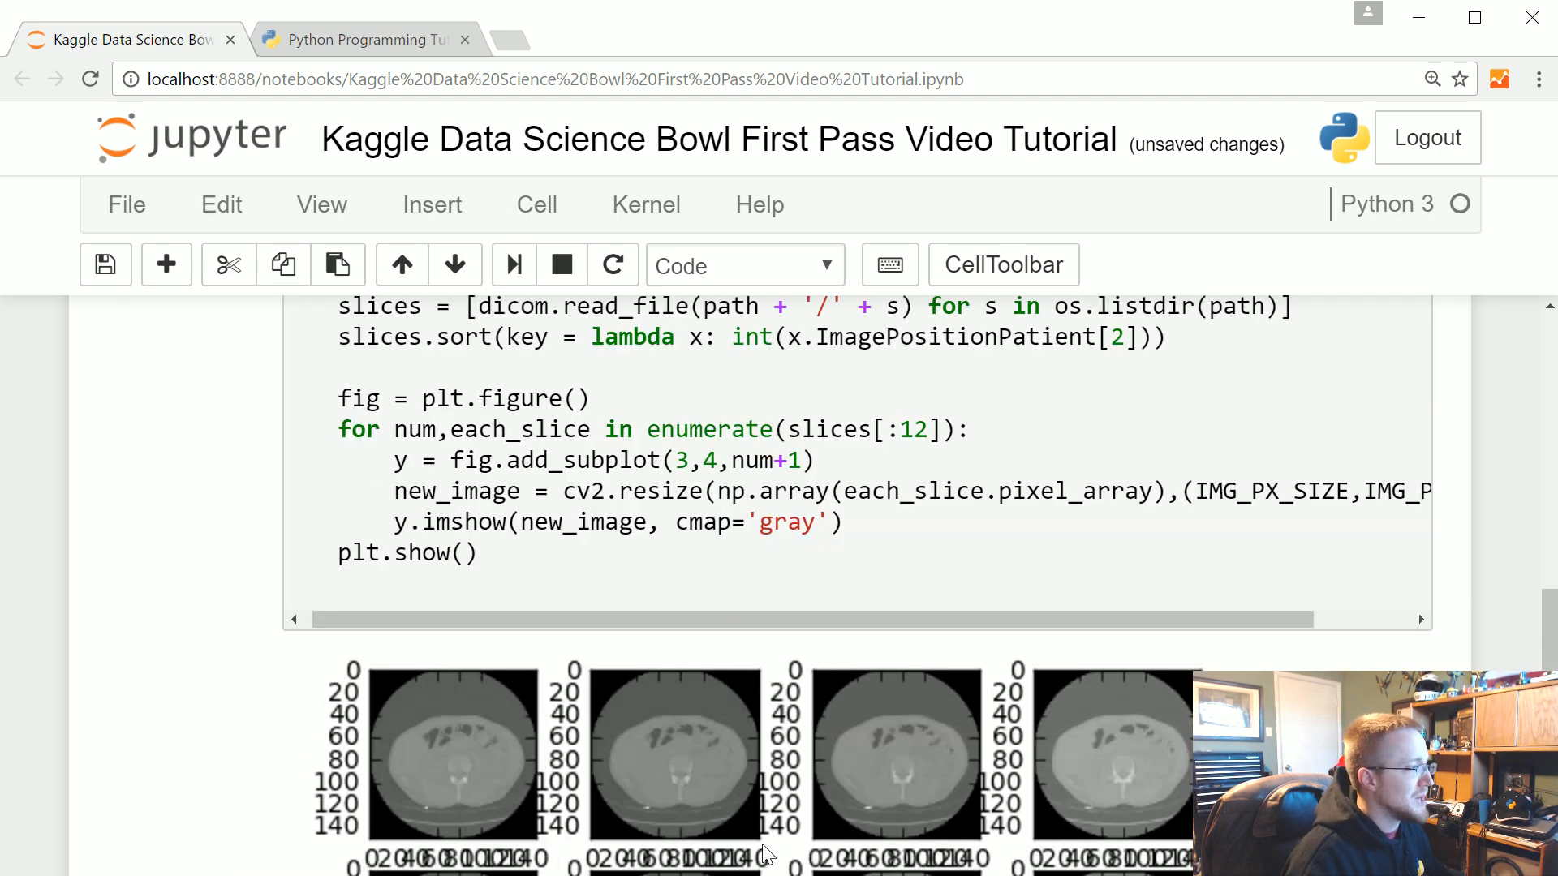
pyautogui.scroll(-3)
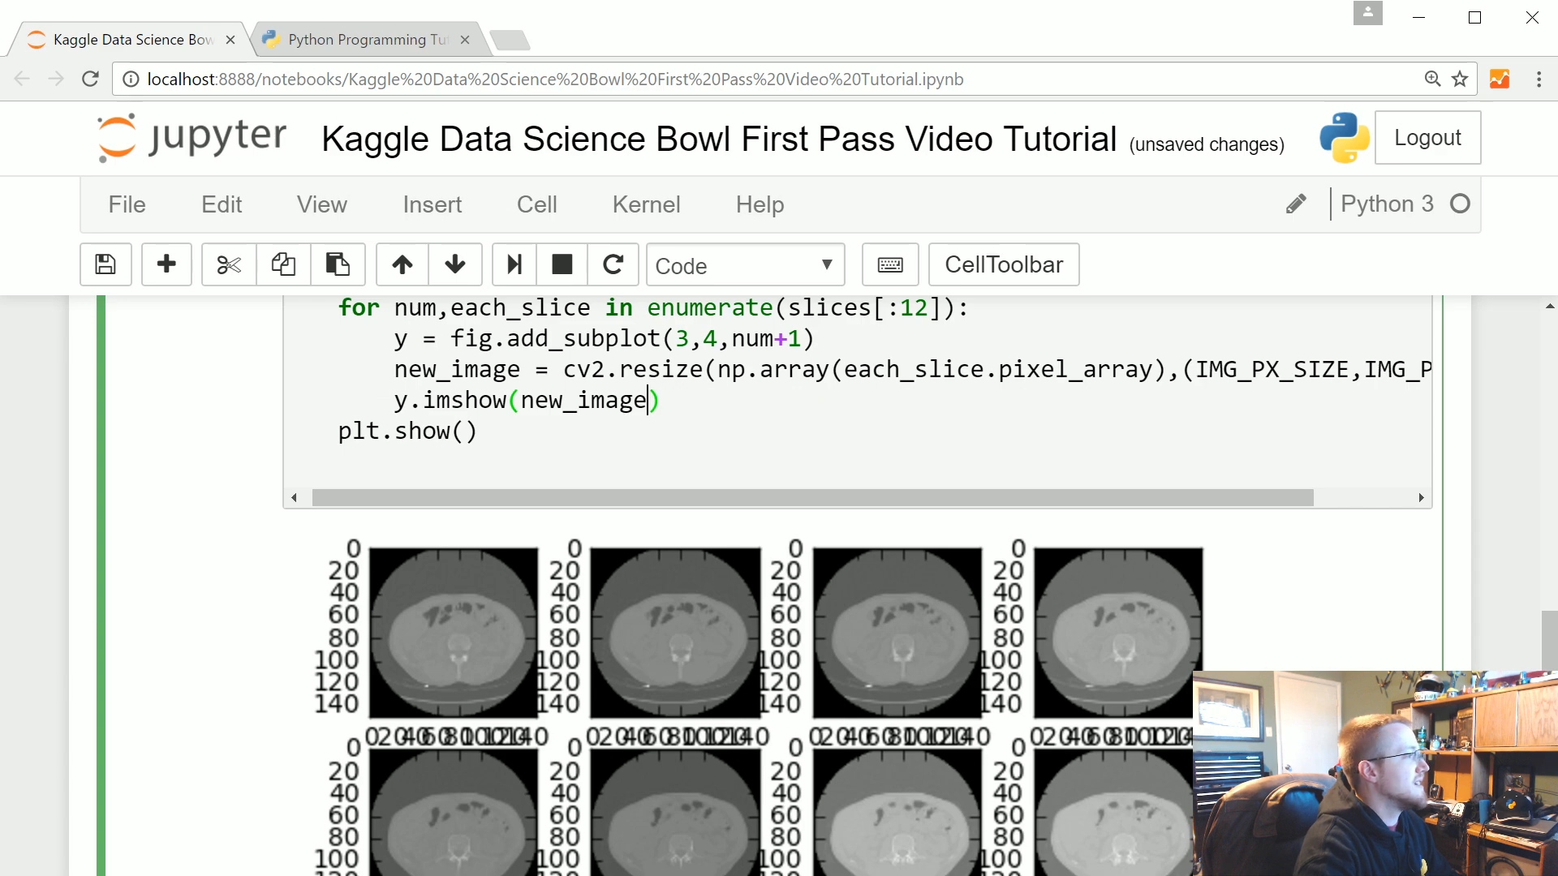
pyautogui.press('shift+enter')
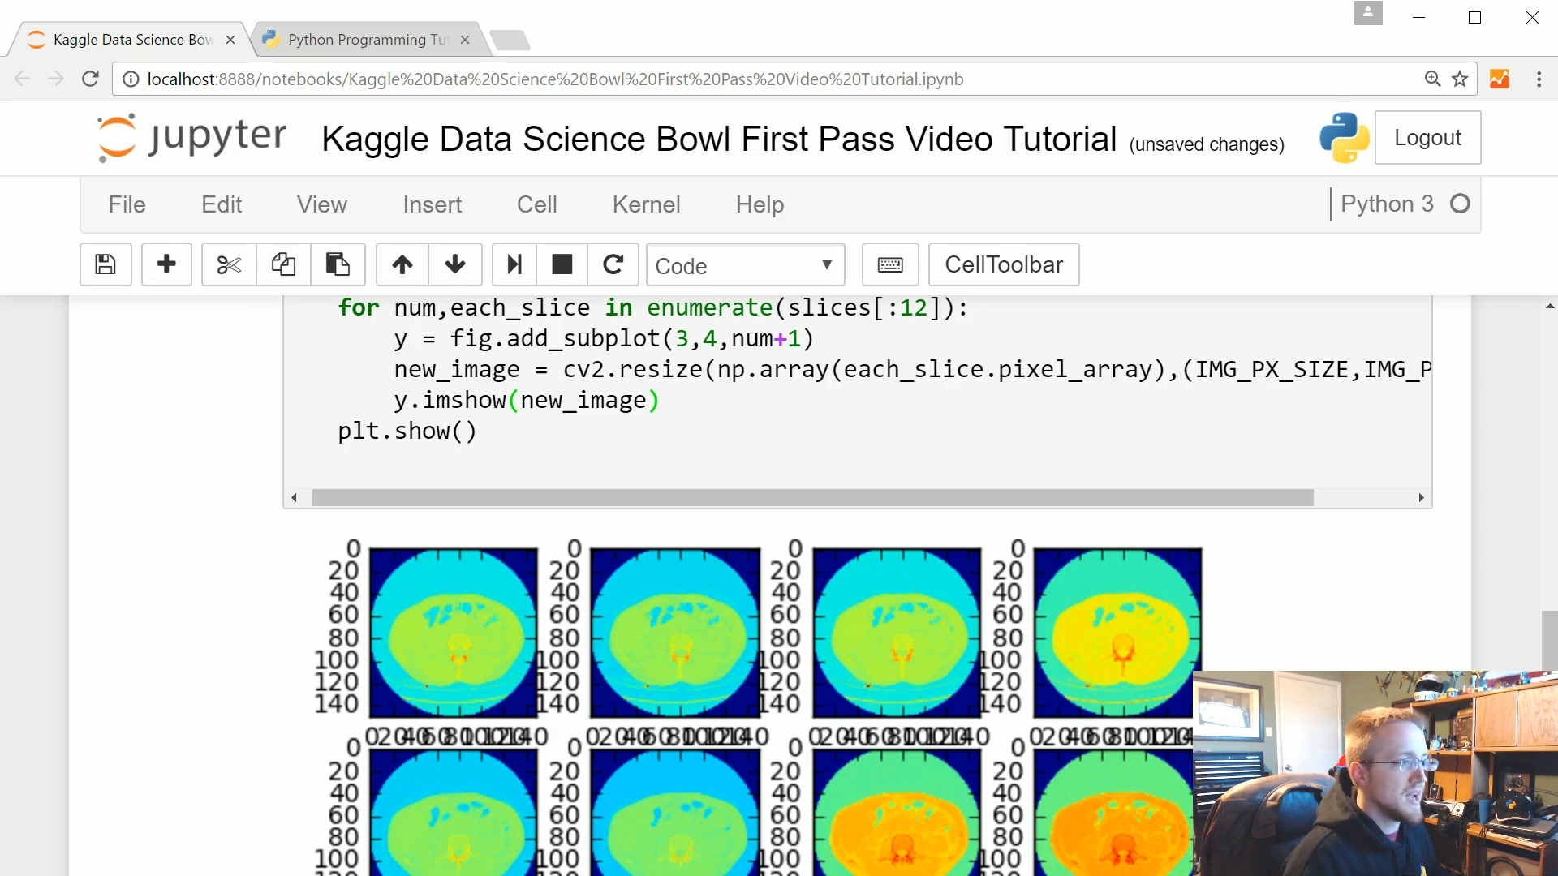
pyautogui.moveTo(972, 611)
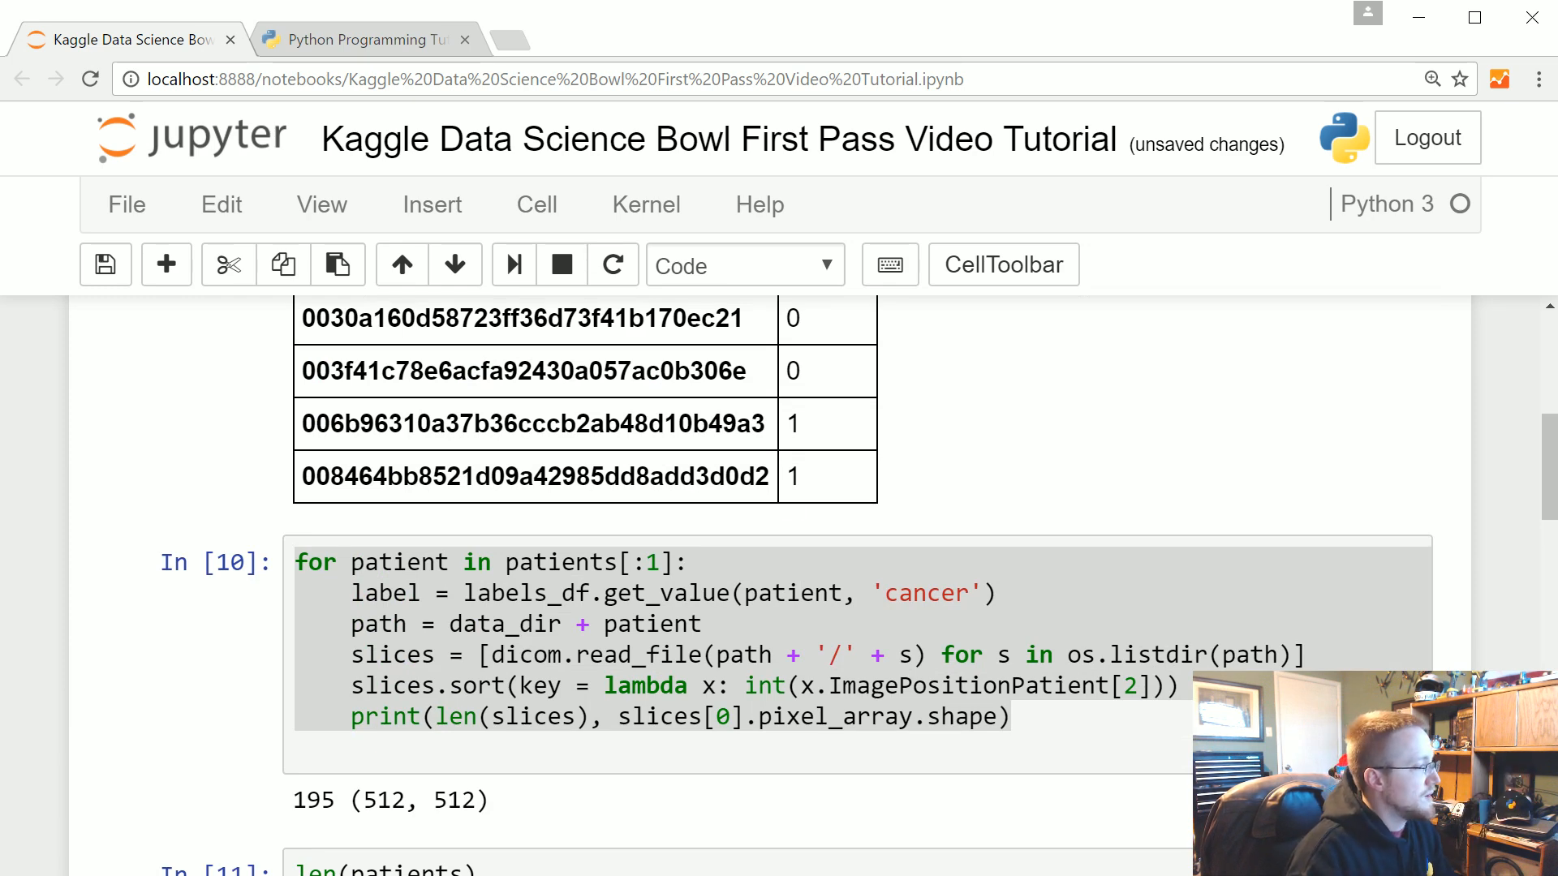
# Edit the patient-loading cell's loop limit from patients[:1] to patients[:5].
pyautogui.doubleClick(313, 801)
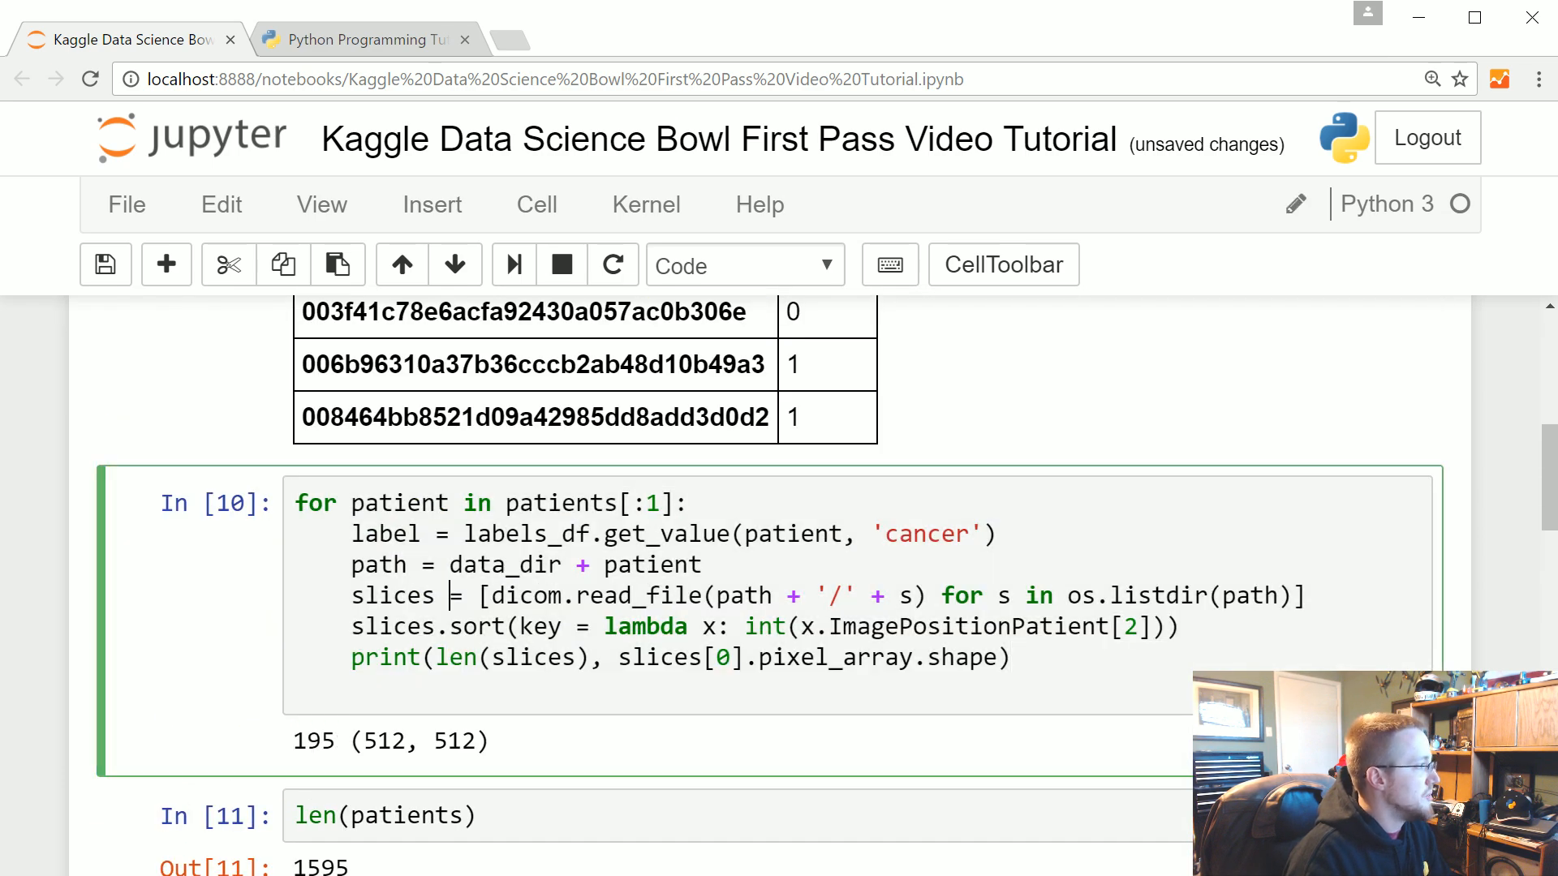
pyautogui.click(660, 503)
pyautogui.write('5')
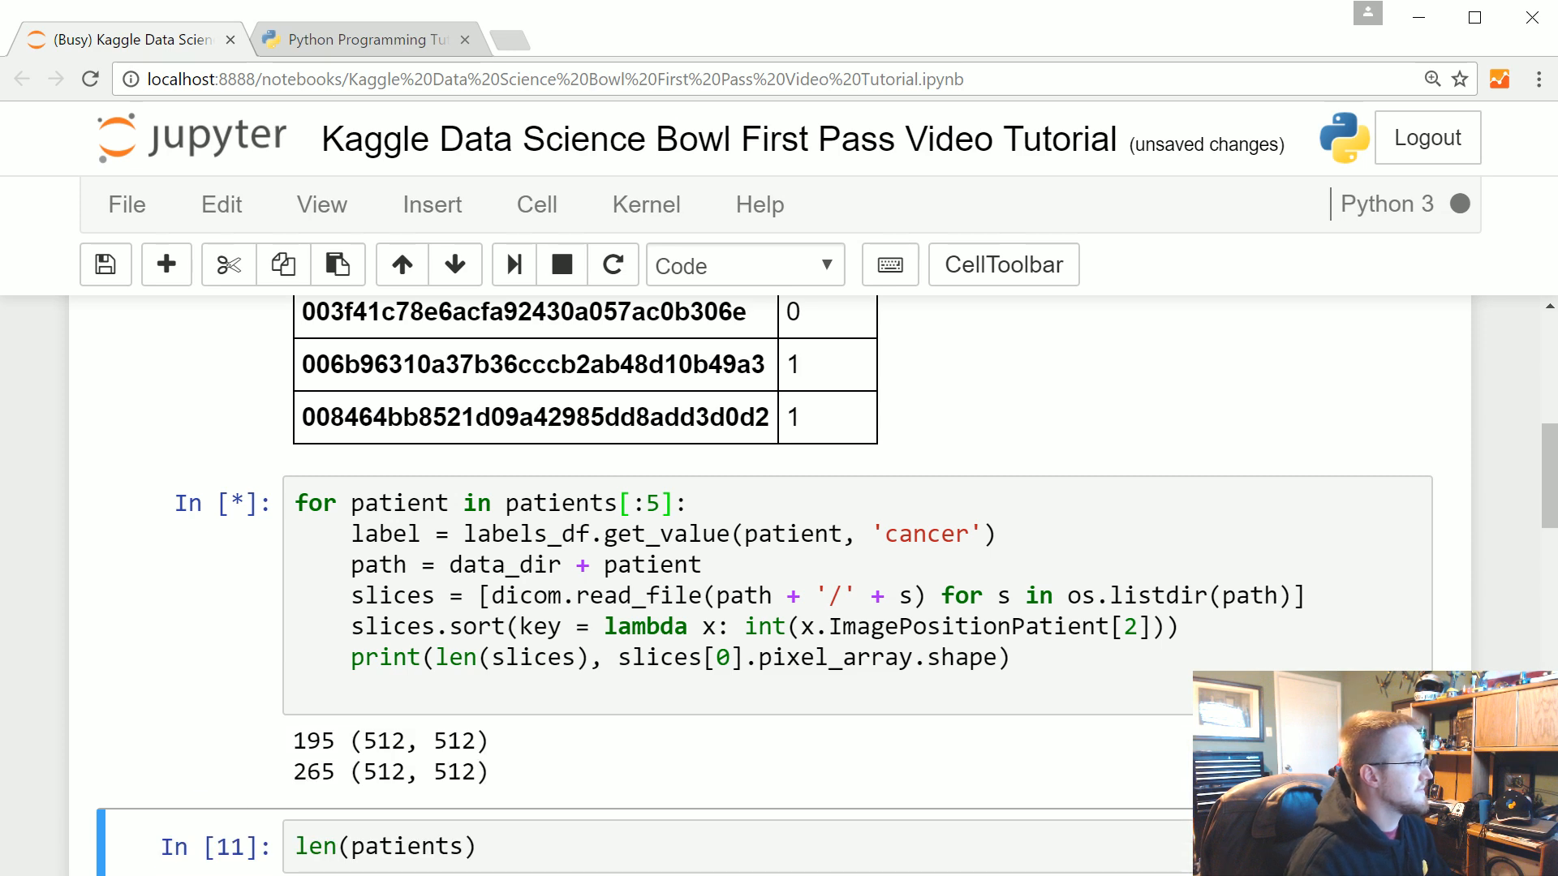
pyautogui.scroll(-3)
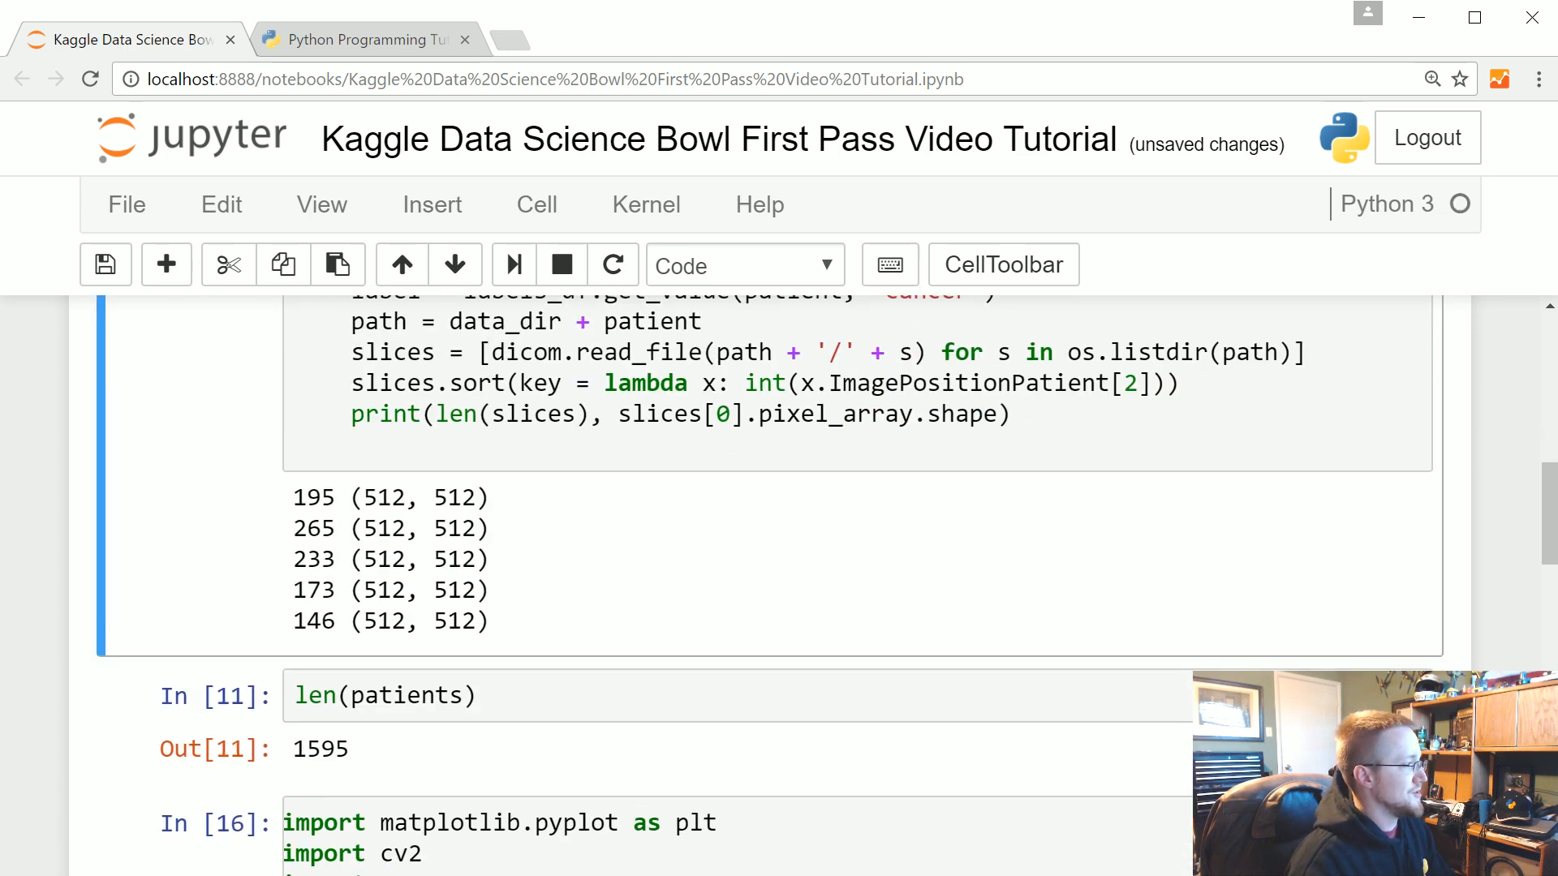